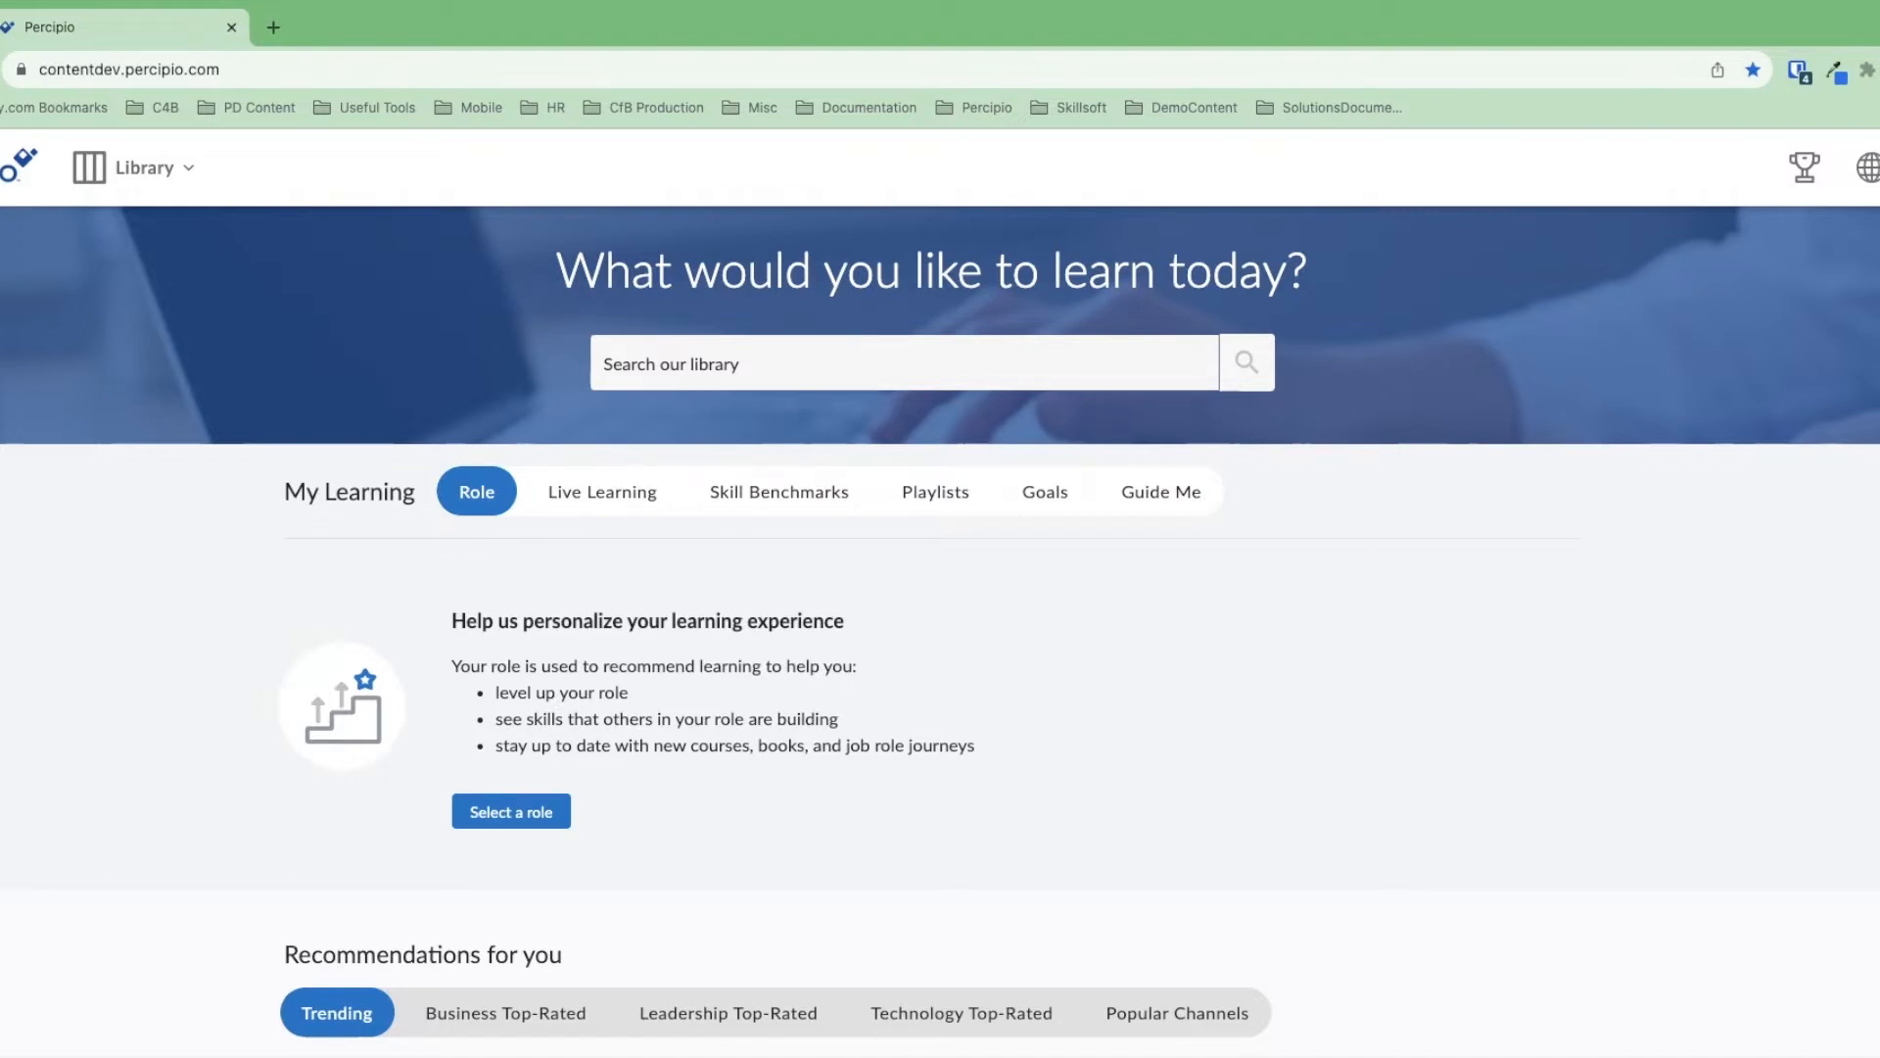
# - Expand the Library menu showing skill areas, certifications, Aspire Journeys and collections
pyautogui.click(132, 168)
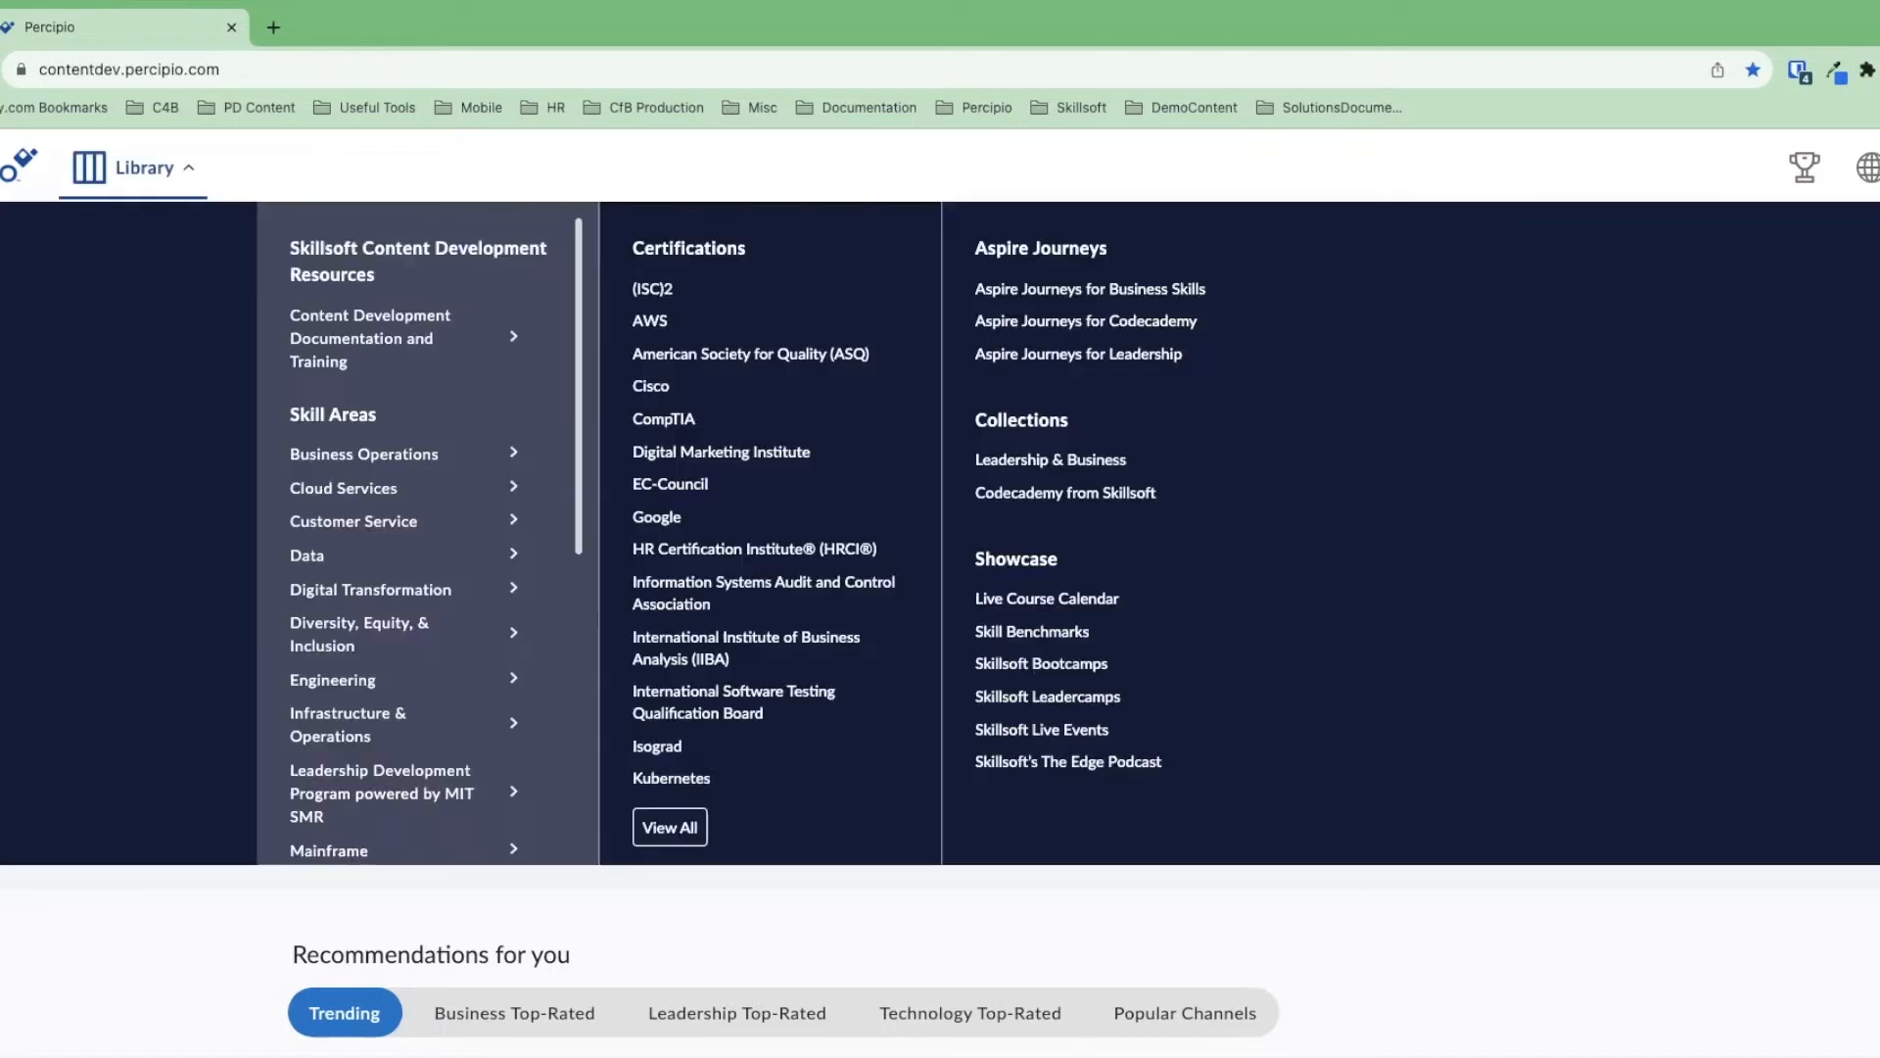
pyautogui.moveTo(1085, 321)
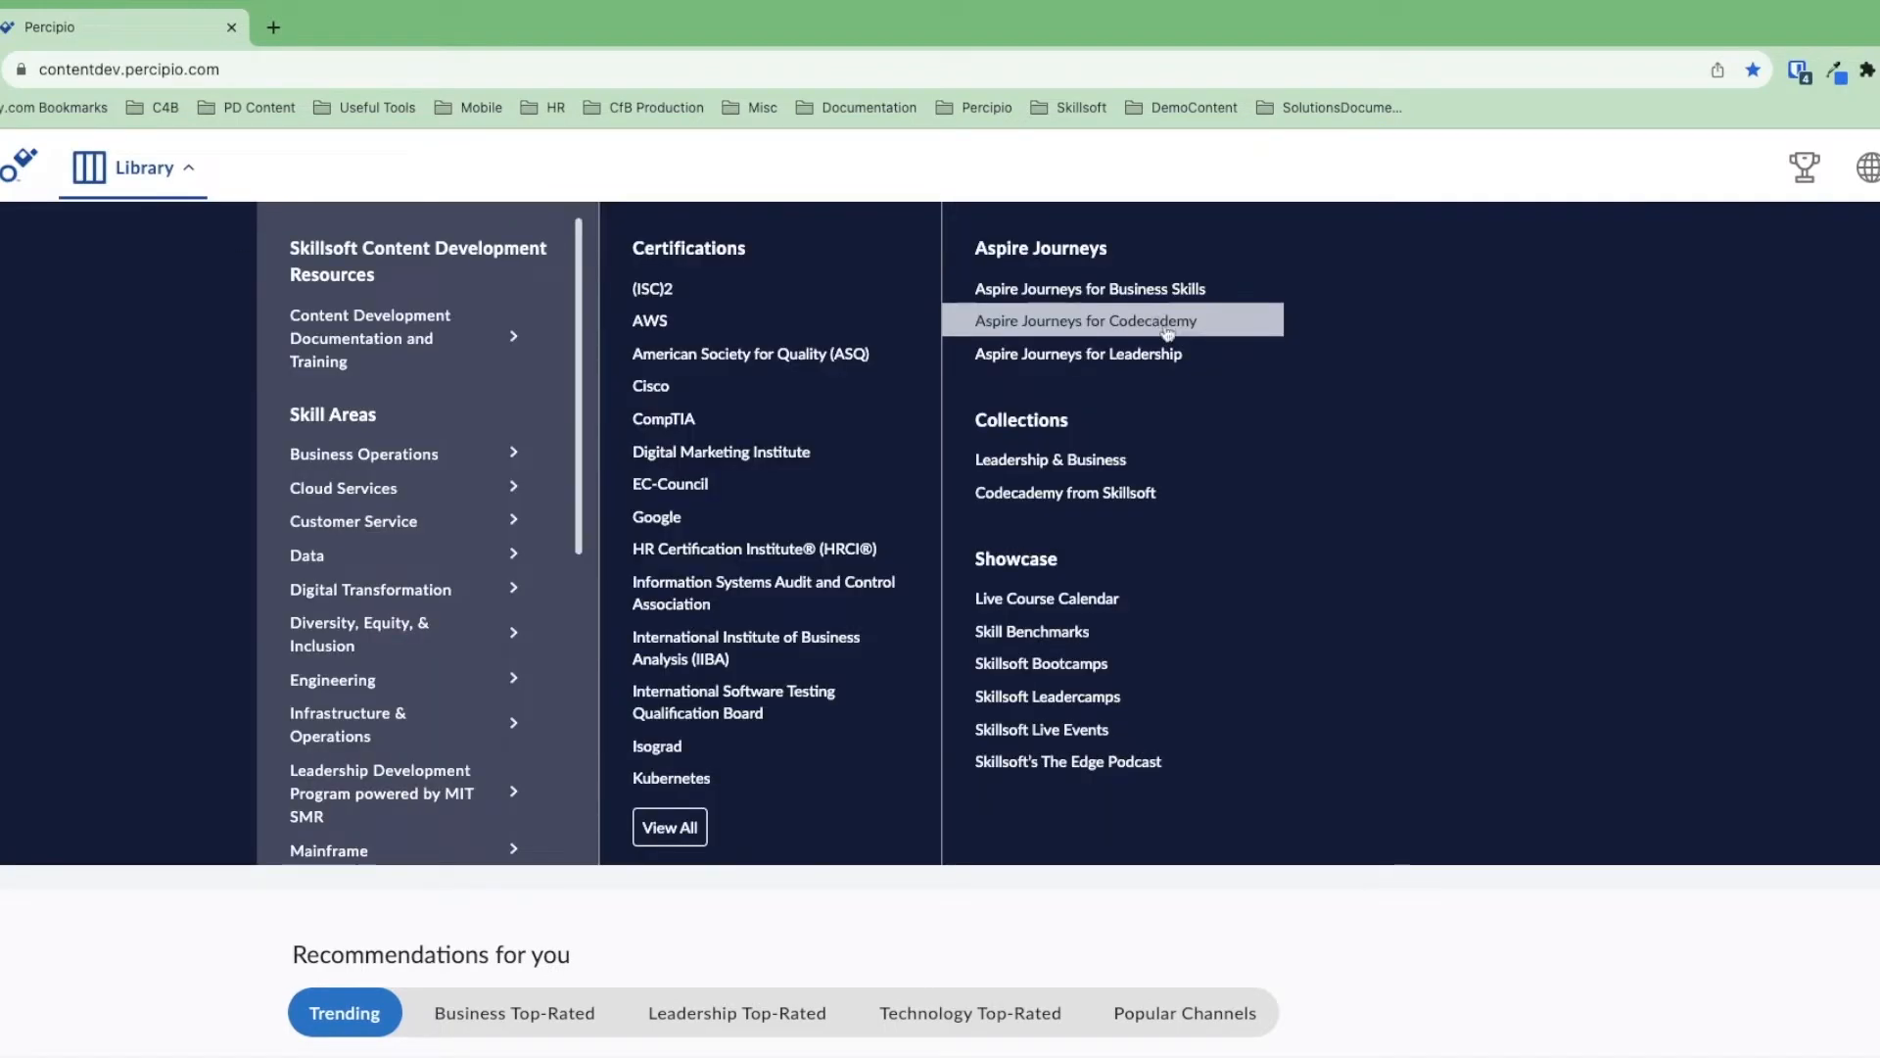
# - Go to Aspire Journeys for Codecademy and scroll down to the Data / ML / AI journeys
pyautogui.click(1084, 320)
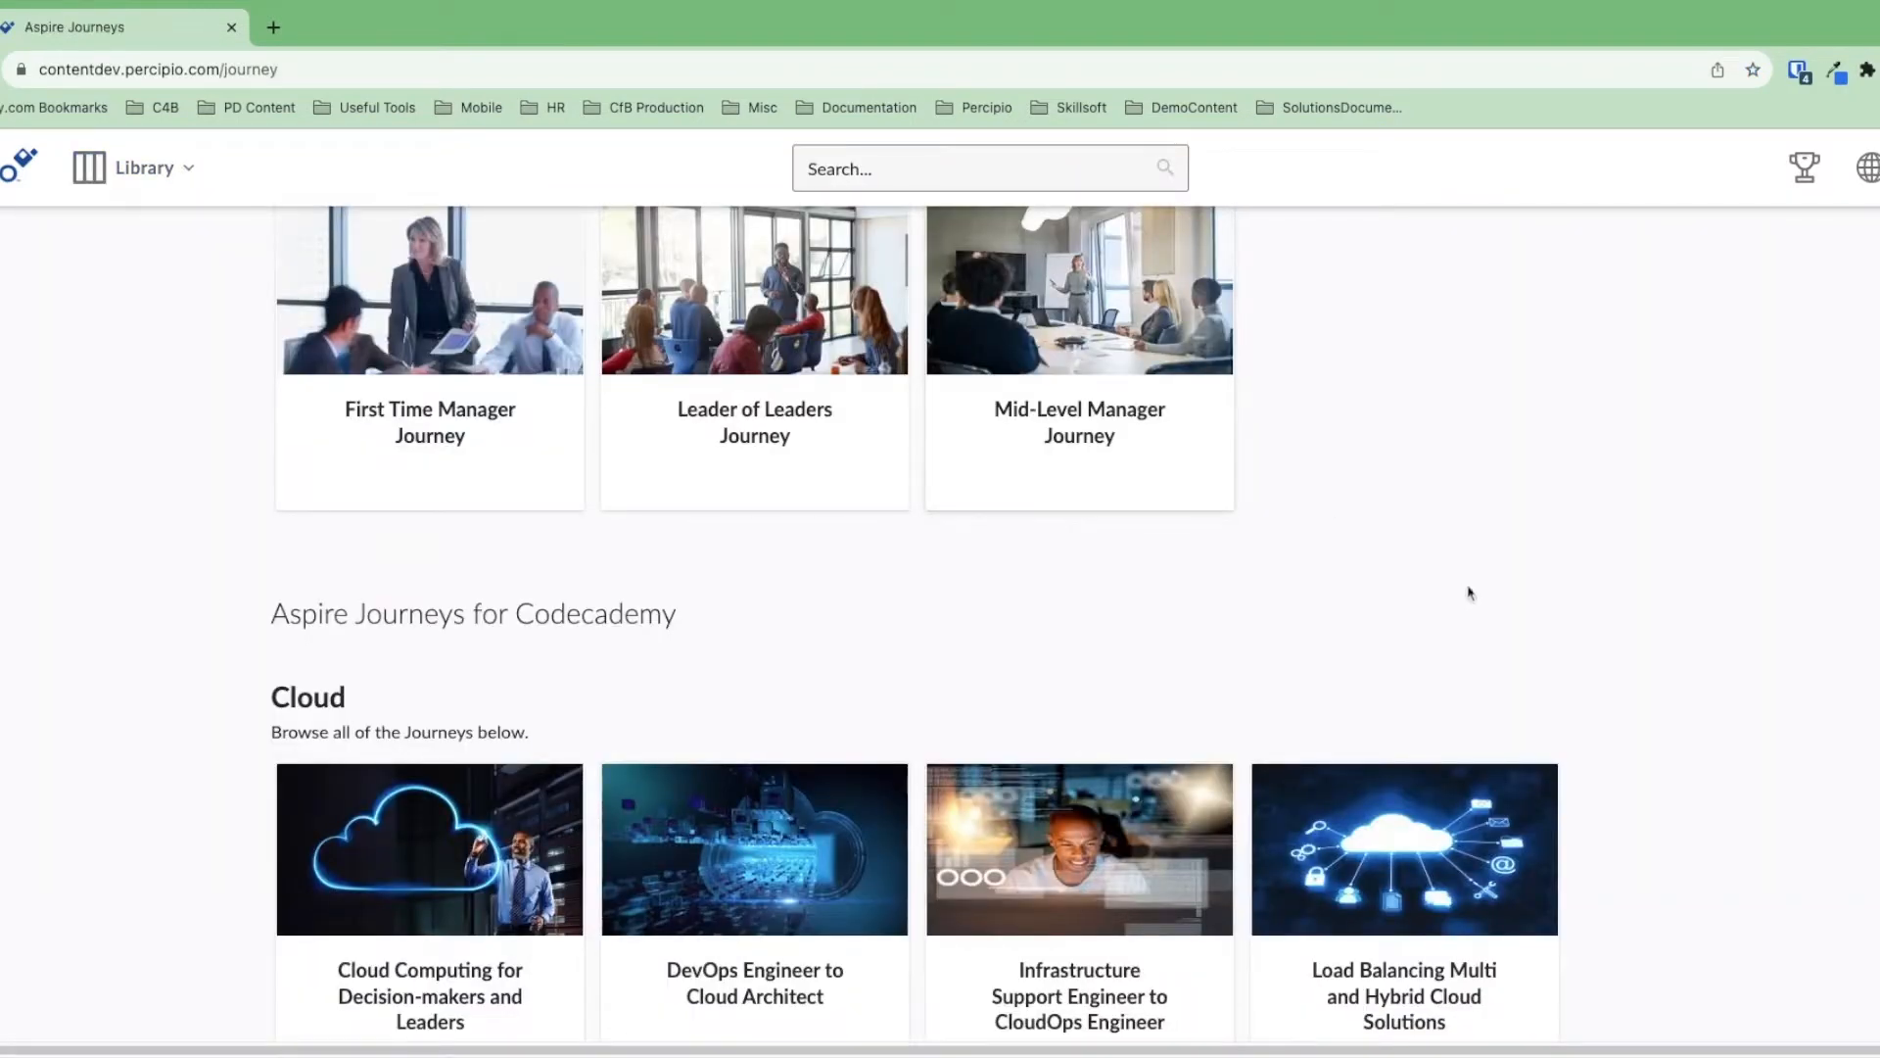
pyautogui.scroll(3)
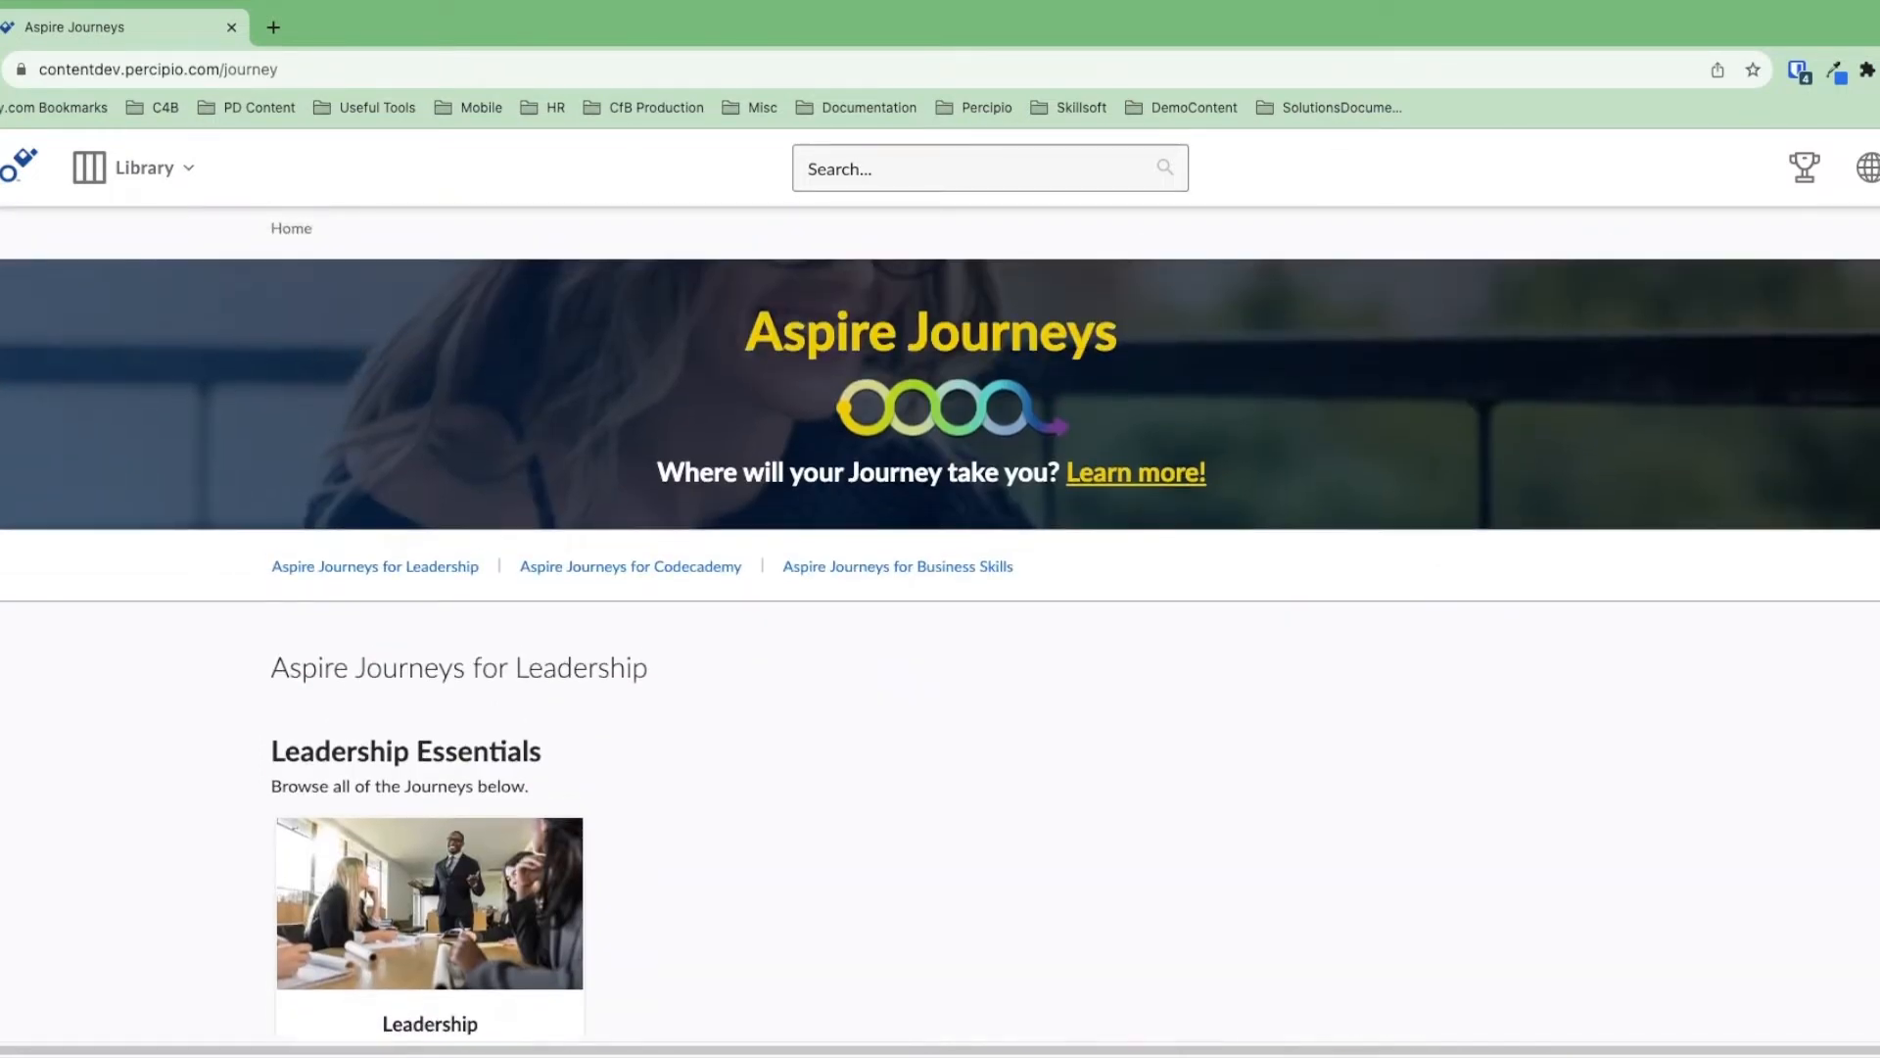
pyautogui.moveTo(1310, 651)
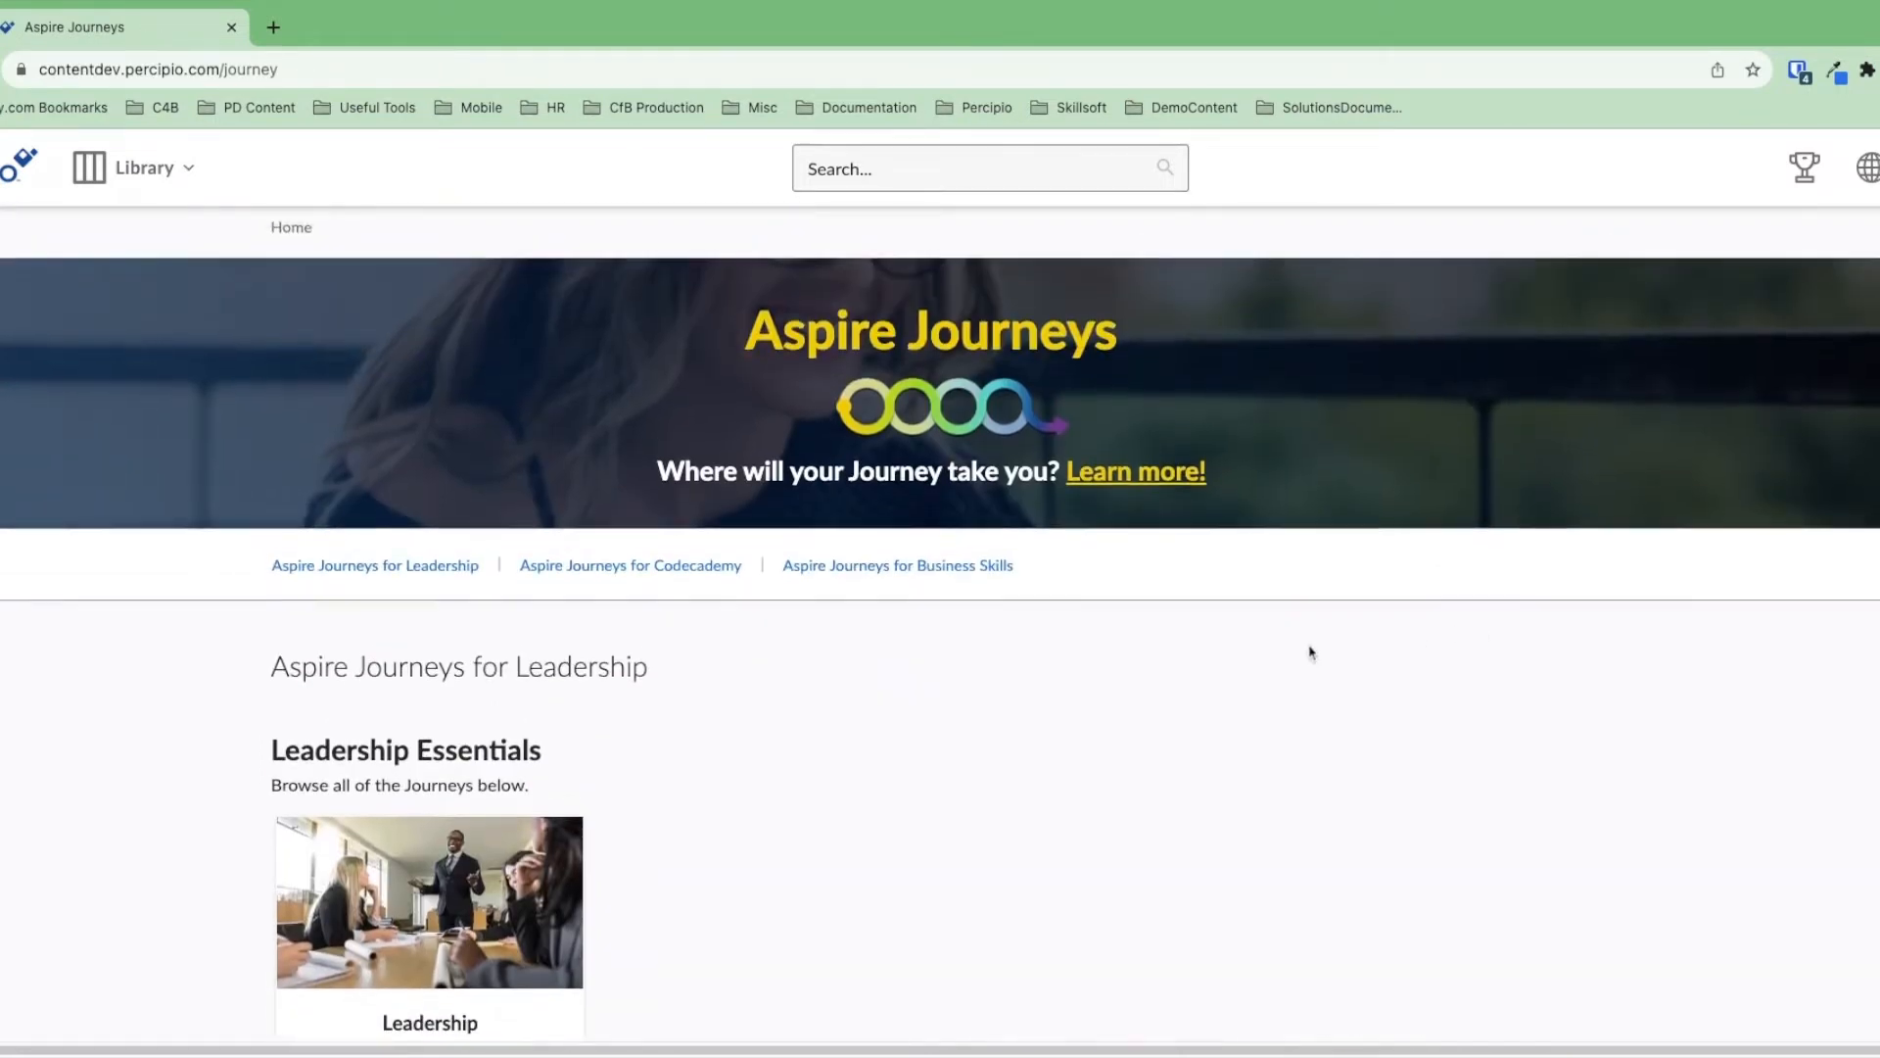
pyautogui.scroll(-3)
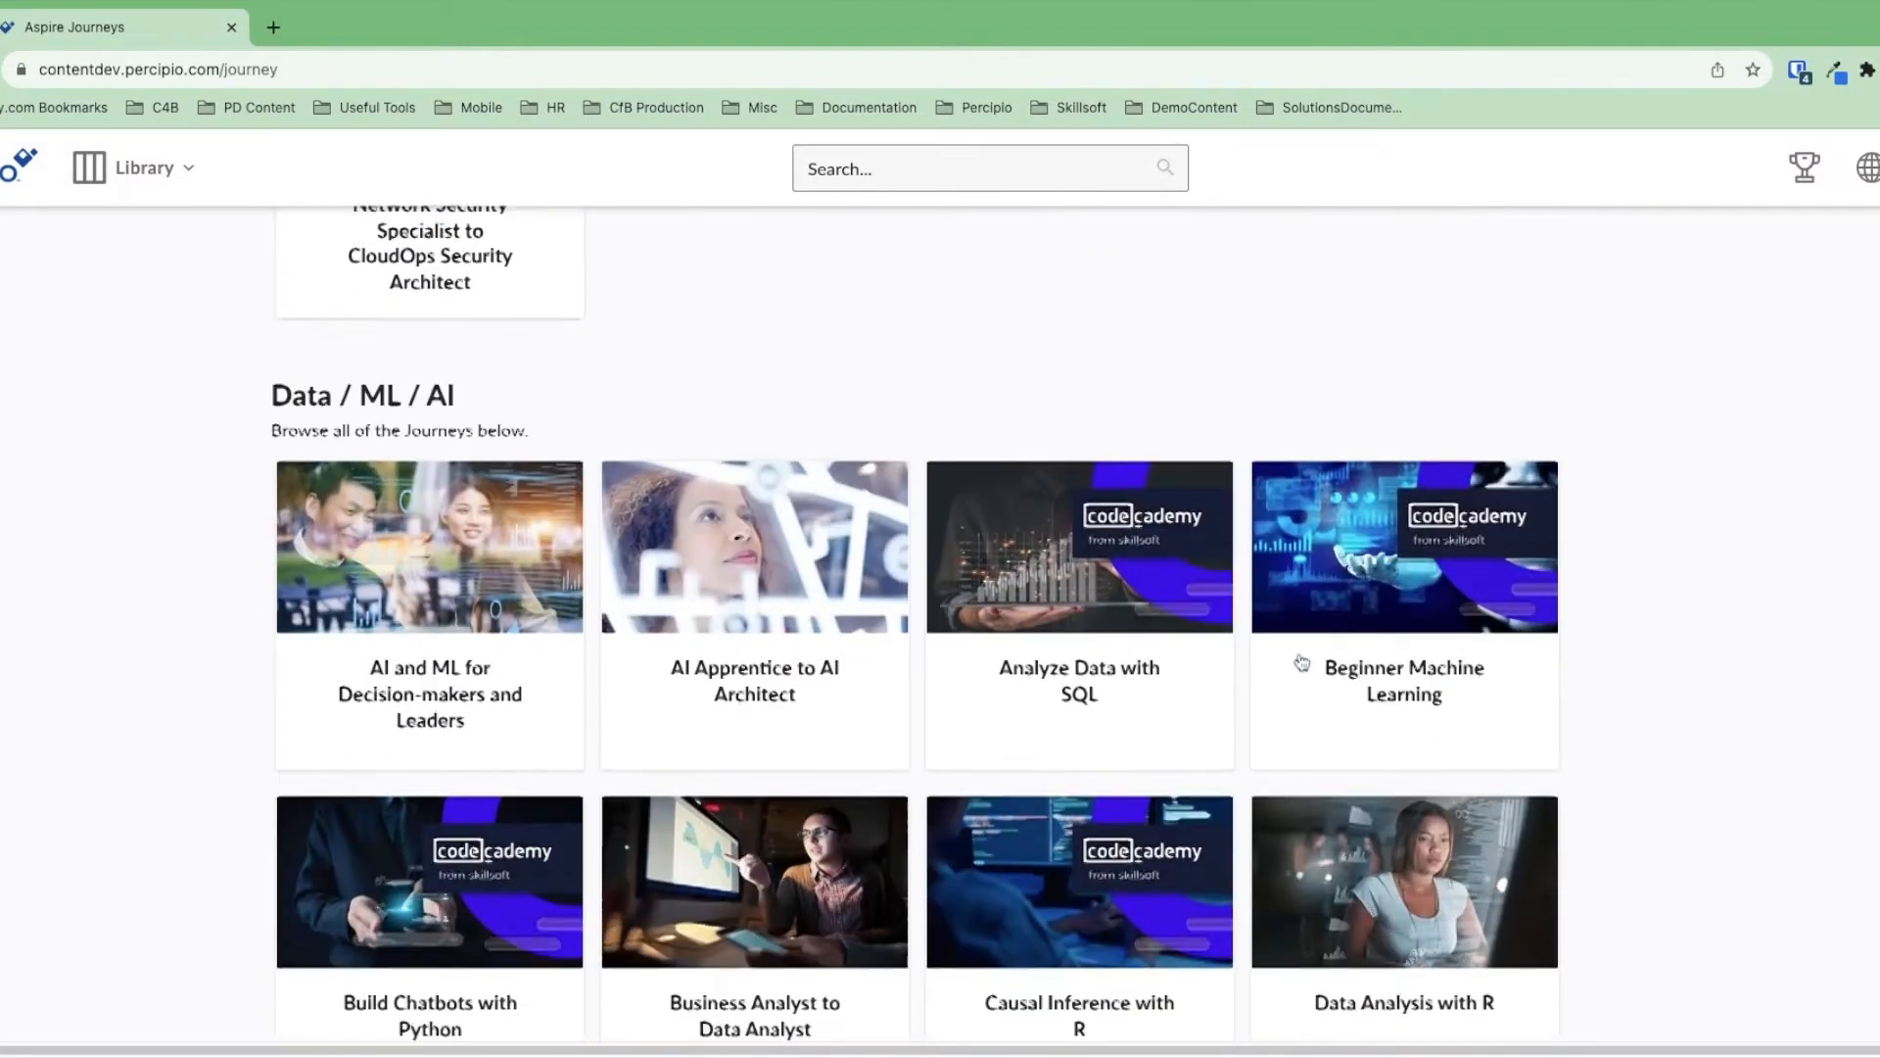
pyautogui.scroll(-3)
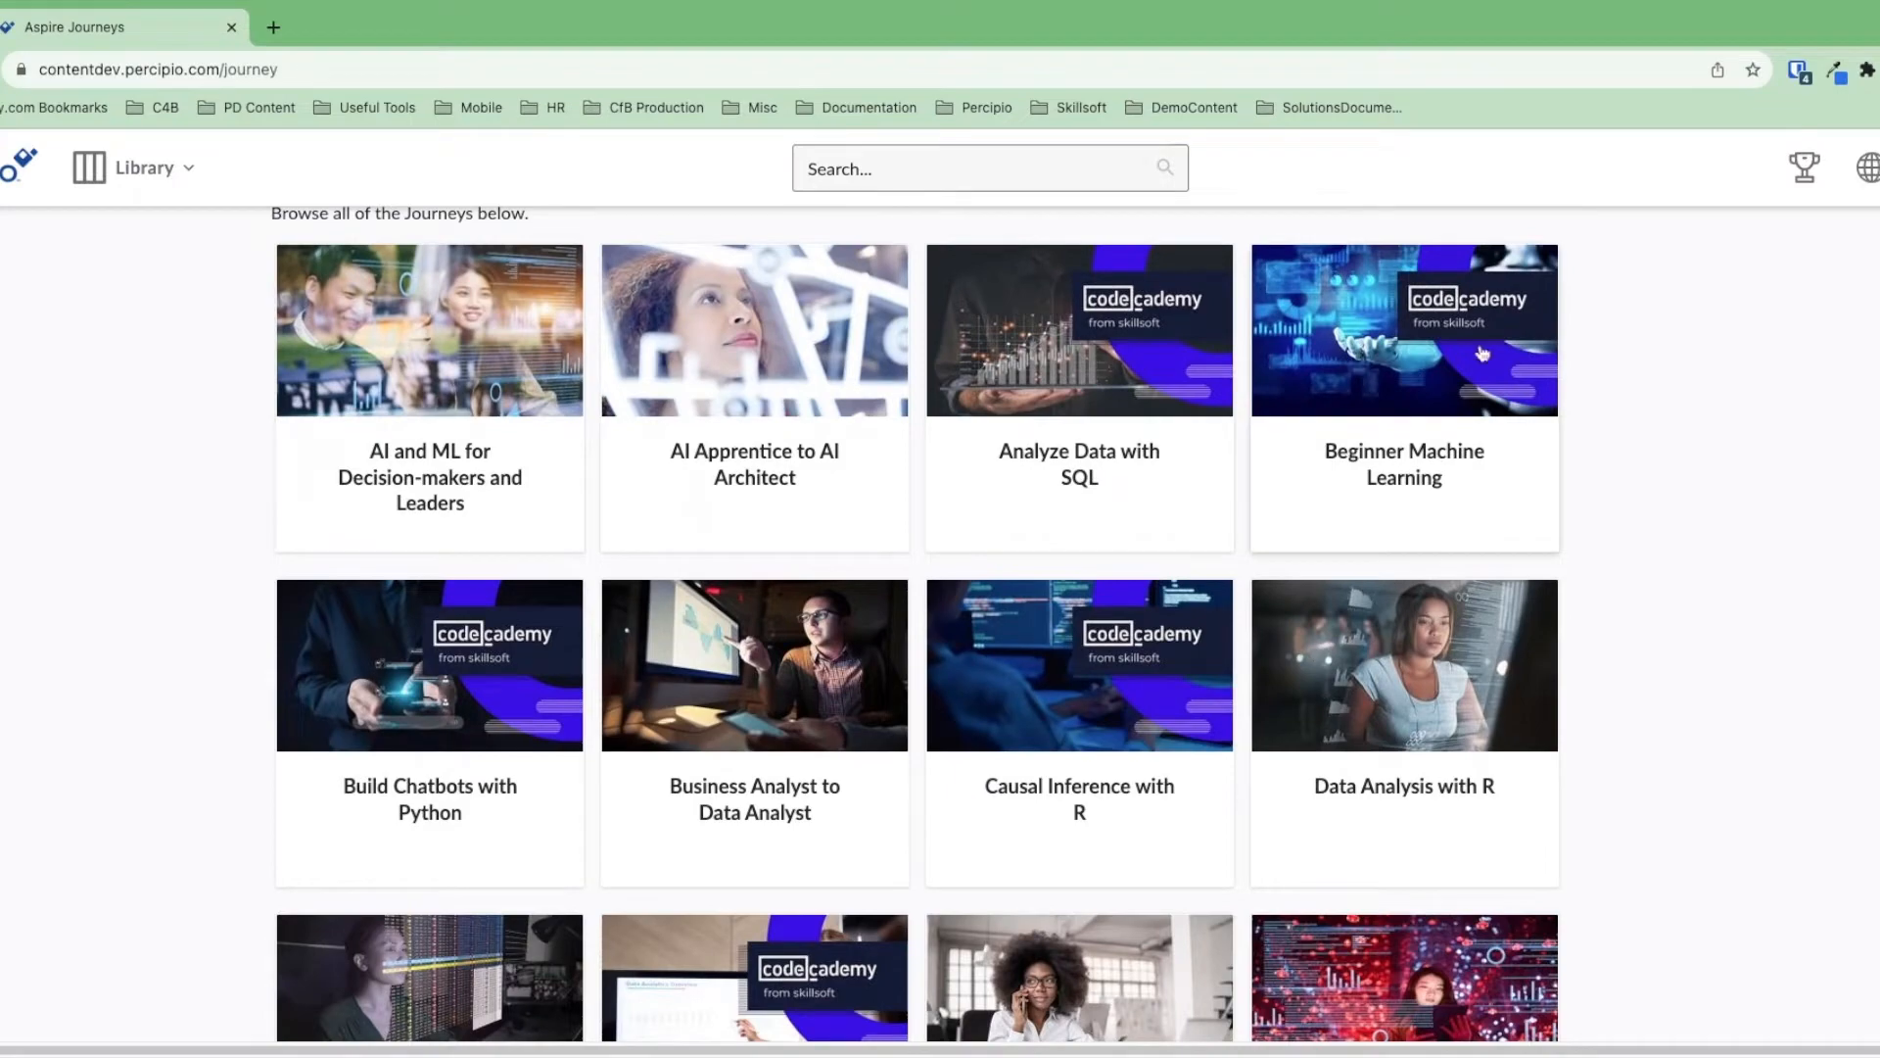
pyautogui.scroll(-3)
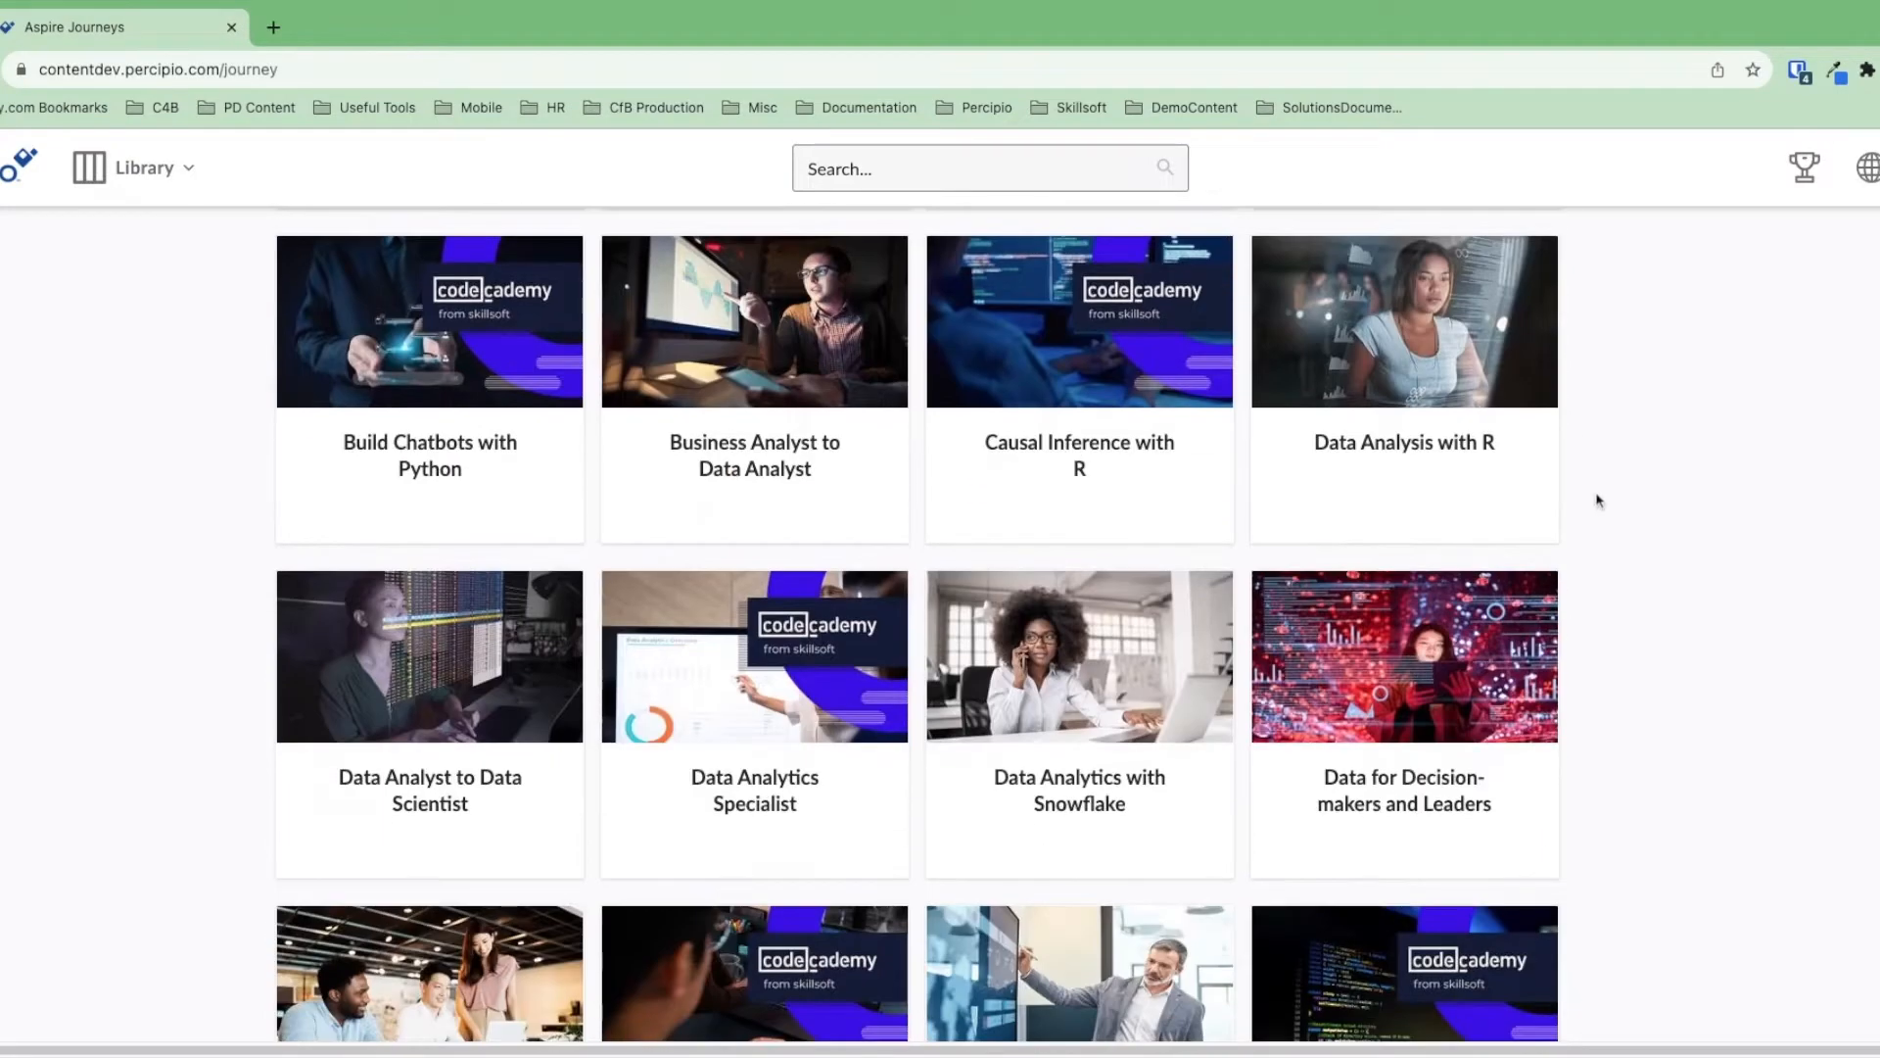
pyautogui.scroll(-3)
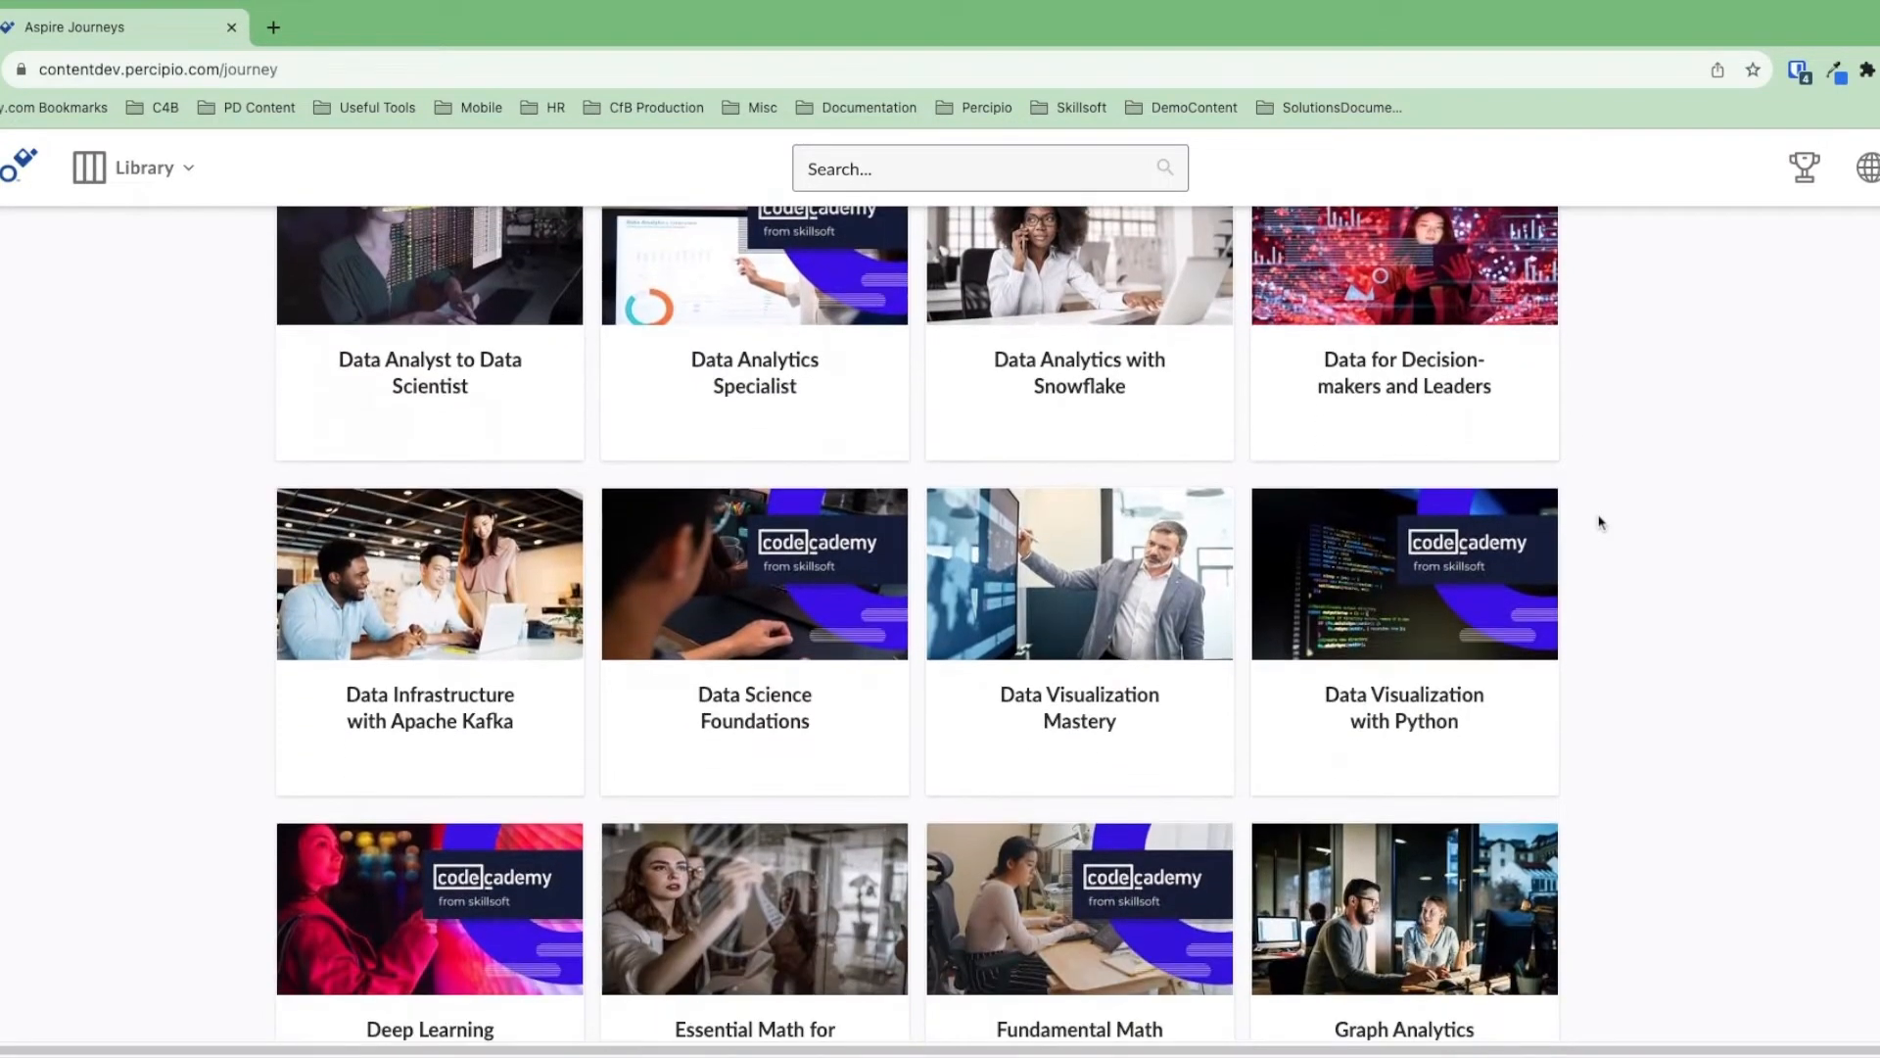
pyautogui.scroll(-3)
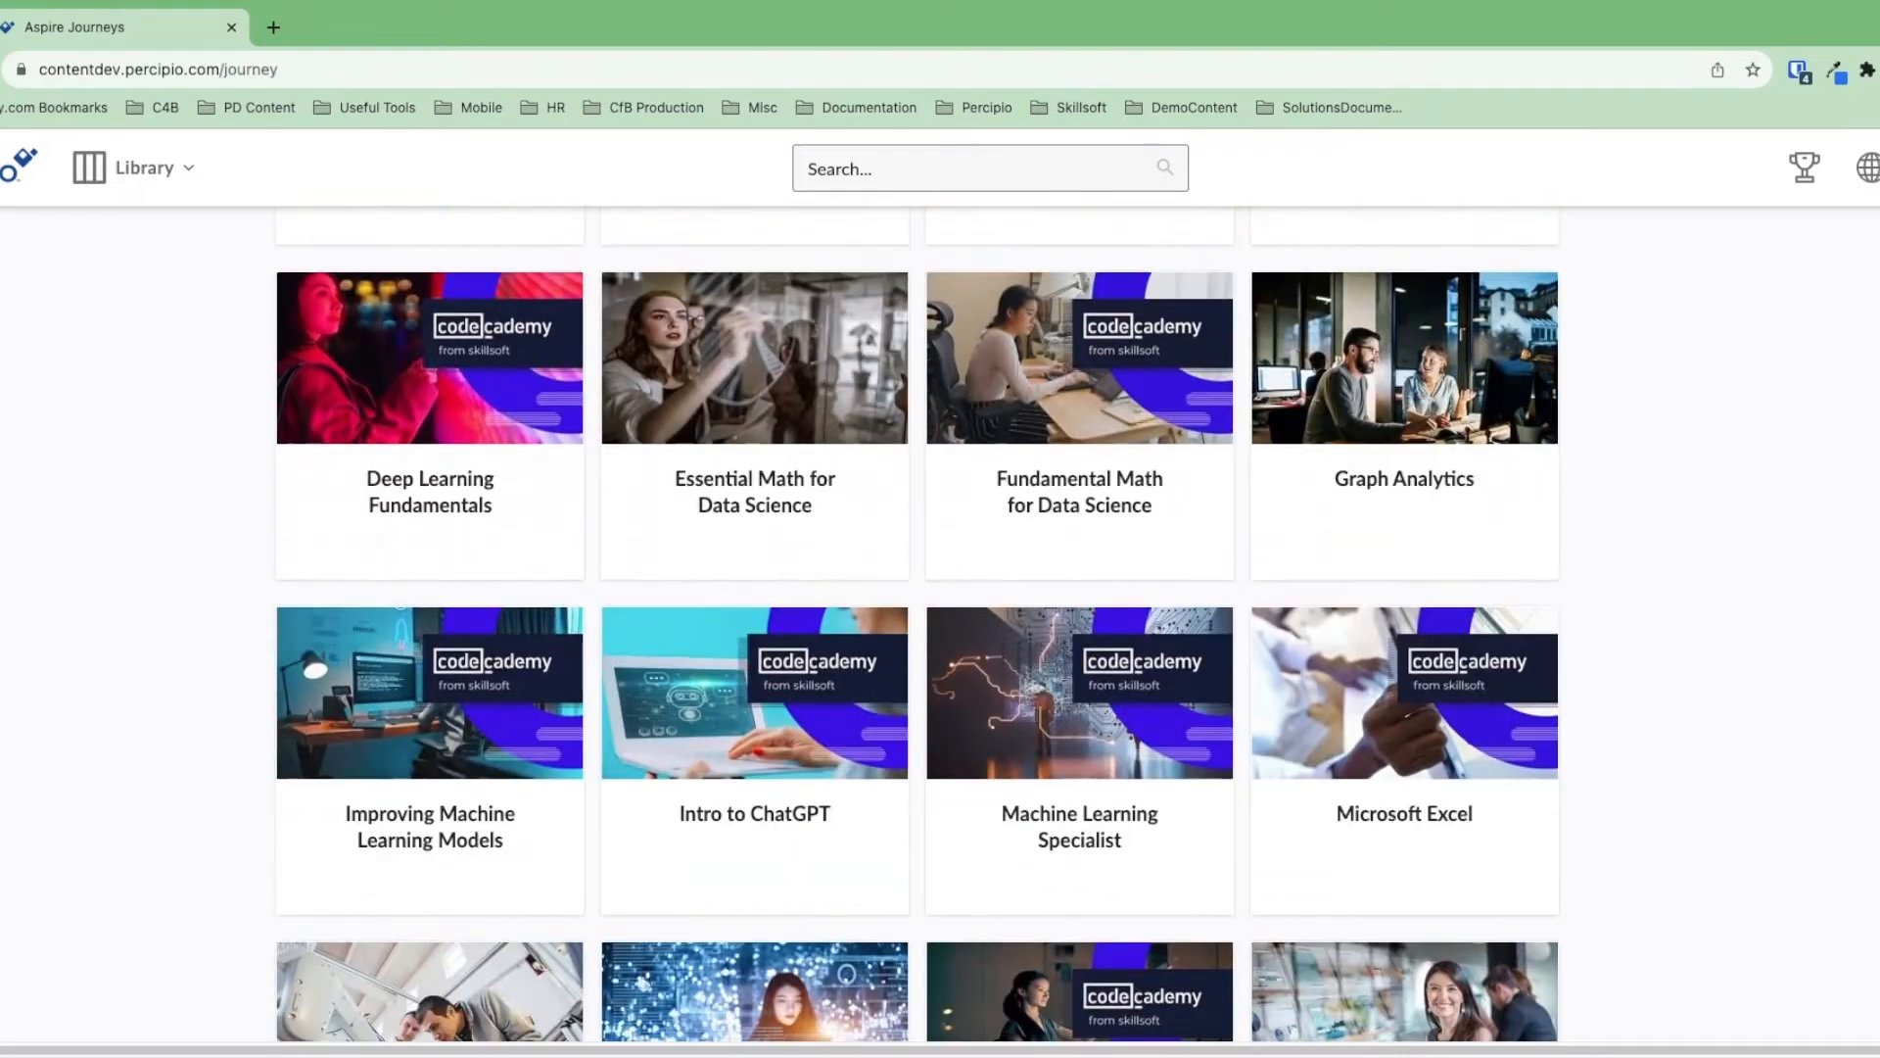
pyautogui.moveTo(1288, 672)
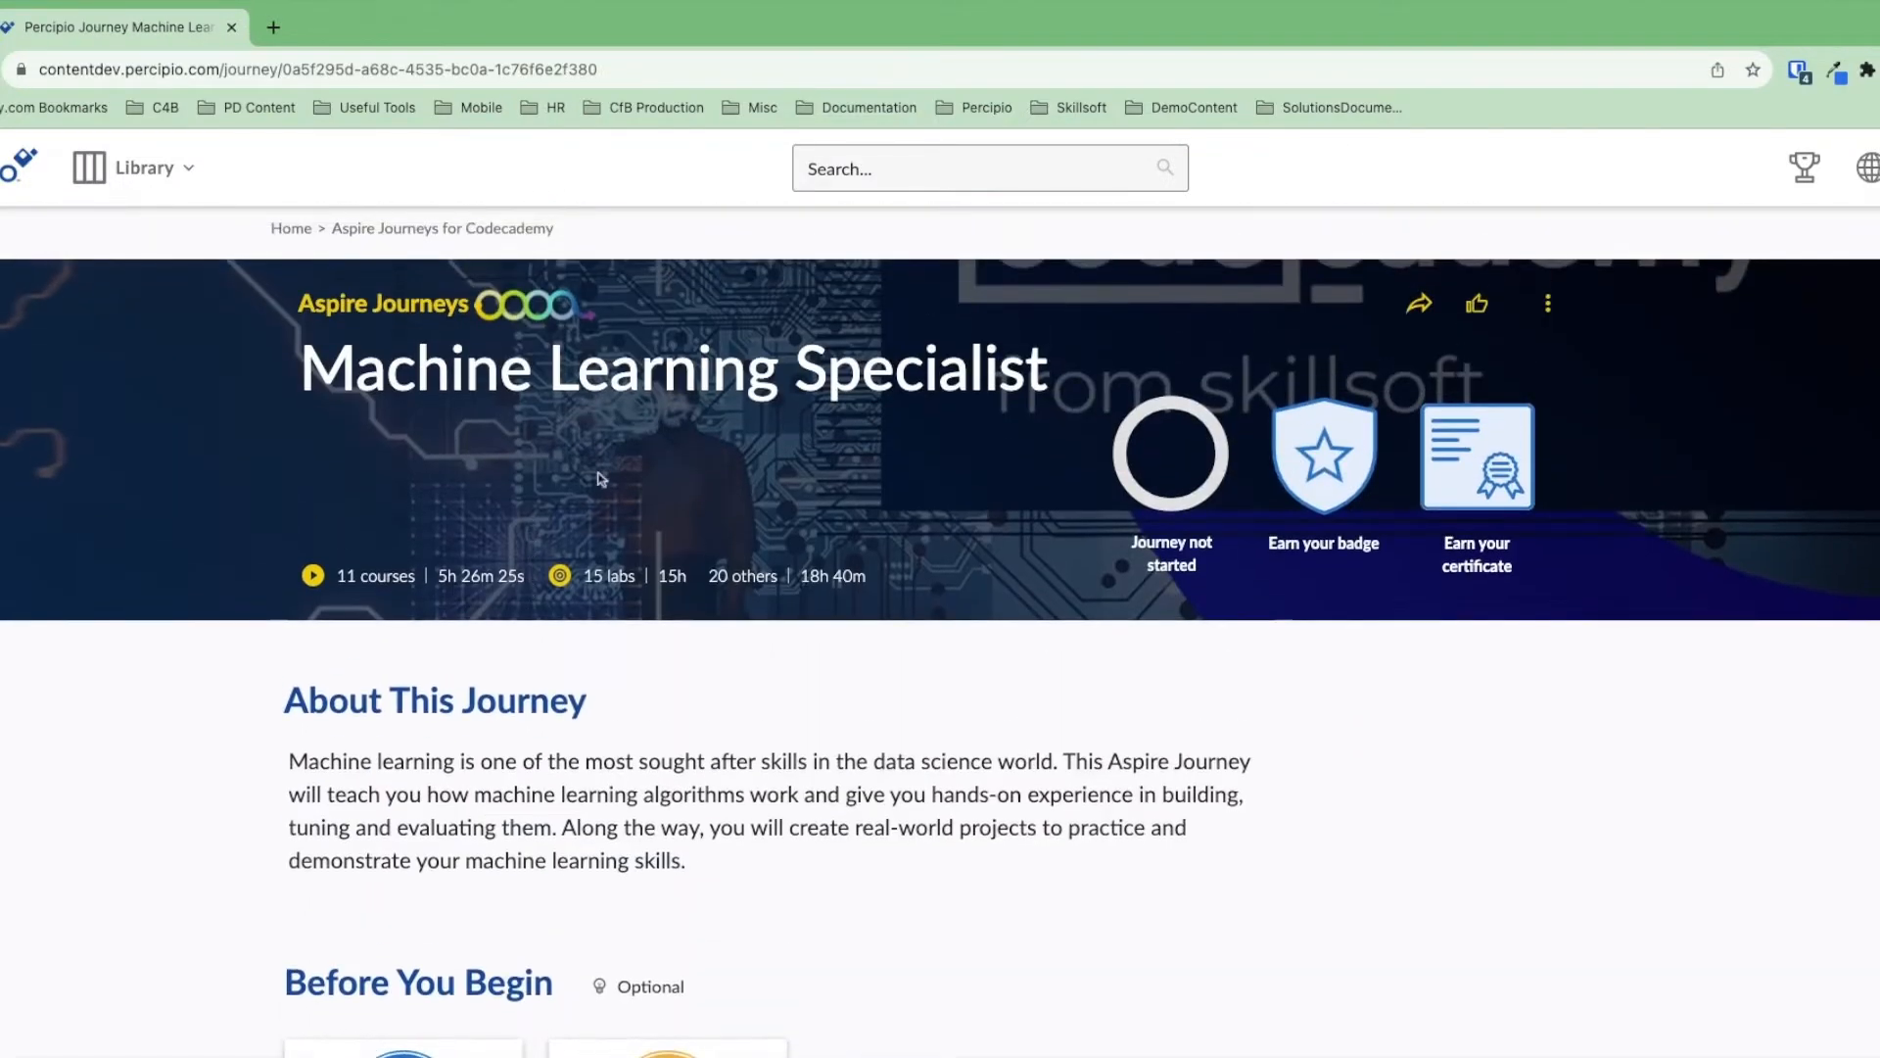
pyautogui.moveTo(892, 524)
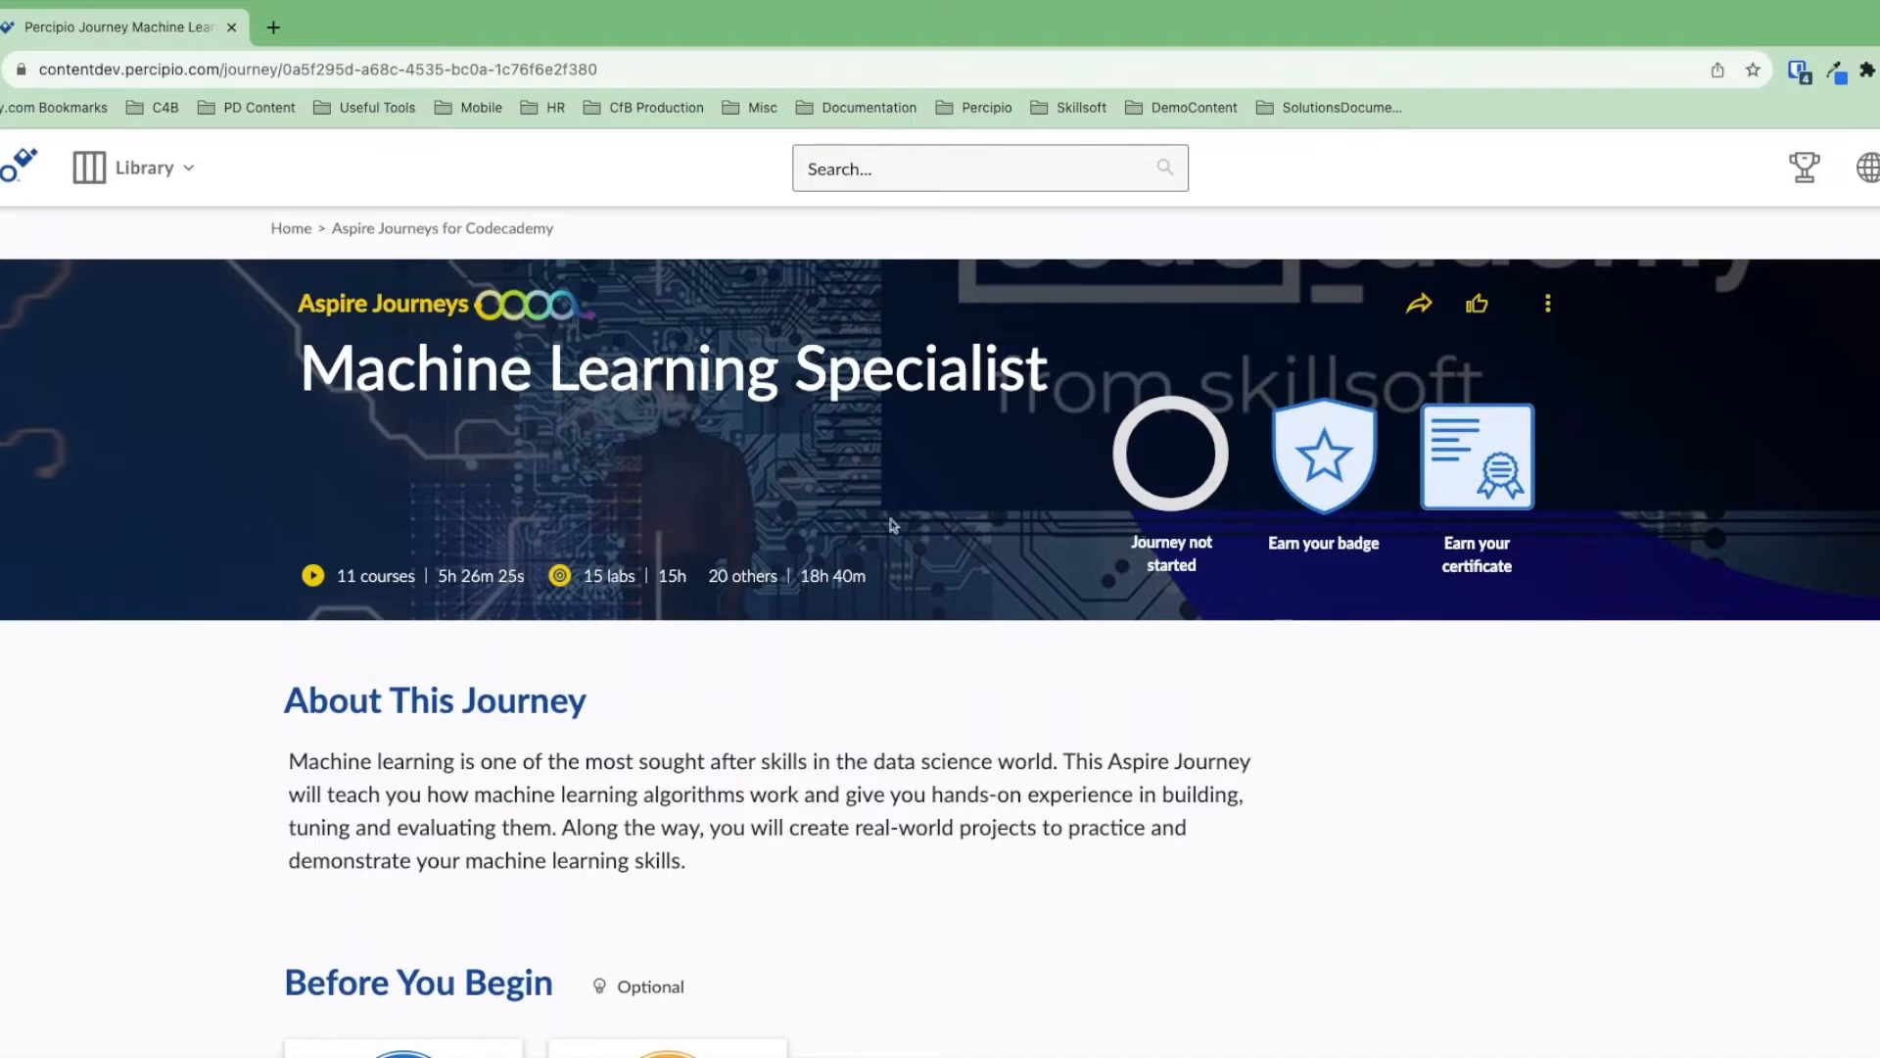
pyautogui.moveTo(1295, 552)
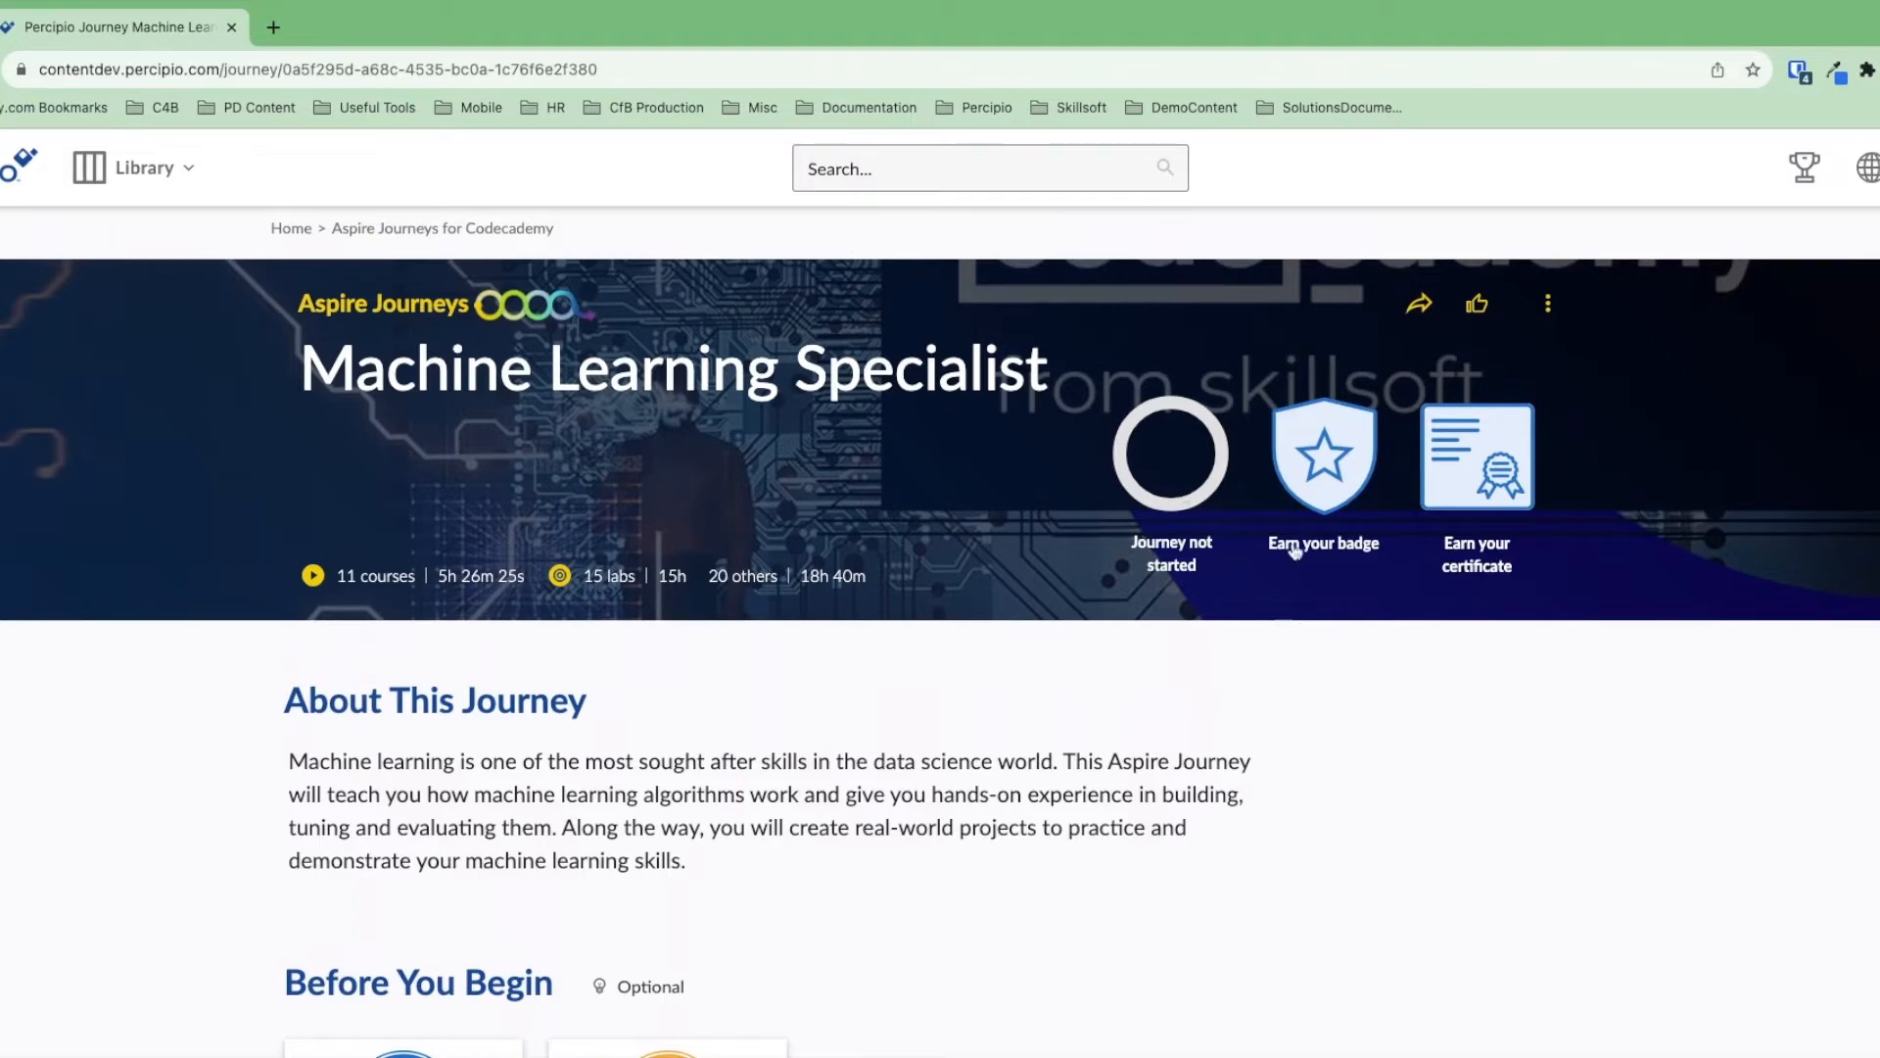
# - Scroll the Machine Learning Specialist journey down to its tracks, starting with Supervised Learning I
pyautogui.scroll(-3)
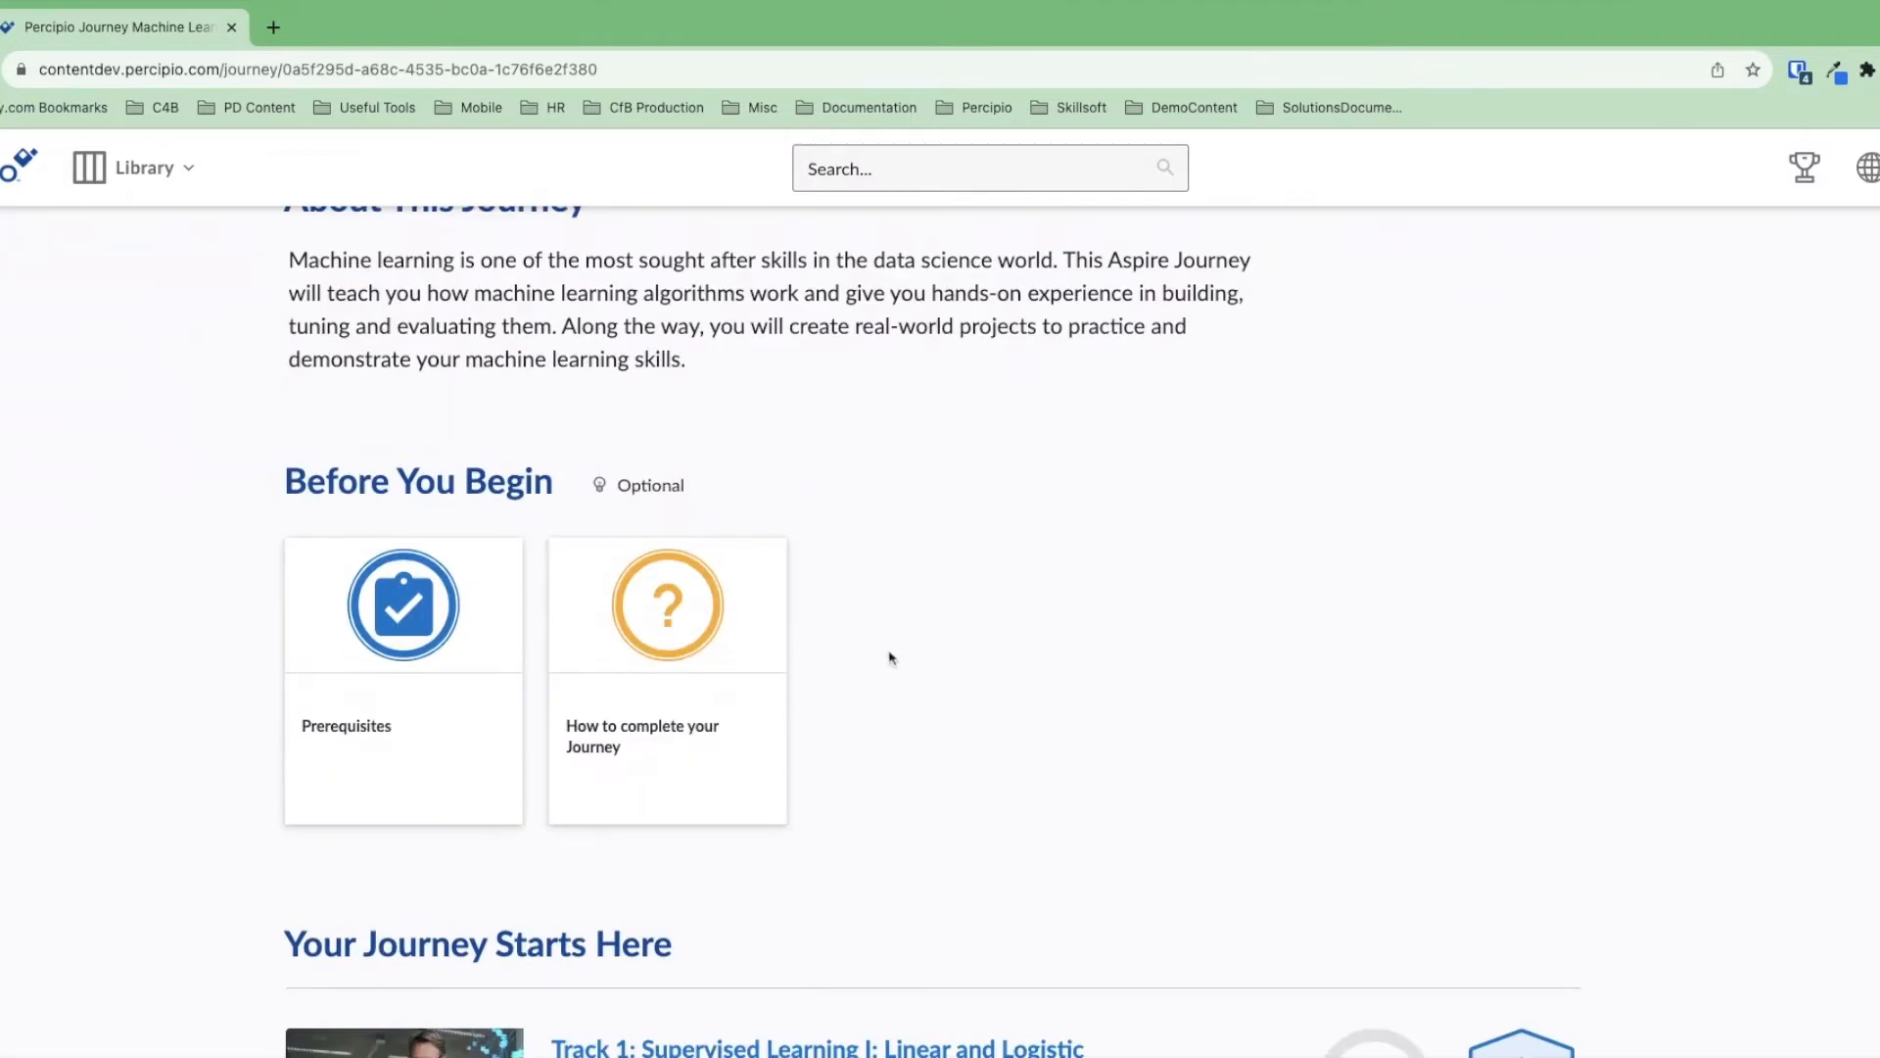
pyautogui.scroll(-3)
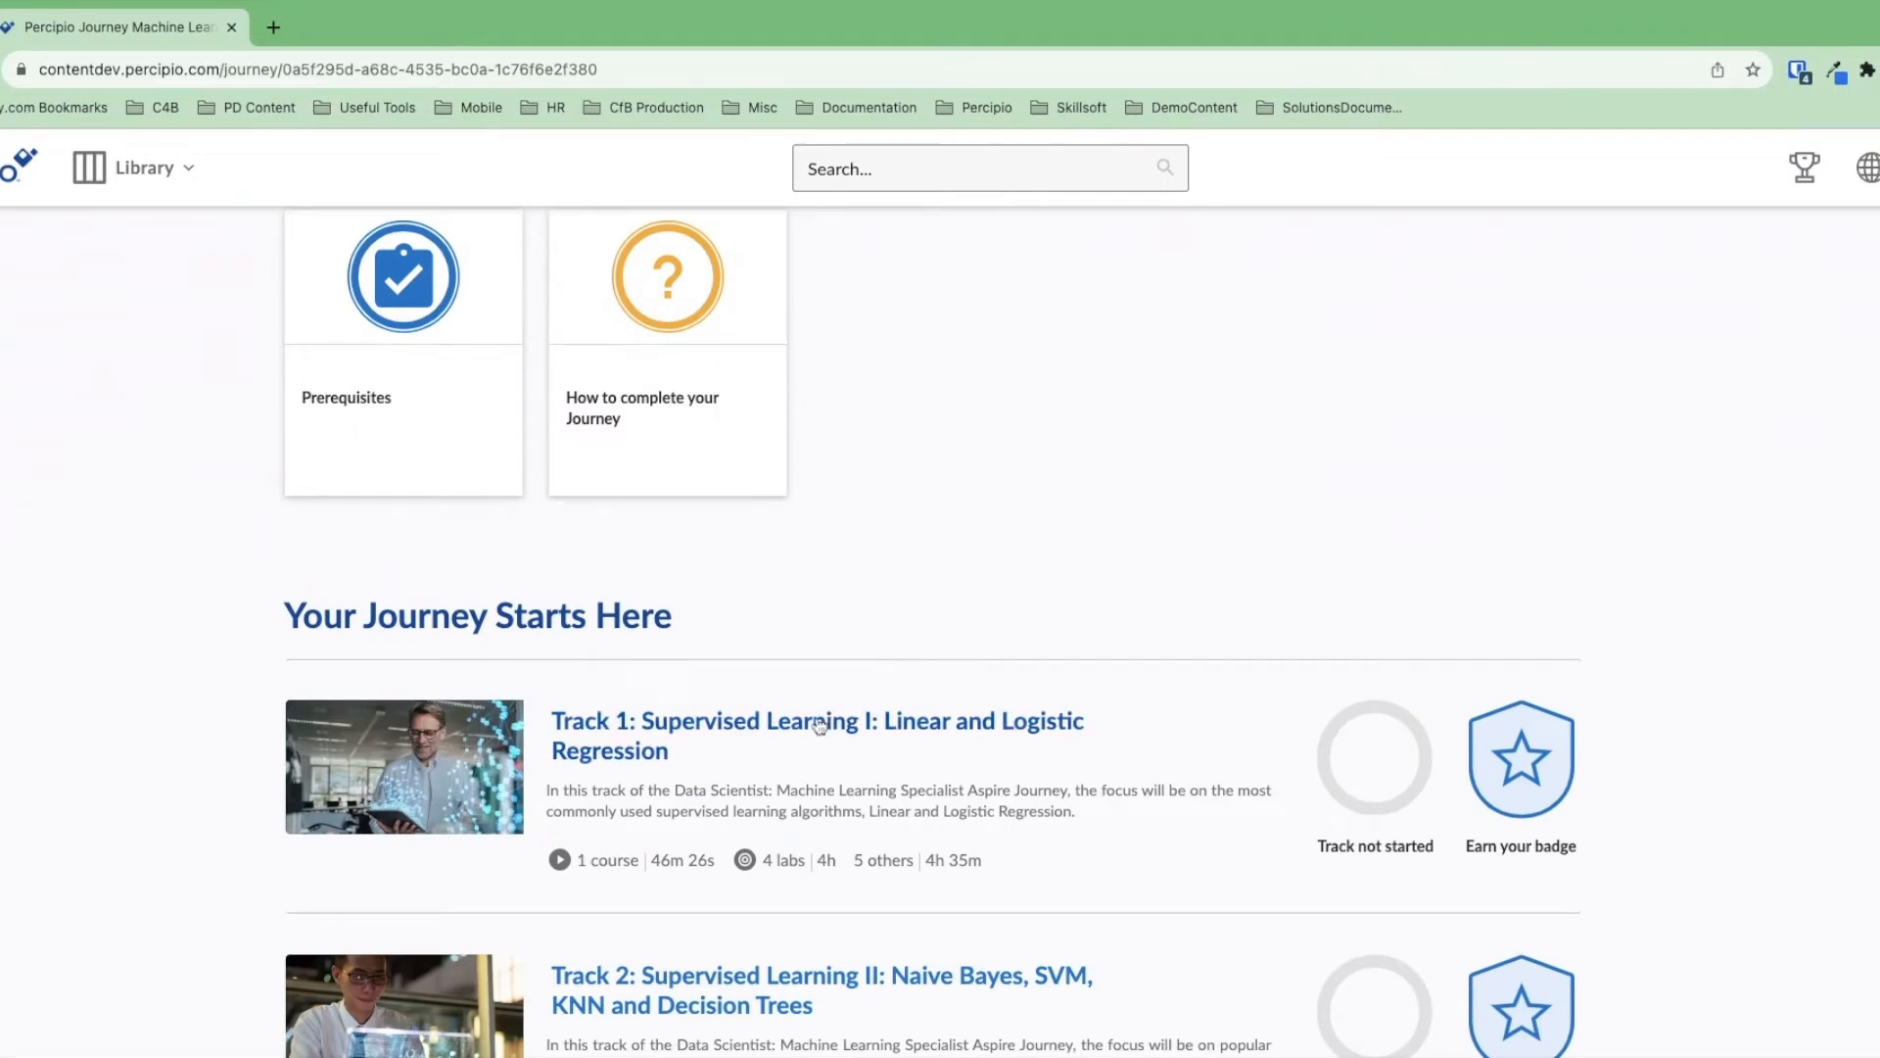
# - Open Track 1: Supervised Learning I, review its courses and labs, then return to the top
pyautogui.click(816, 721)
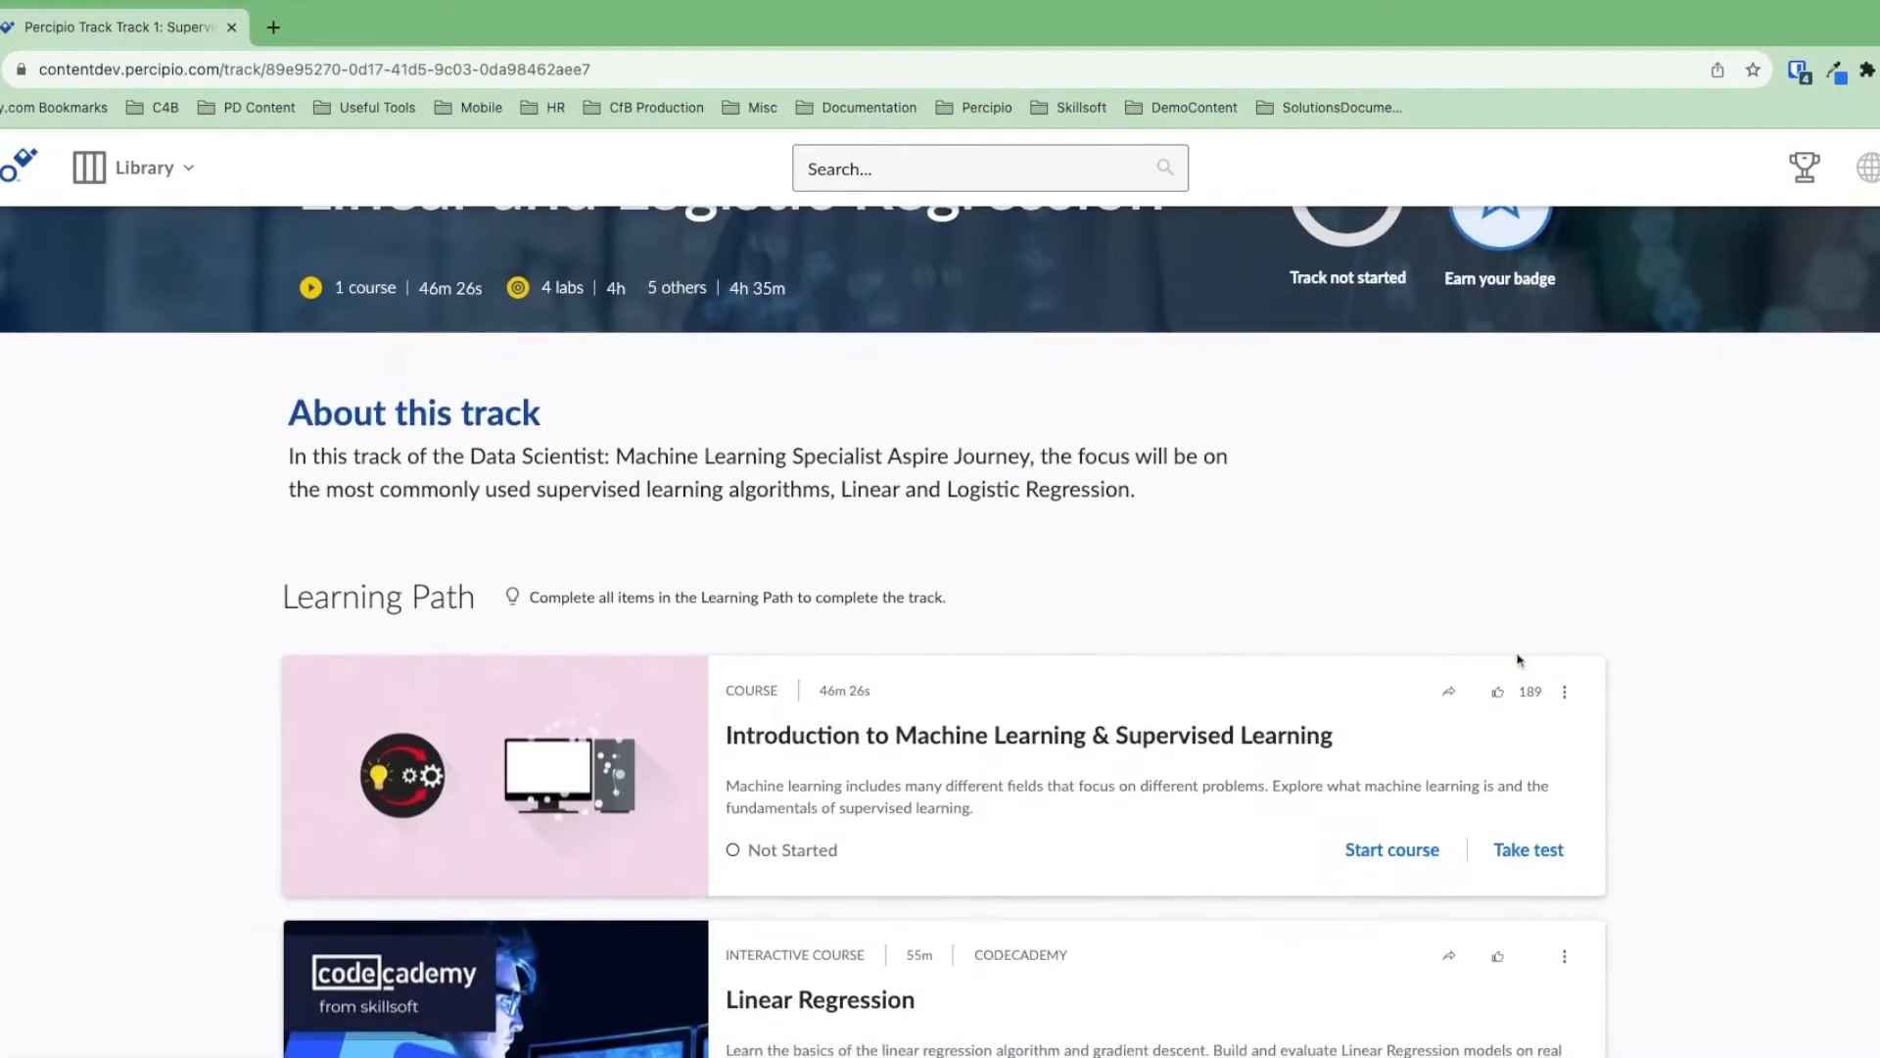
pyautogui.scroll(-3)
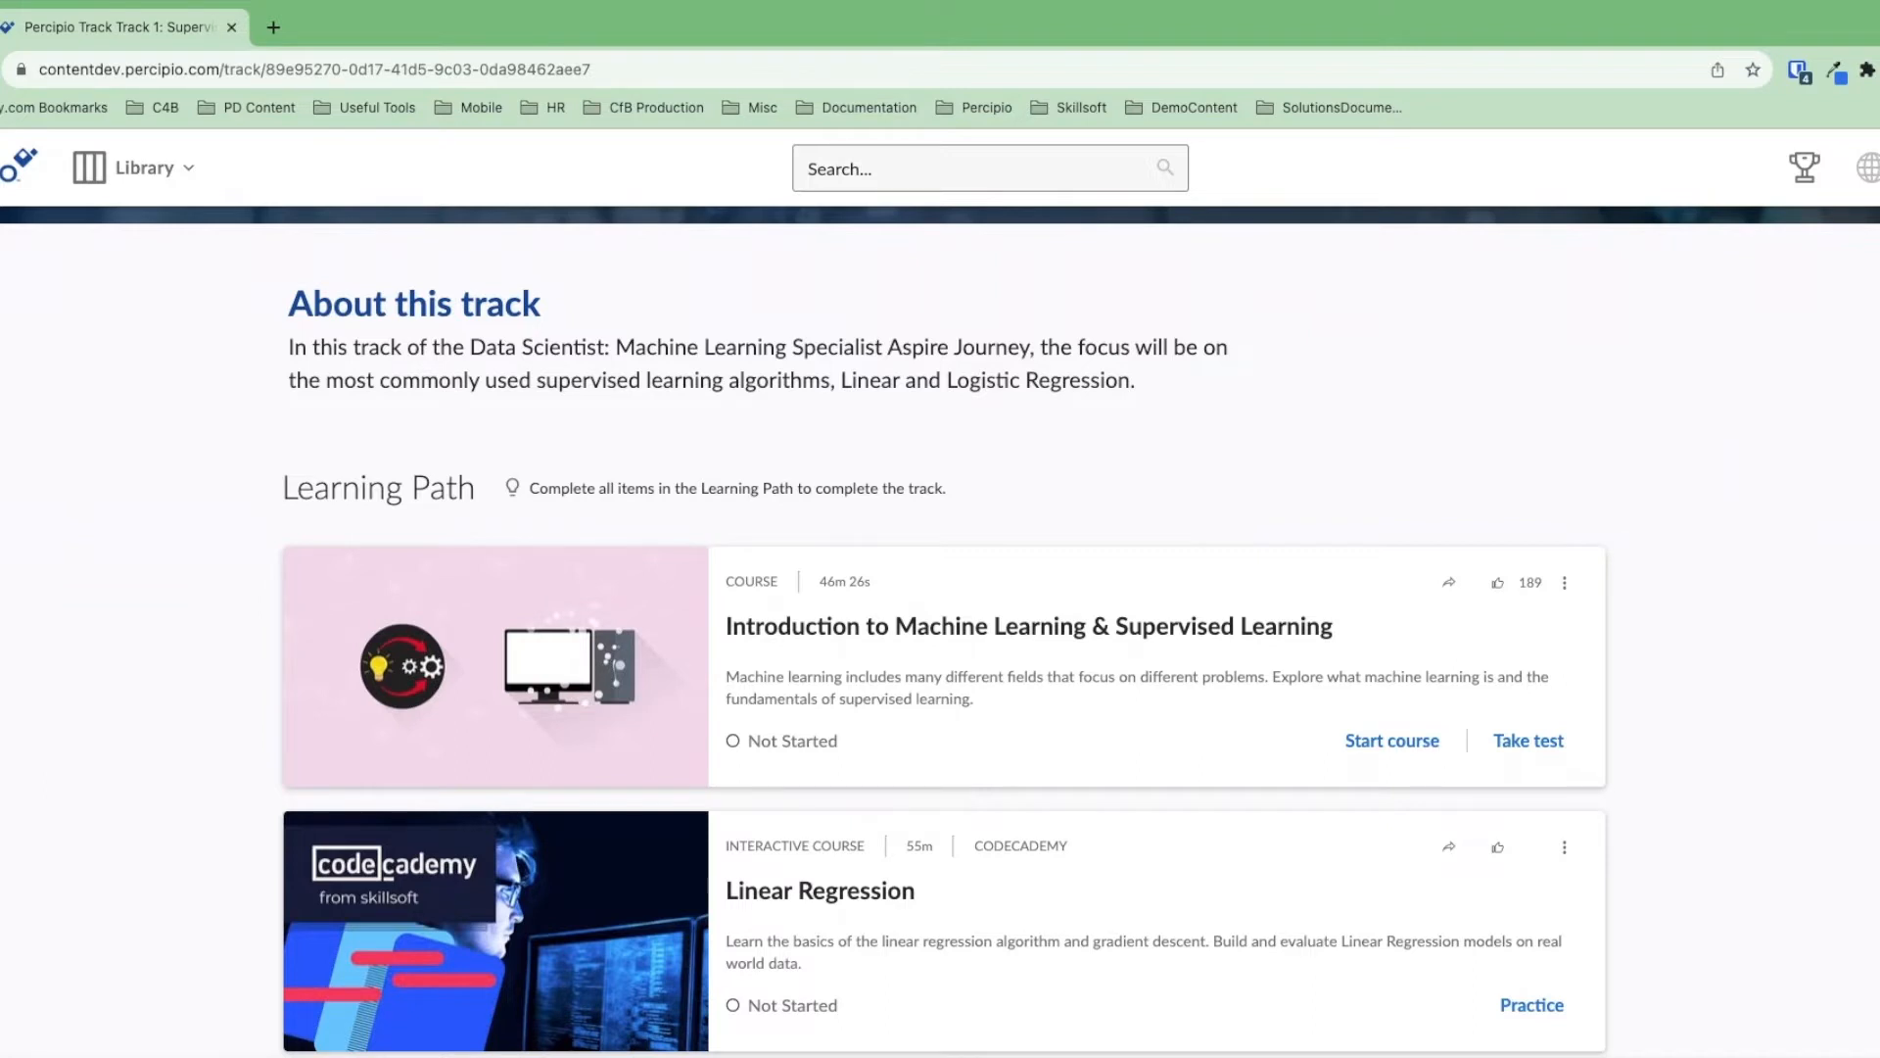
pyautogui.scroll(-3)
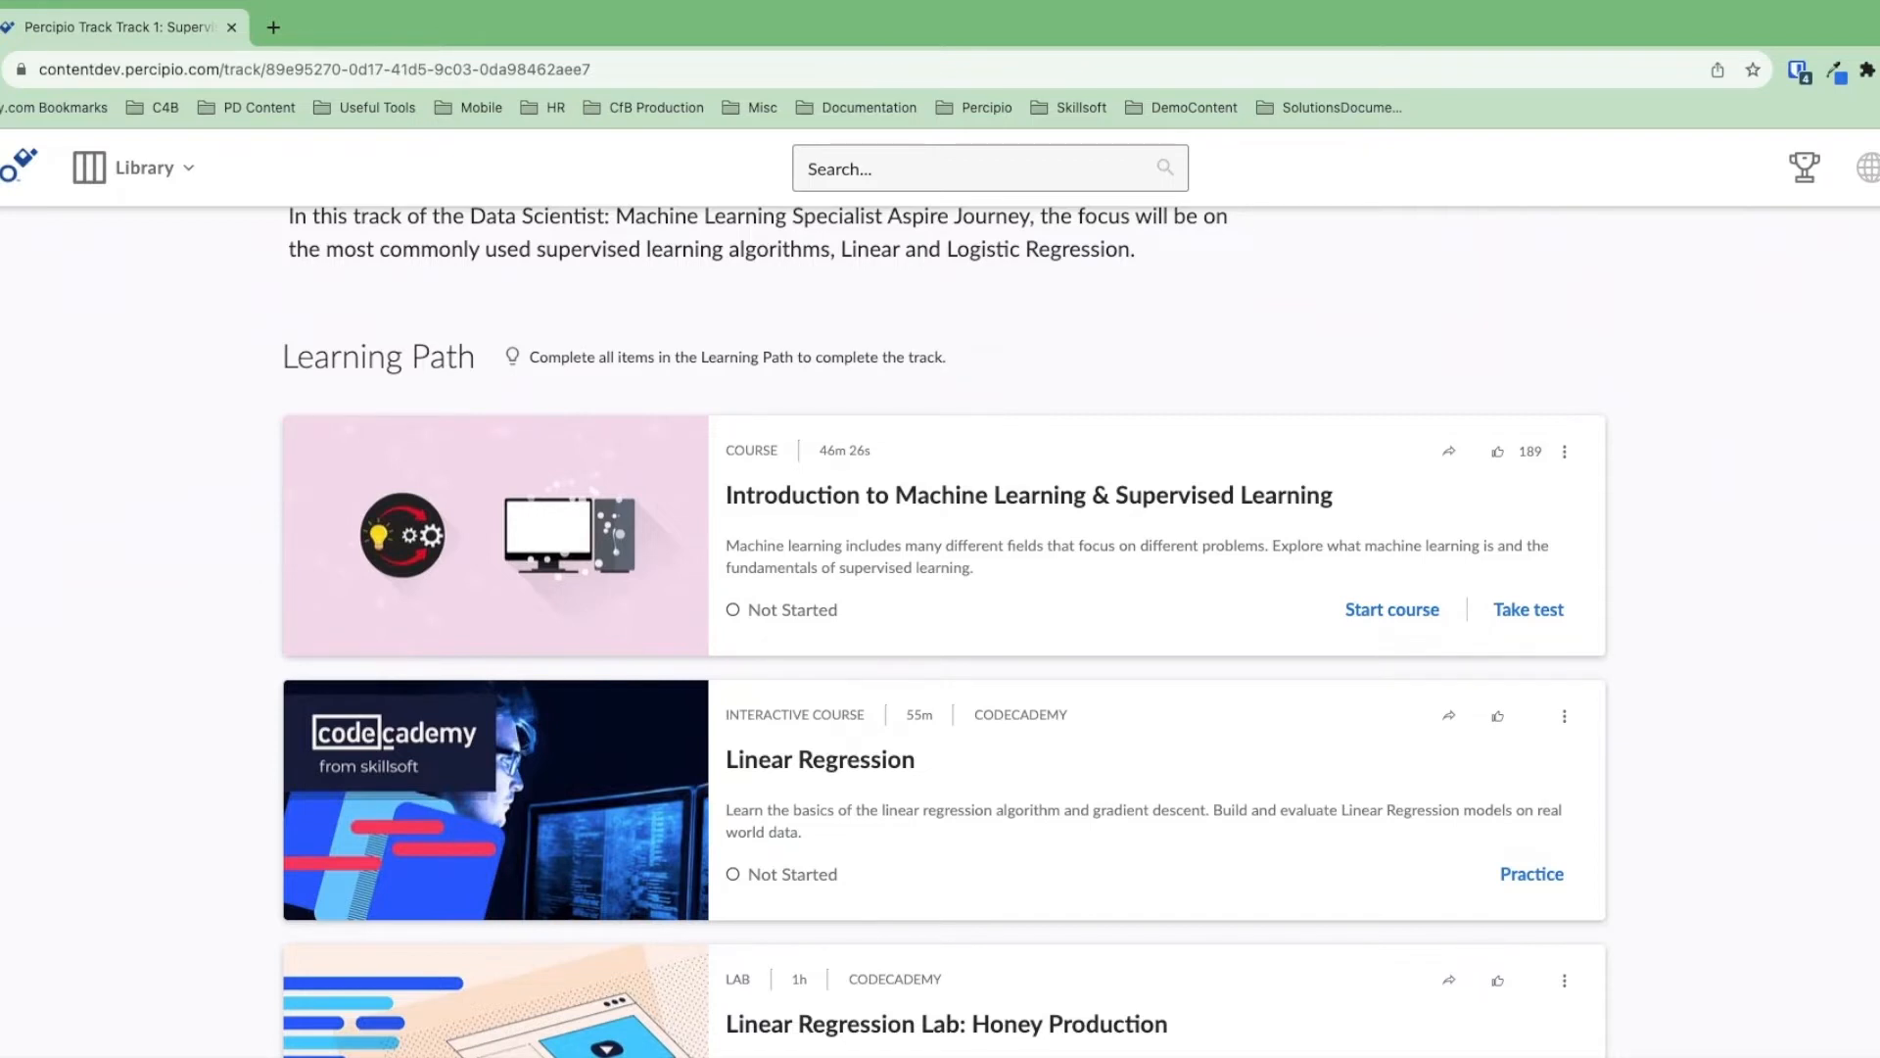
pyautogui.scroll(3)
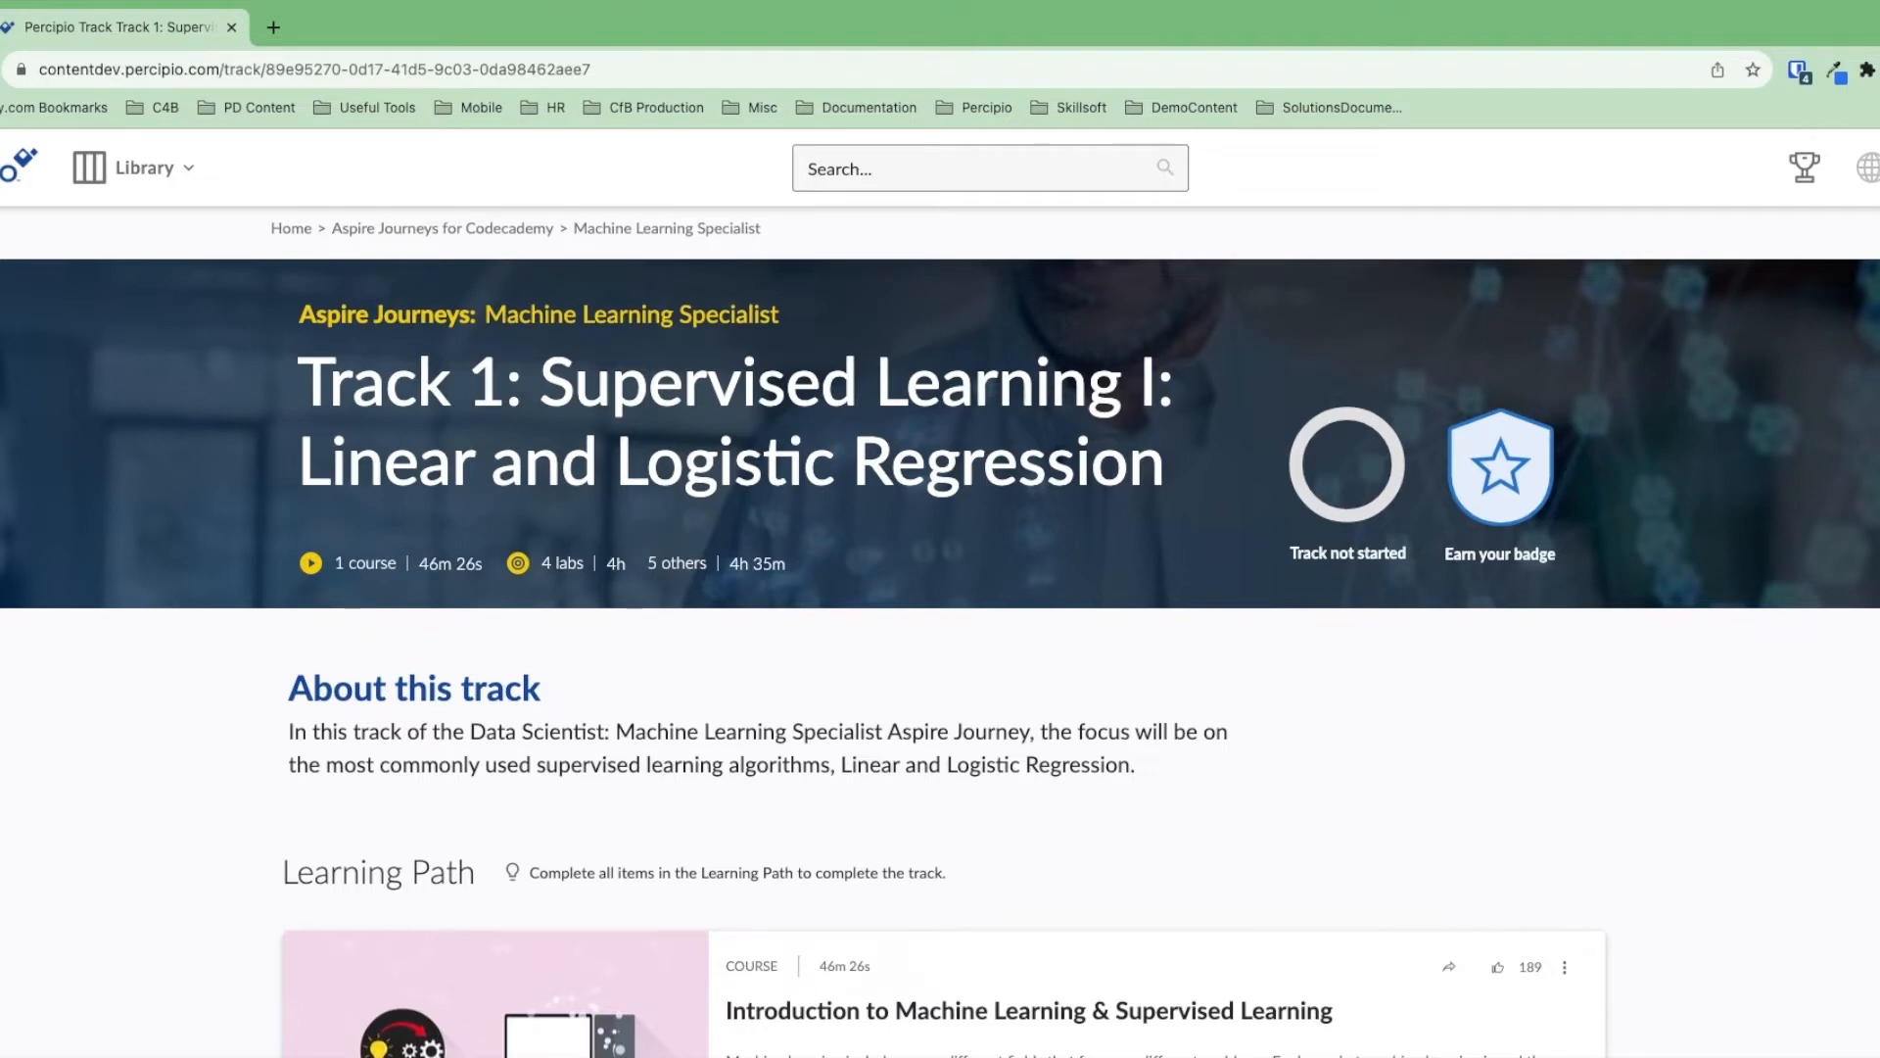
# - Search the library for 'java' and keep only Interactive Course results
pyautogui.click(966, 168)
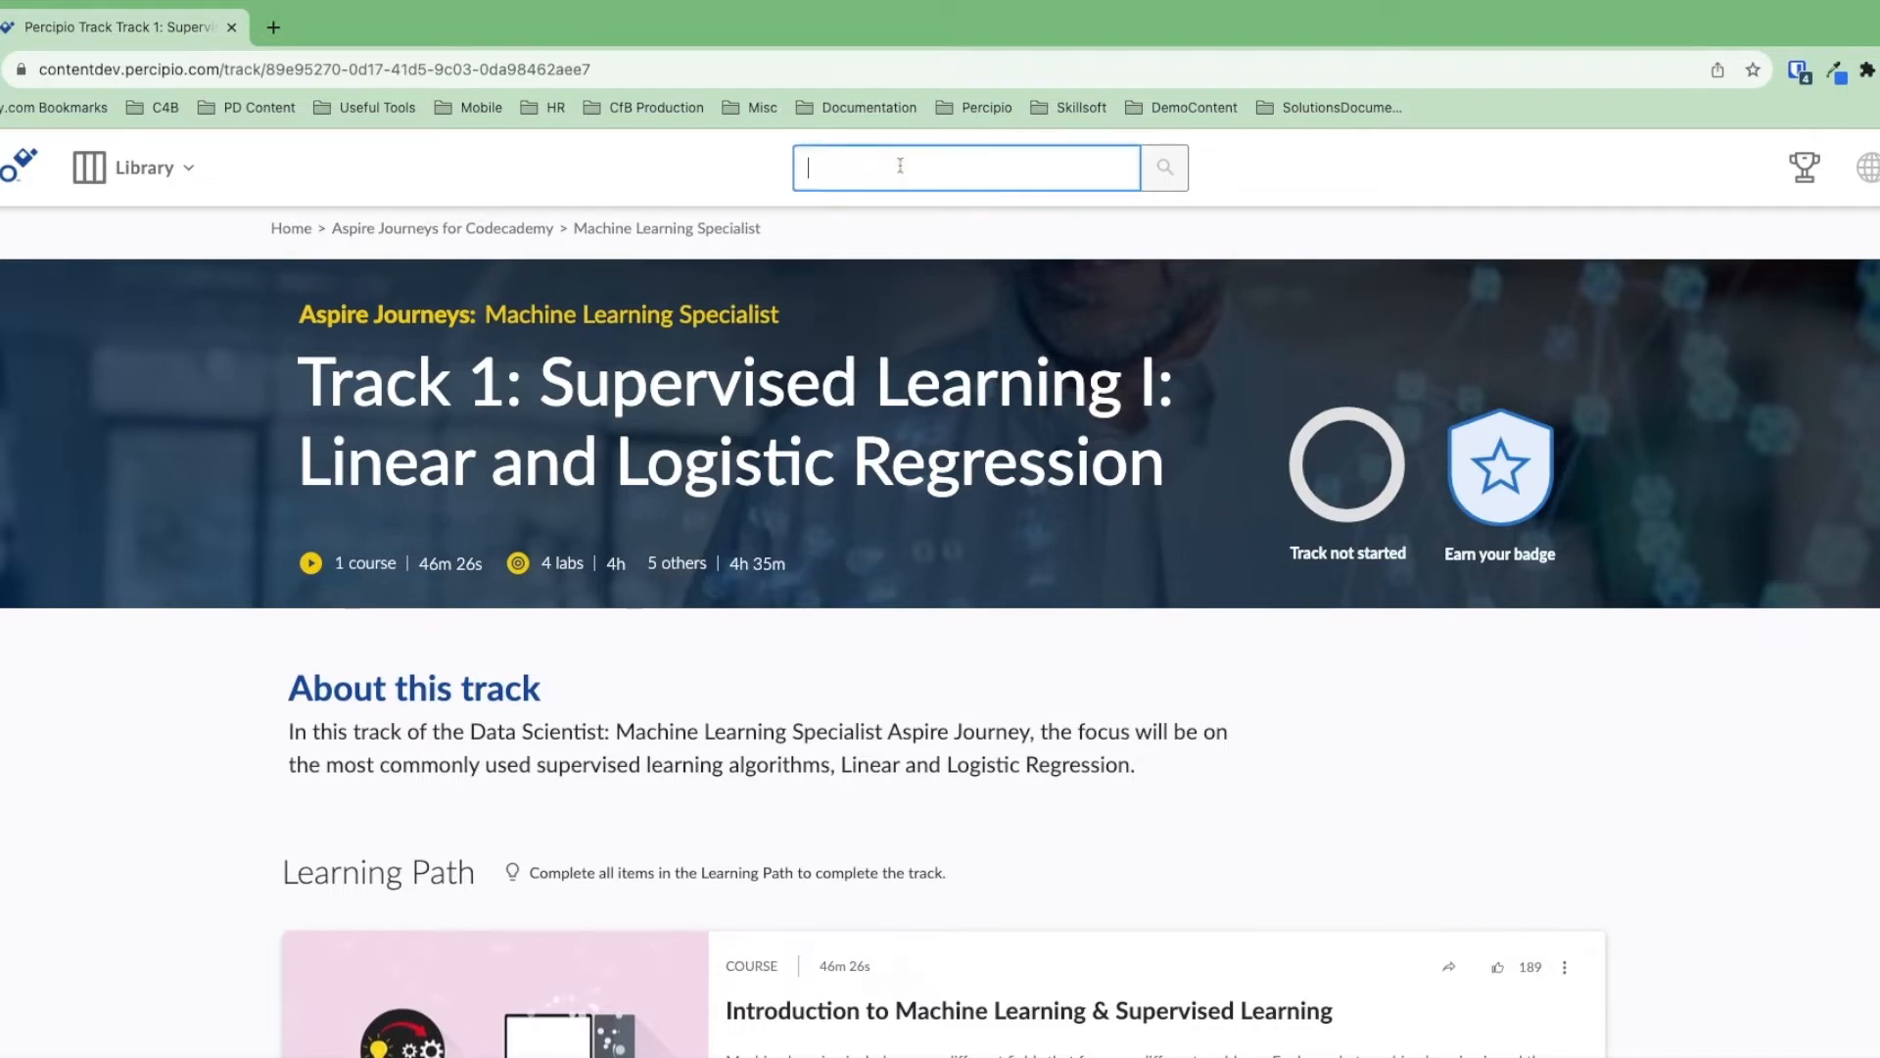
pyautogui.write('java')
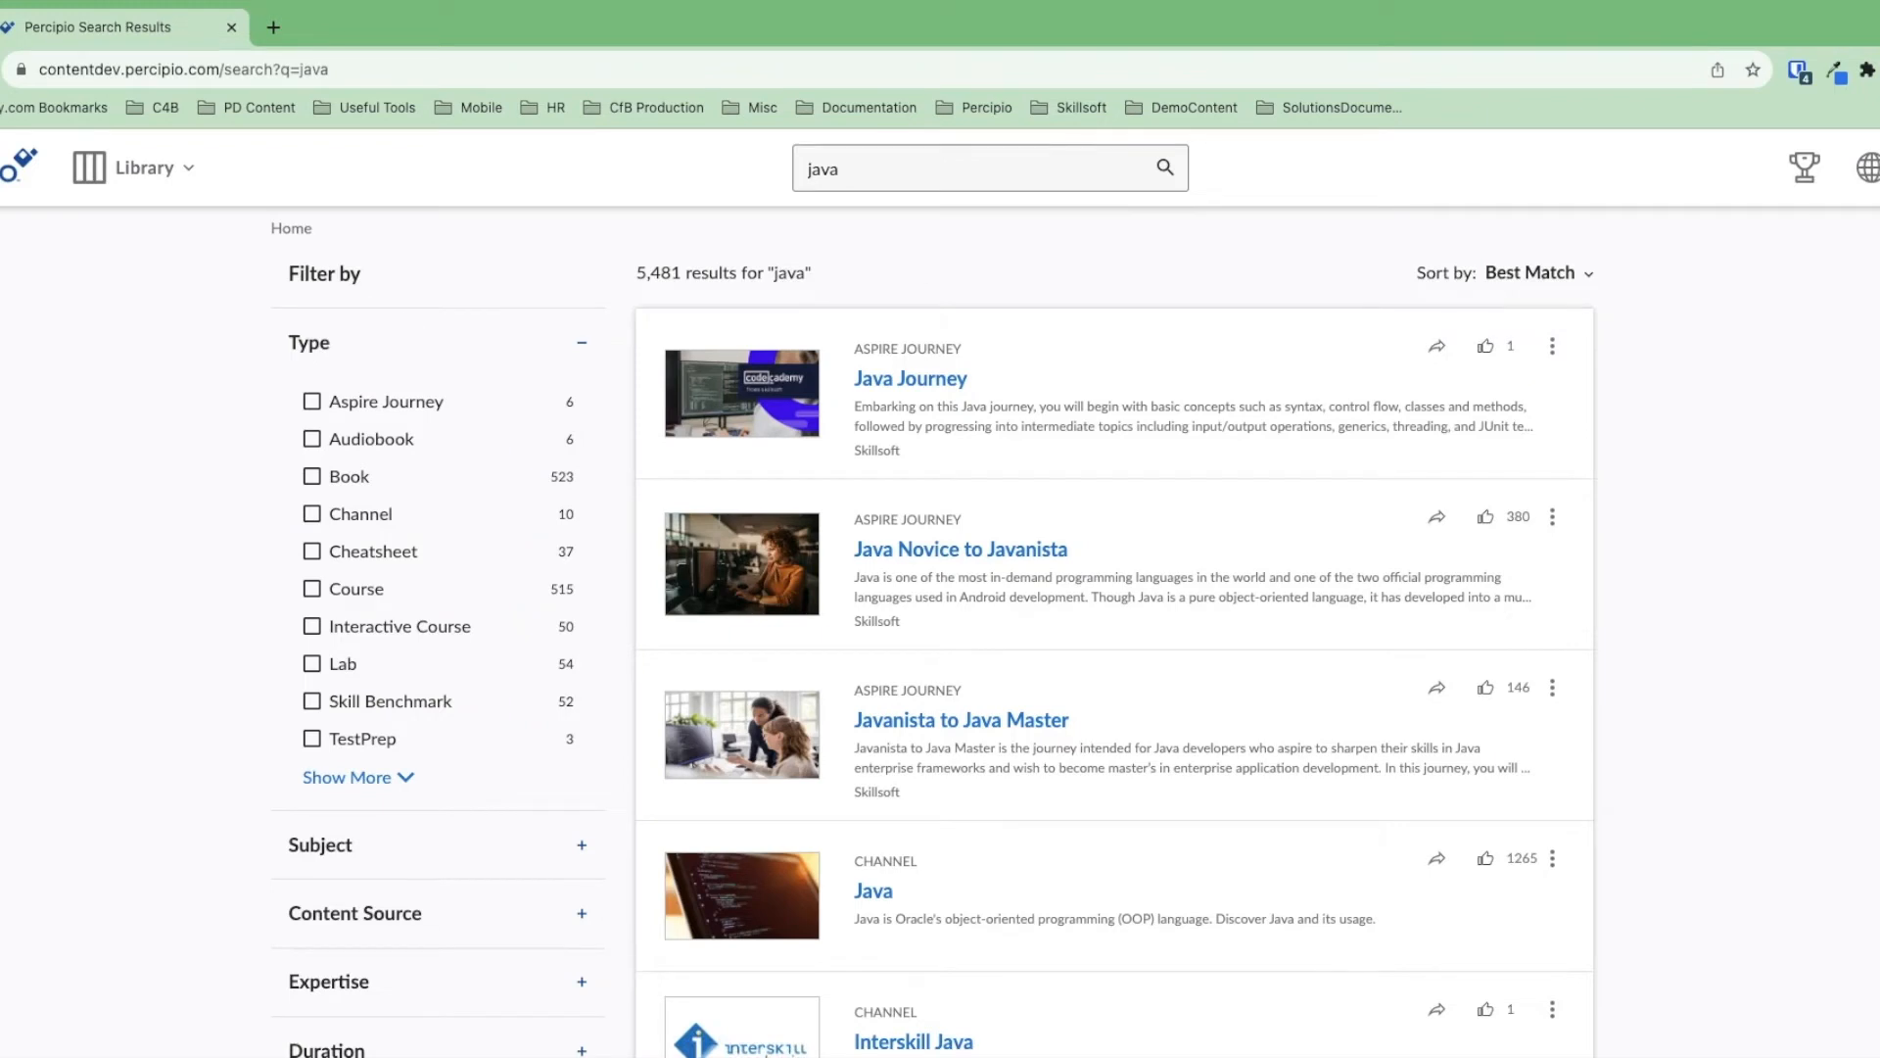
pyautogui.moveTo(458, 631)
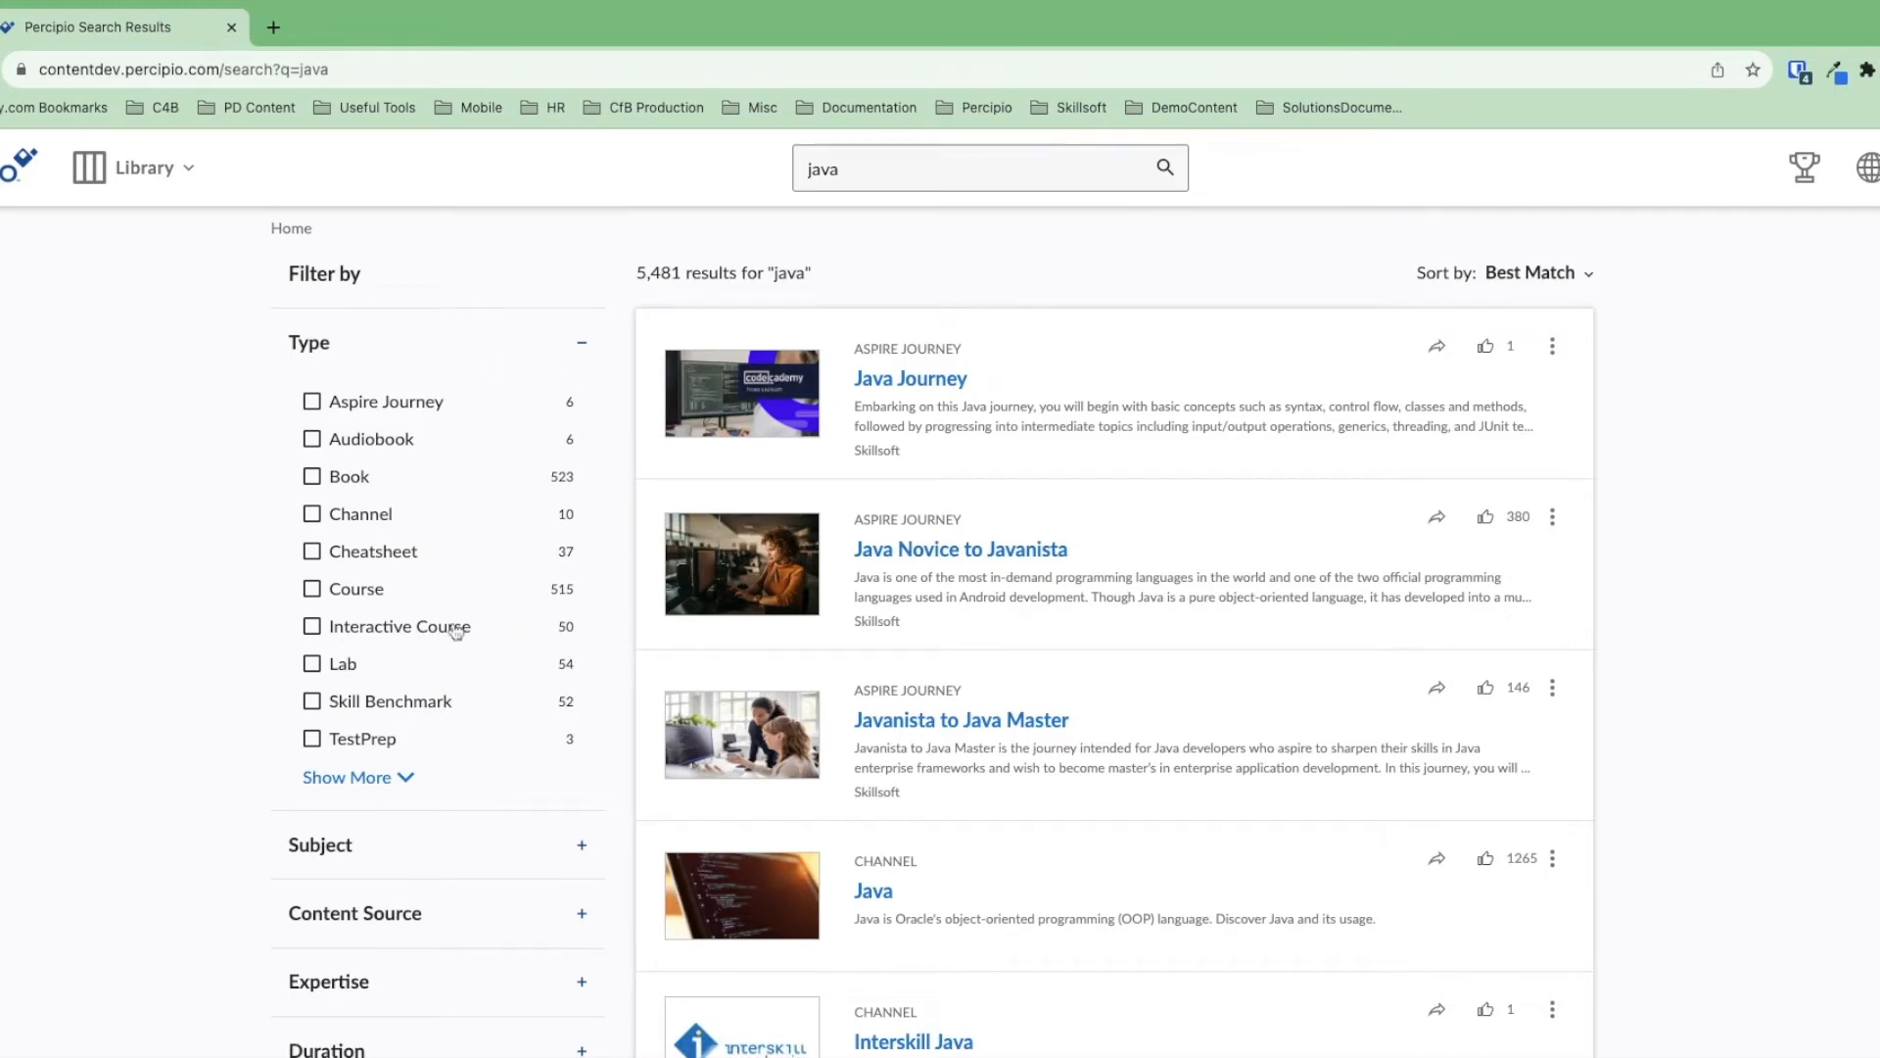
pyautogui.click(312, 626)
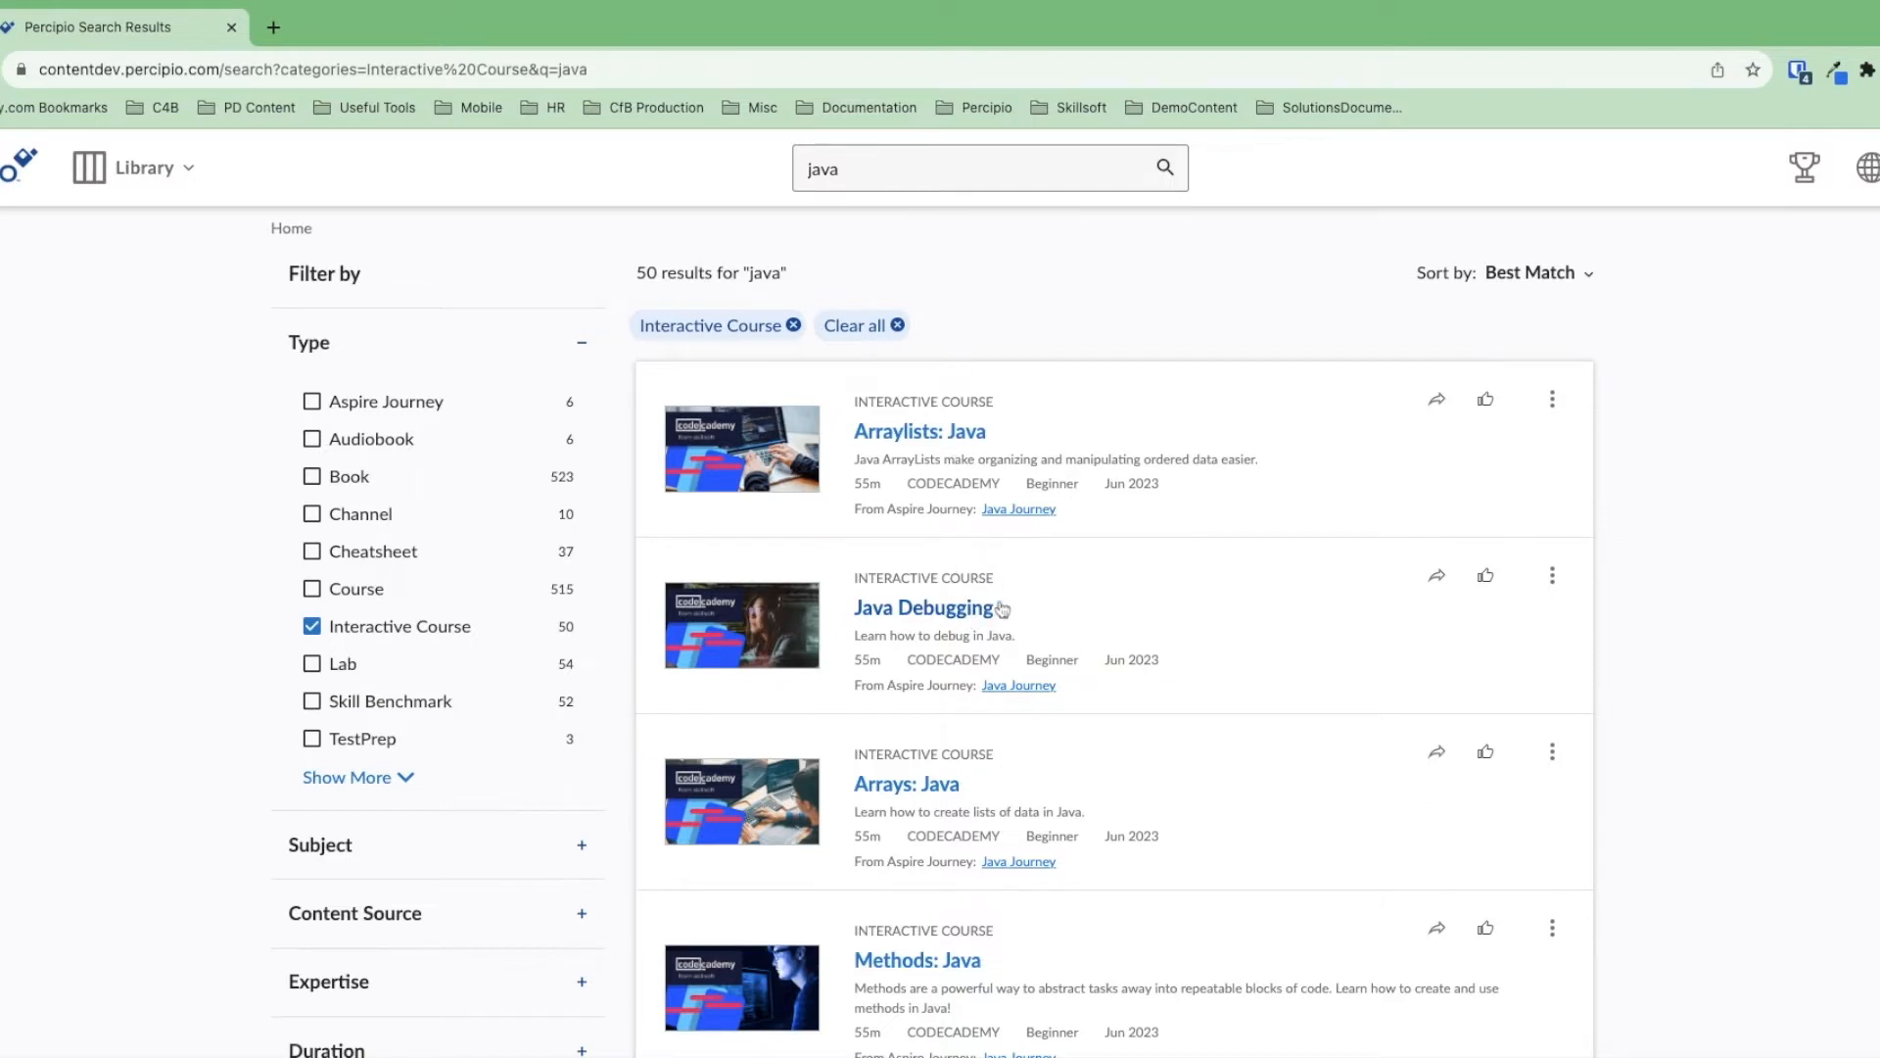
pyautogui.moveTo(1007, 518)
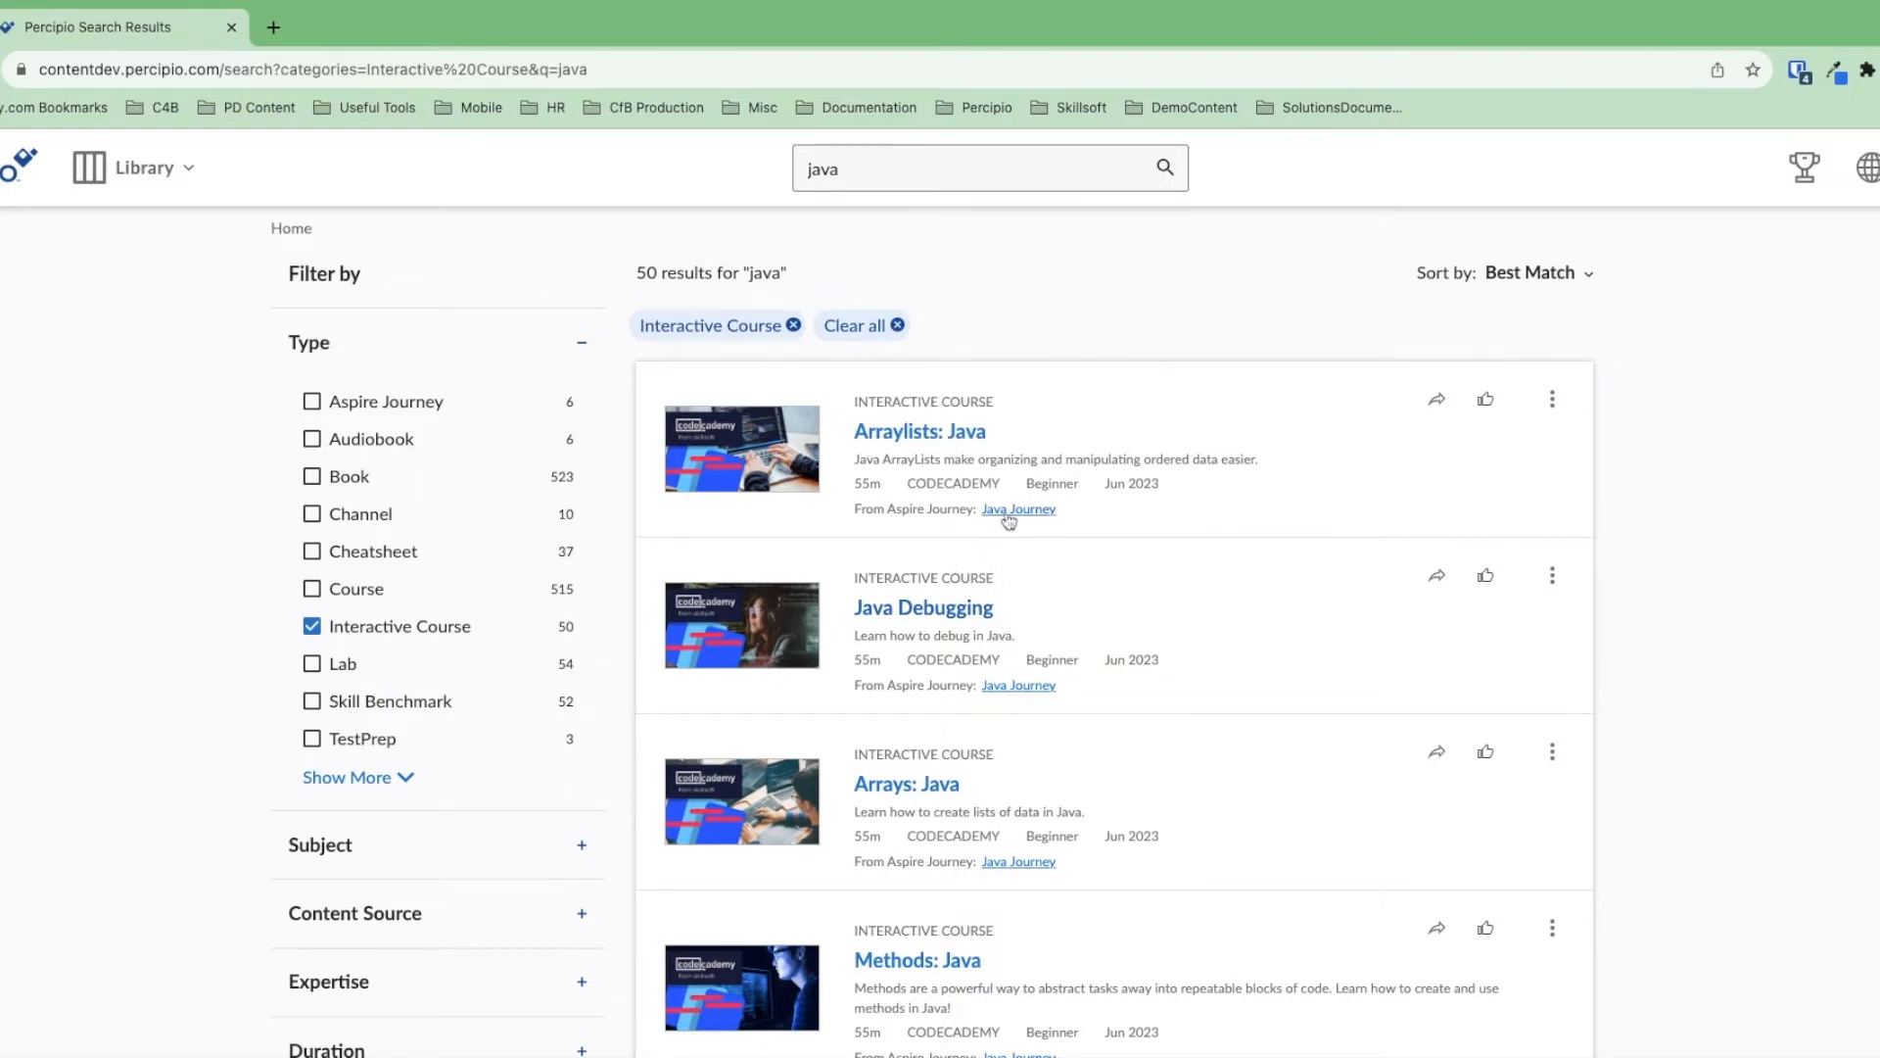
# - Open the Java Journey's Track 1: Learn Java and scroll to its learning path
pyautogui.click(1019, 508)
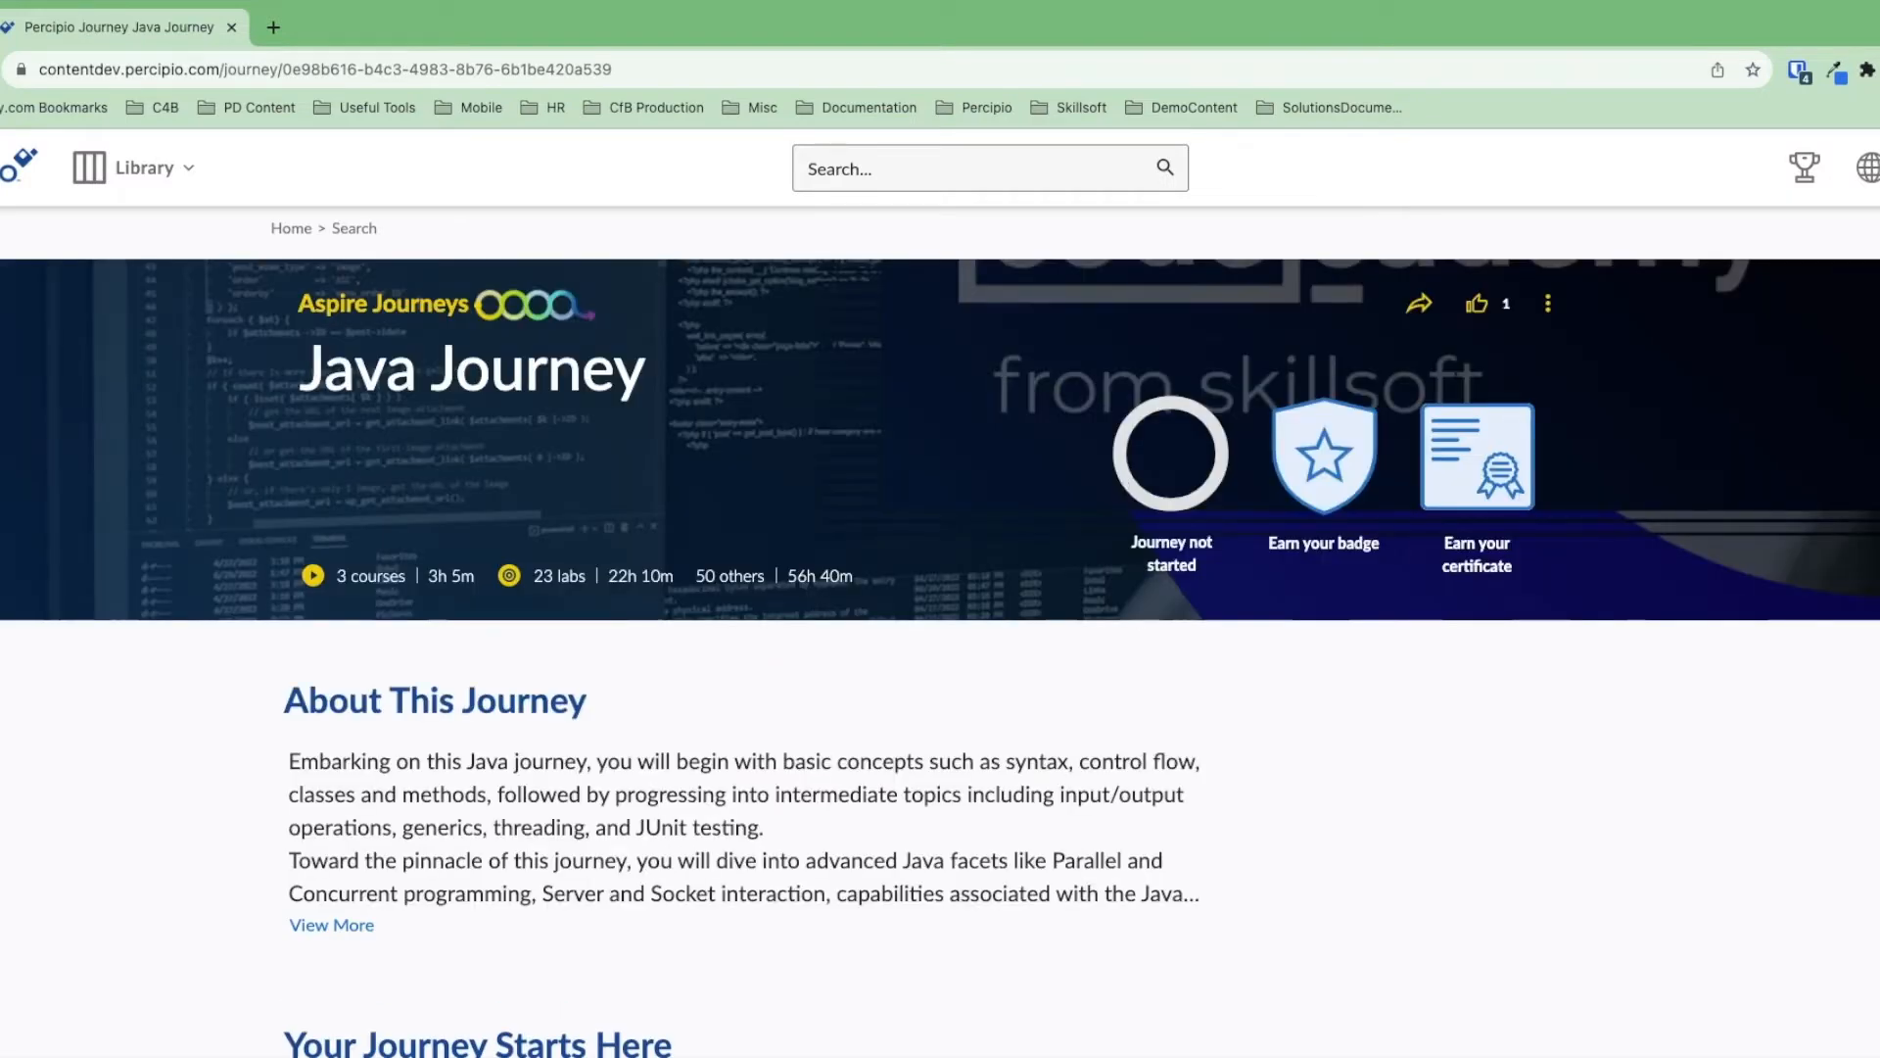
pyautogui.scroll(-3)
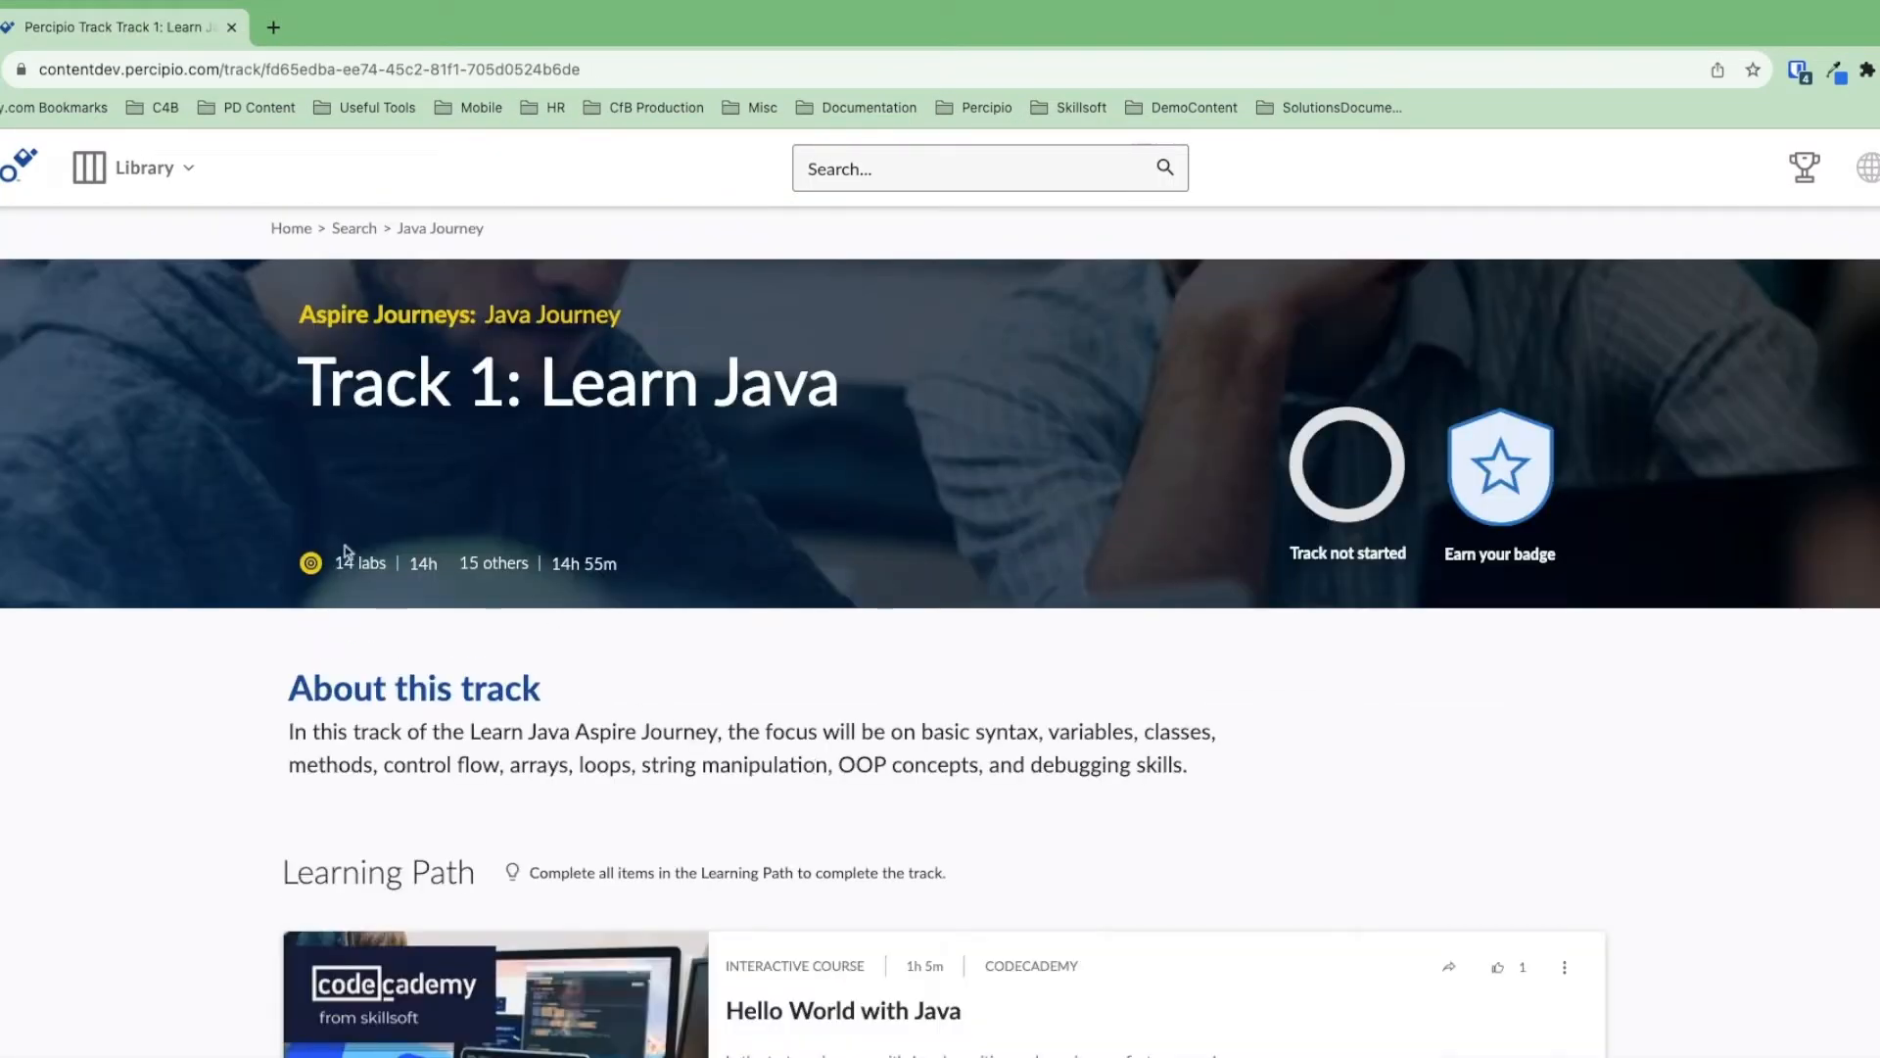
pyautogui.moveTo(380, 595)
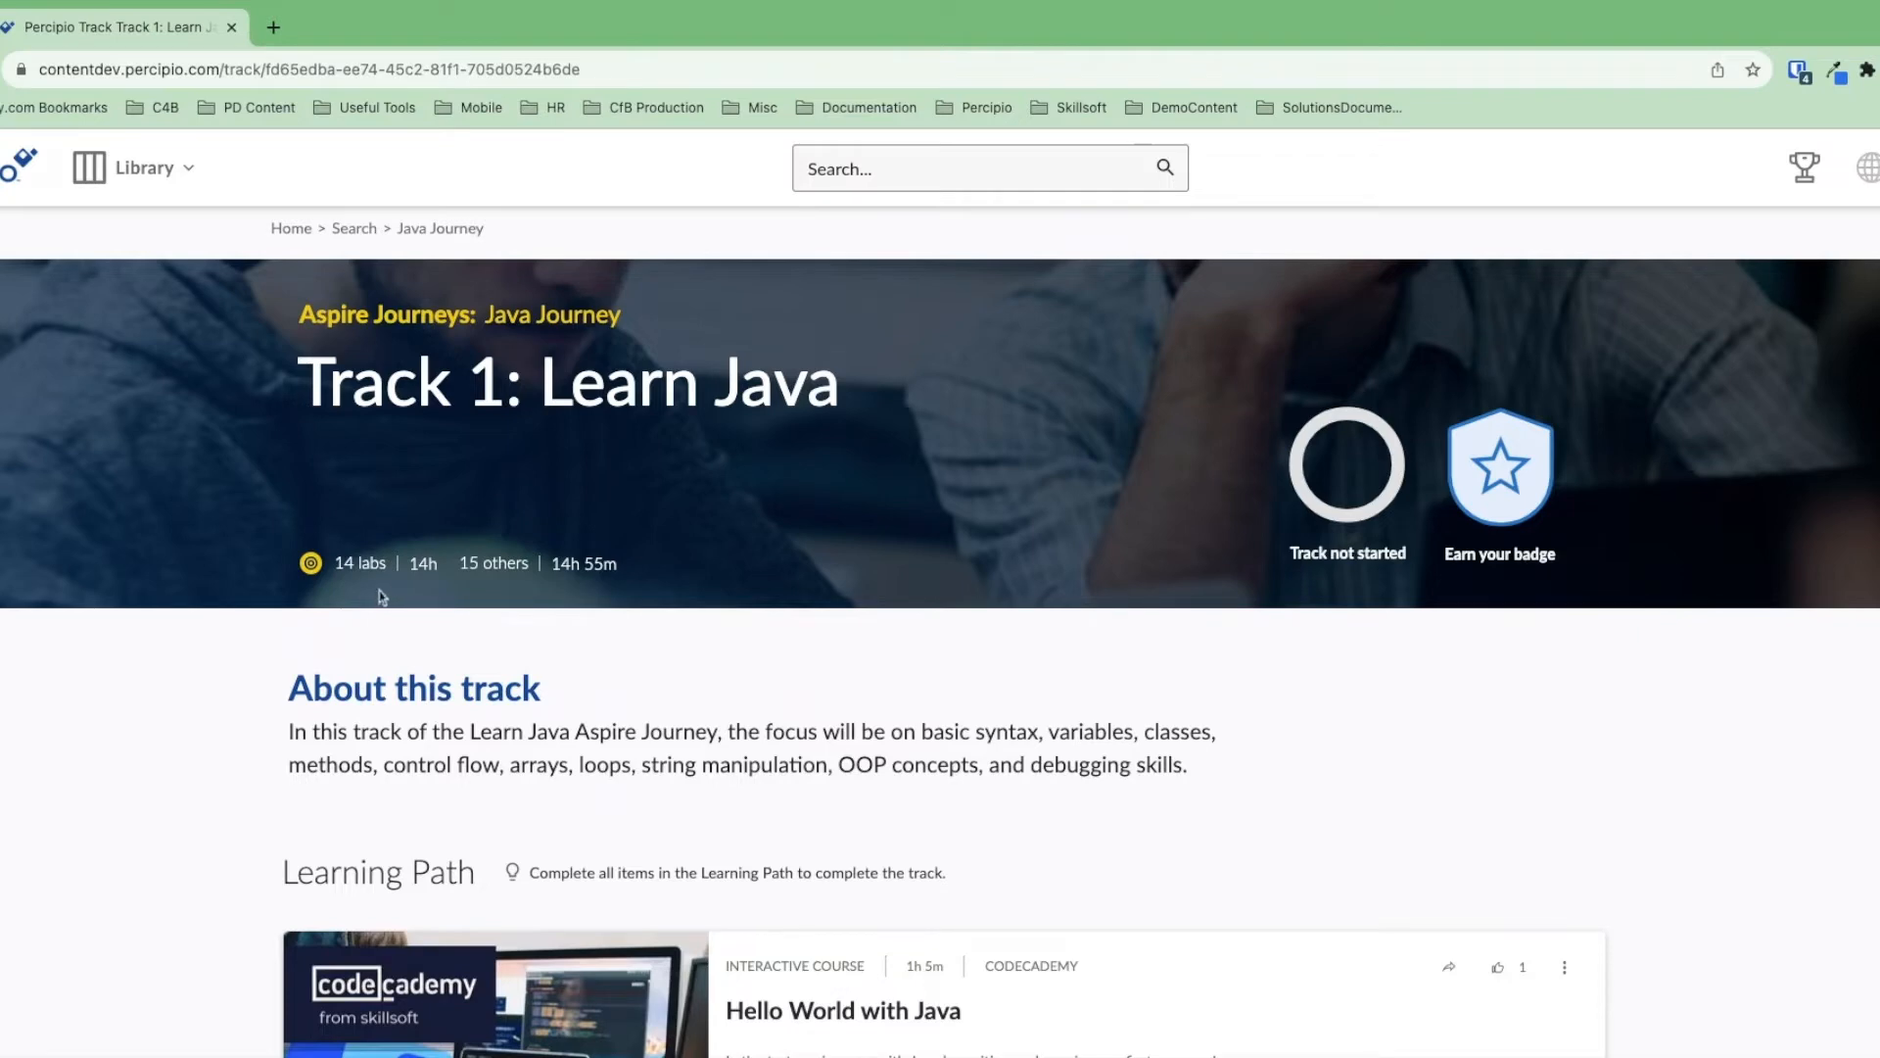
pyautogui.scroll(-3)
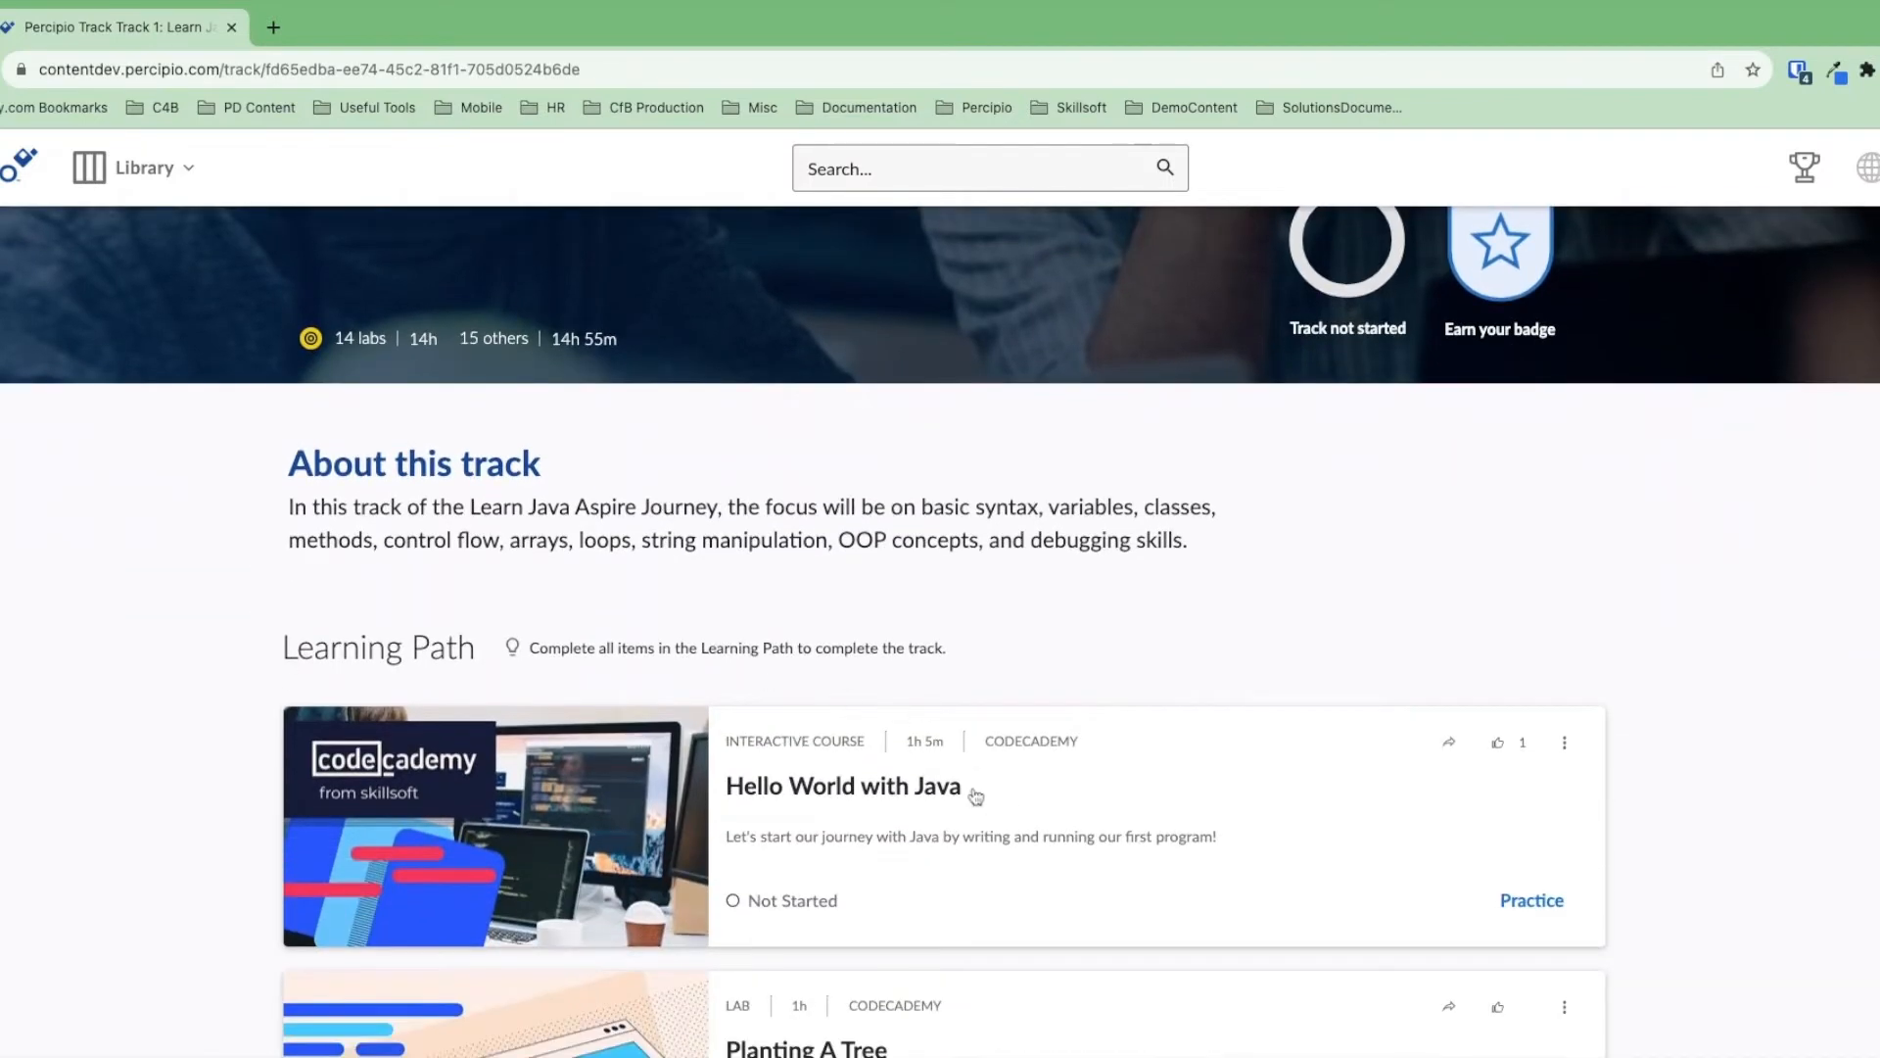
pyautogui.moveTo(975, 795)
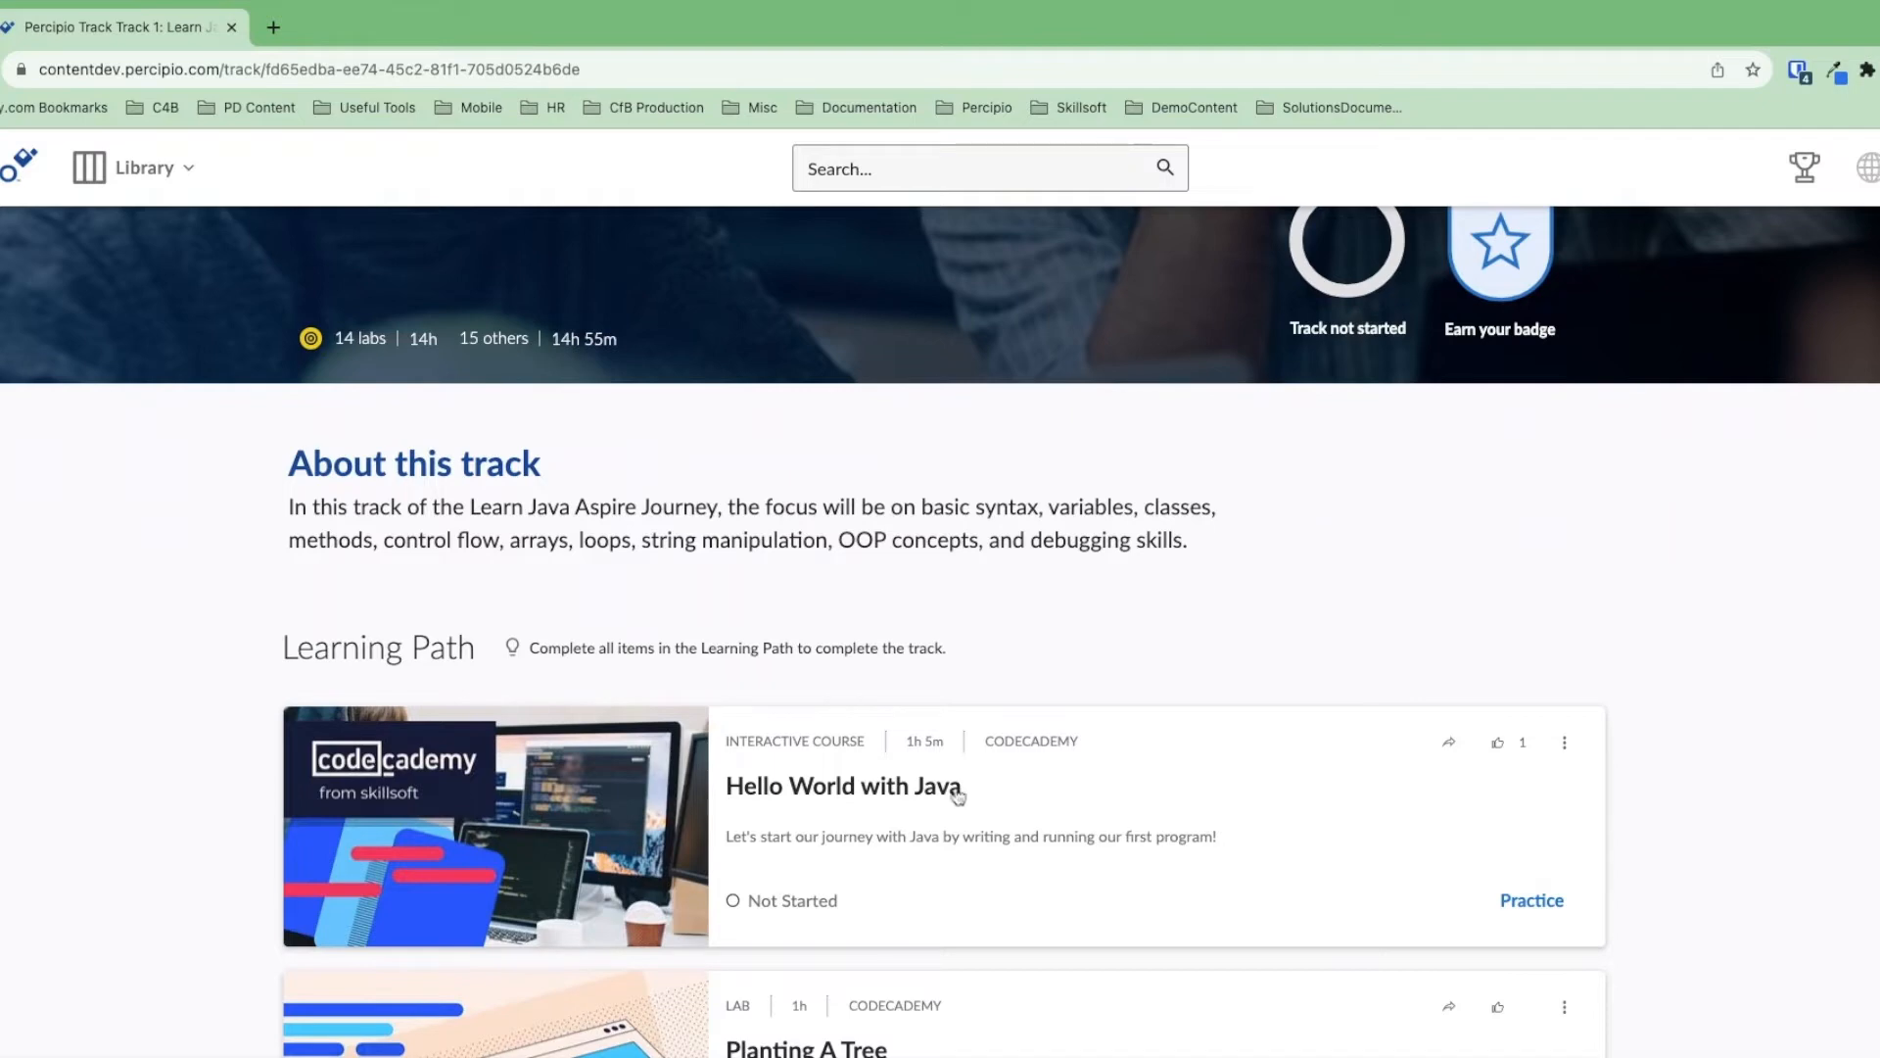
# - Open the Hello World with Java course and launch it into Codecademy
pyautogui.click(840, 785)
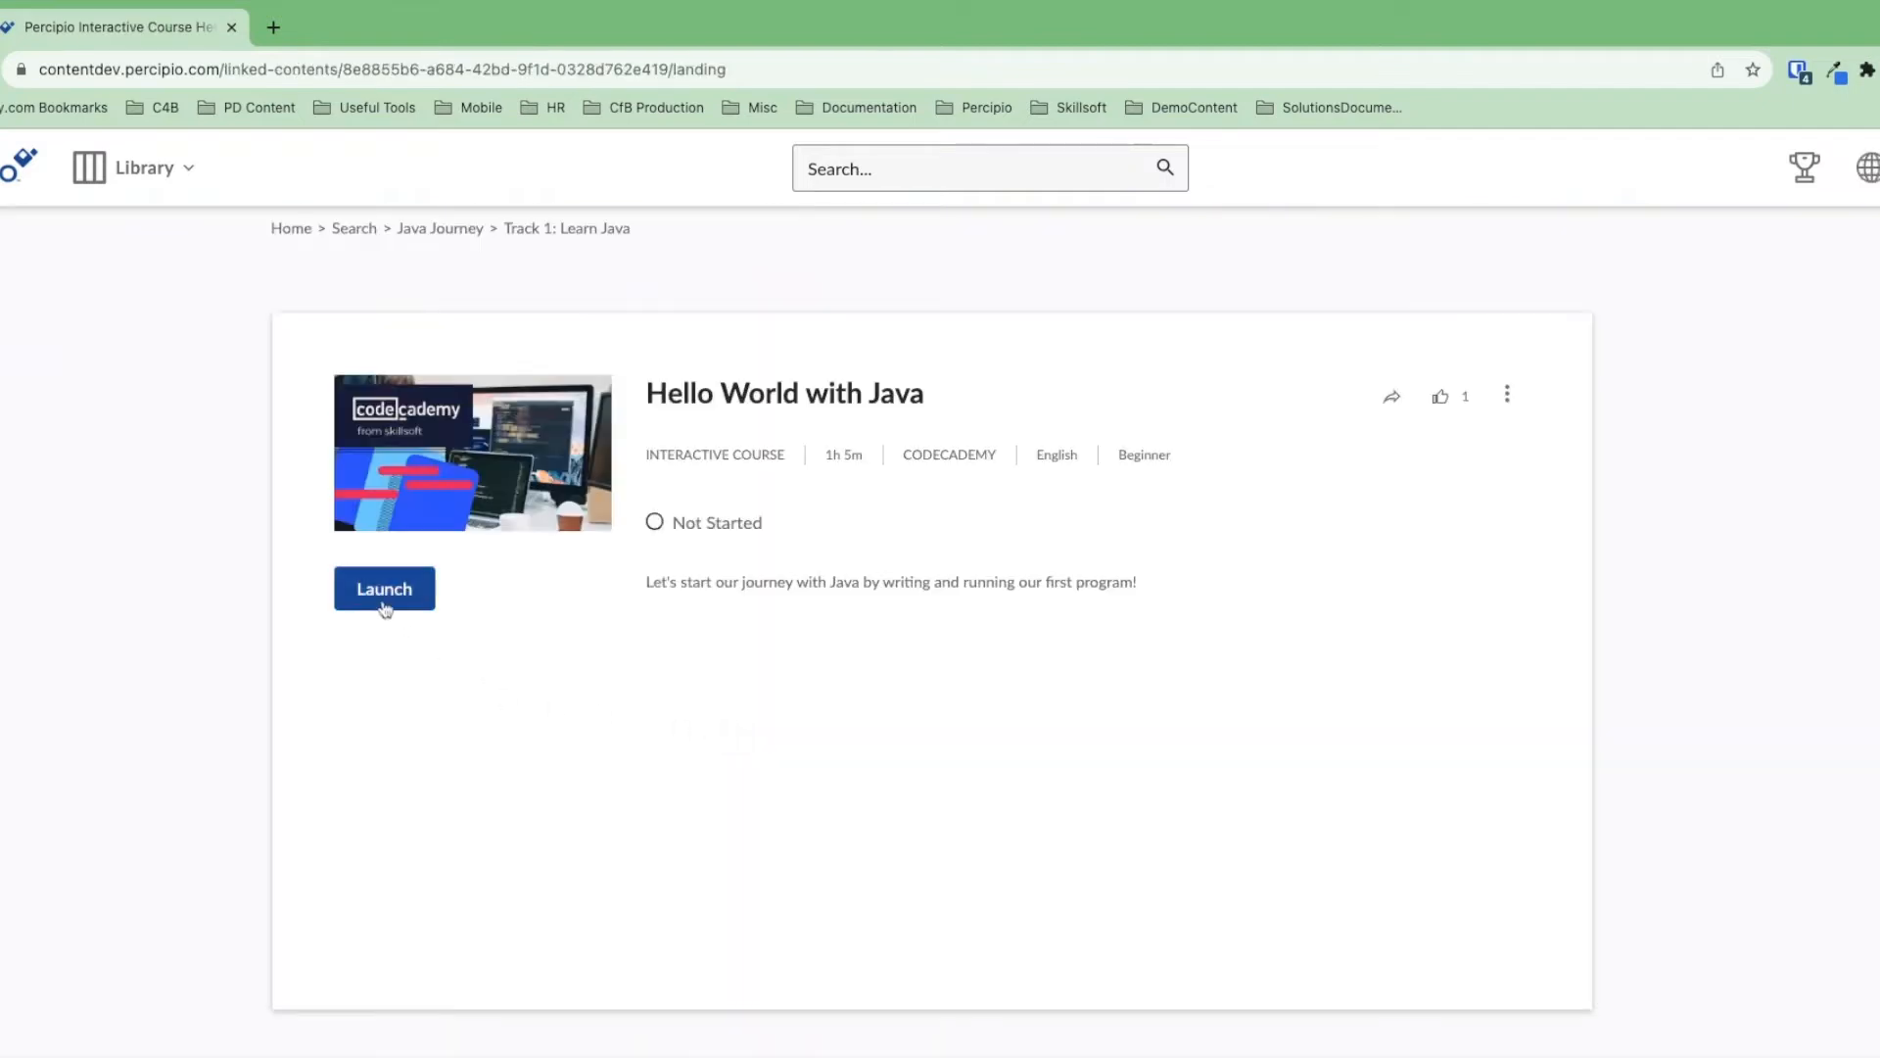
pyautogui.click(384, 588)
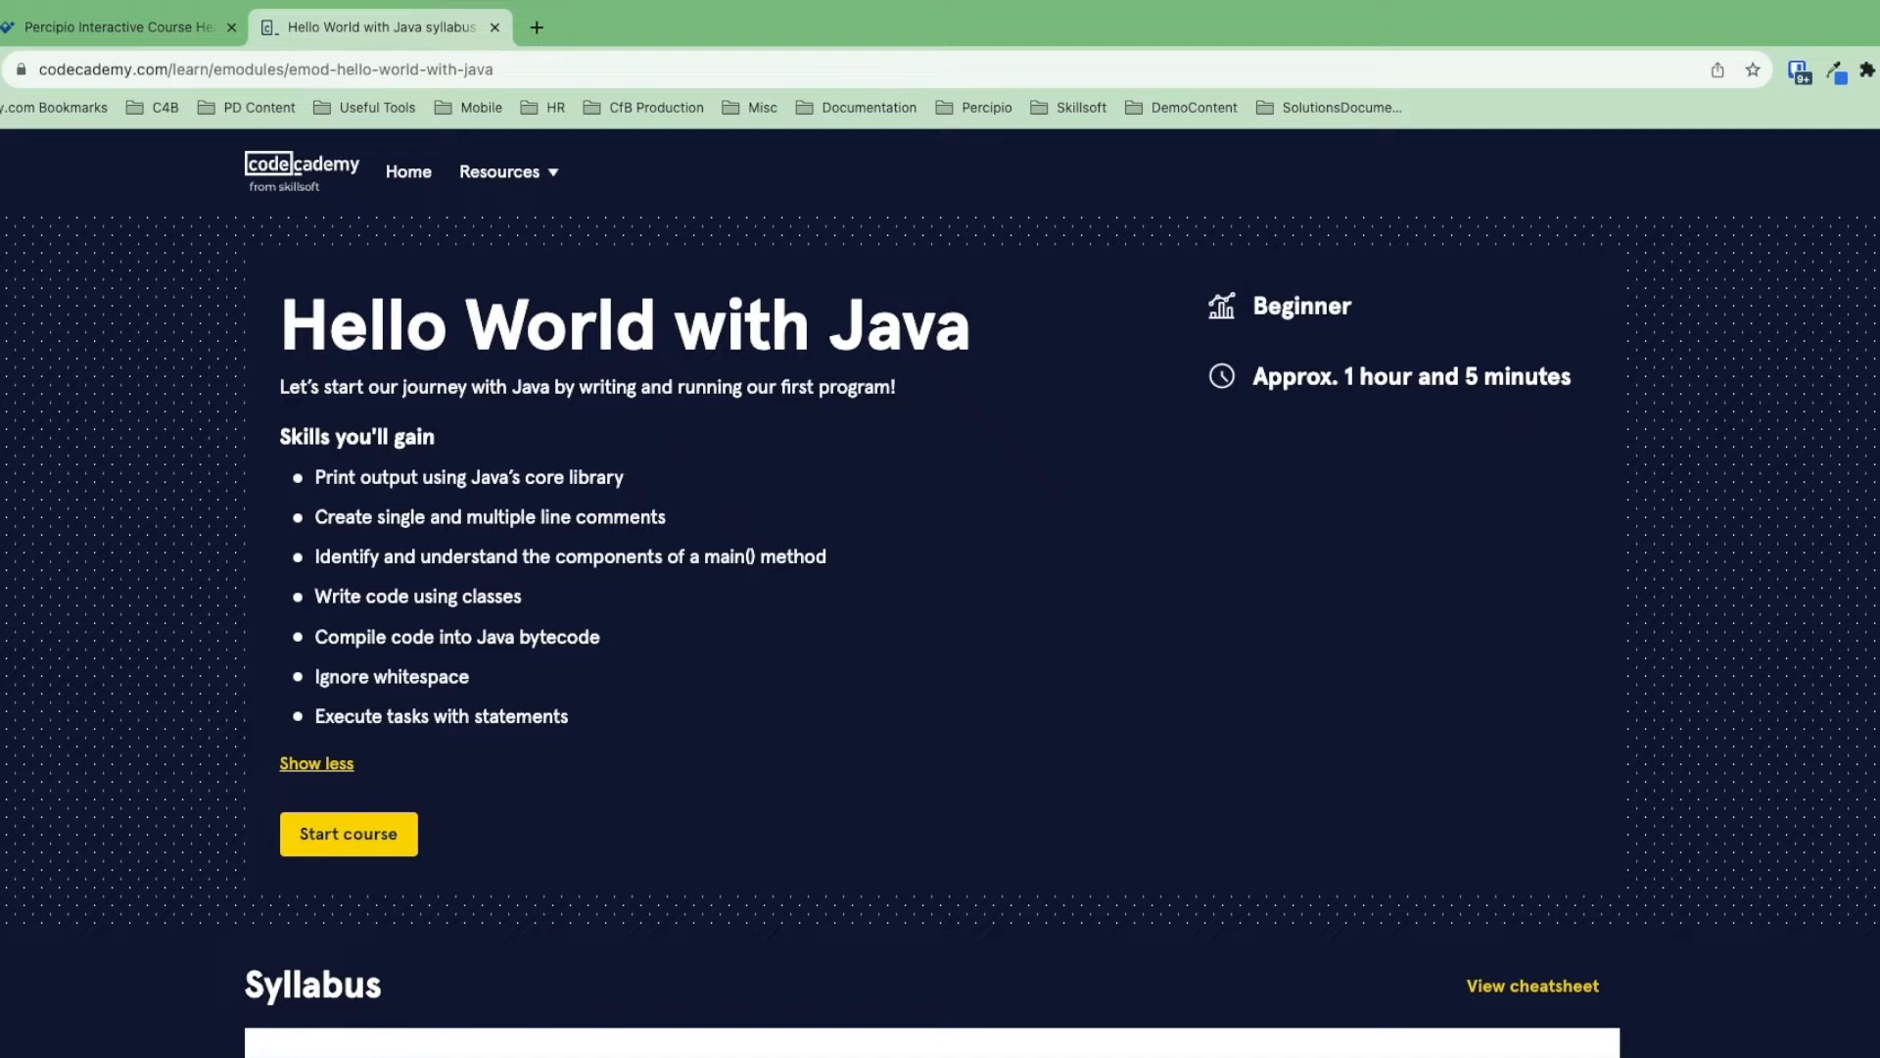
pyautogui.moveTo(1255, 623)
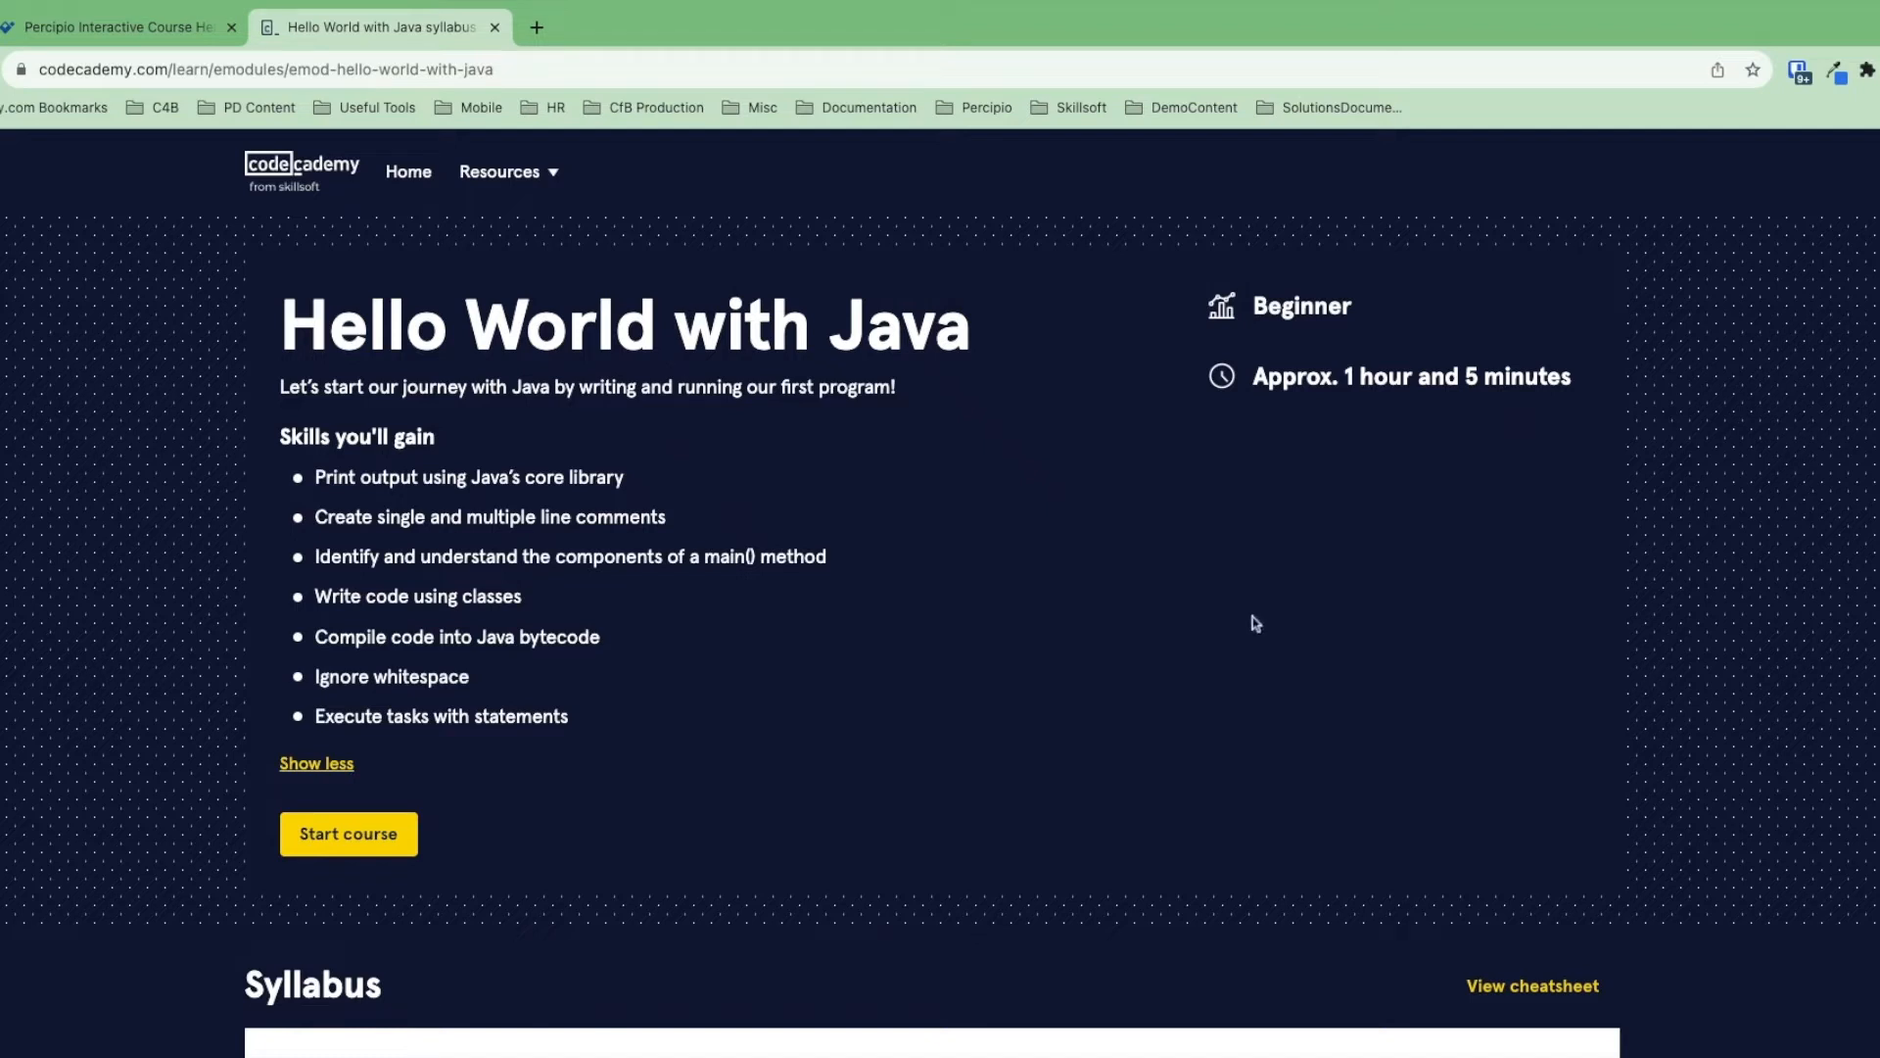
pyautogui.moveTo(482, 471)
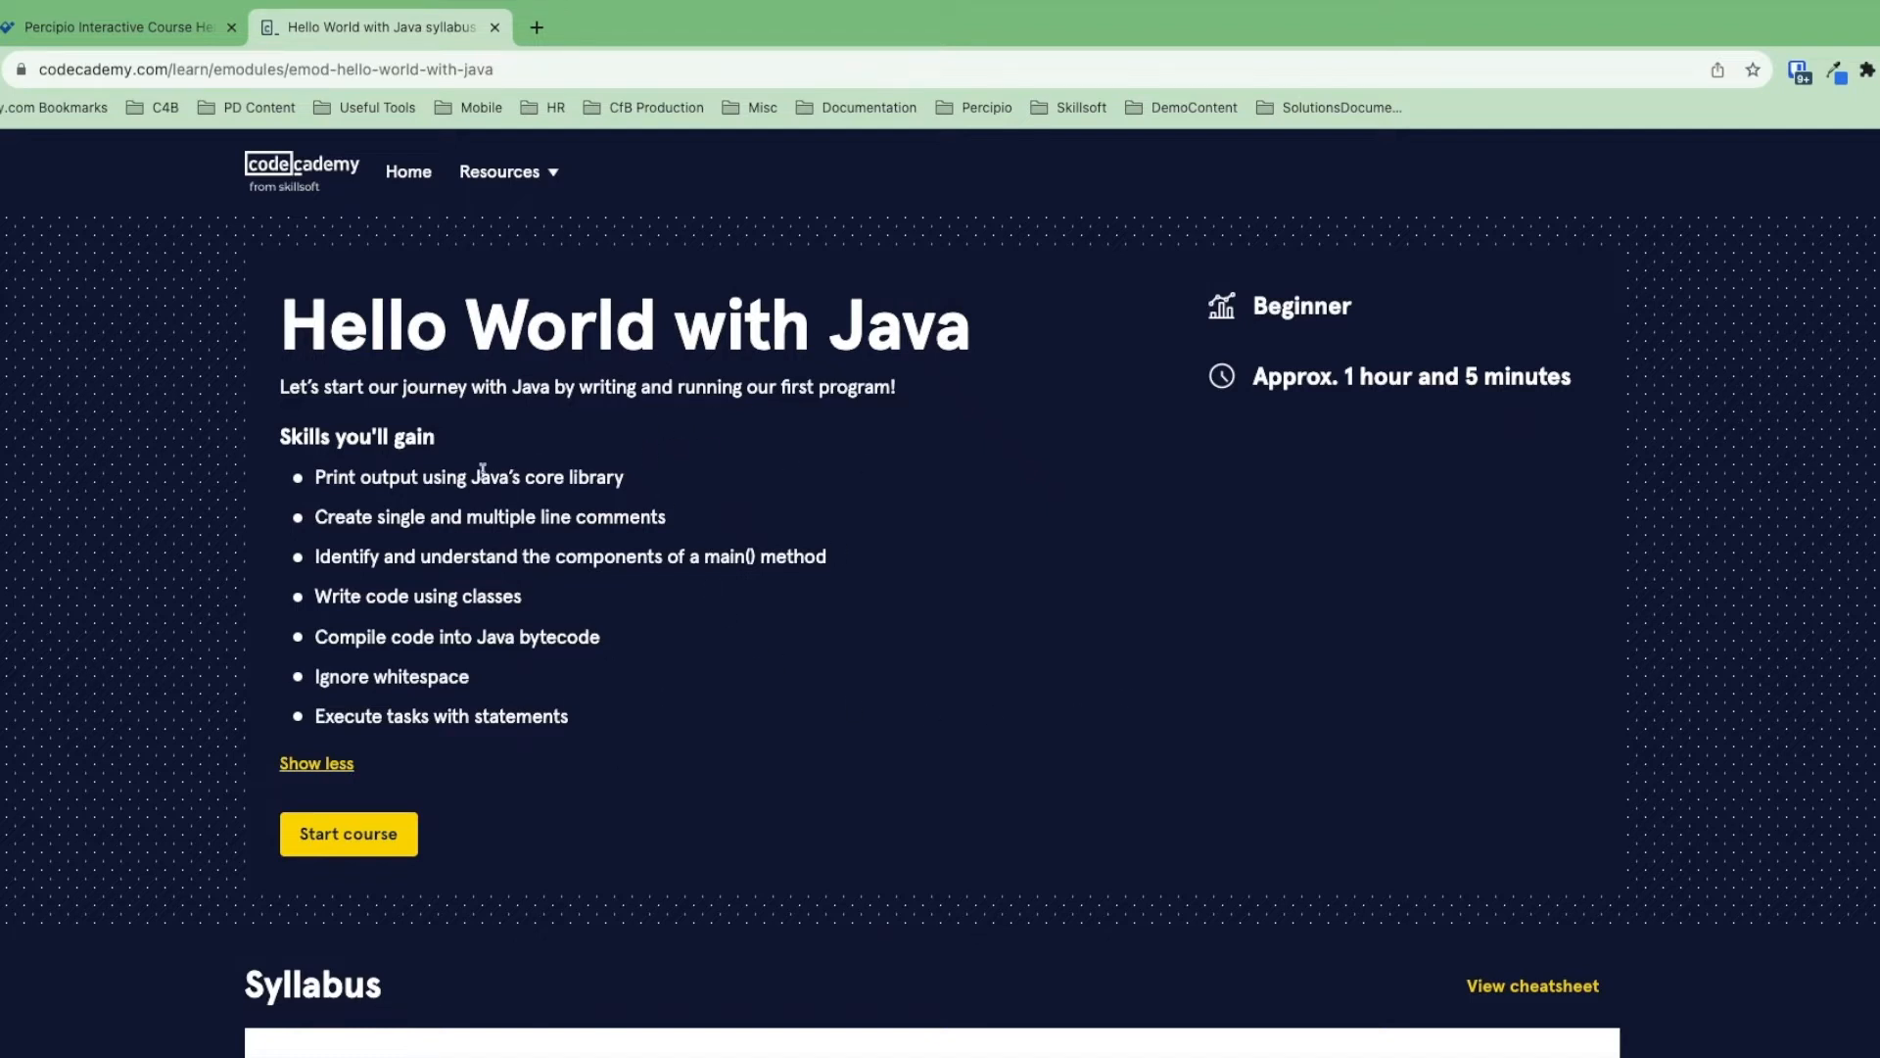
pyautogui.moveTo(1415, 434)
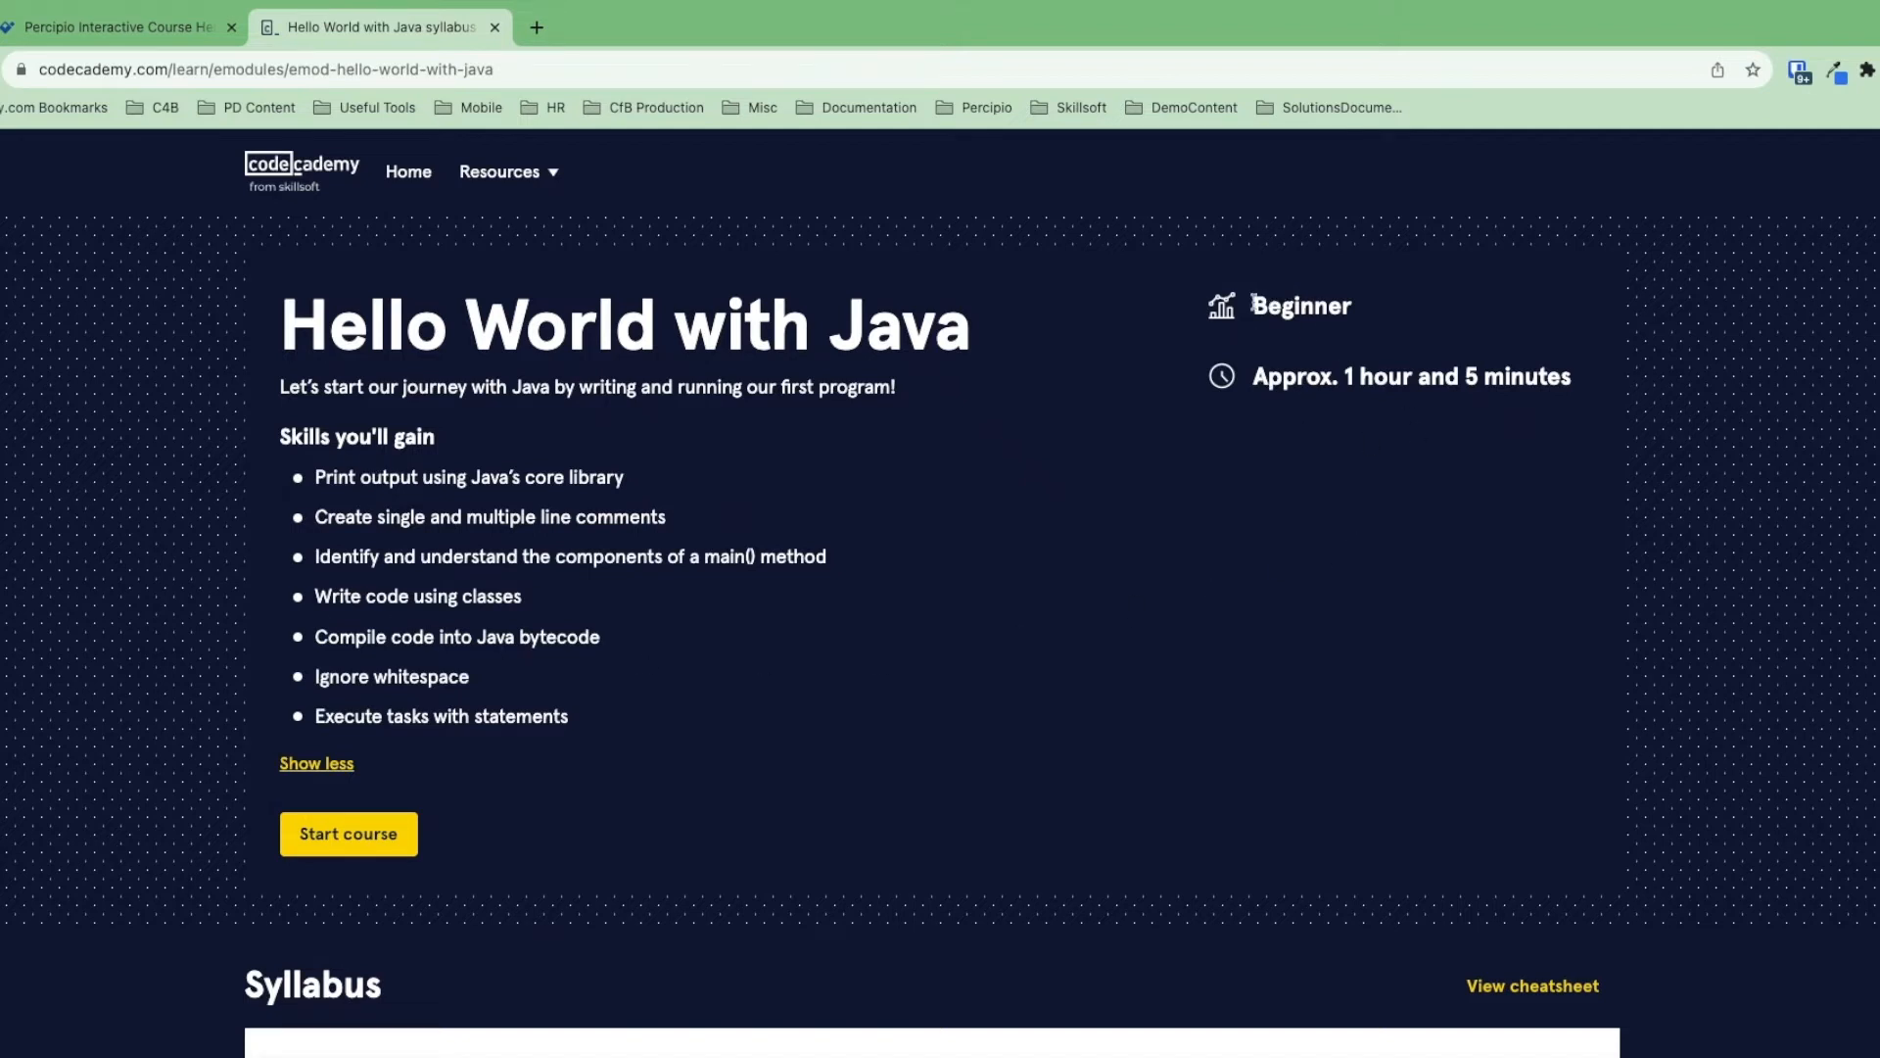
# - Review the Hello World with Java syllabus, then start the course
pyautogui.scroll(-3)
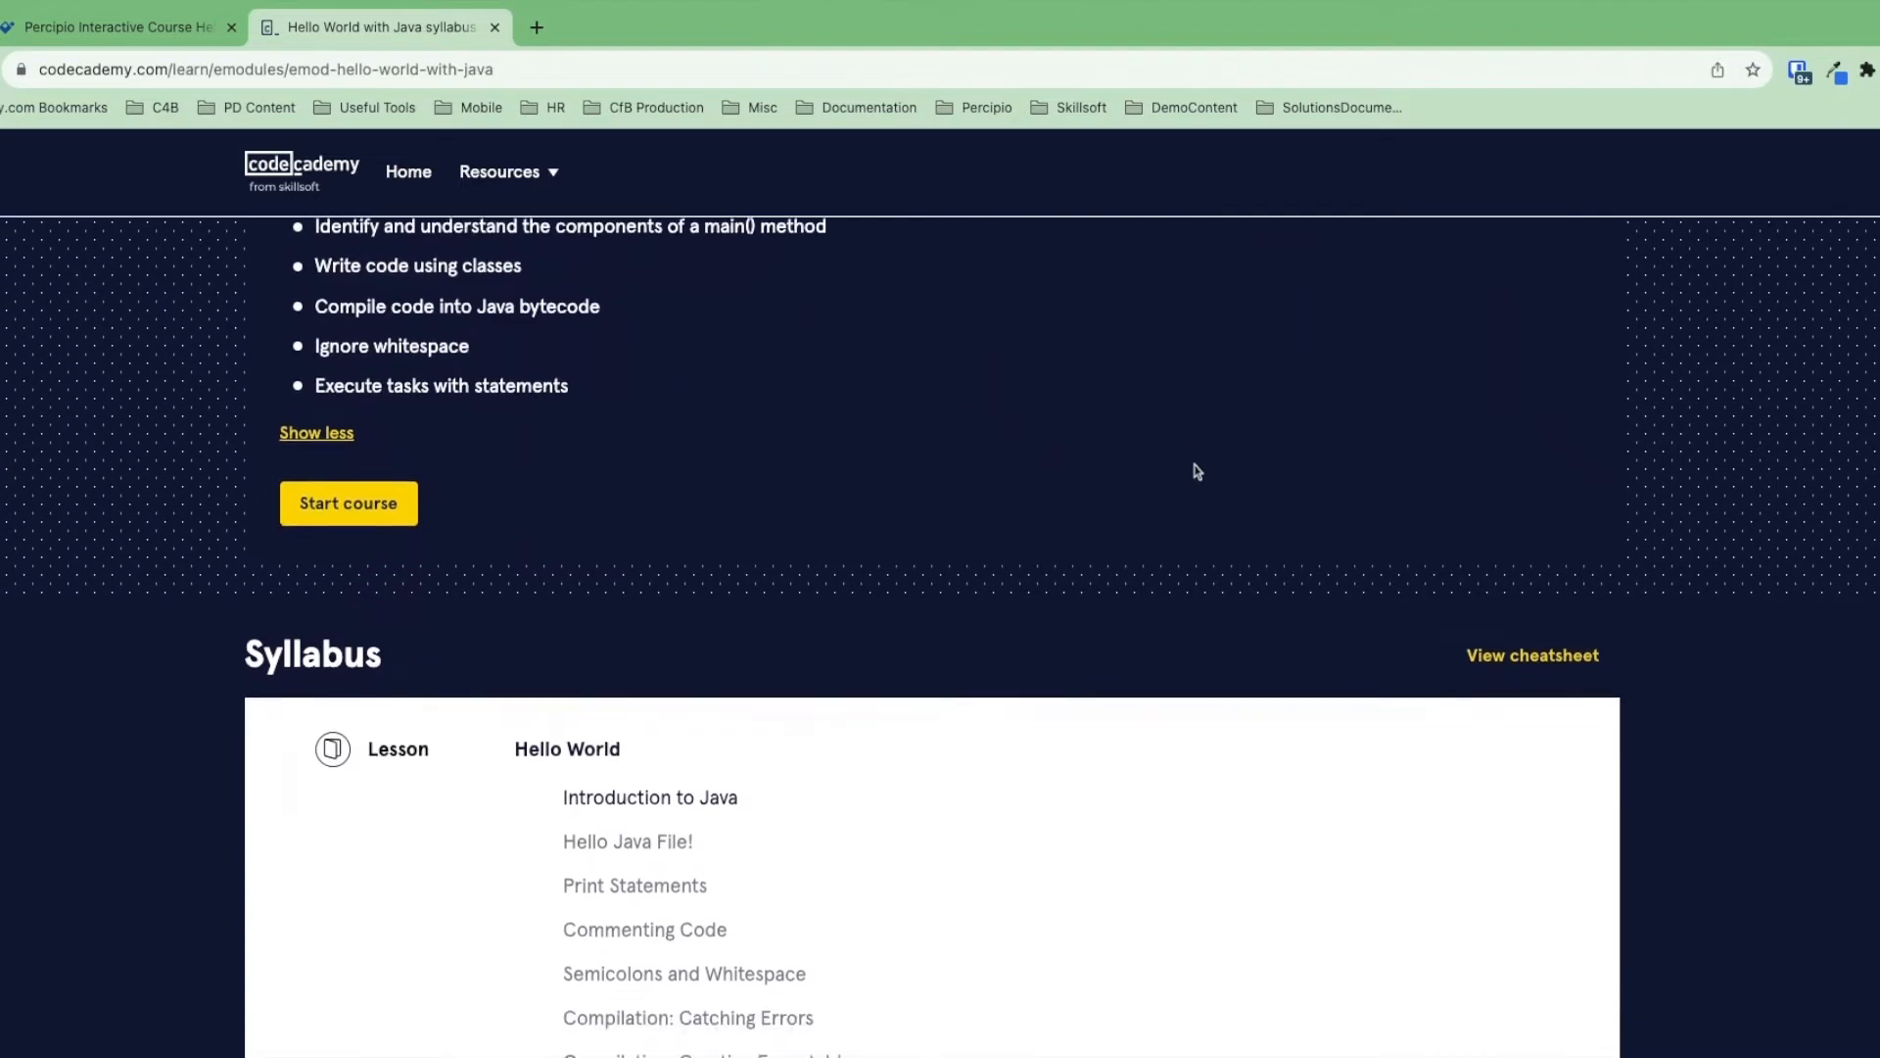
pyautogui.scroll(-3)
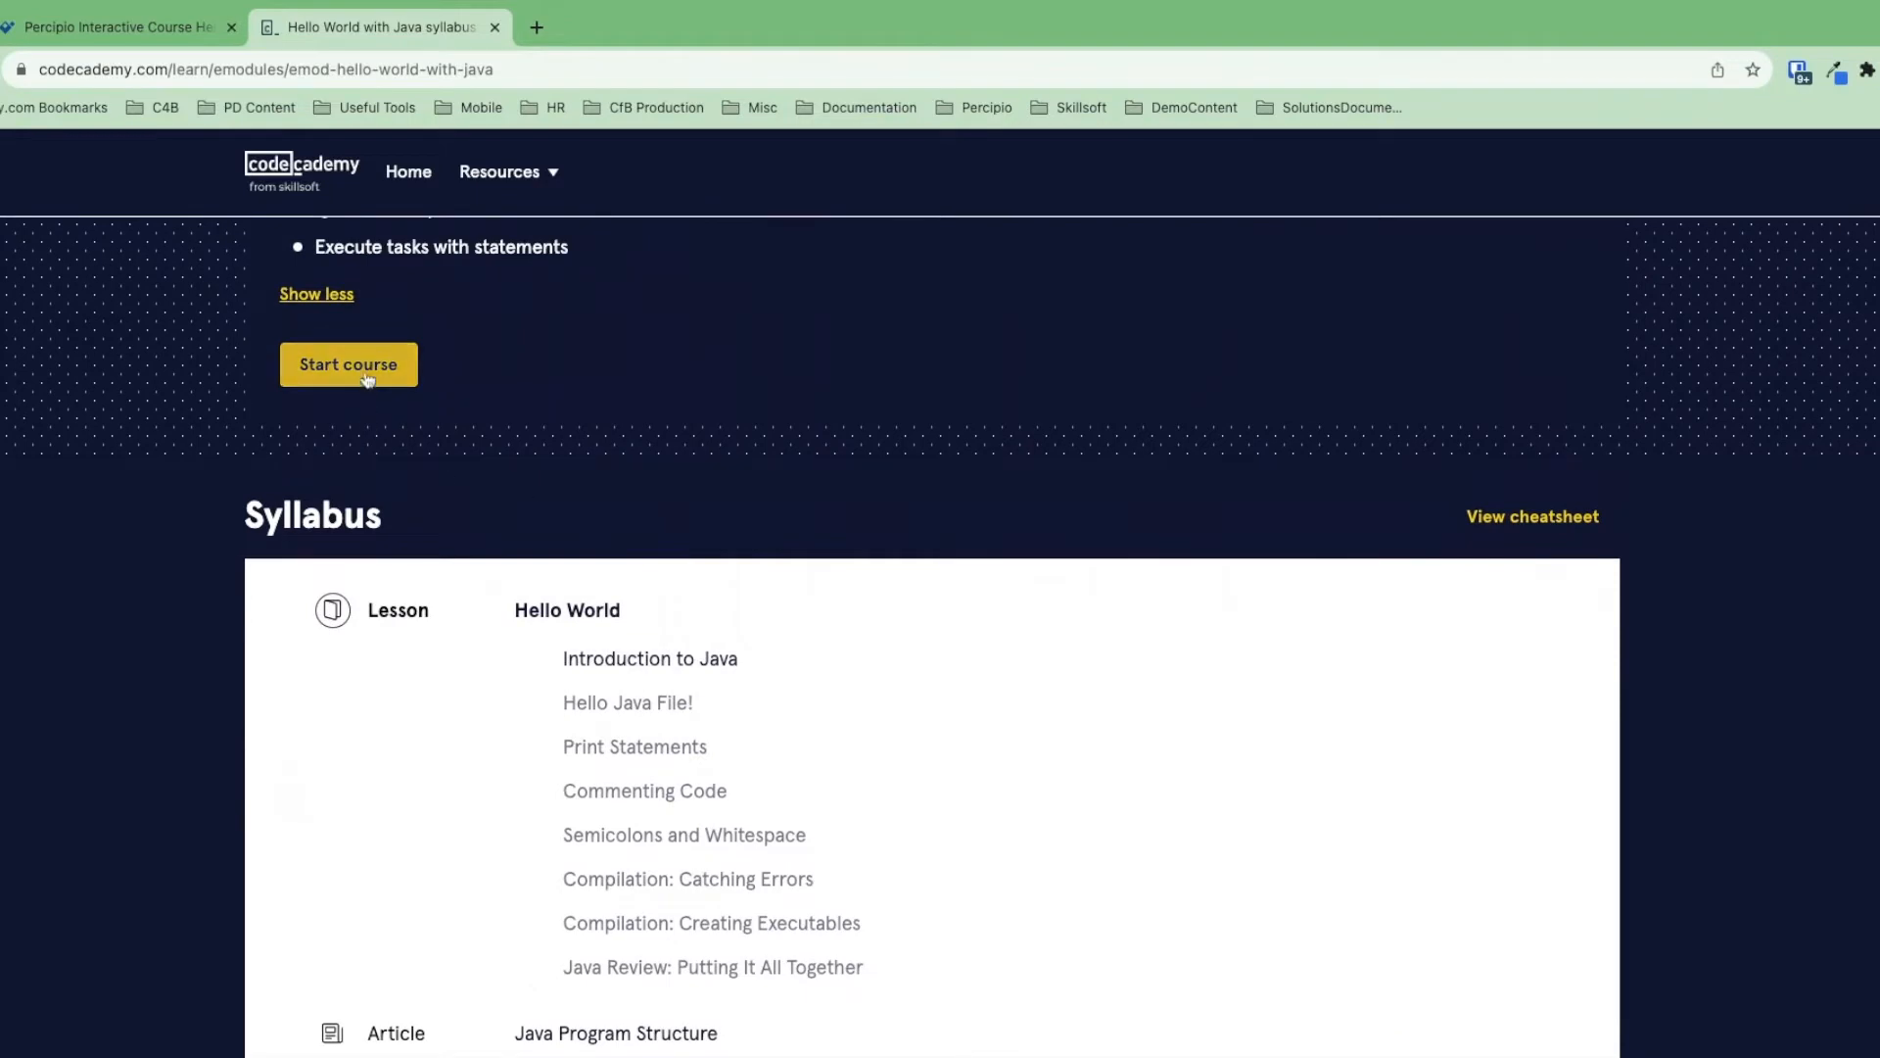
pyautogui.click(348, 363)
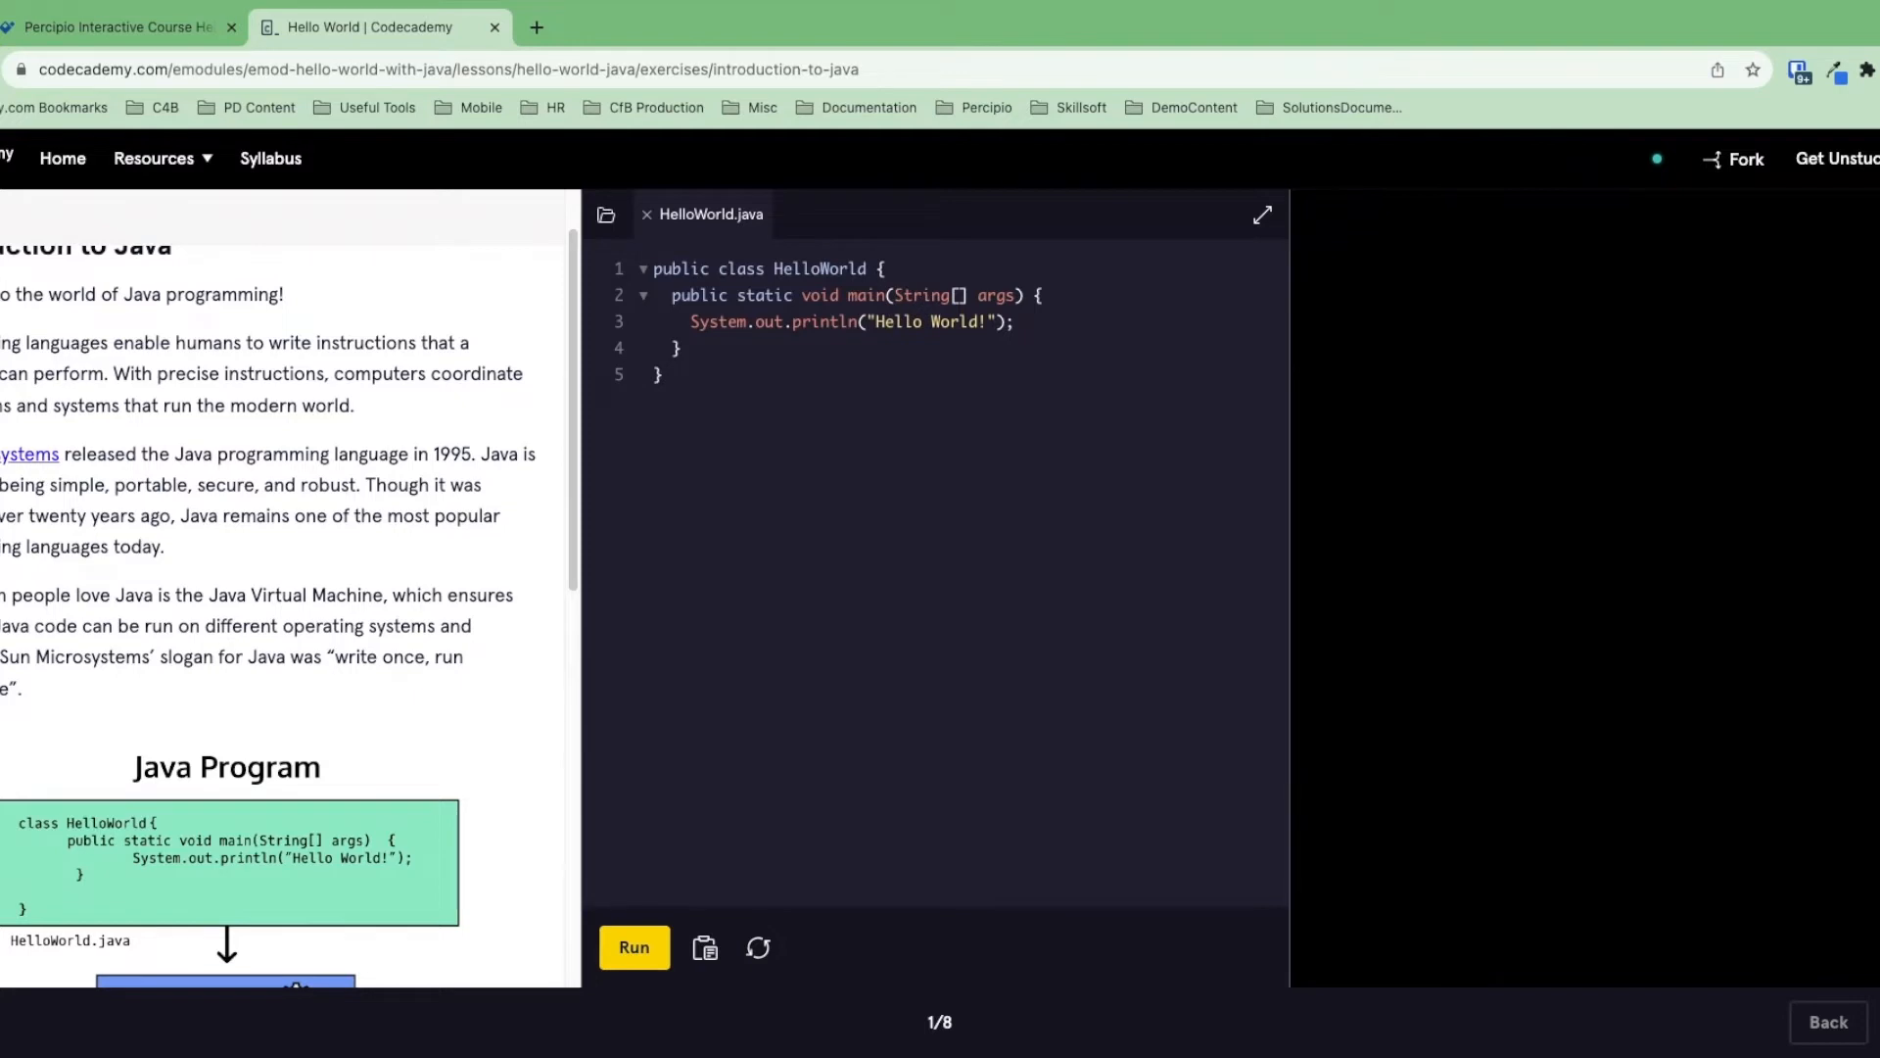
# - Read the Introduction to Java lesson past the compiler/JVM diagram down to its Instructions
pyautogui.scroll(-3)
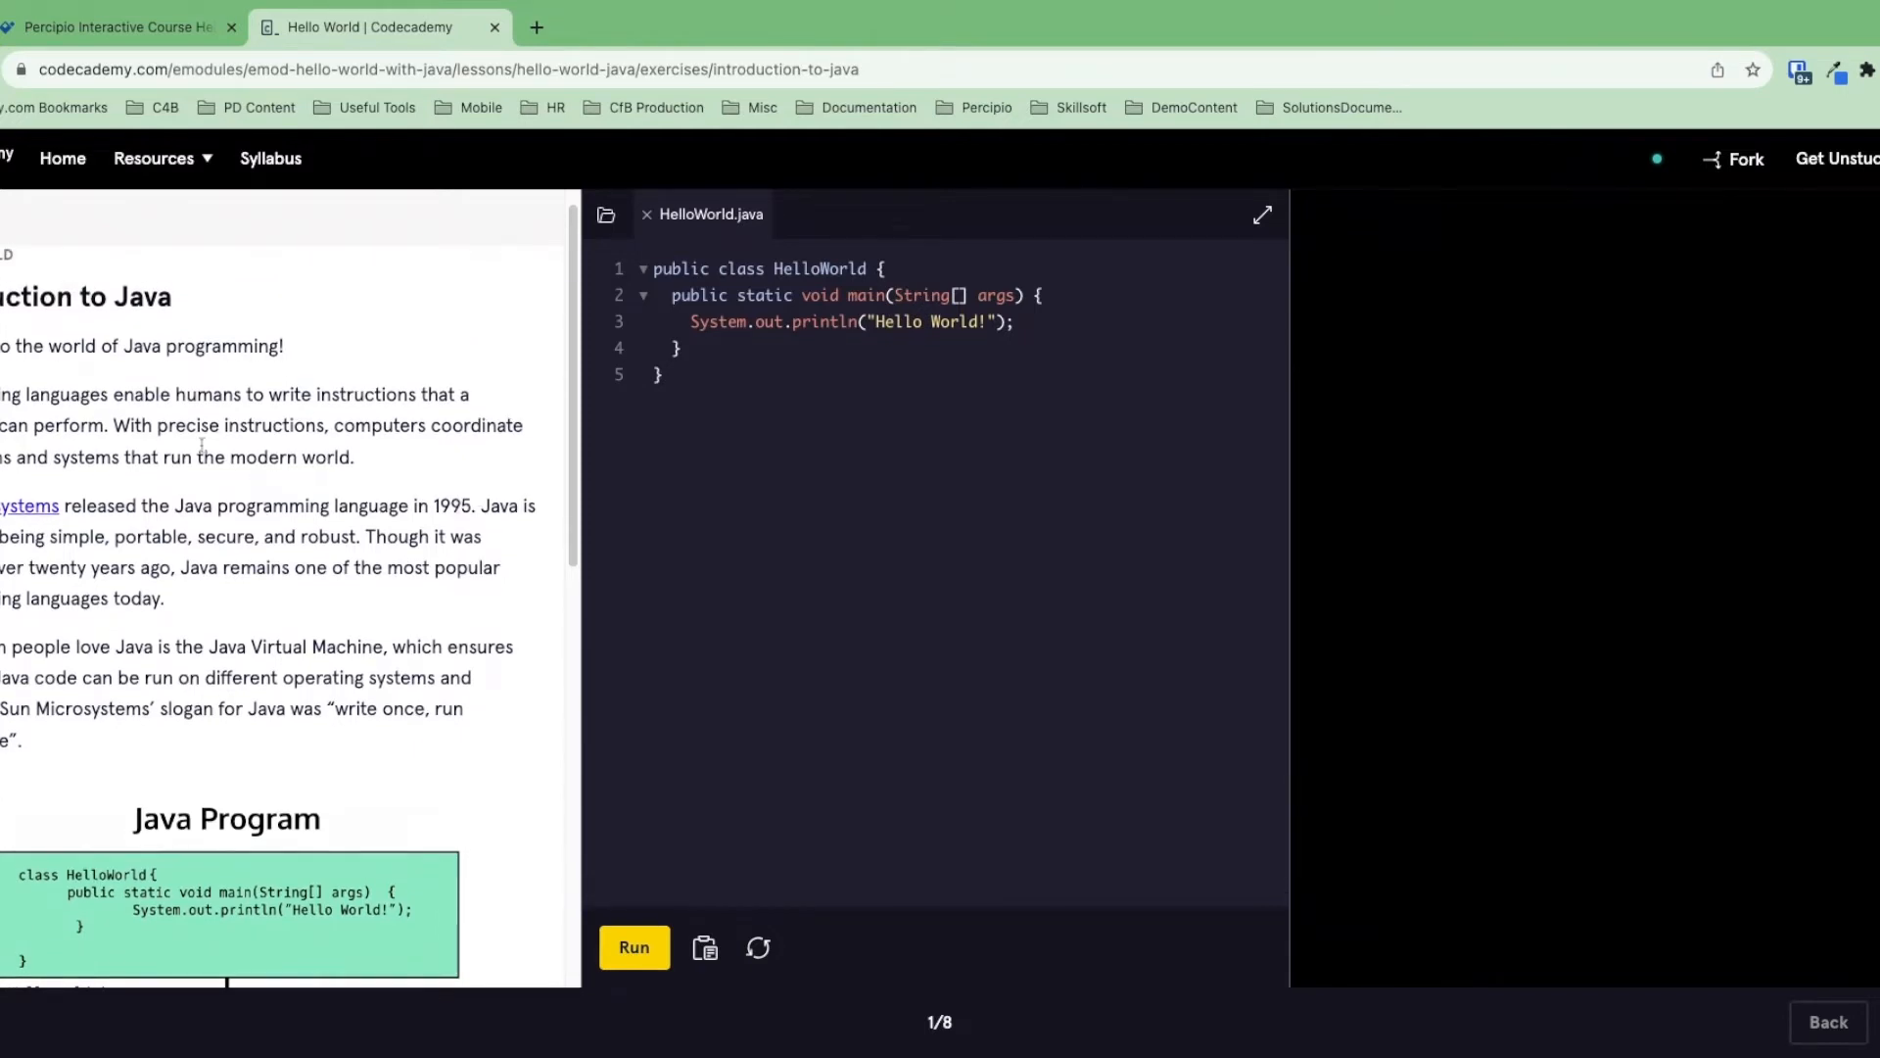
pyautogui.scroll(-3)
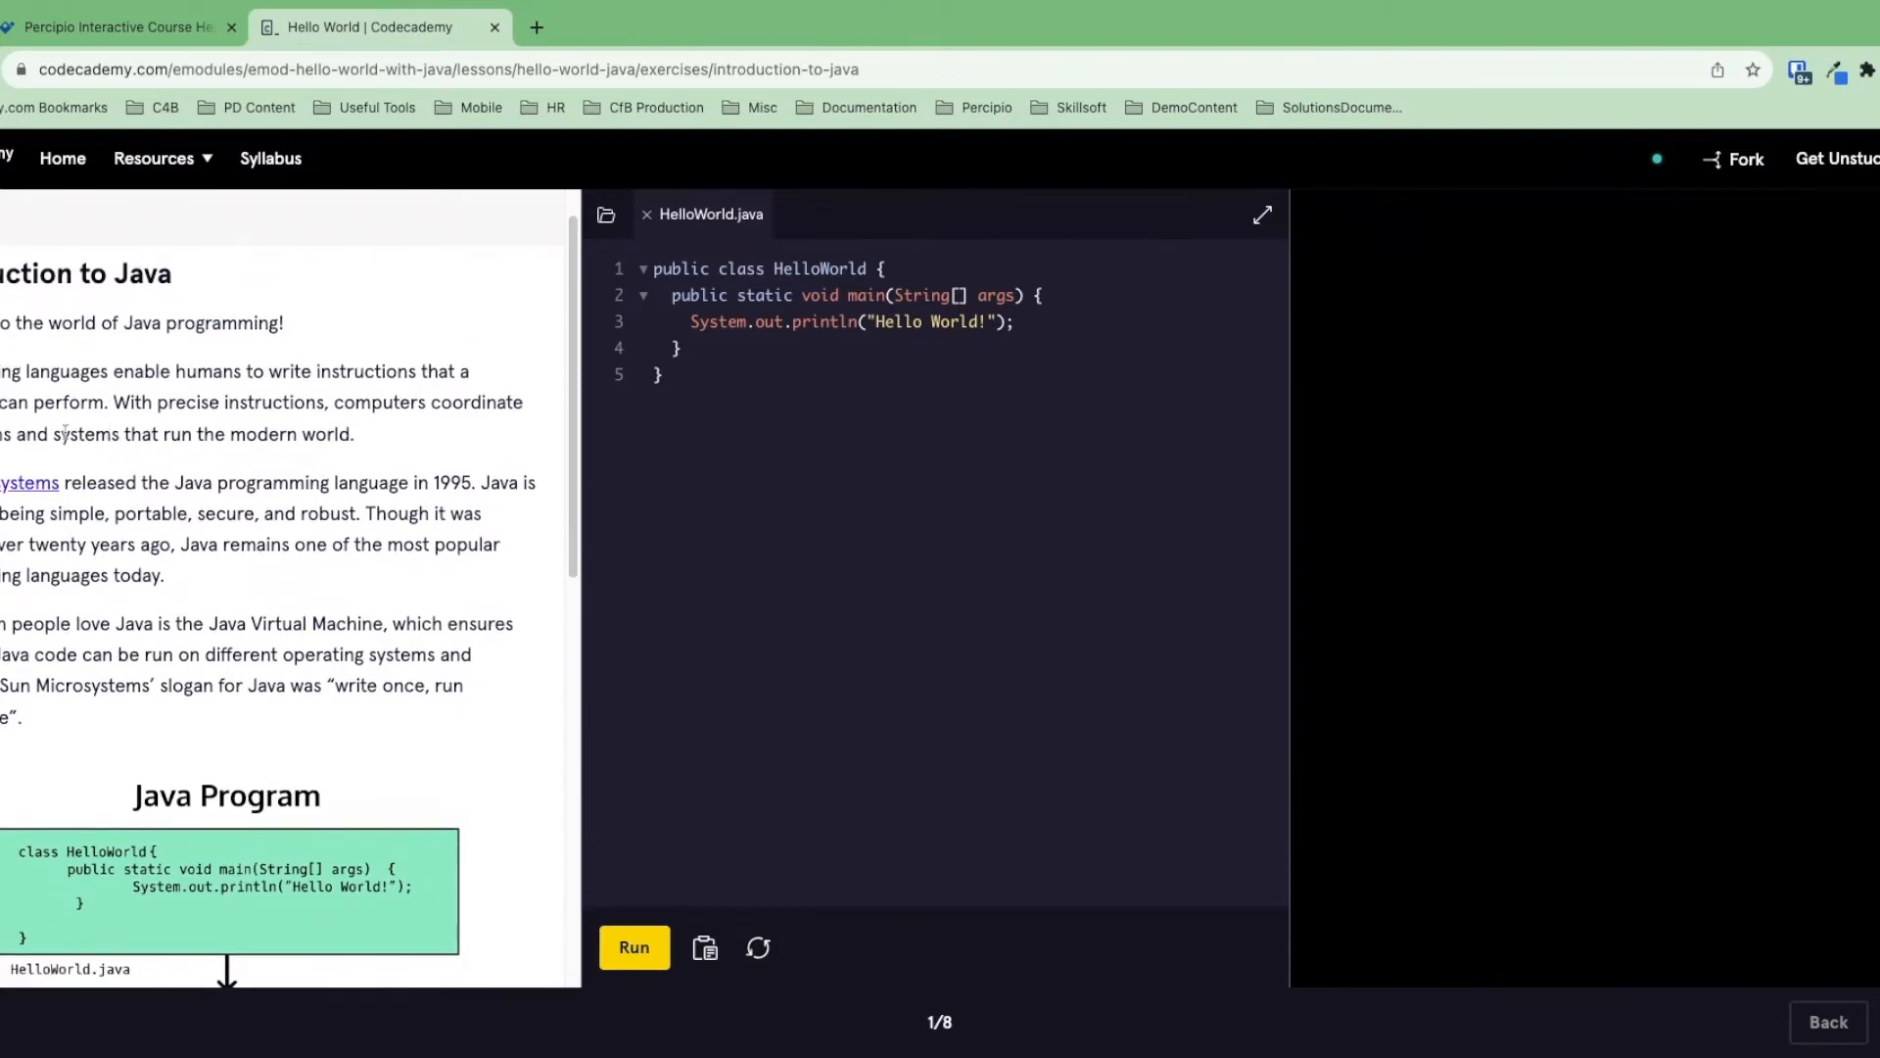
pyautogui.scroll(-3)
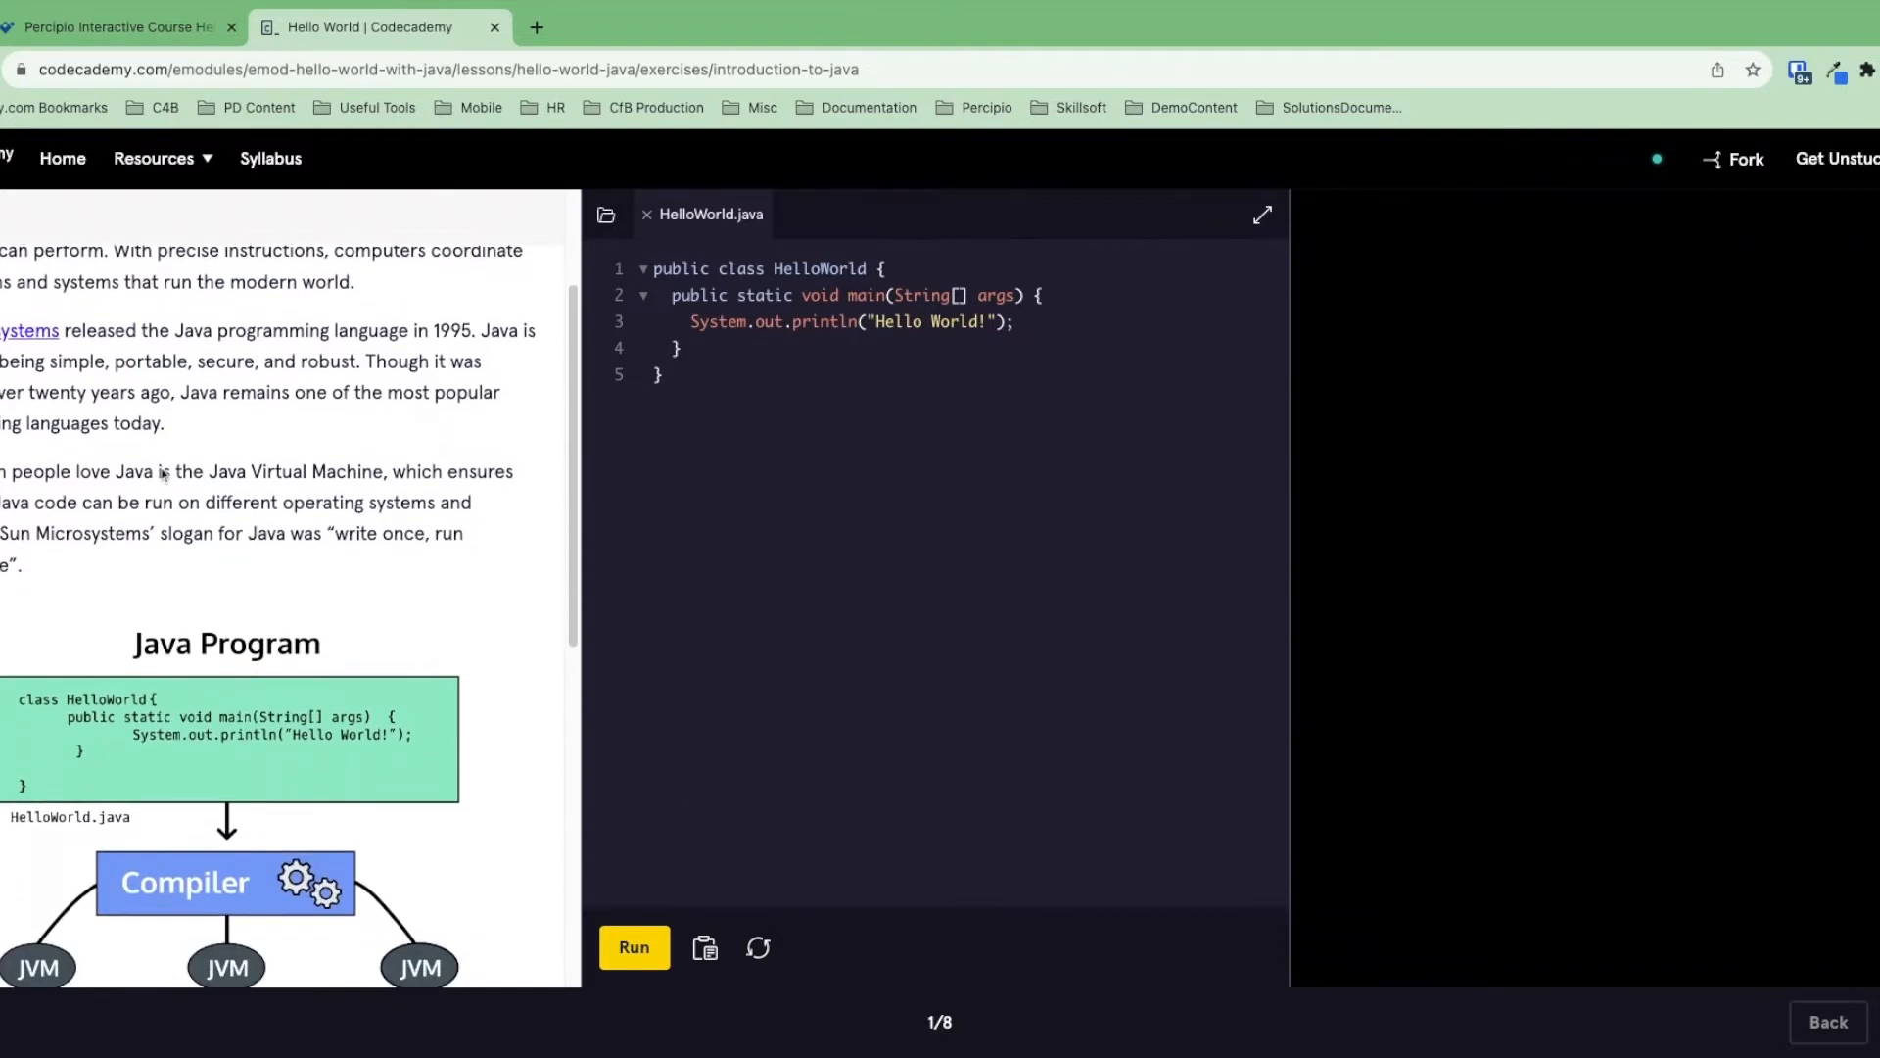
pyautogui.scroll(-3)
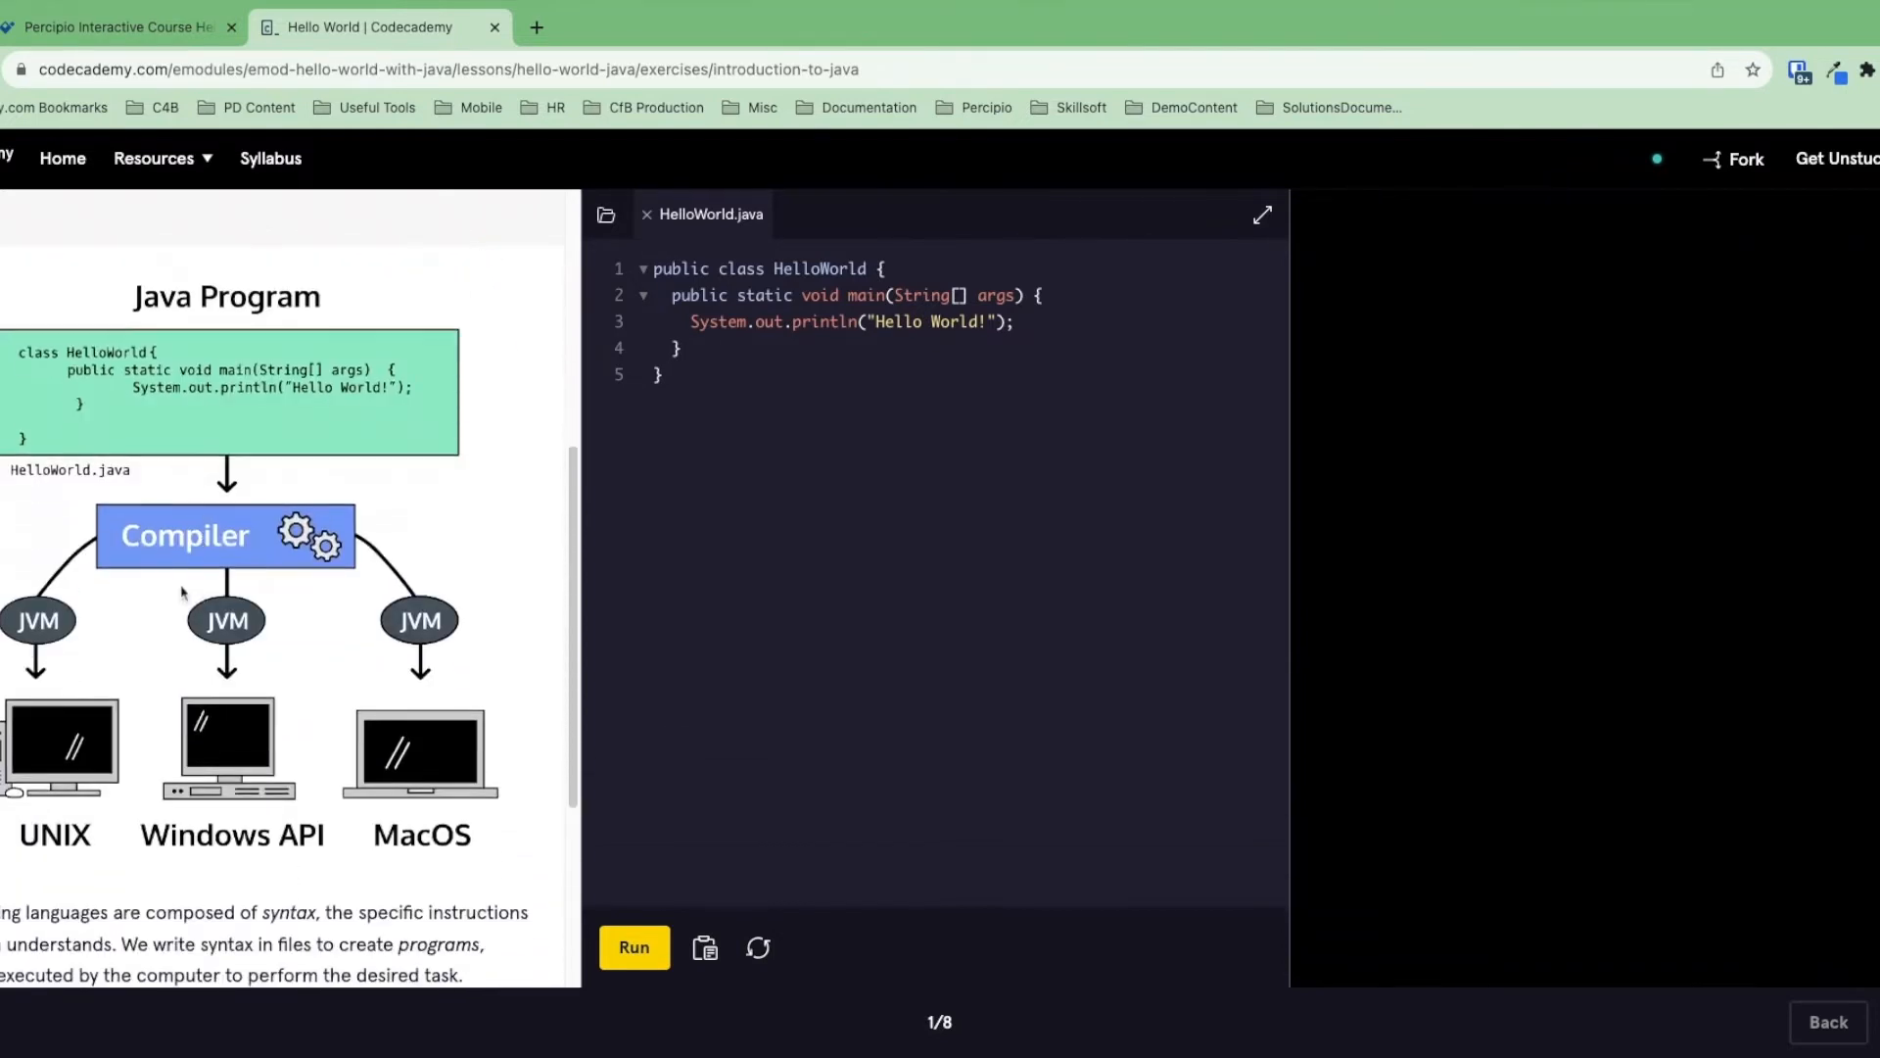
pyautogui.scroll(-3)
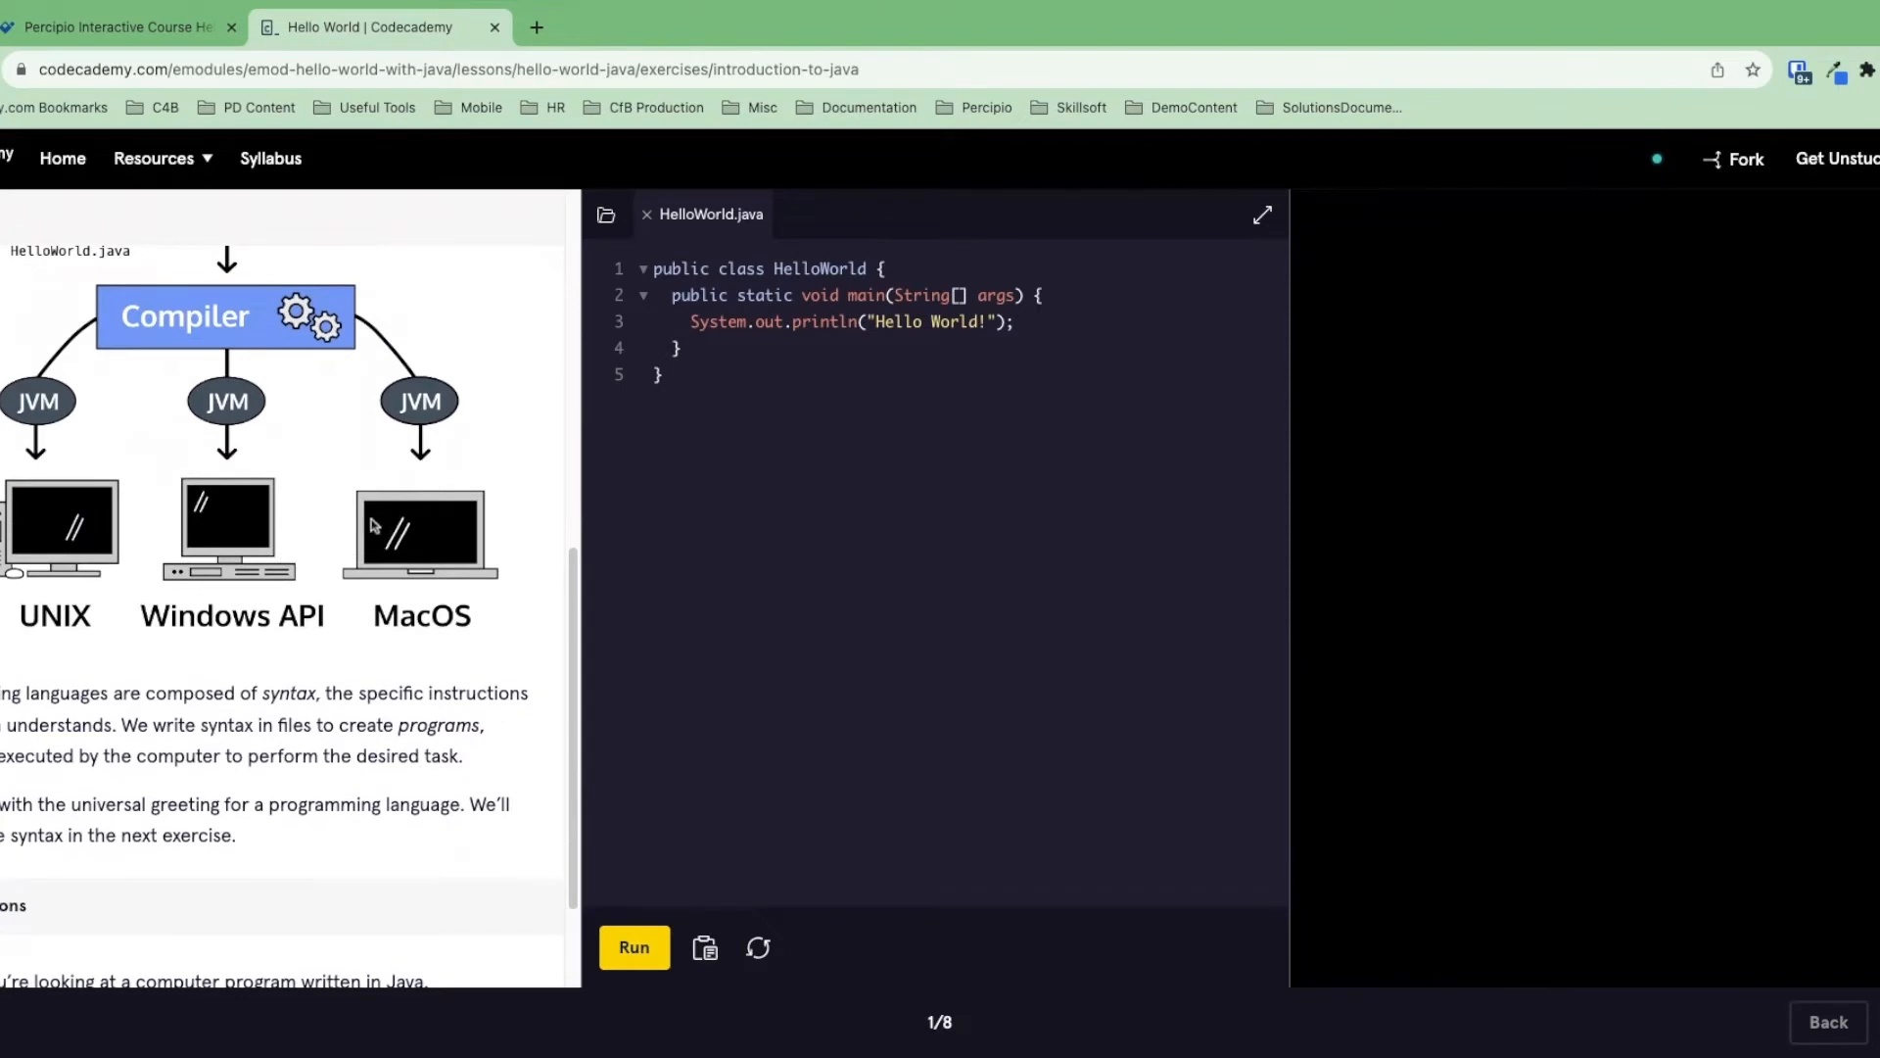
pyautogui.scroll(-3)
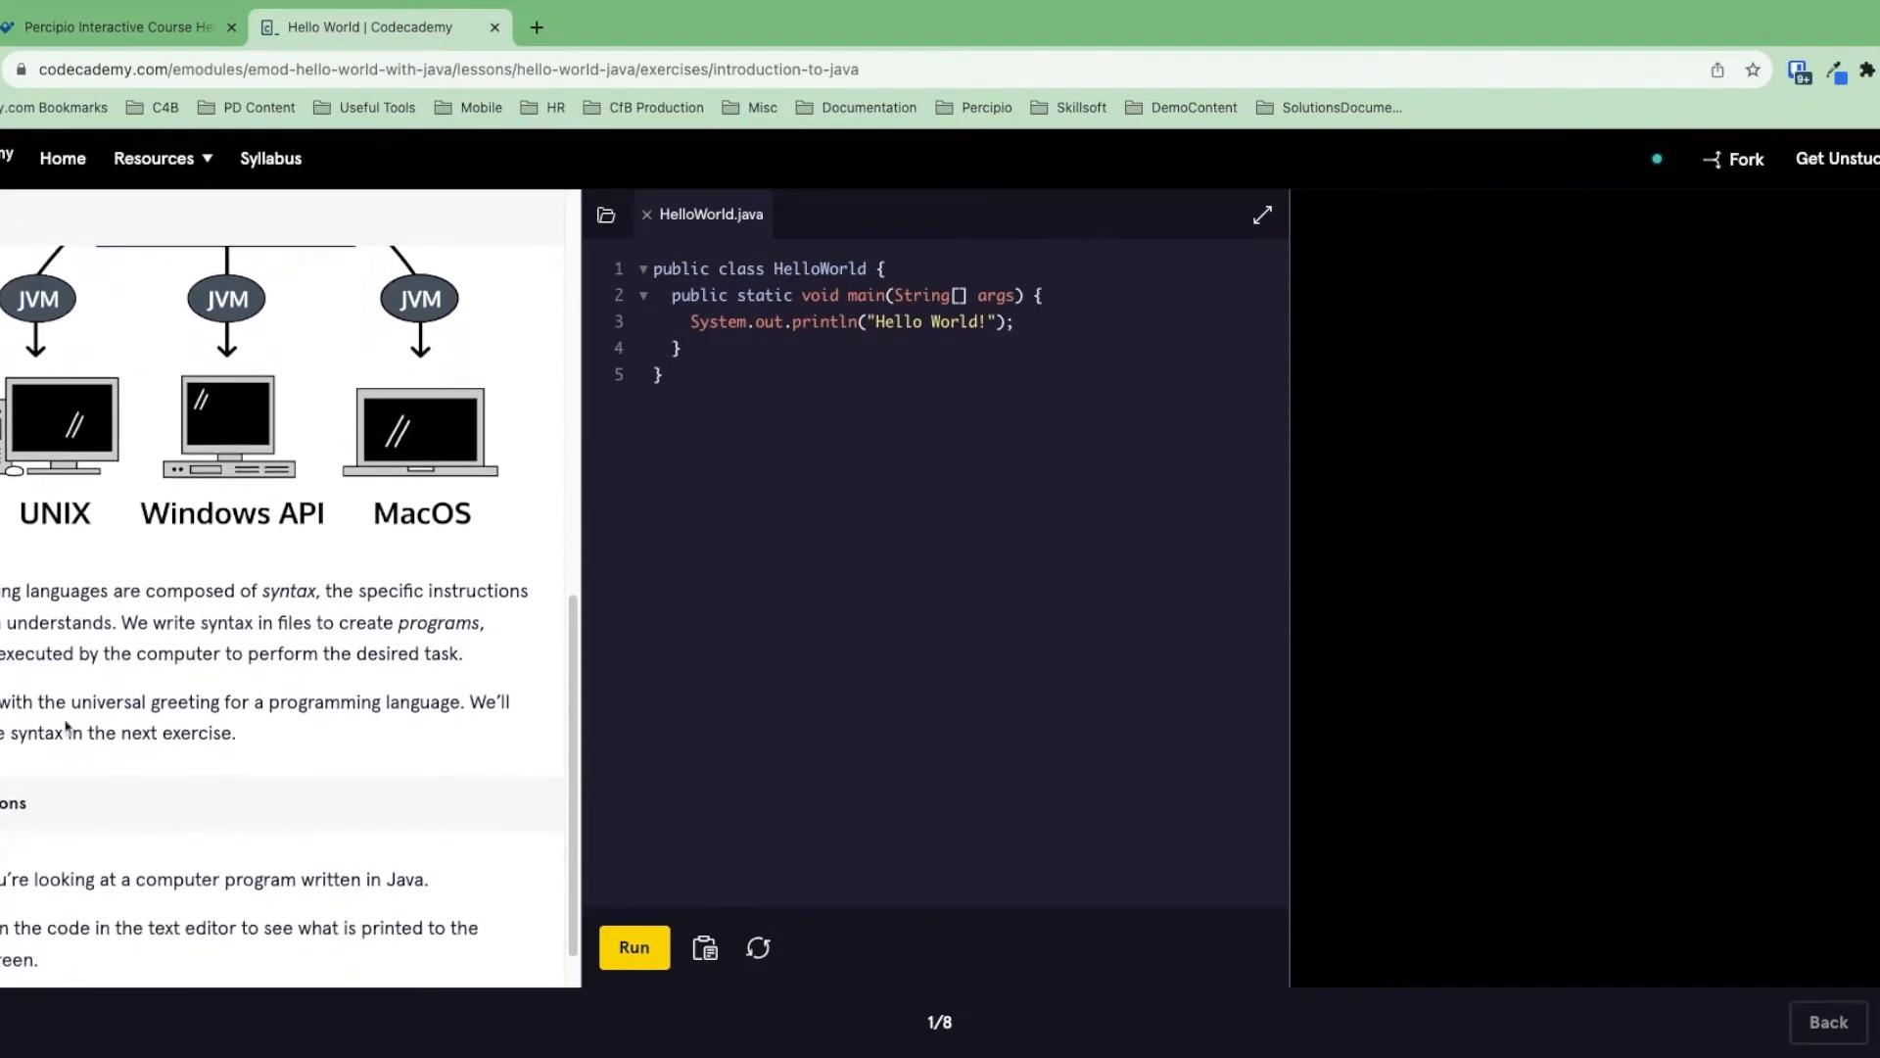
pyautogui.scroll(-3)
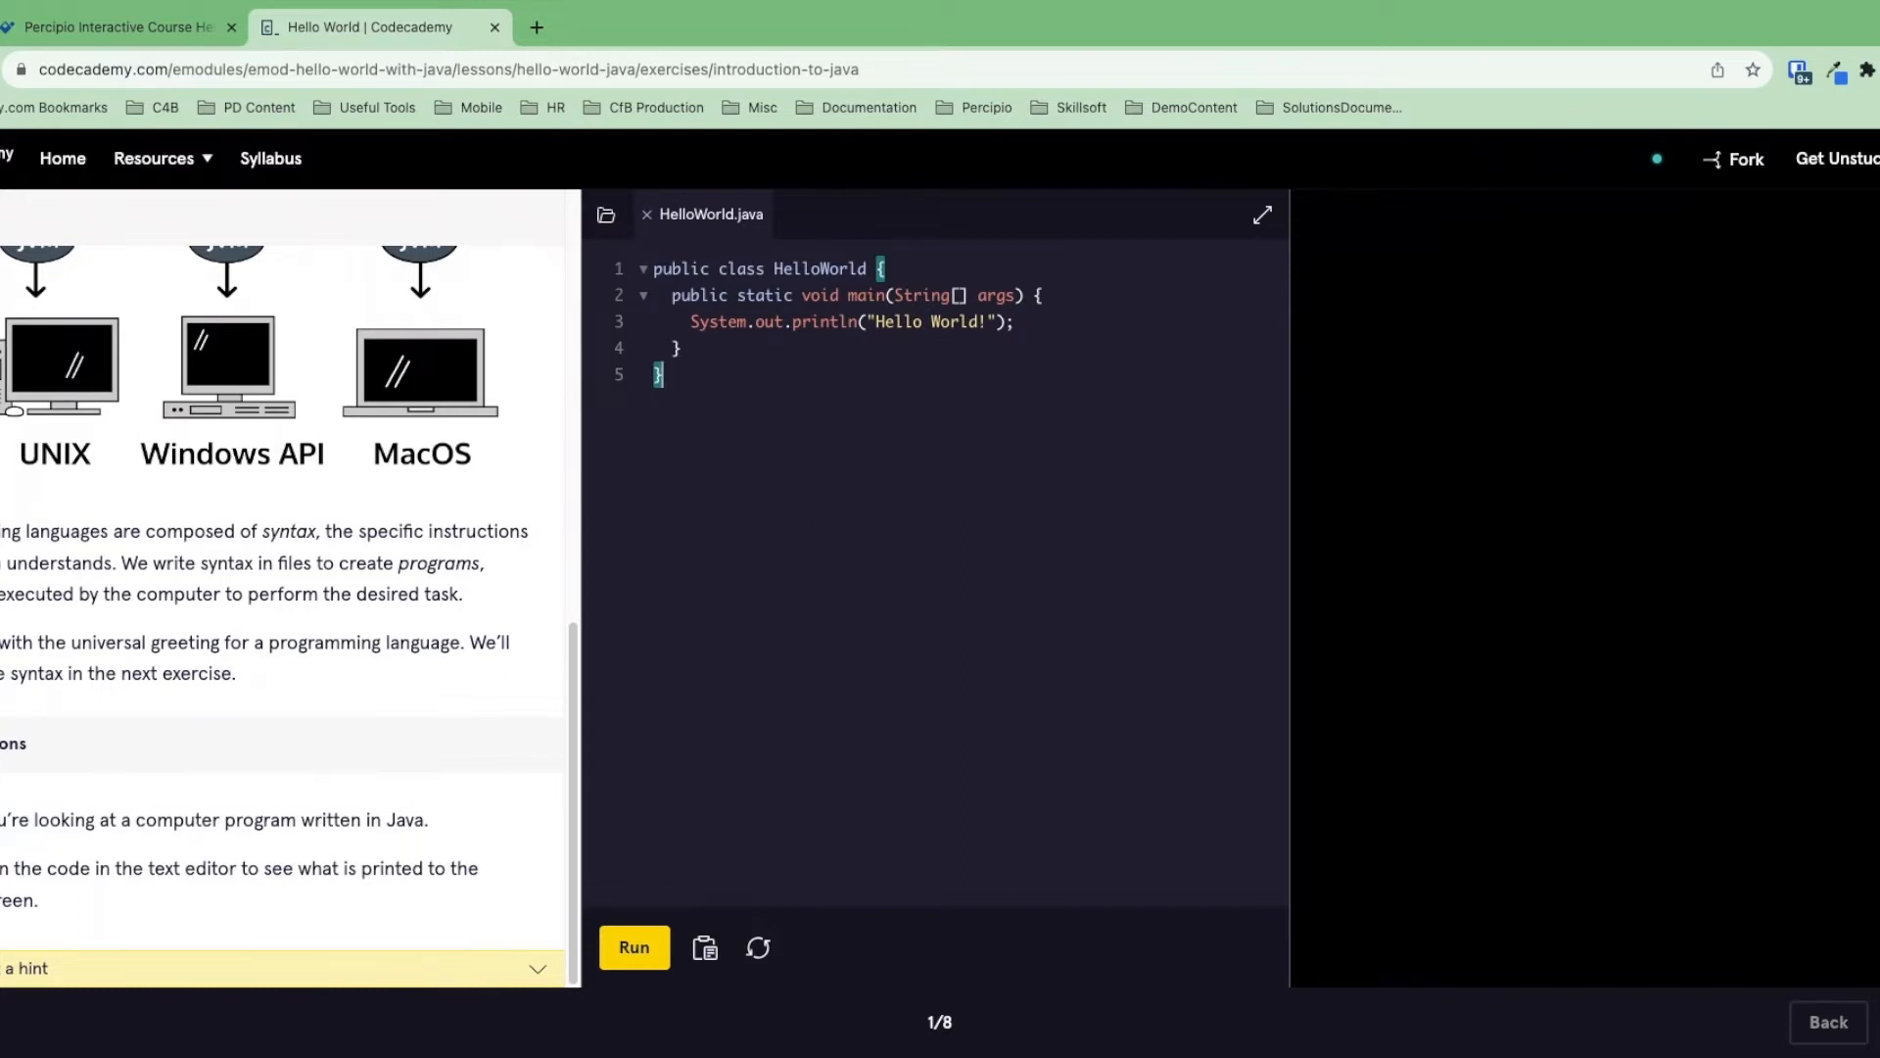
pyautogui.moveTo(1430, 412)
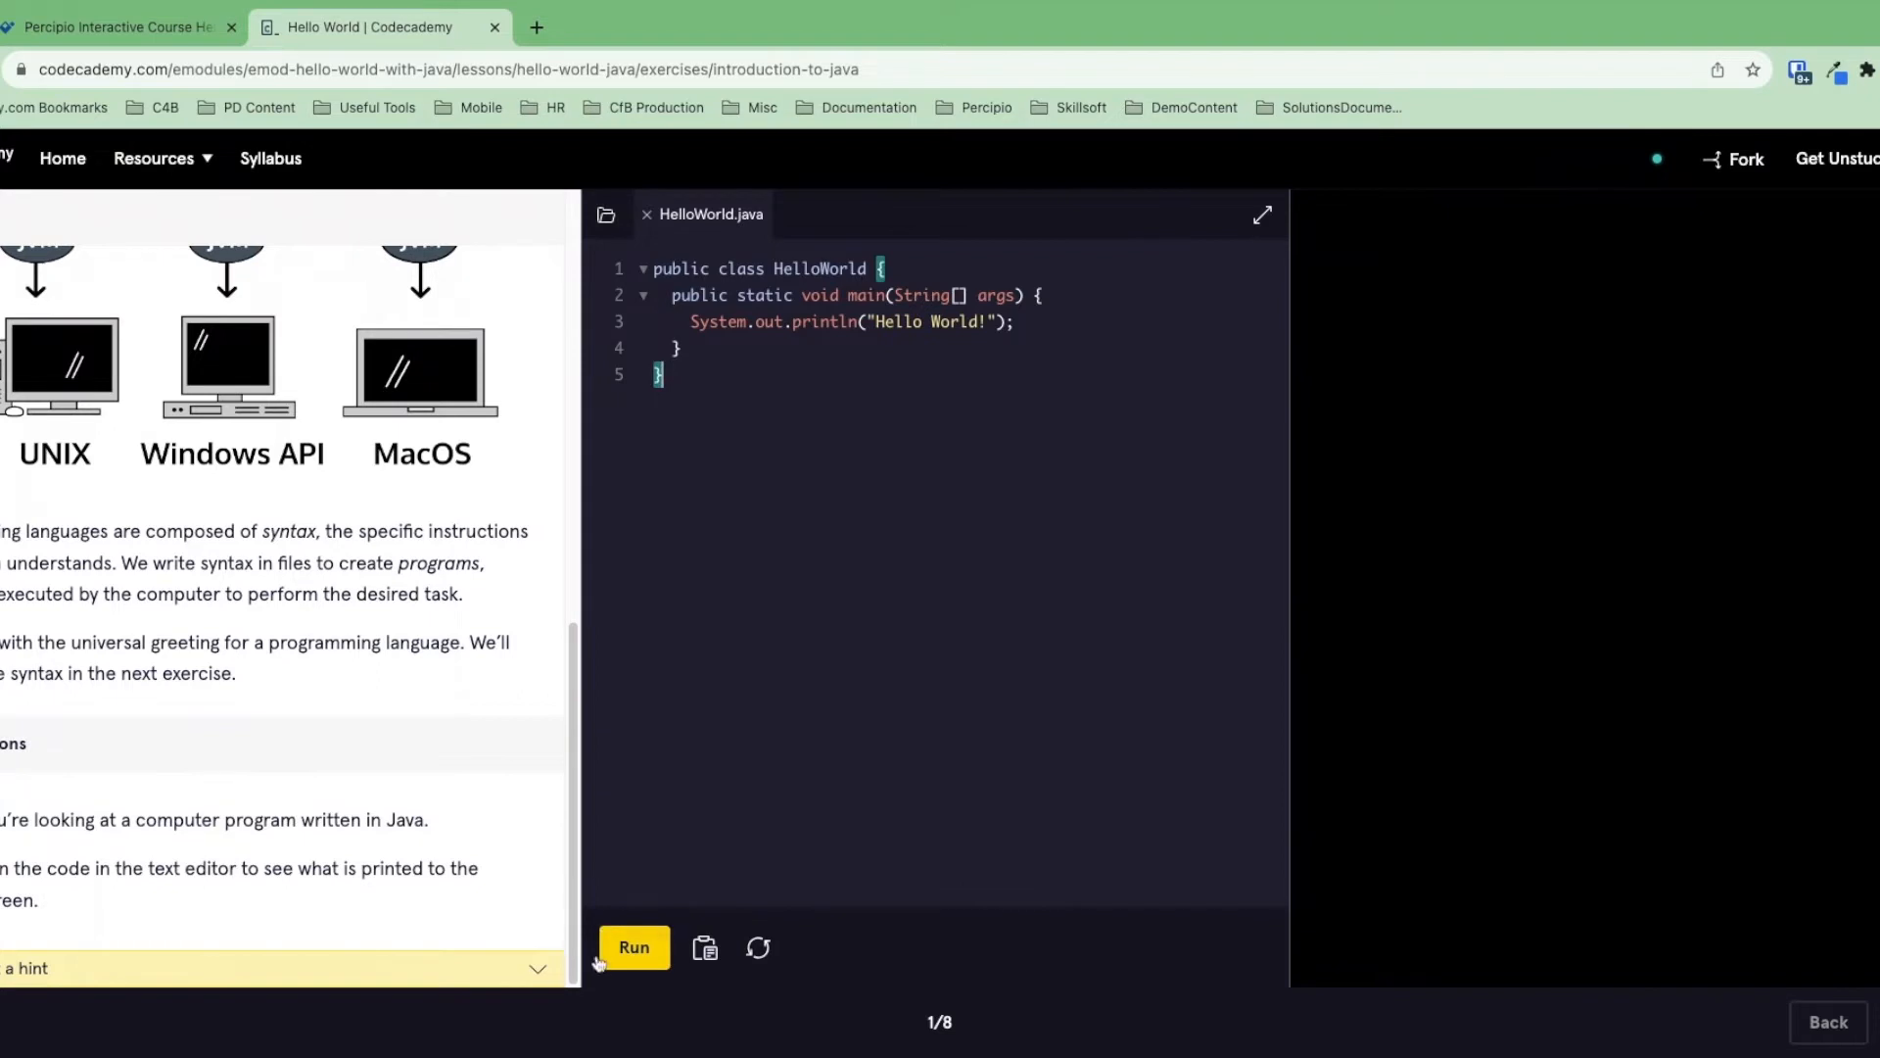
# - Run HelloWorld.java so the output panel prints 'Hello World!'
pyautogui.click(634, 947)
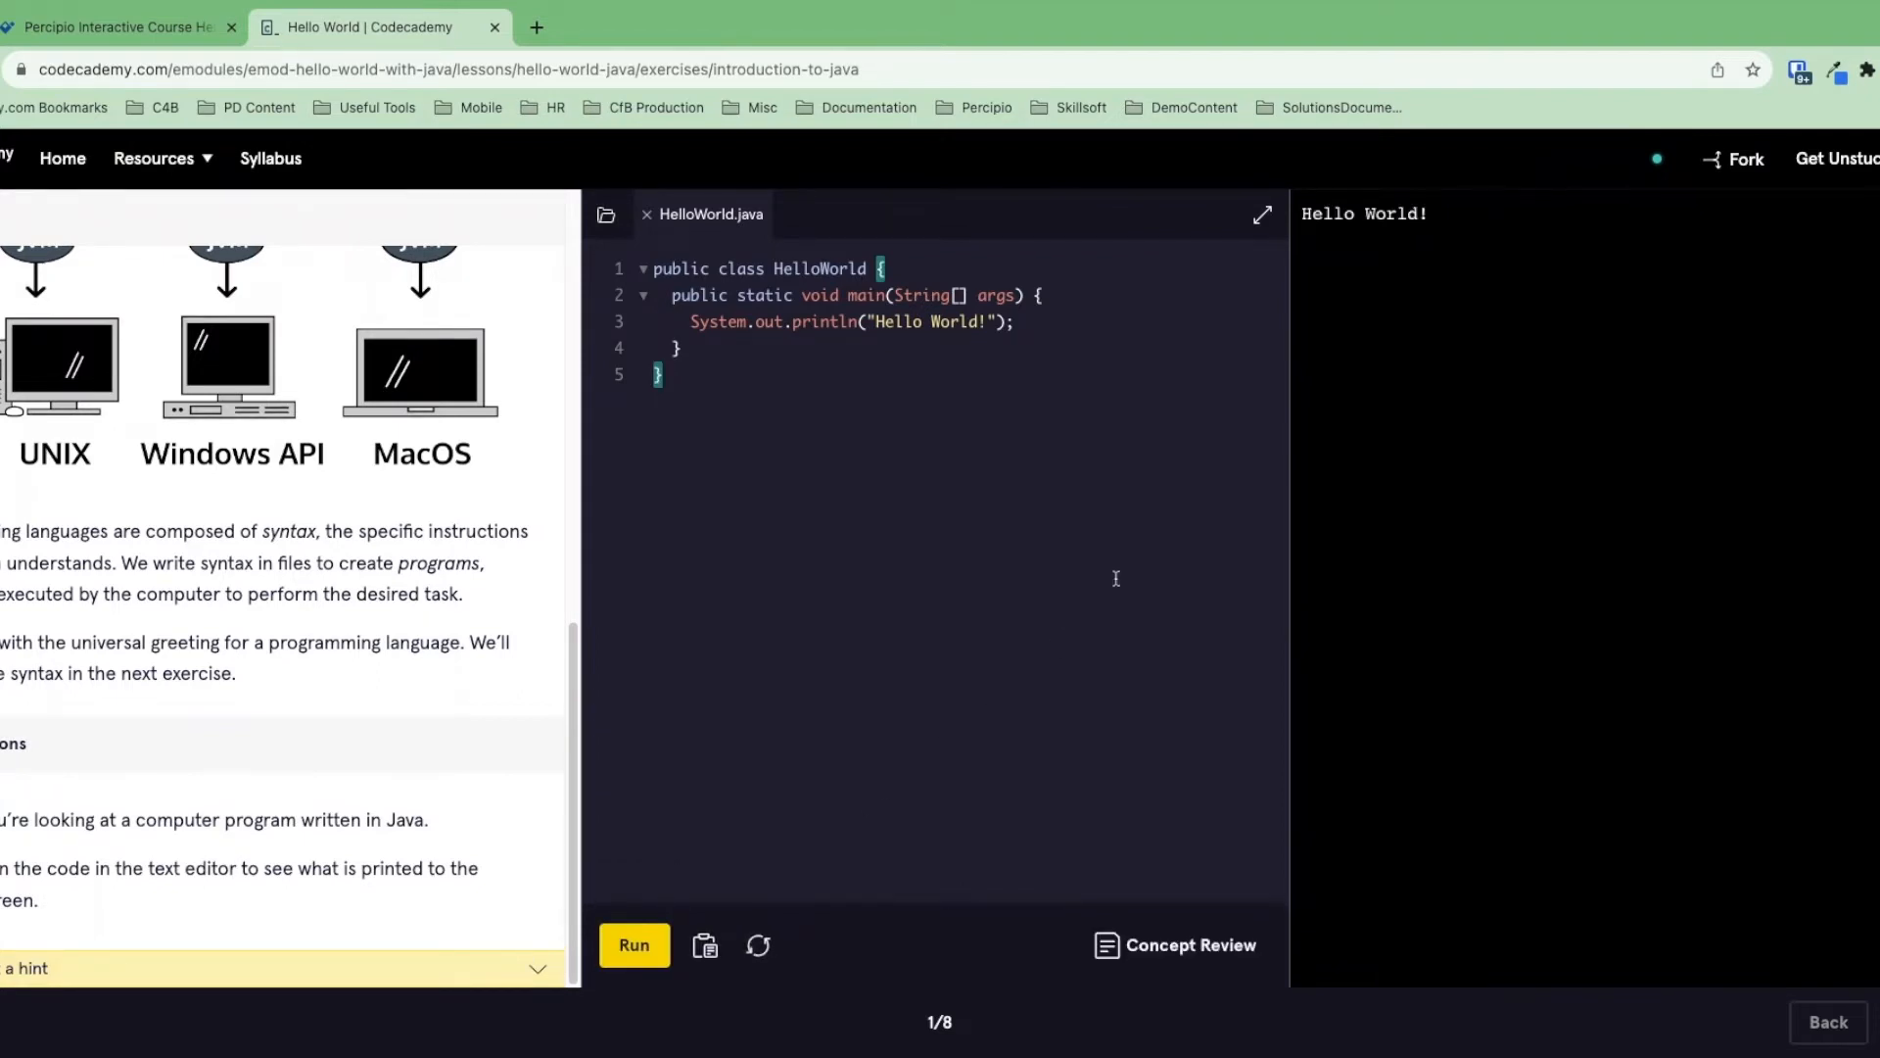
pyautogui.moveTo(1484, 353)
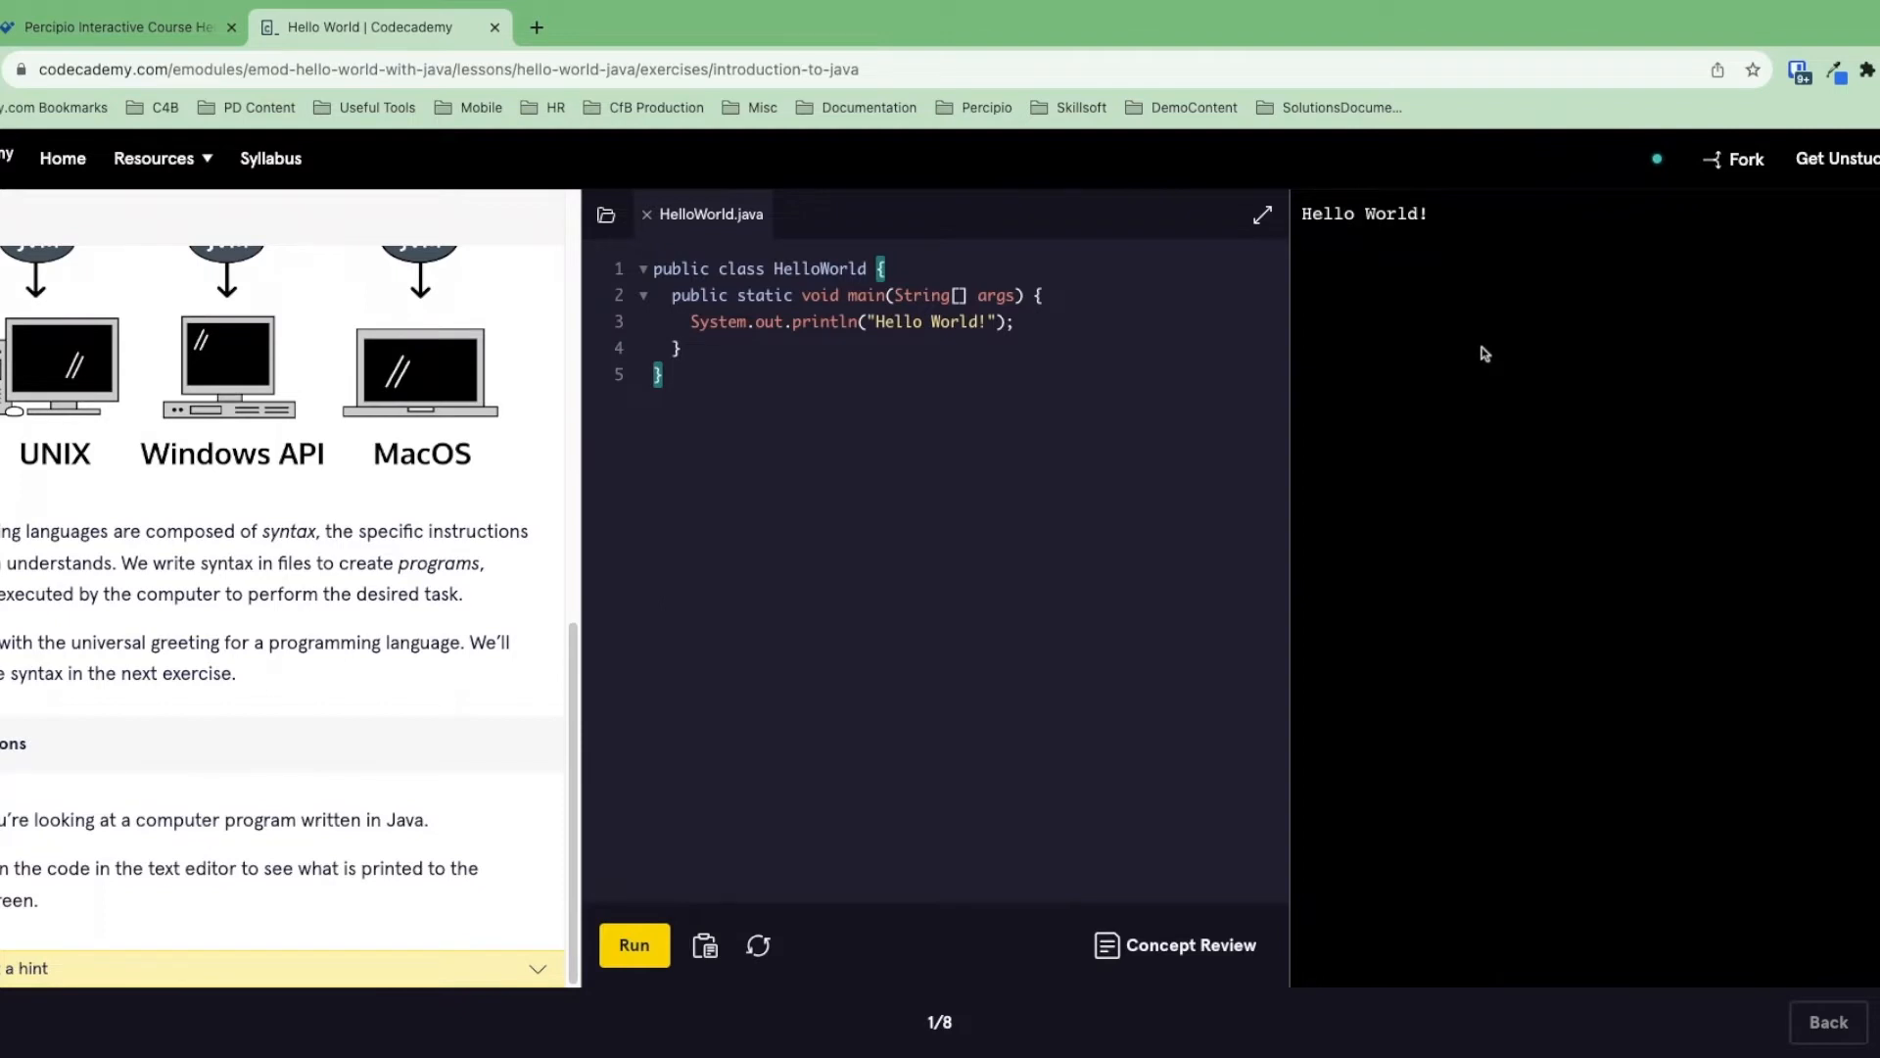
pyautogui.moveTo(1866, 934)
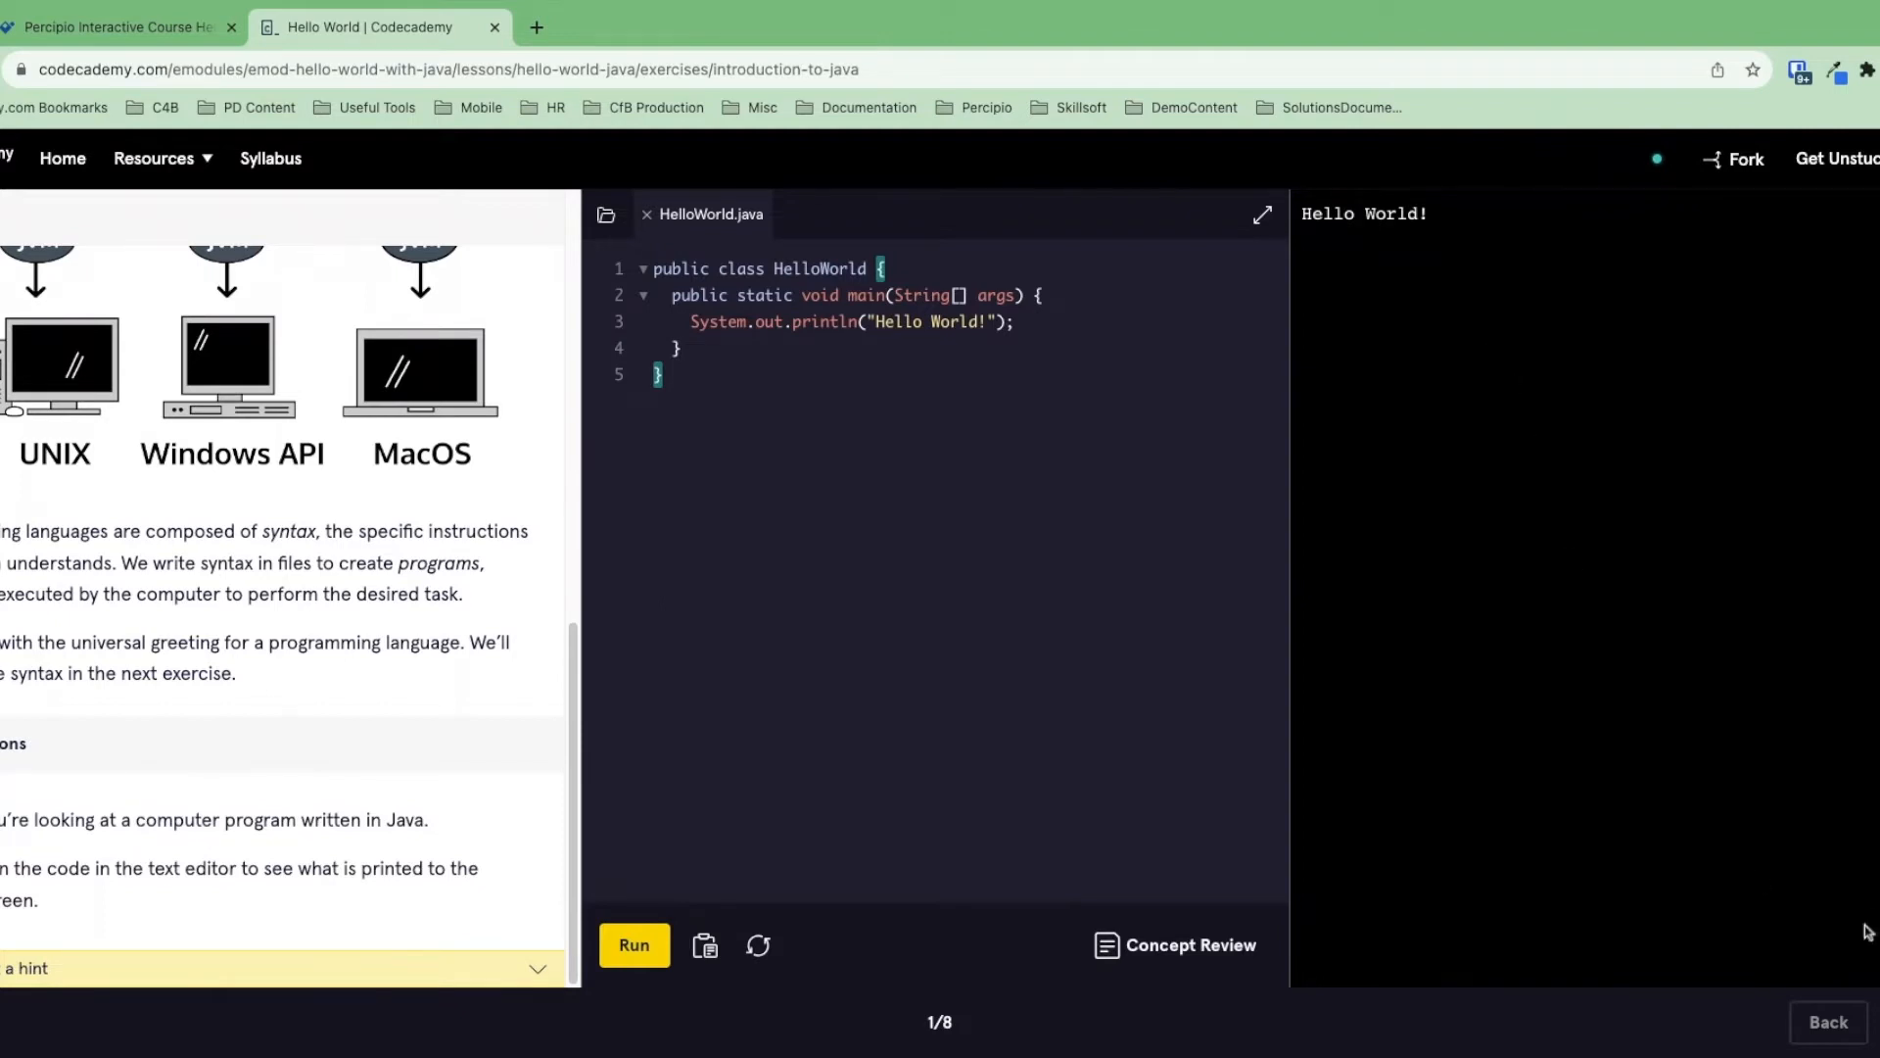
pyautogui.moveTo(1690, 757)
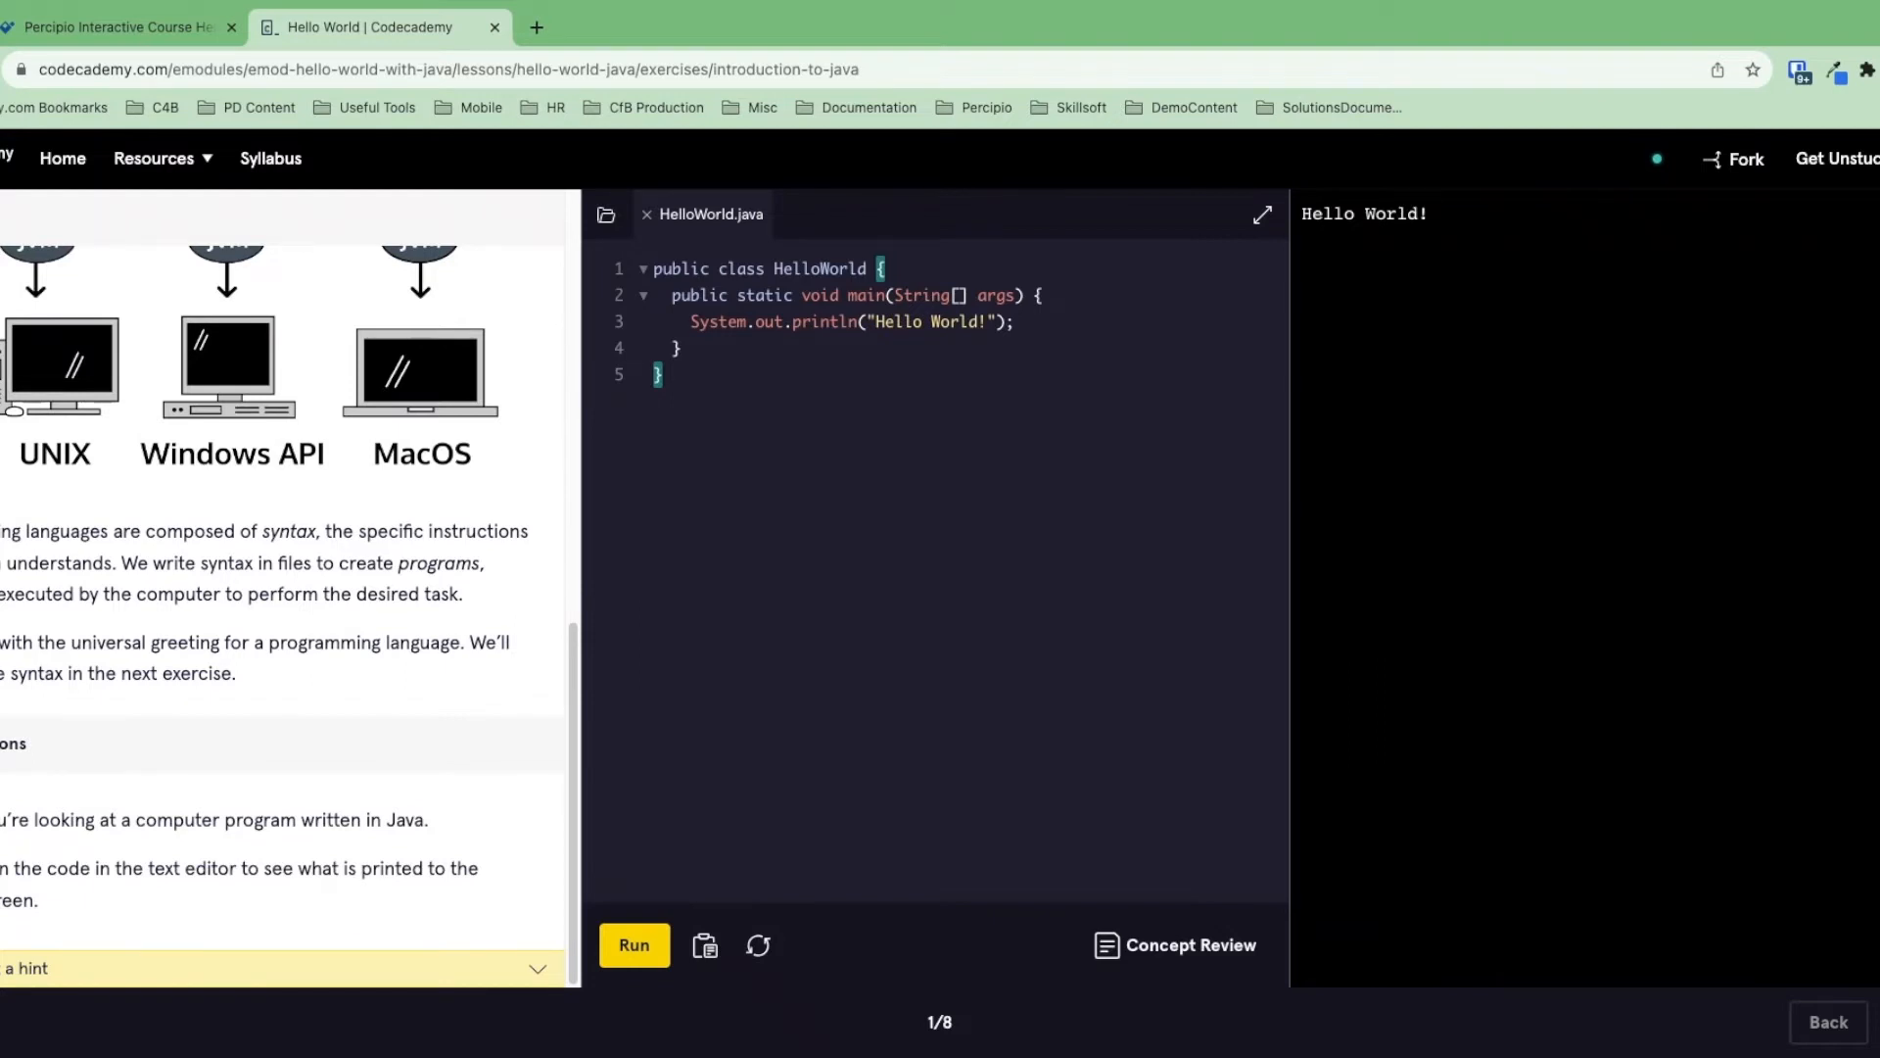
pyautogui.moveTo(1658, 933)
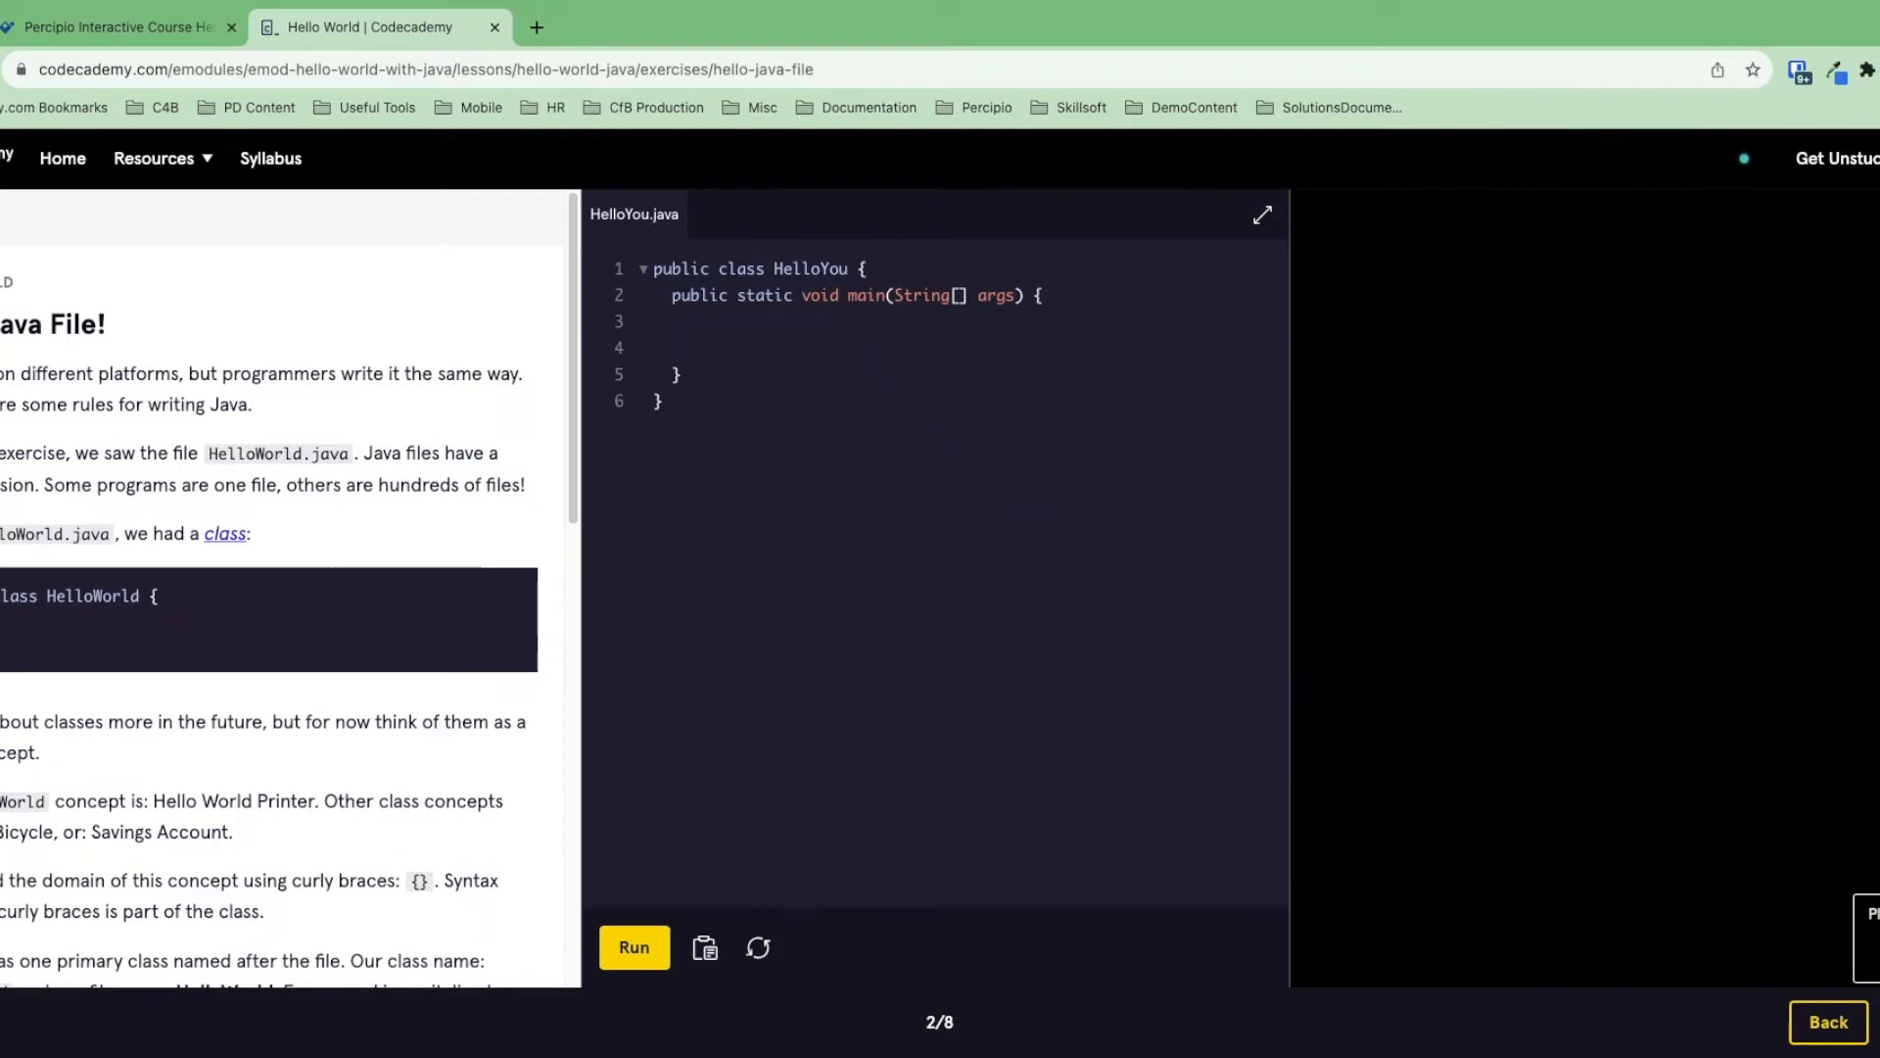
pyautogui.moveTo(1444, 476)
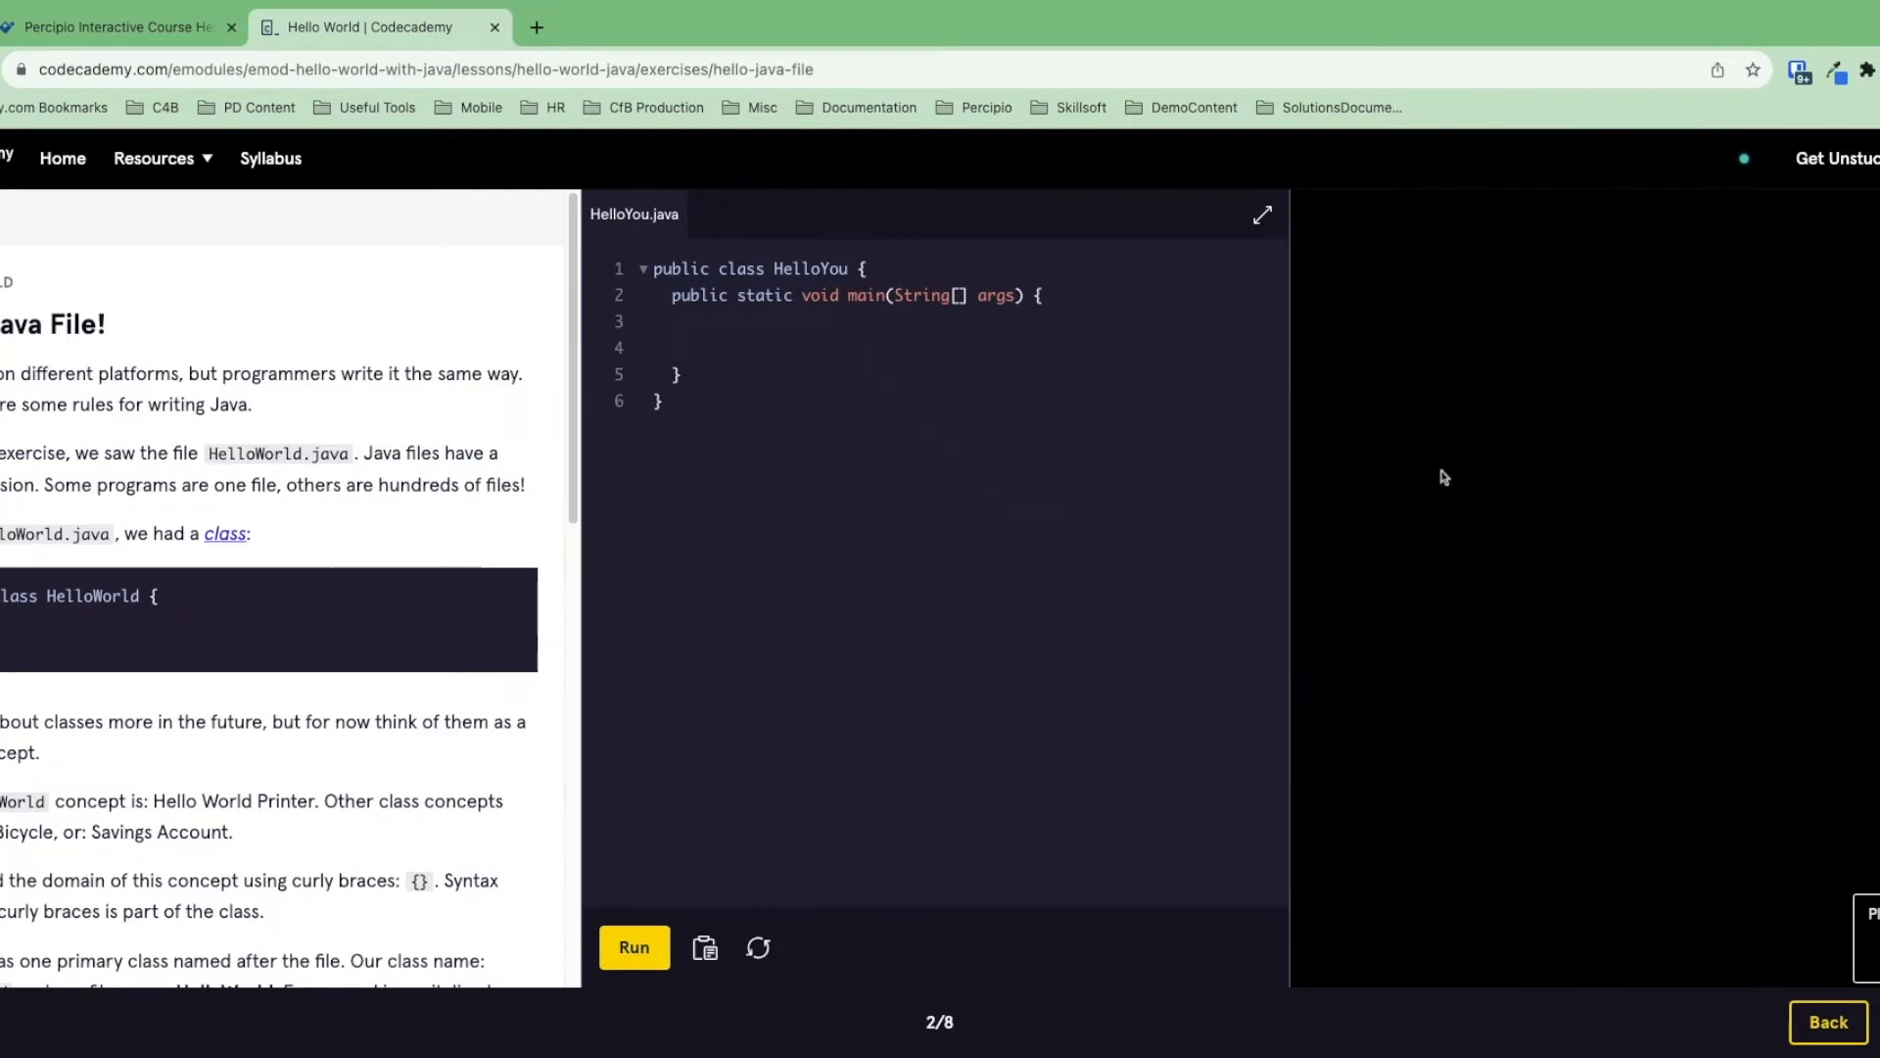
pyautogui.moveTo(320, 533)
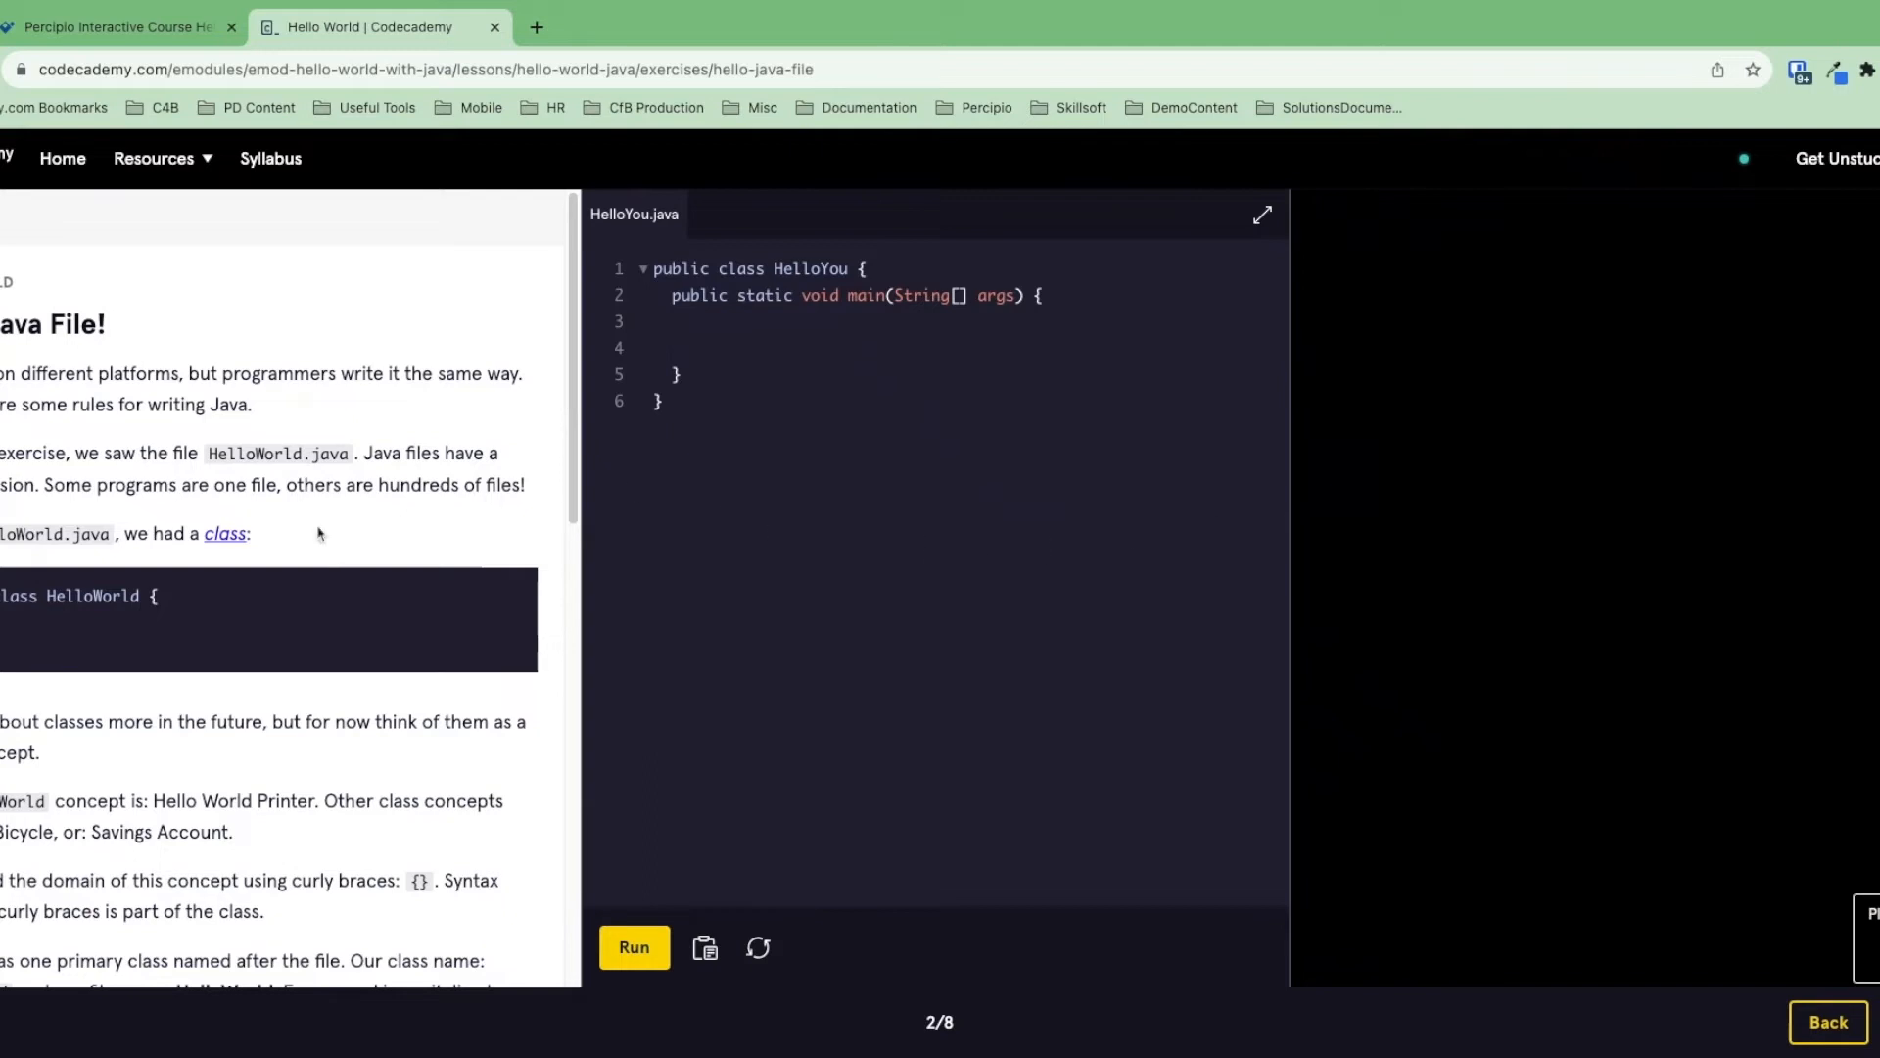
# - Write System.out.print("Hello Codecademy") in HelloYou's main method and select 'Codecademy' to delete
pyautogui.scroll(-3)
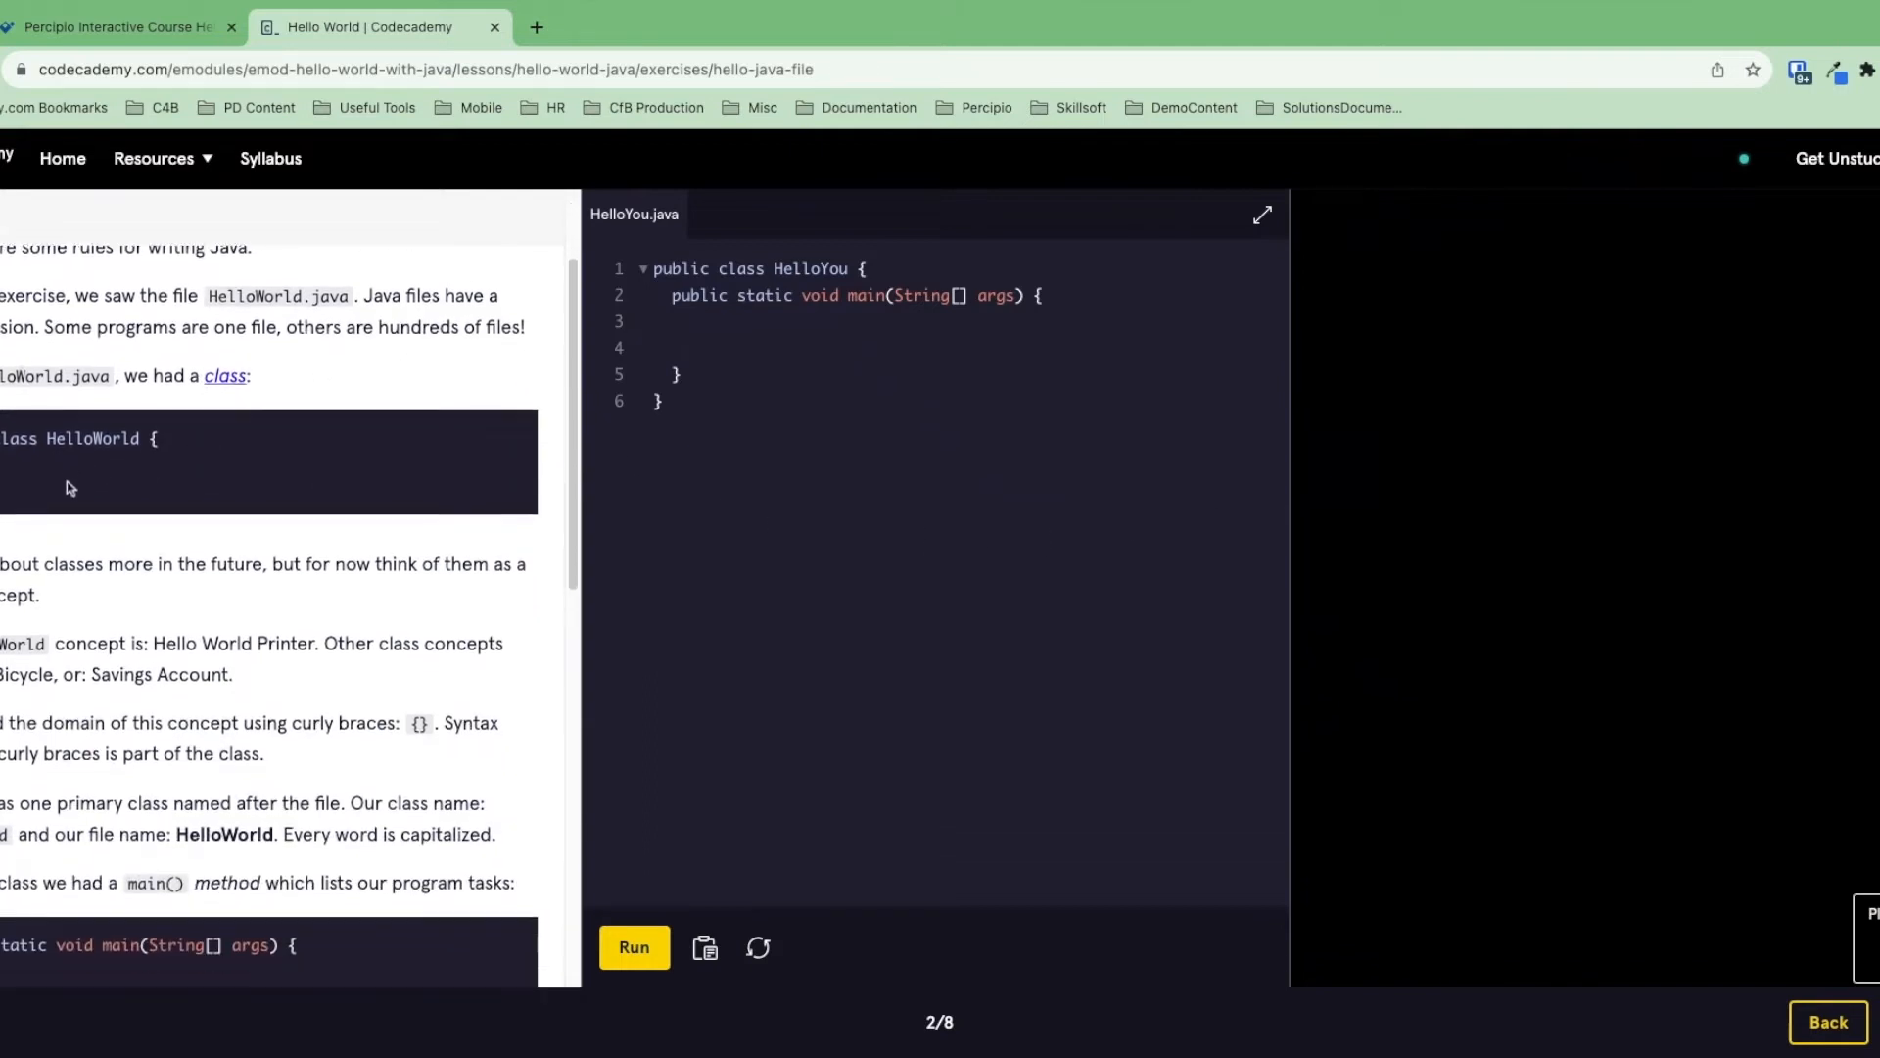
pyautogui.scroll(-3)
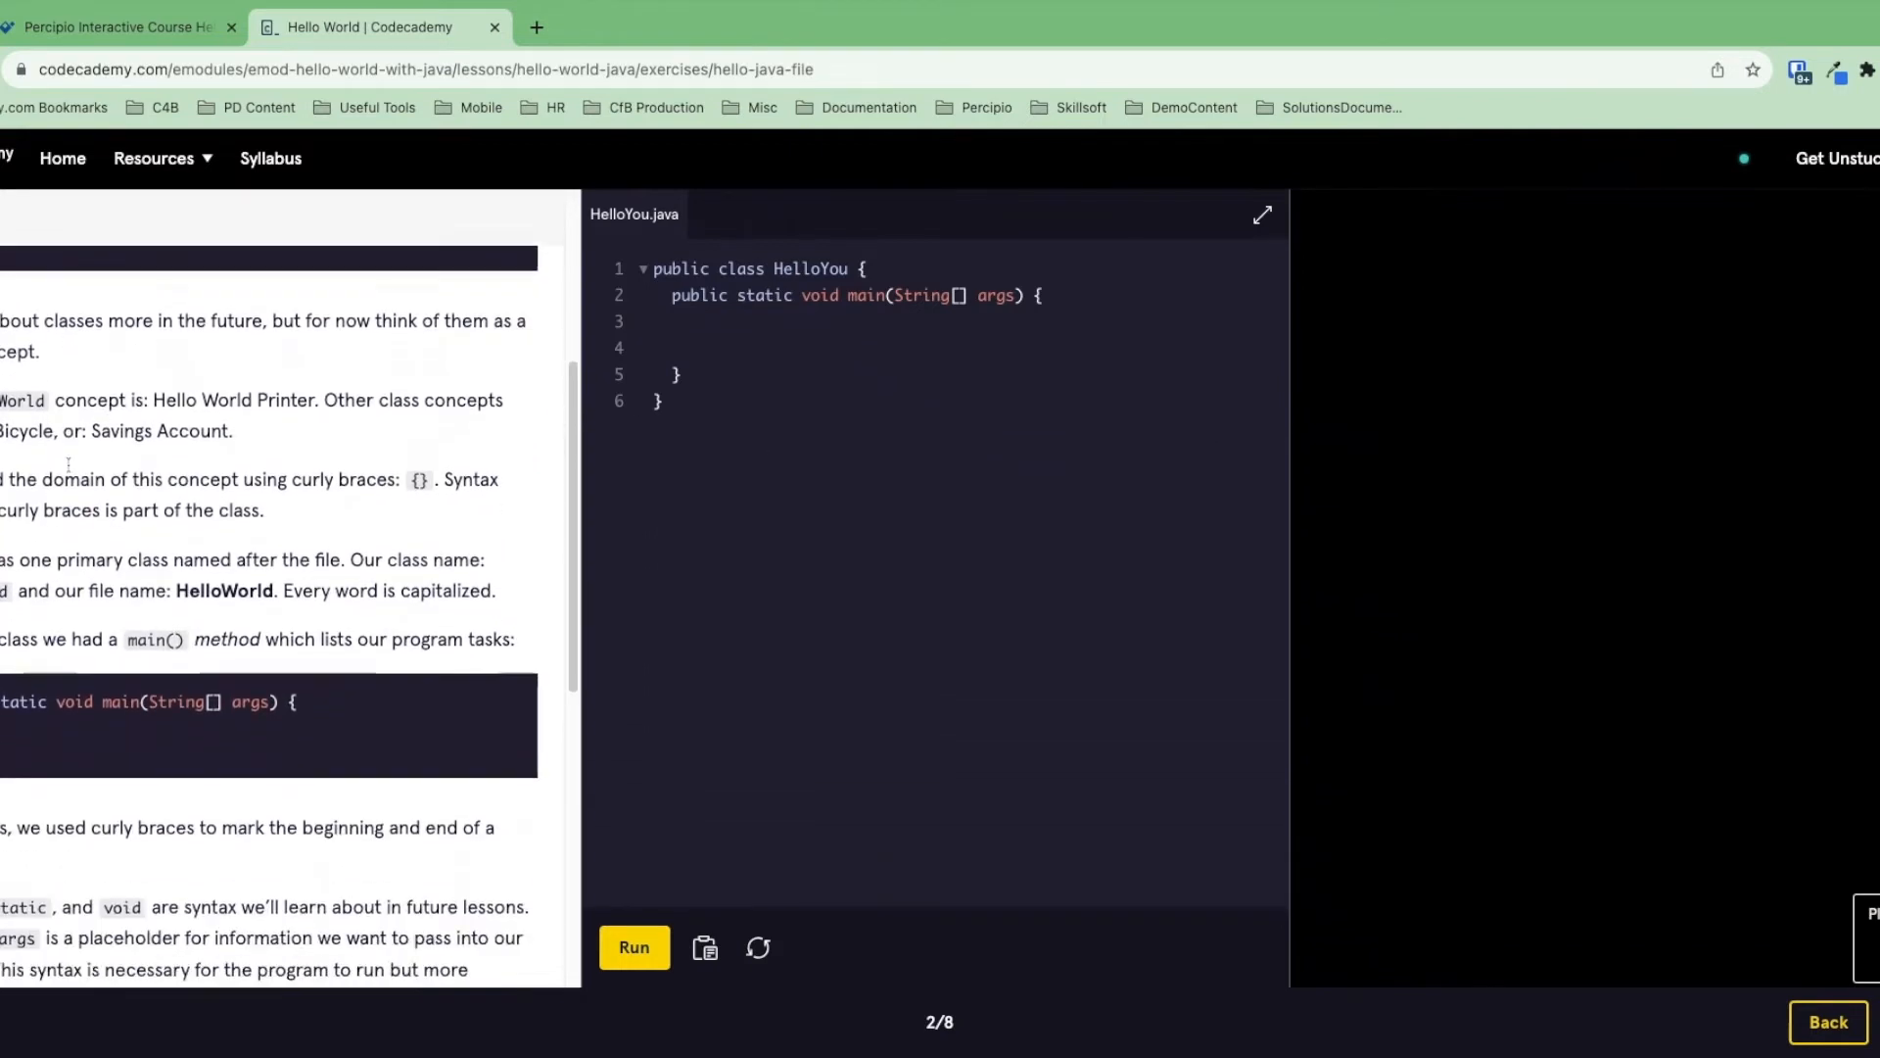
pyautogui.scroll(-3)
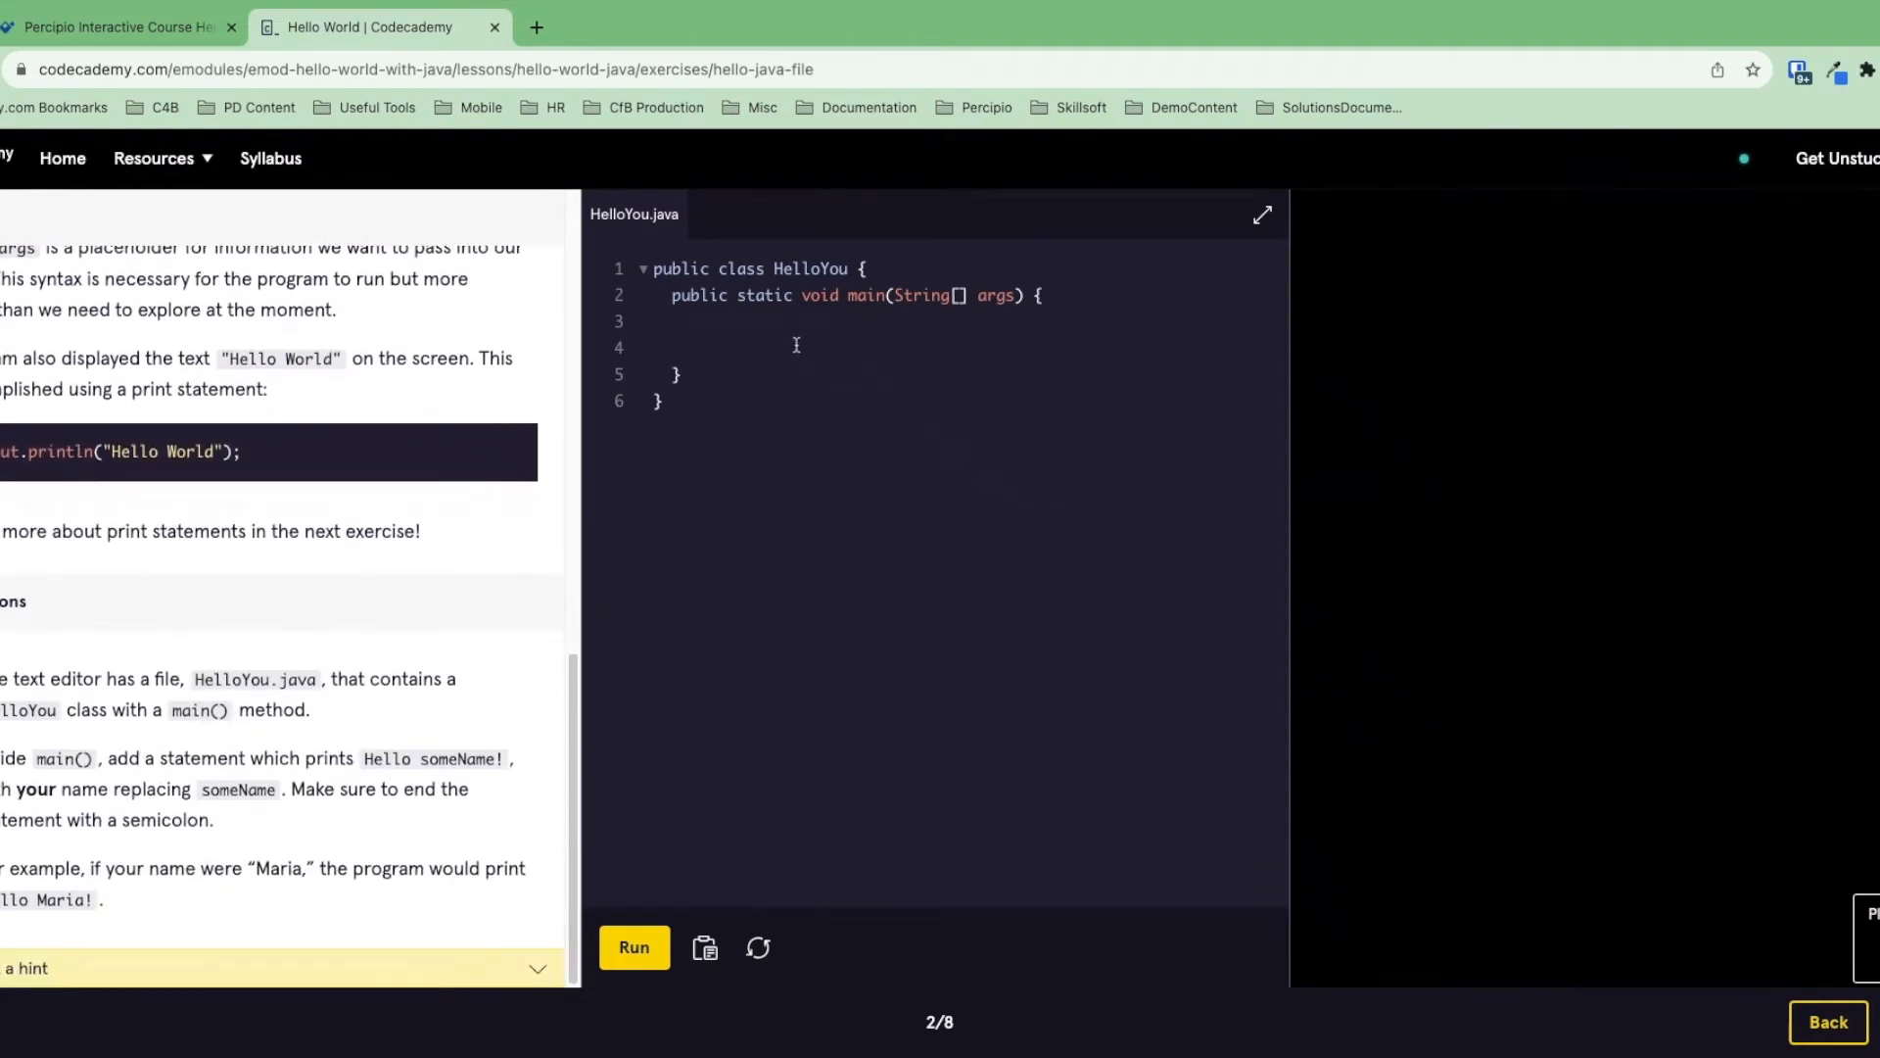
pyautogui.moveTo(886, 351)
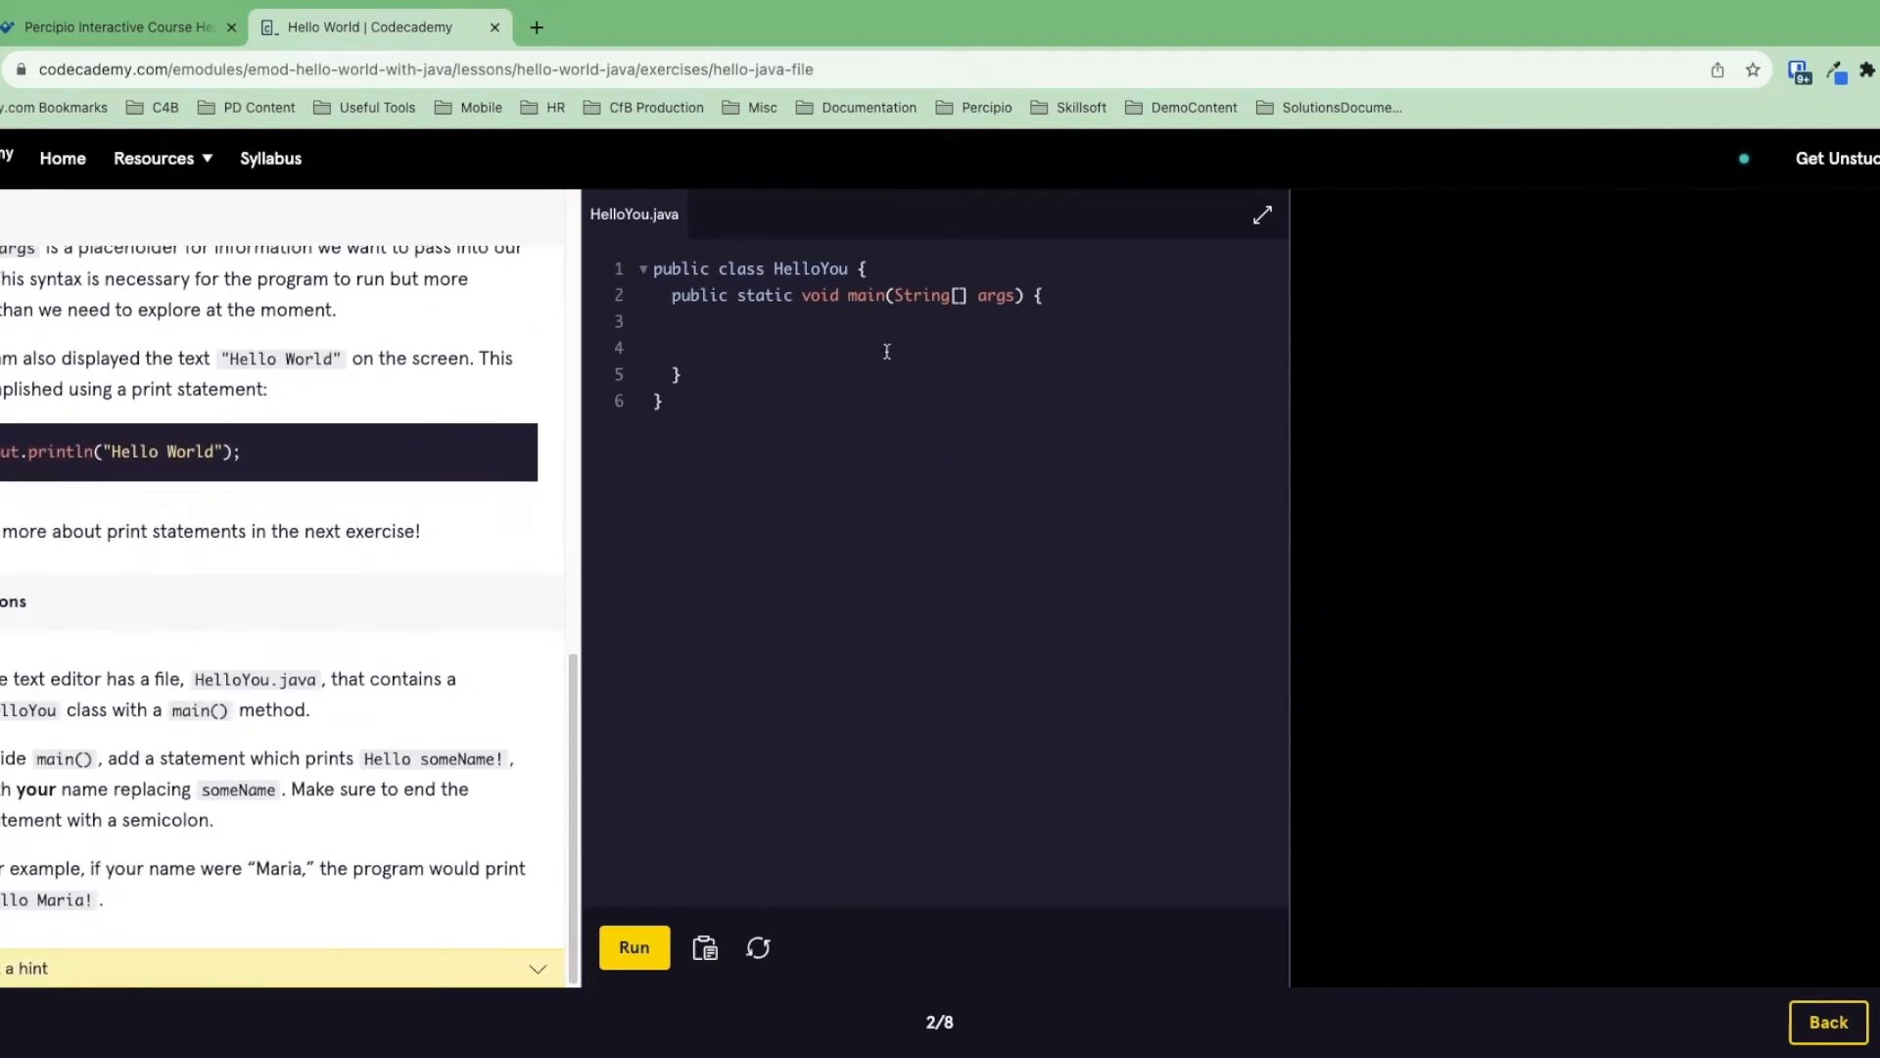
pyautogui.write('System.')
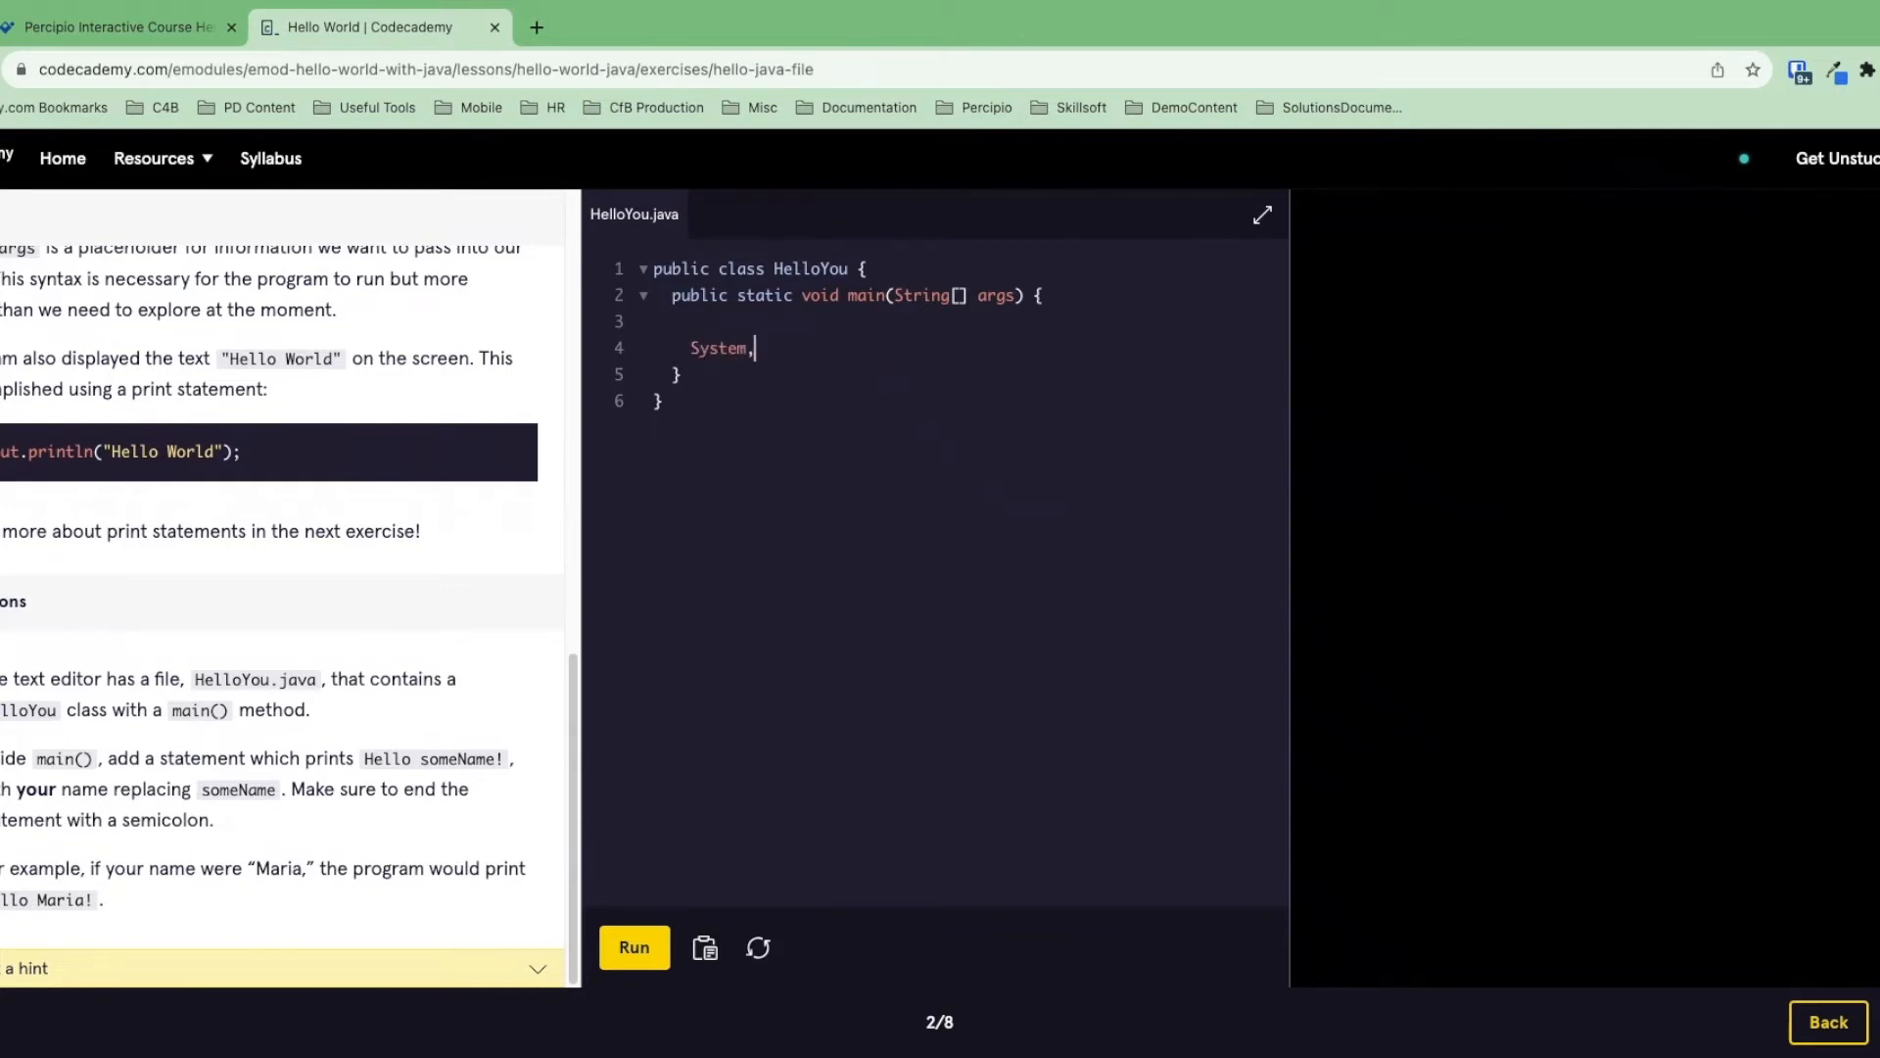
pyautogui.write('out.print("')
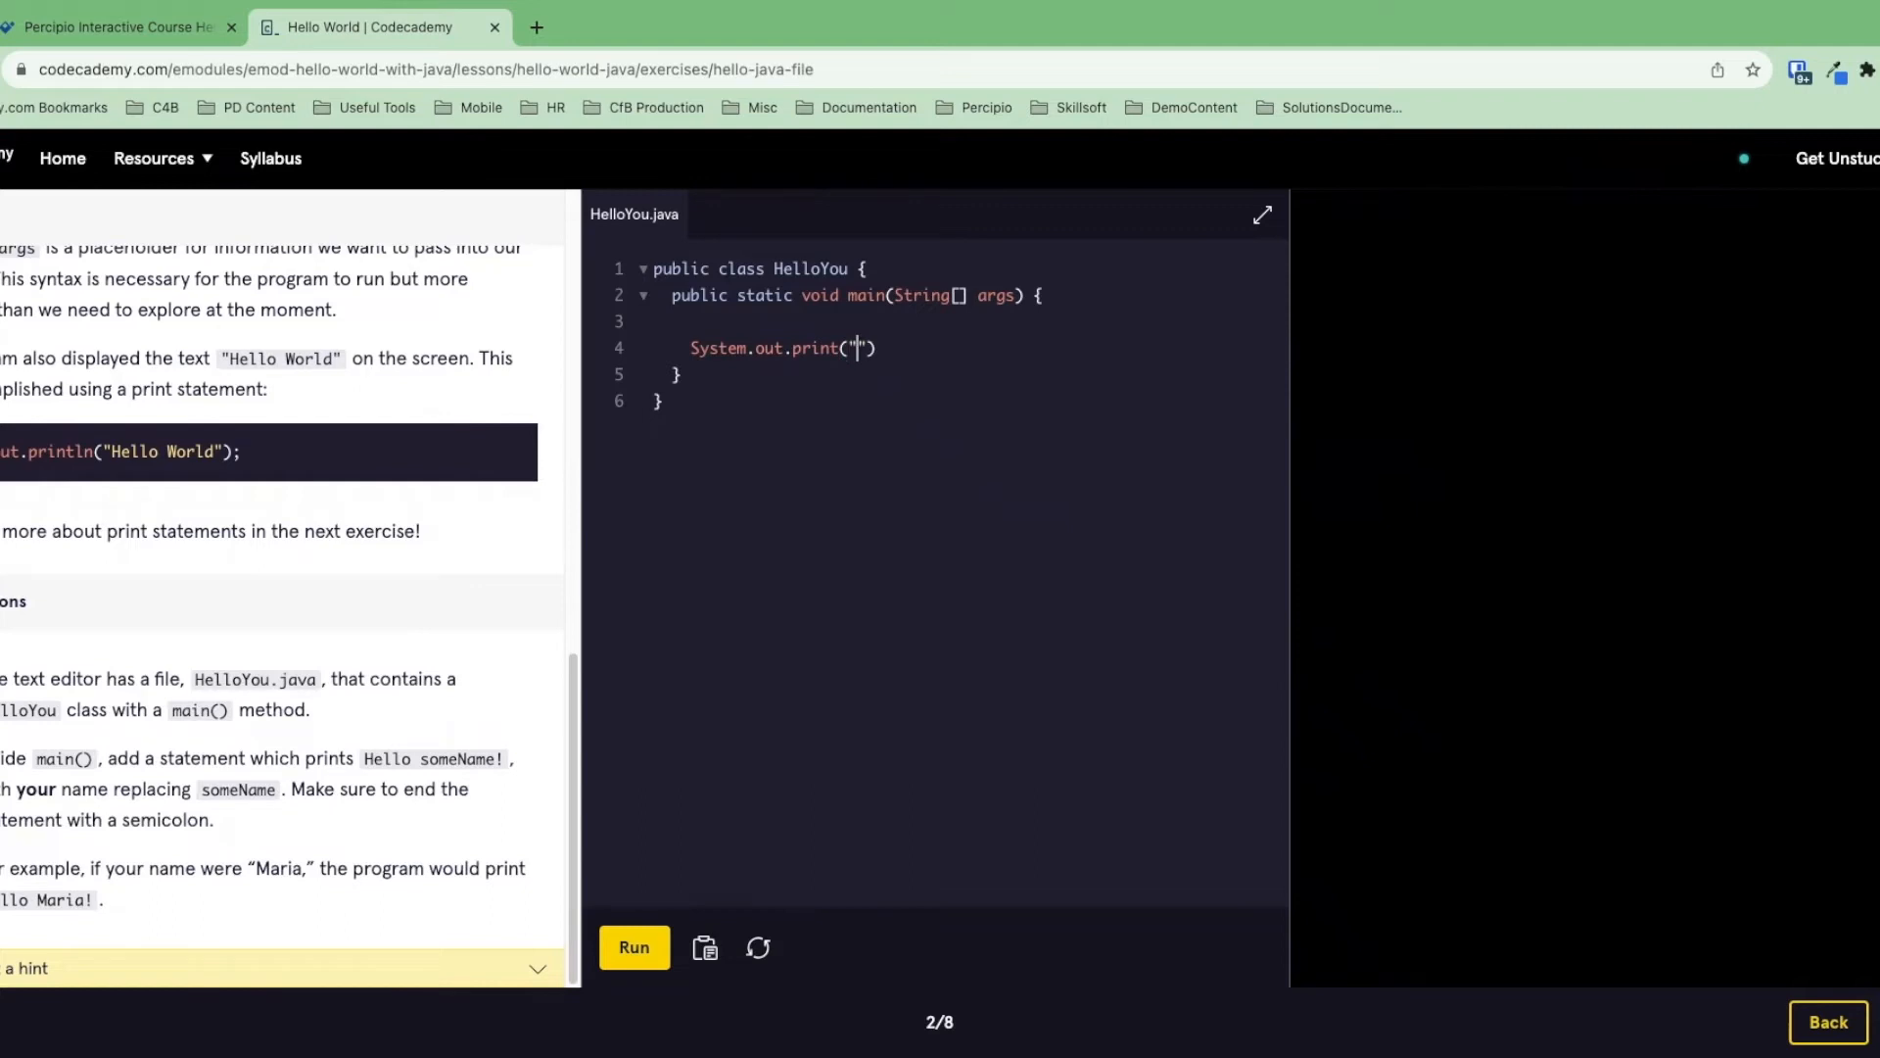
pyautogui.write('Hello')
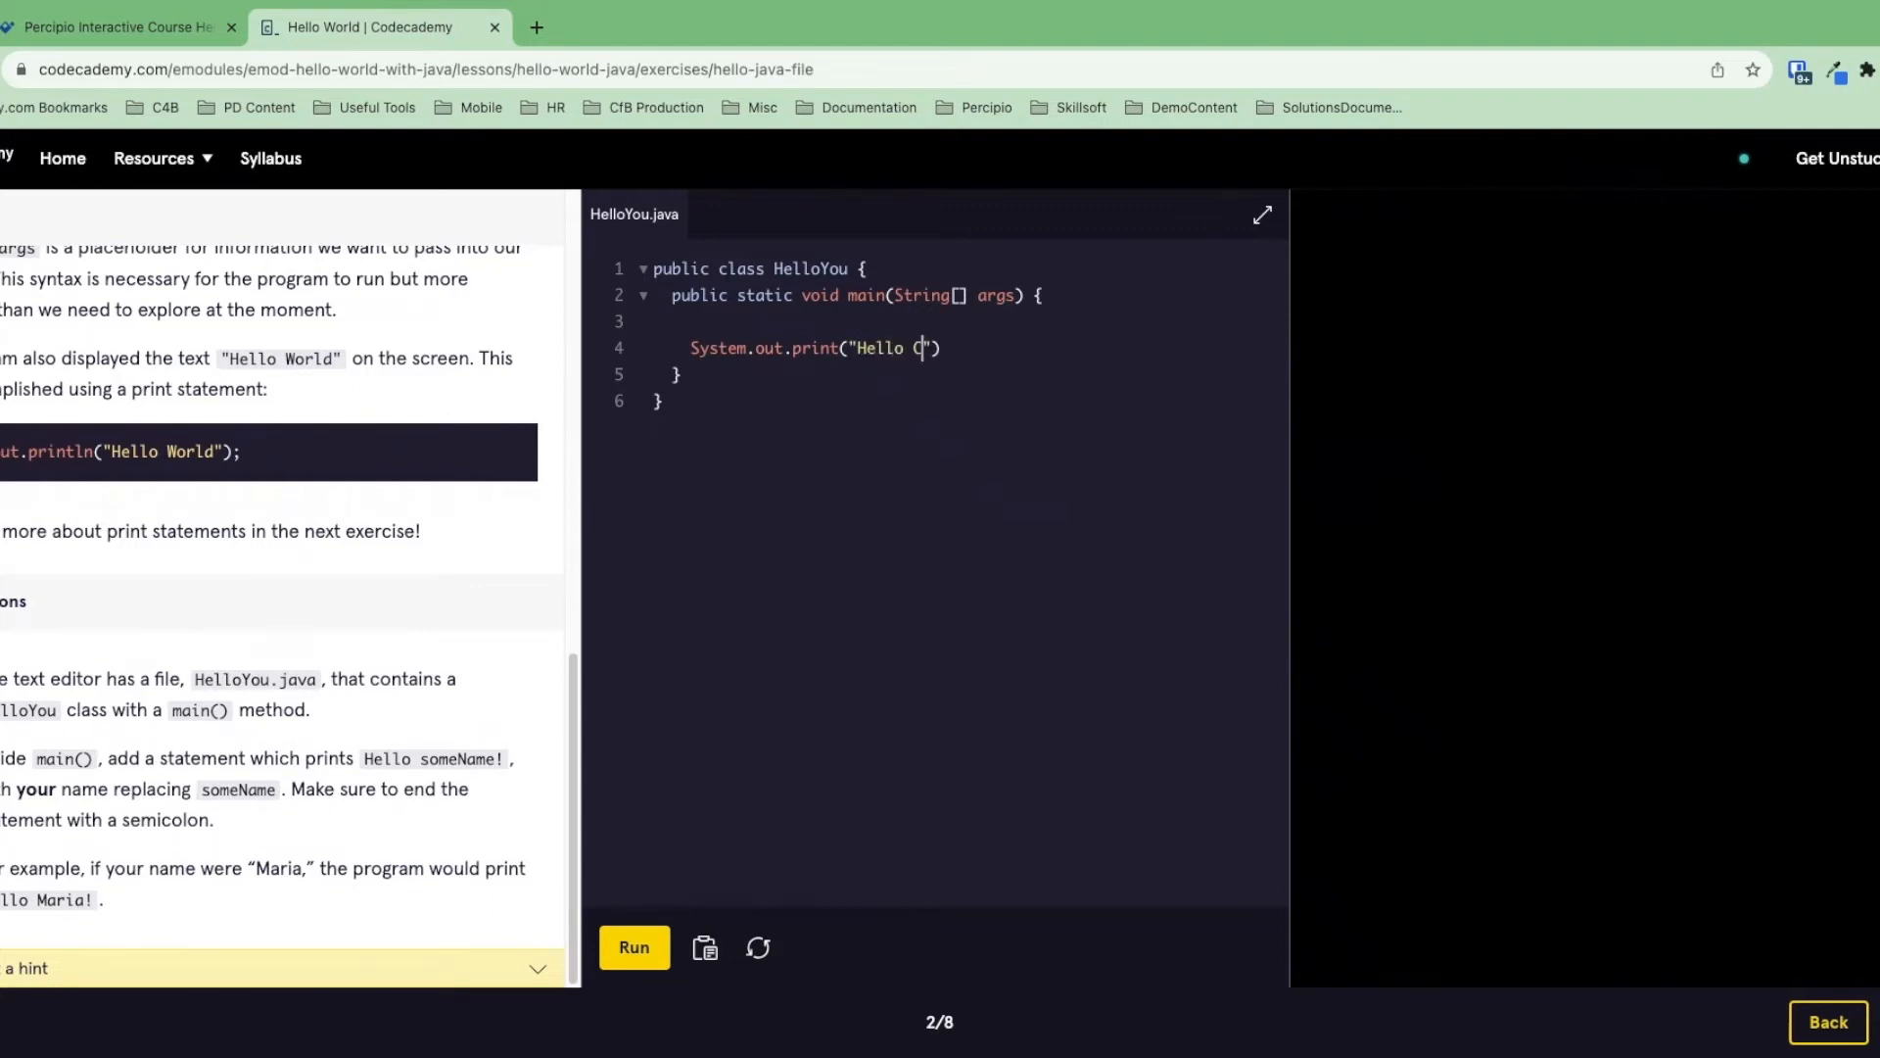
pyautogui.write('Codecademy')
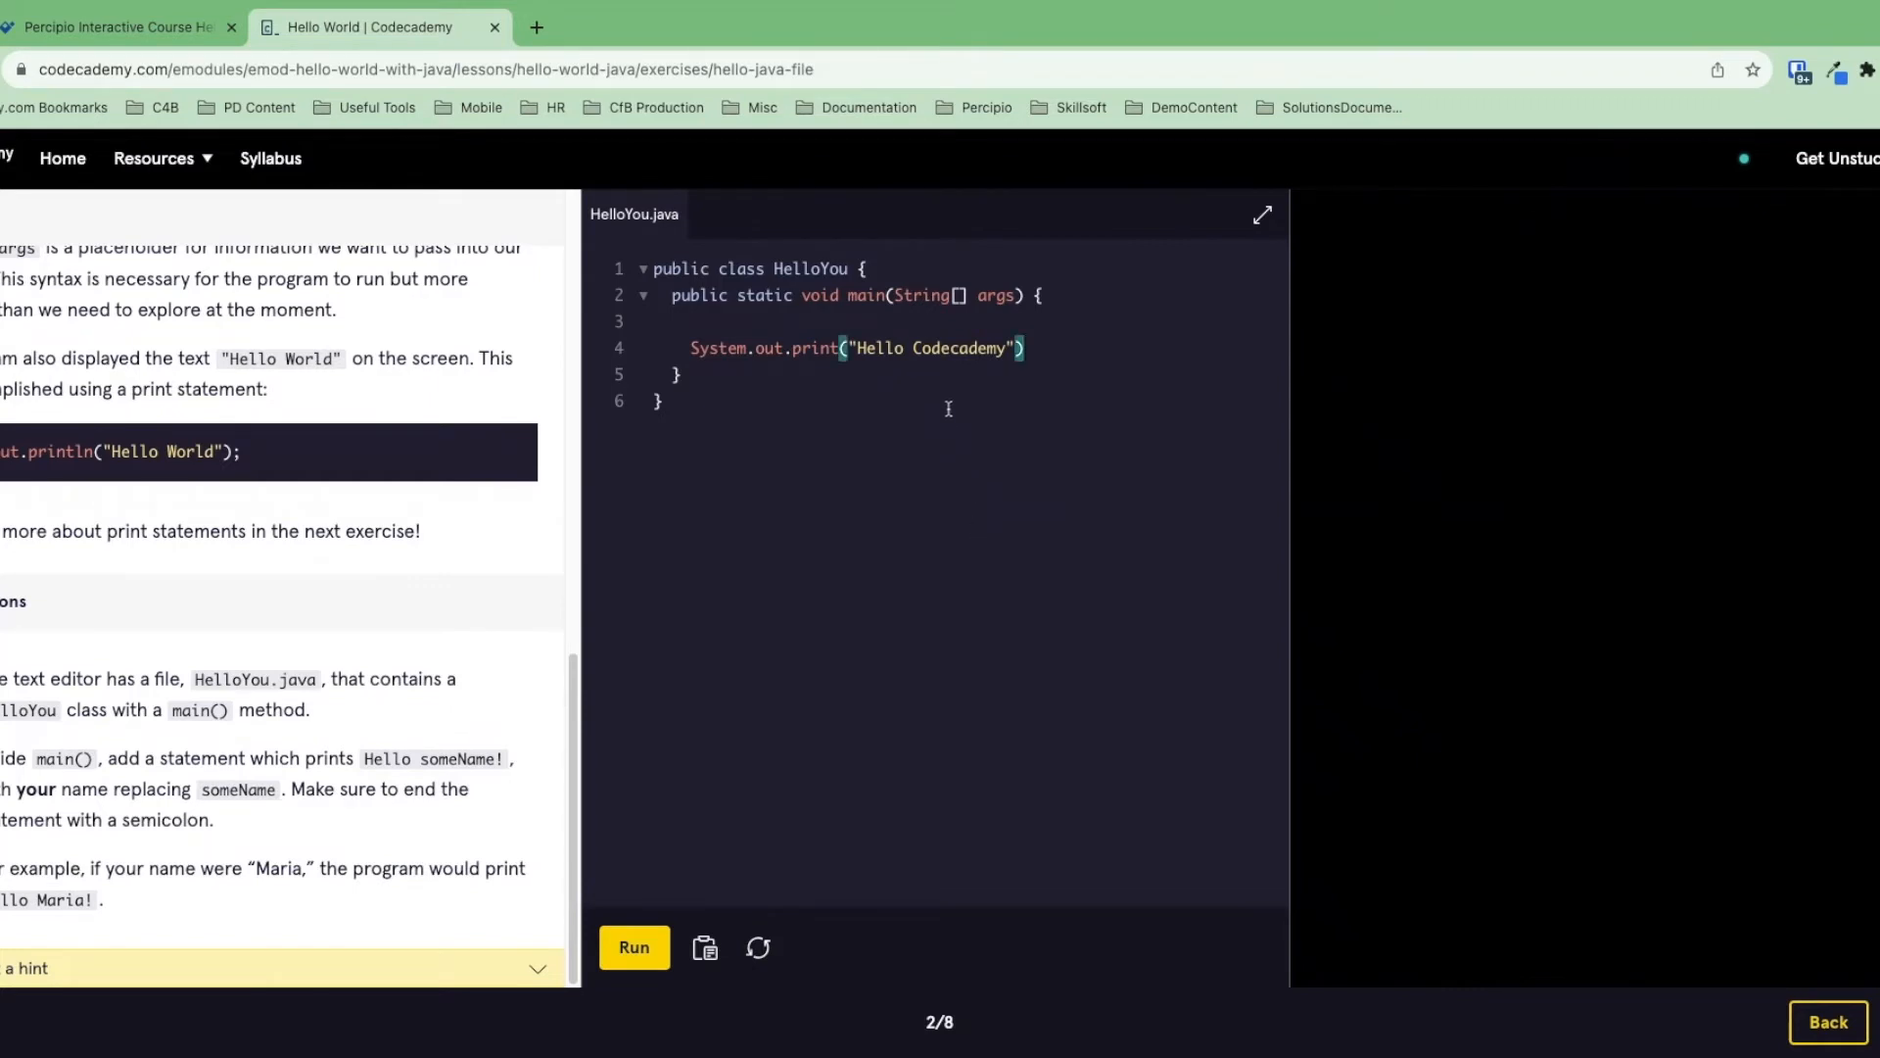
pyautogui.doubleClick(958, 348)
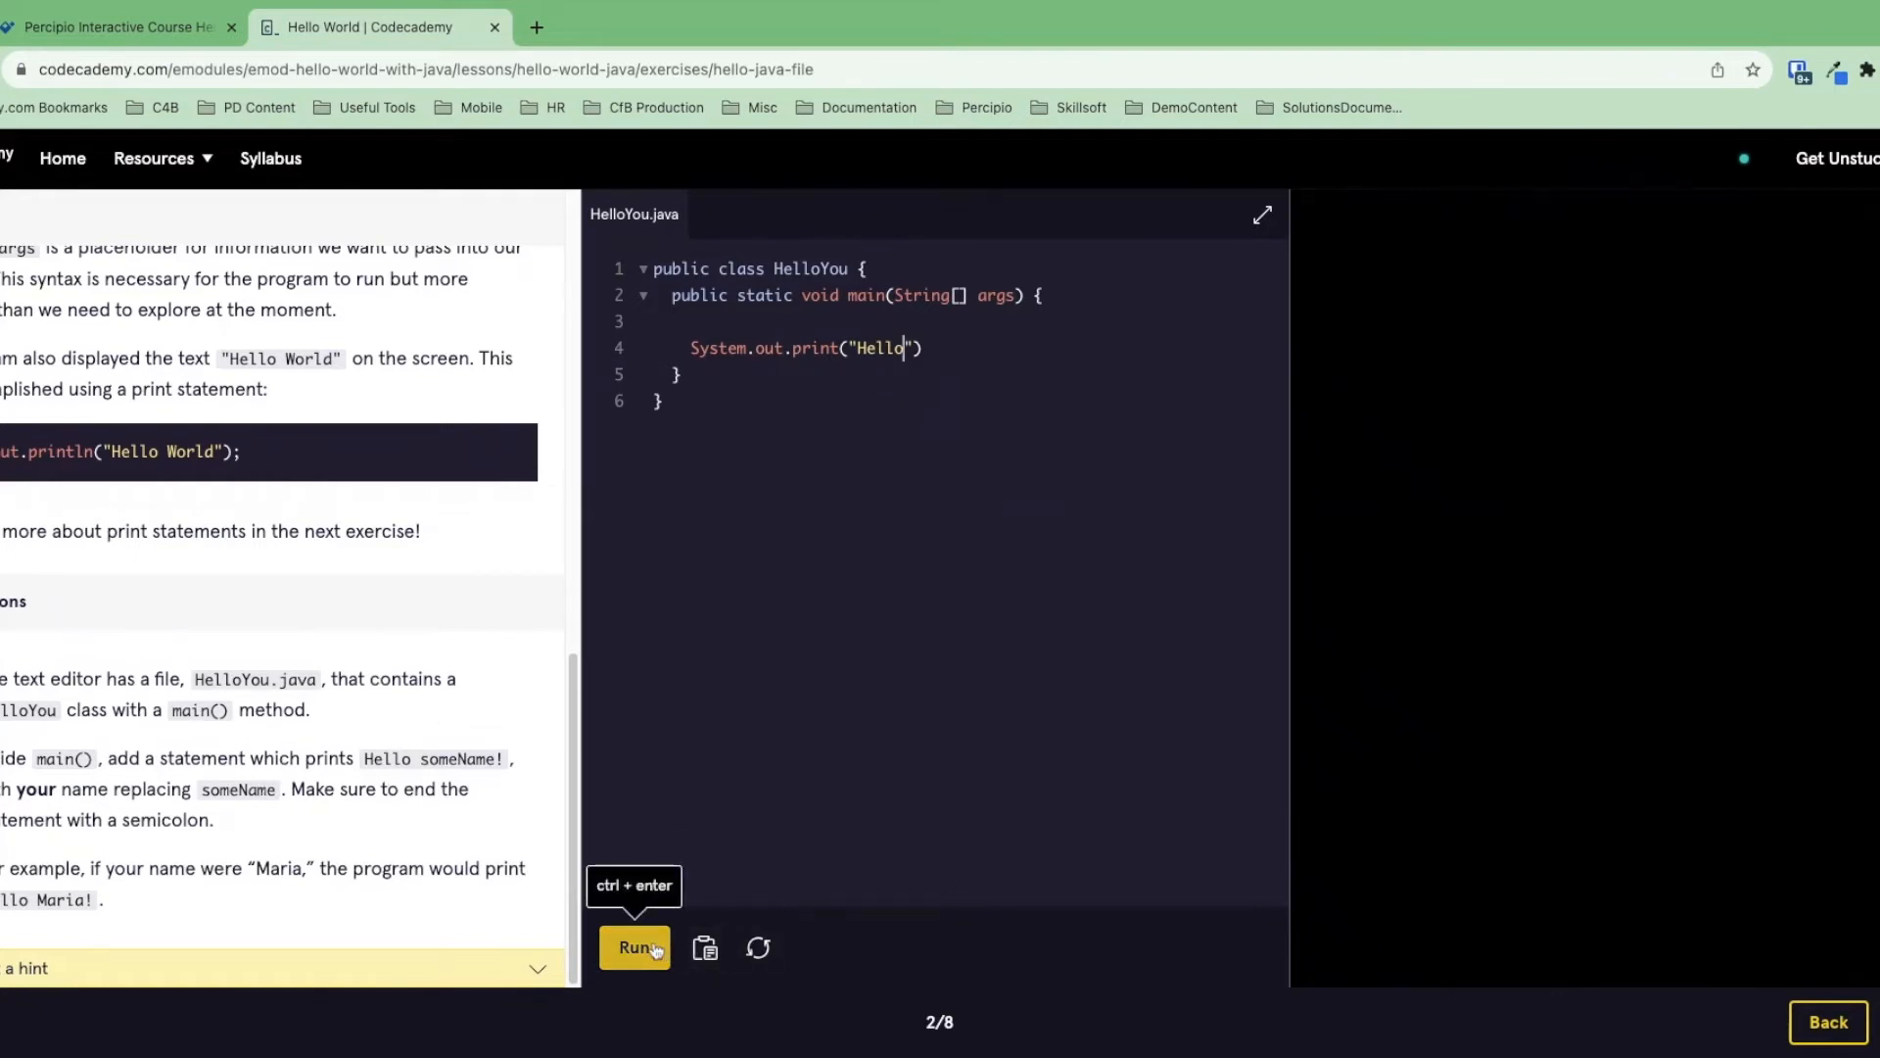
# - Run HelloYou, add the missing semicolon after print("Hello"), and run it again
pyautogui.click(633, 946)
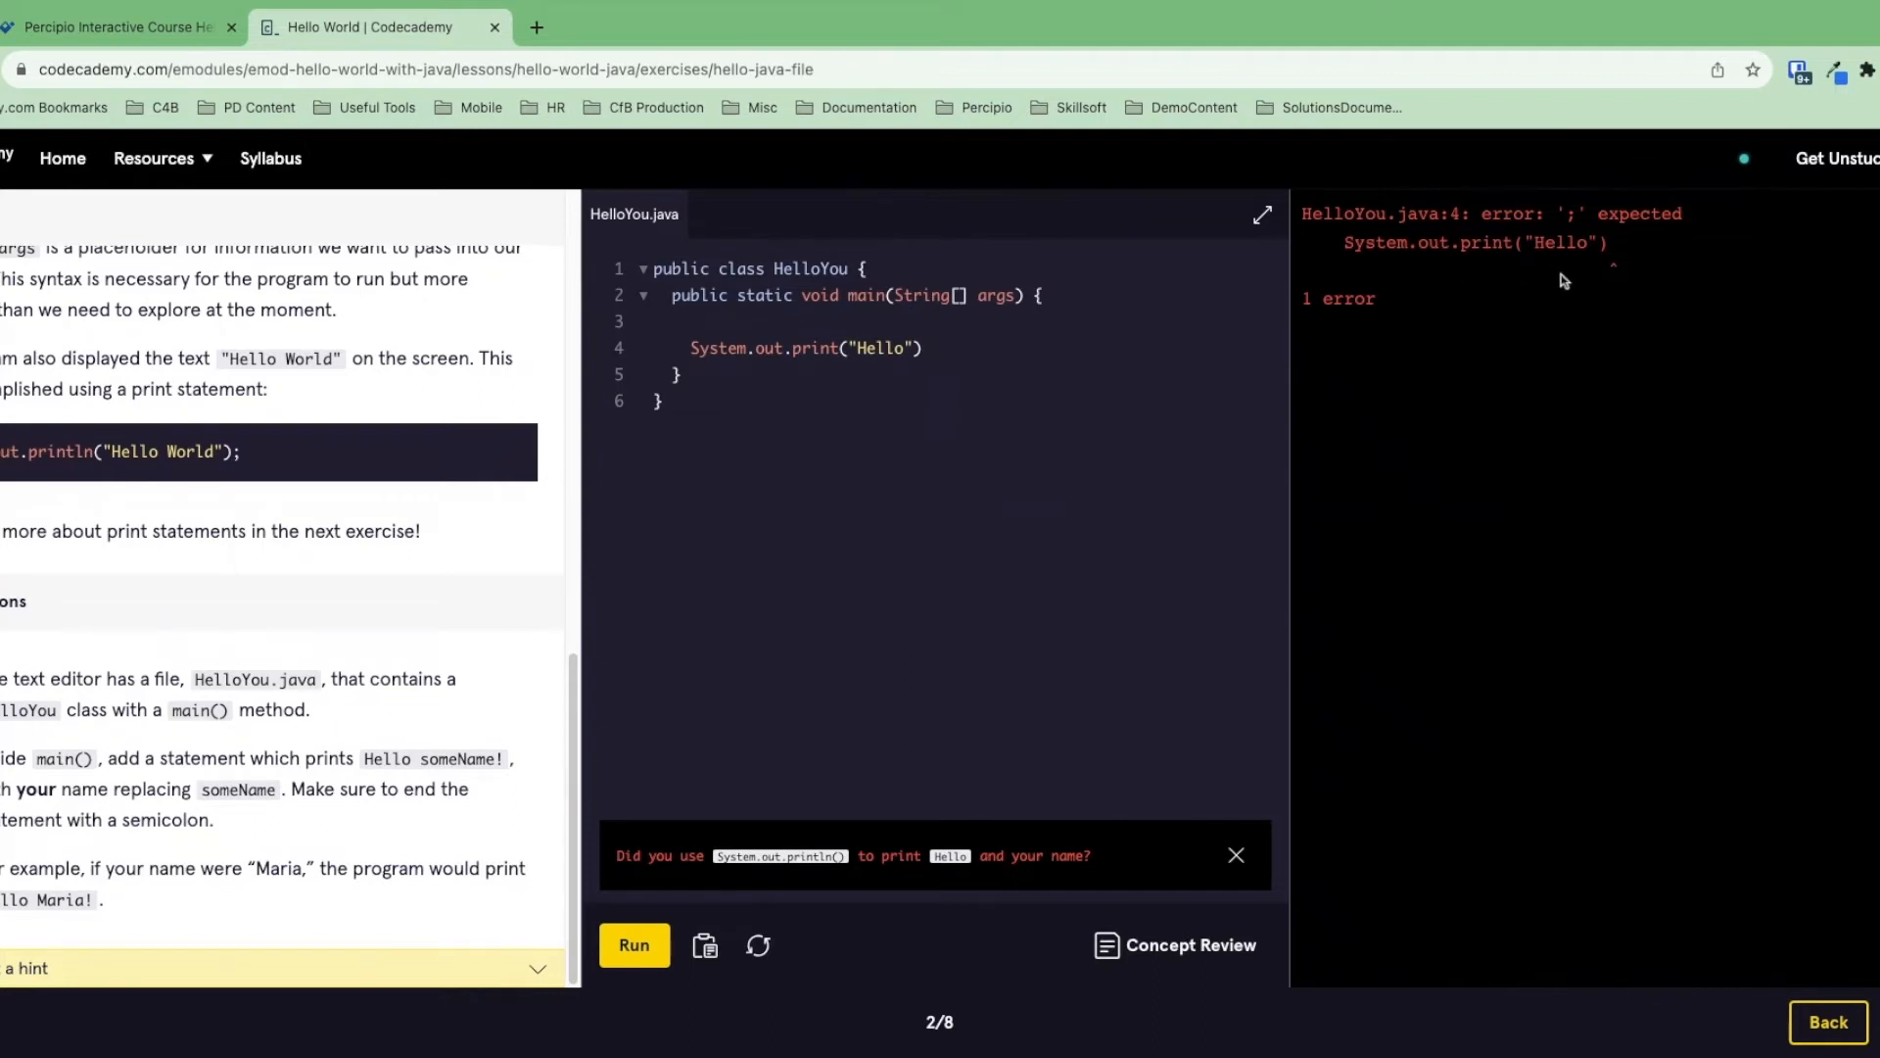
pyautogui.moveTo(1038, 908)
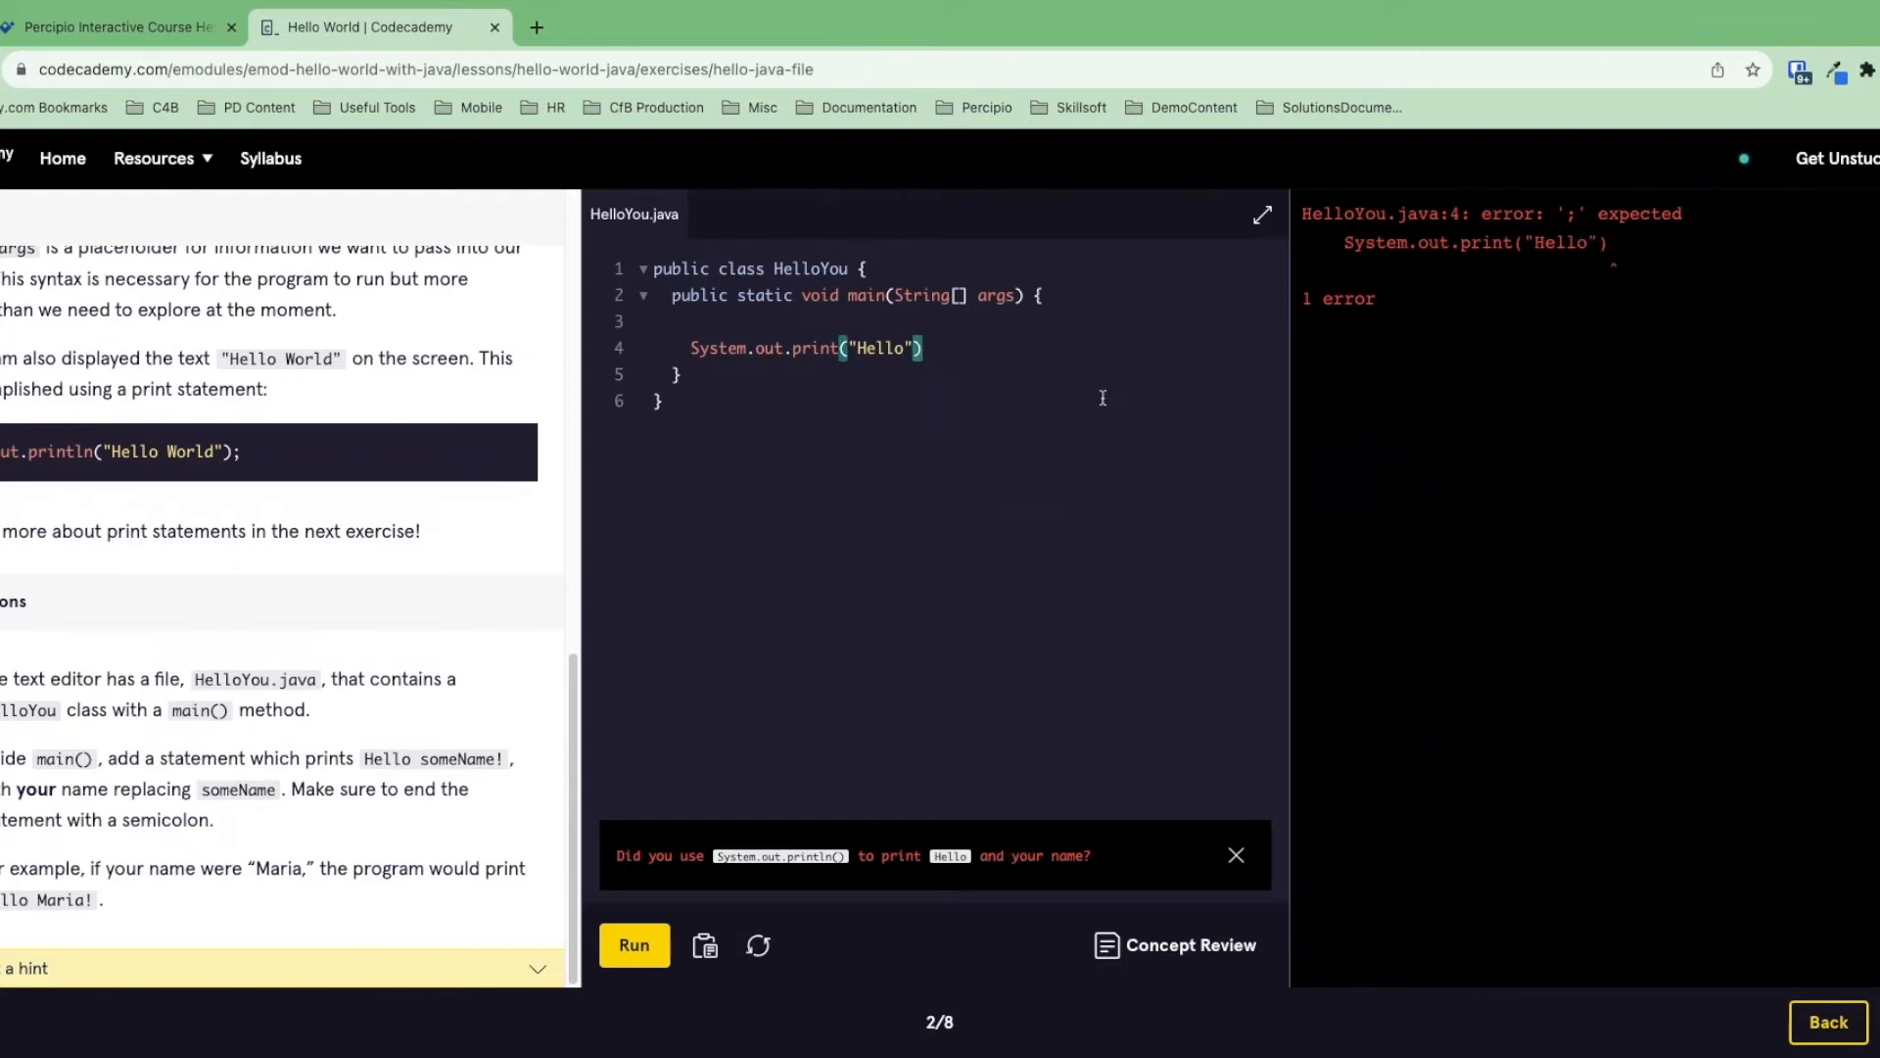
pyautogui.write(';')
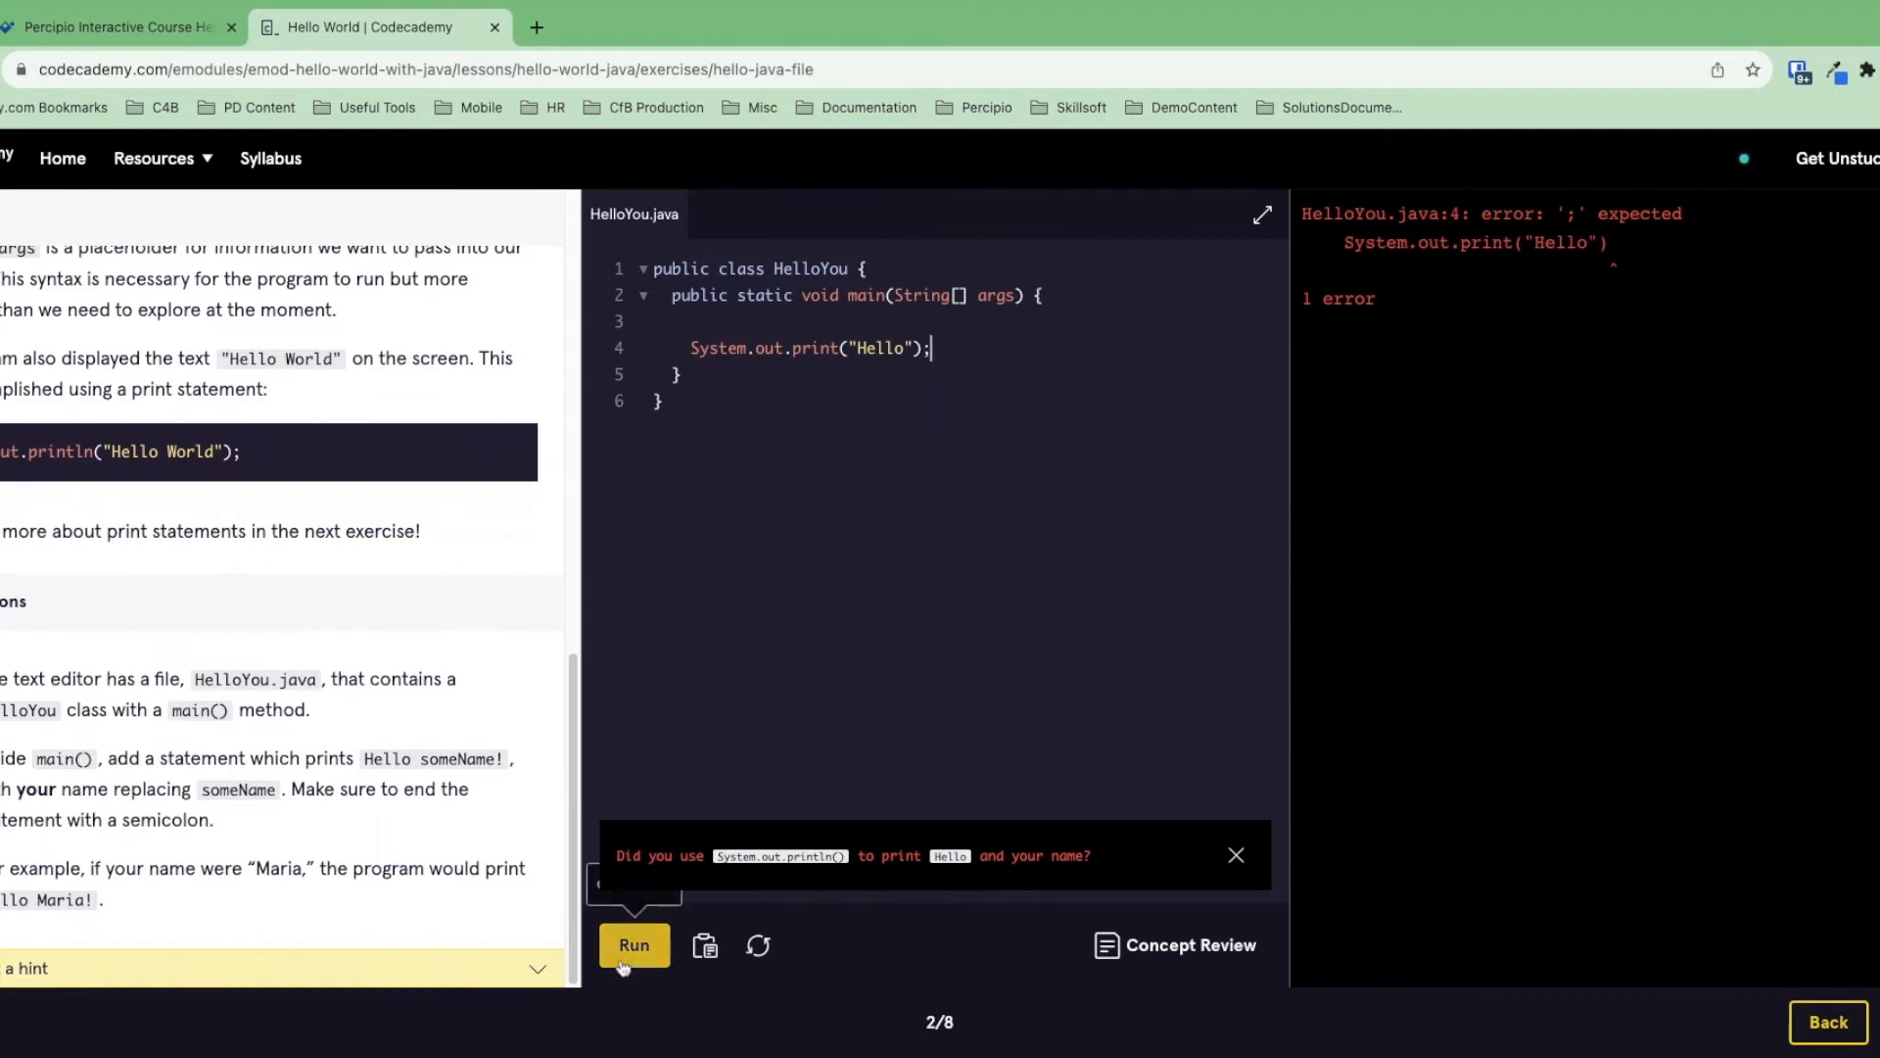
pyautogui.click(633, 945)
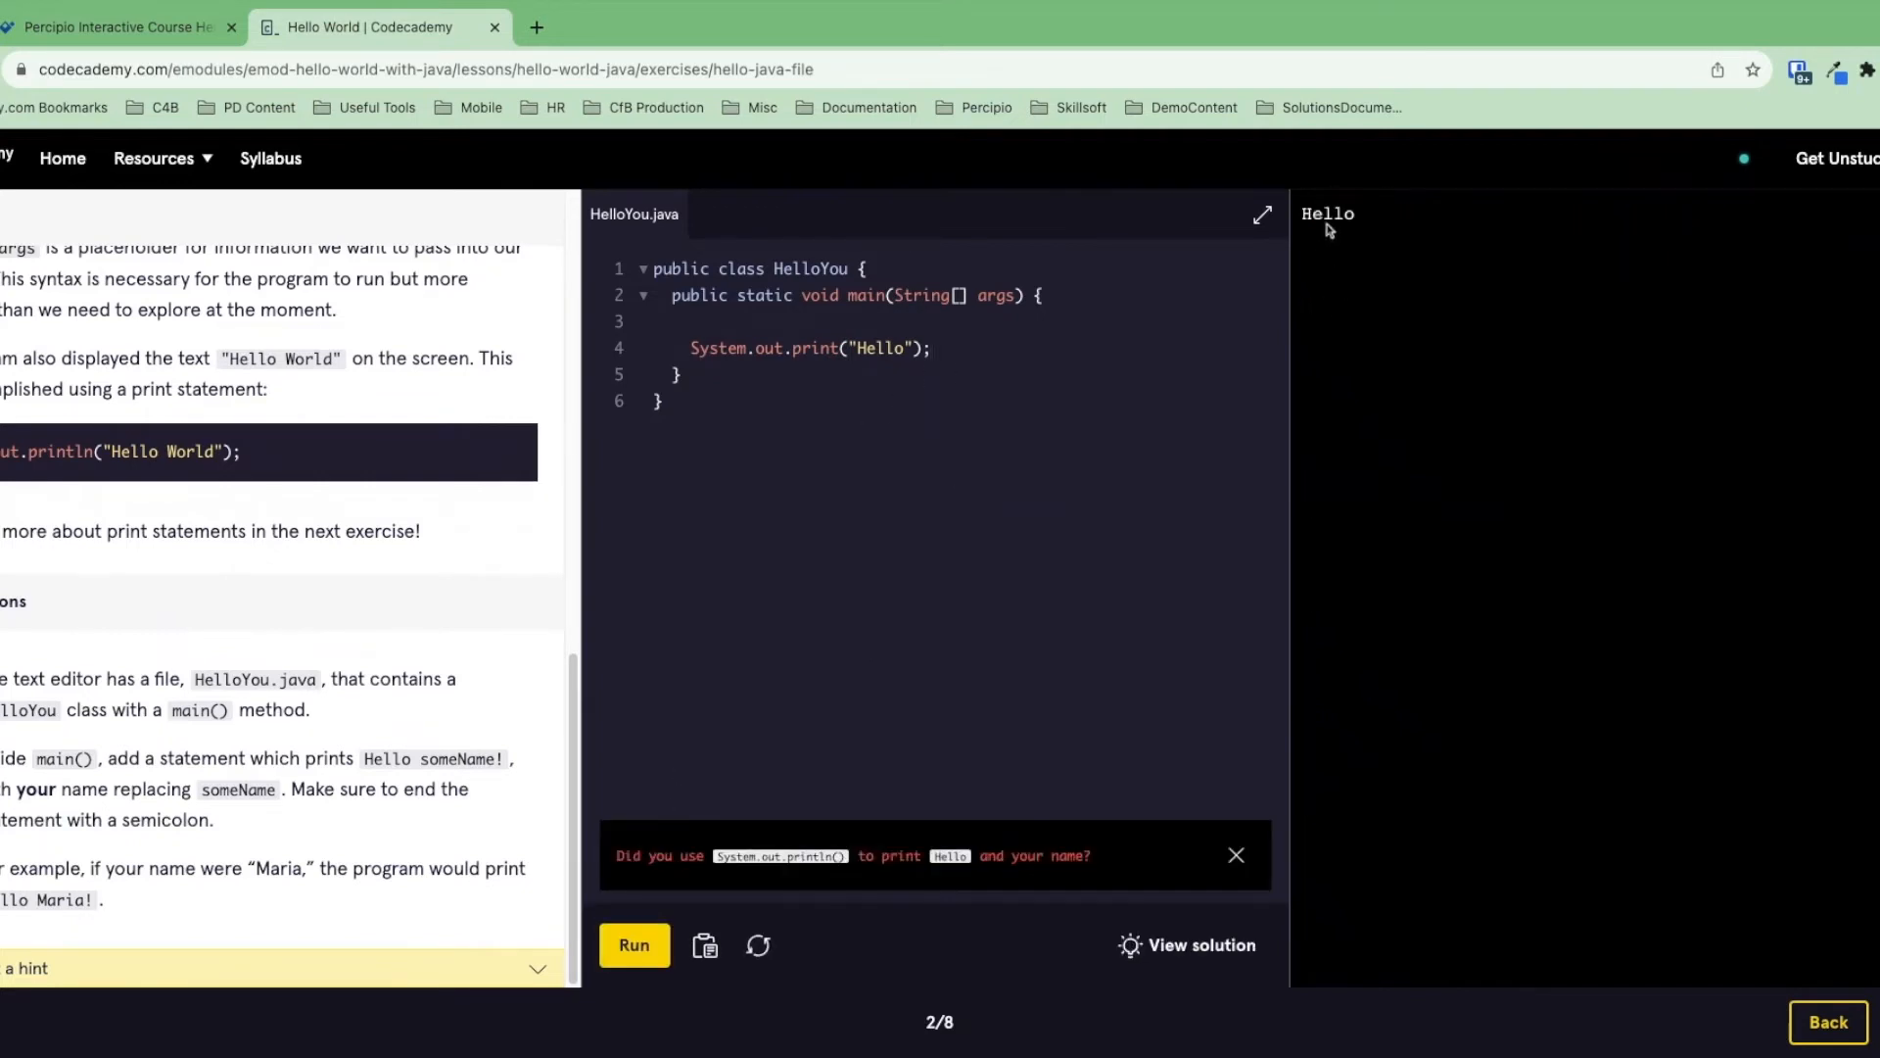
pyautogui.moveTo(1388, 327)
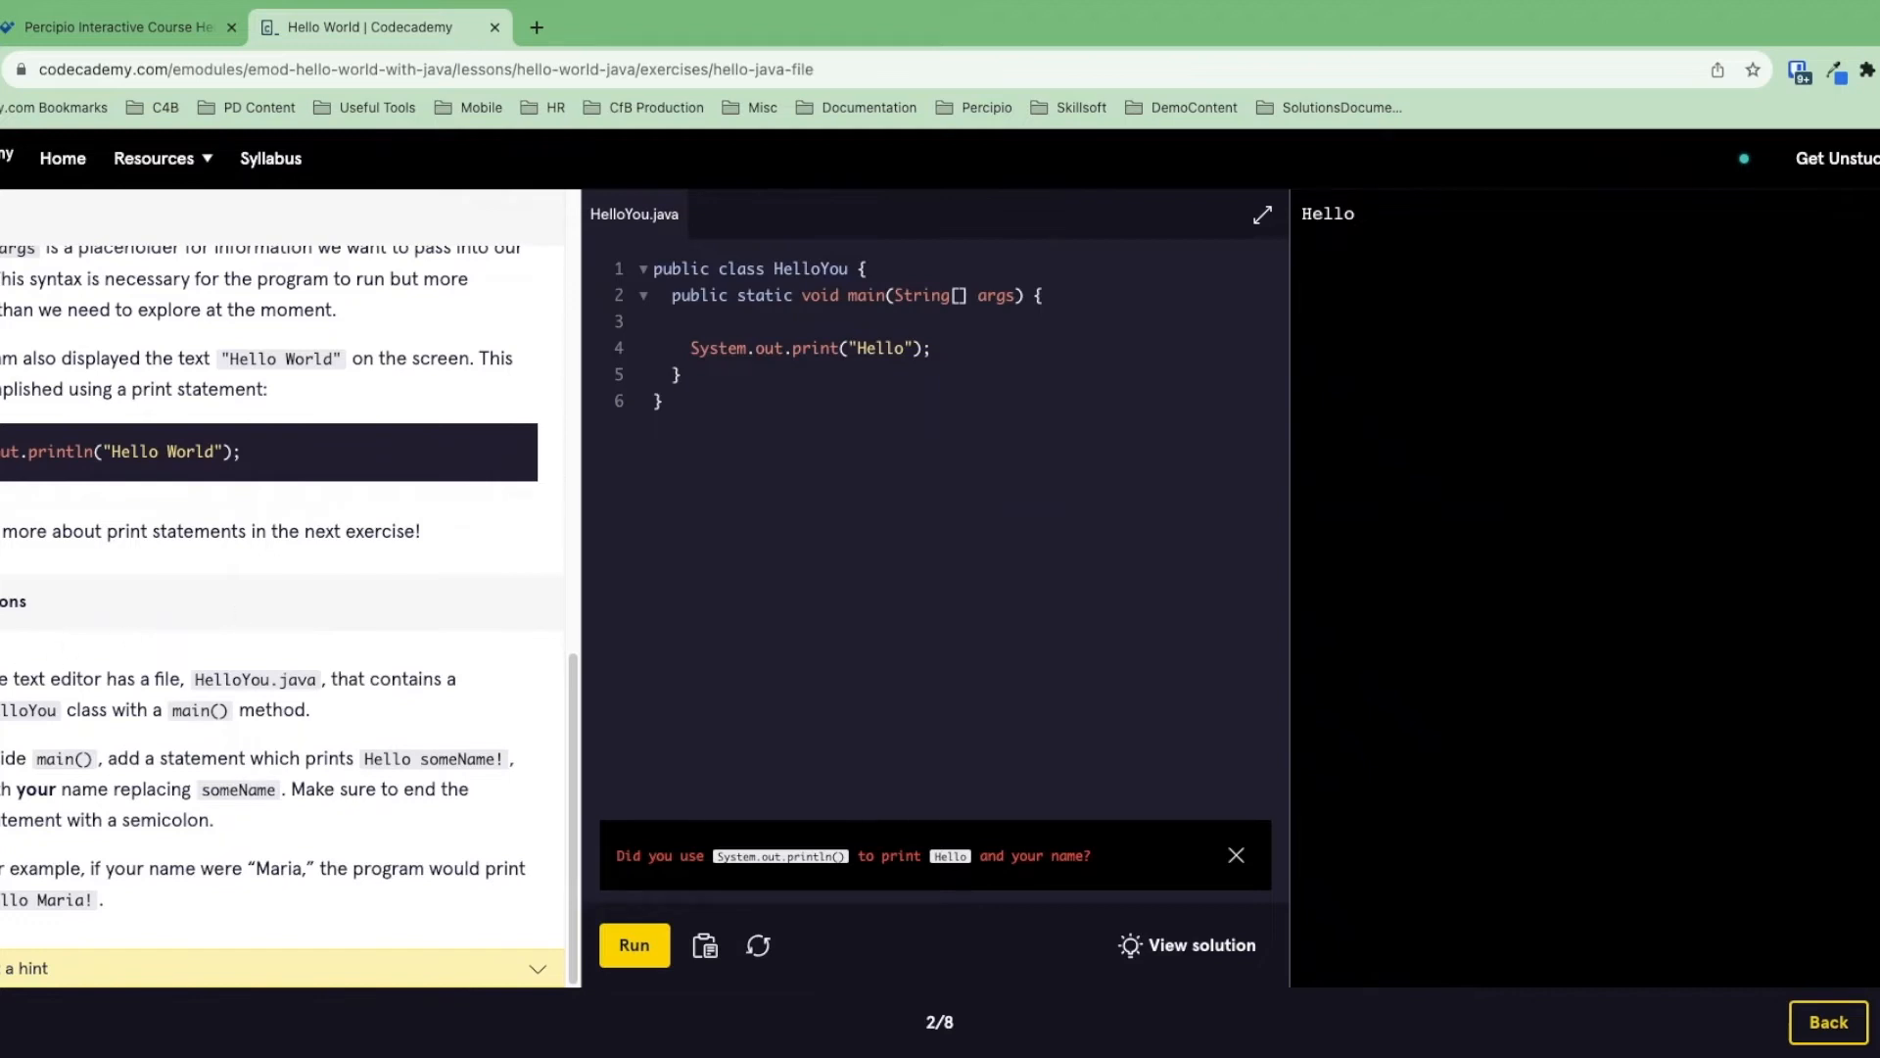
pyautogui.moveTo(1567, 836)
pyautogui.write(' Code')
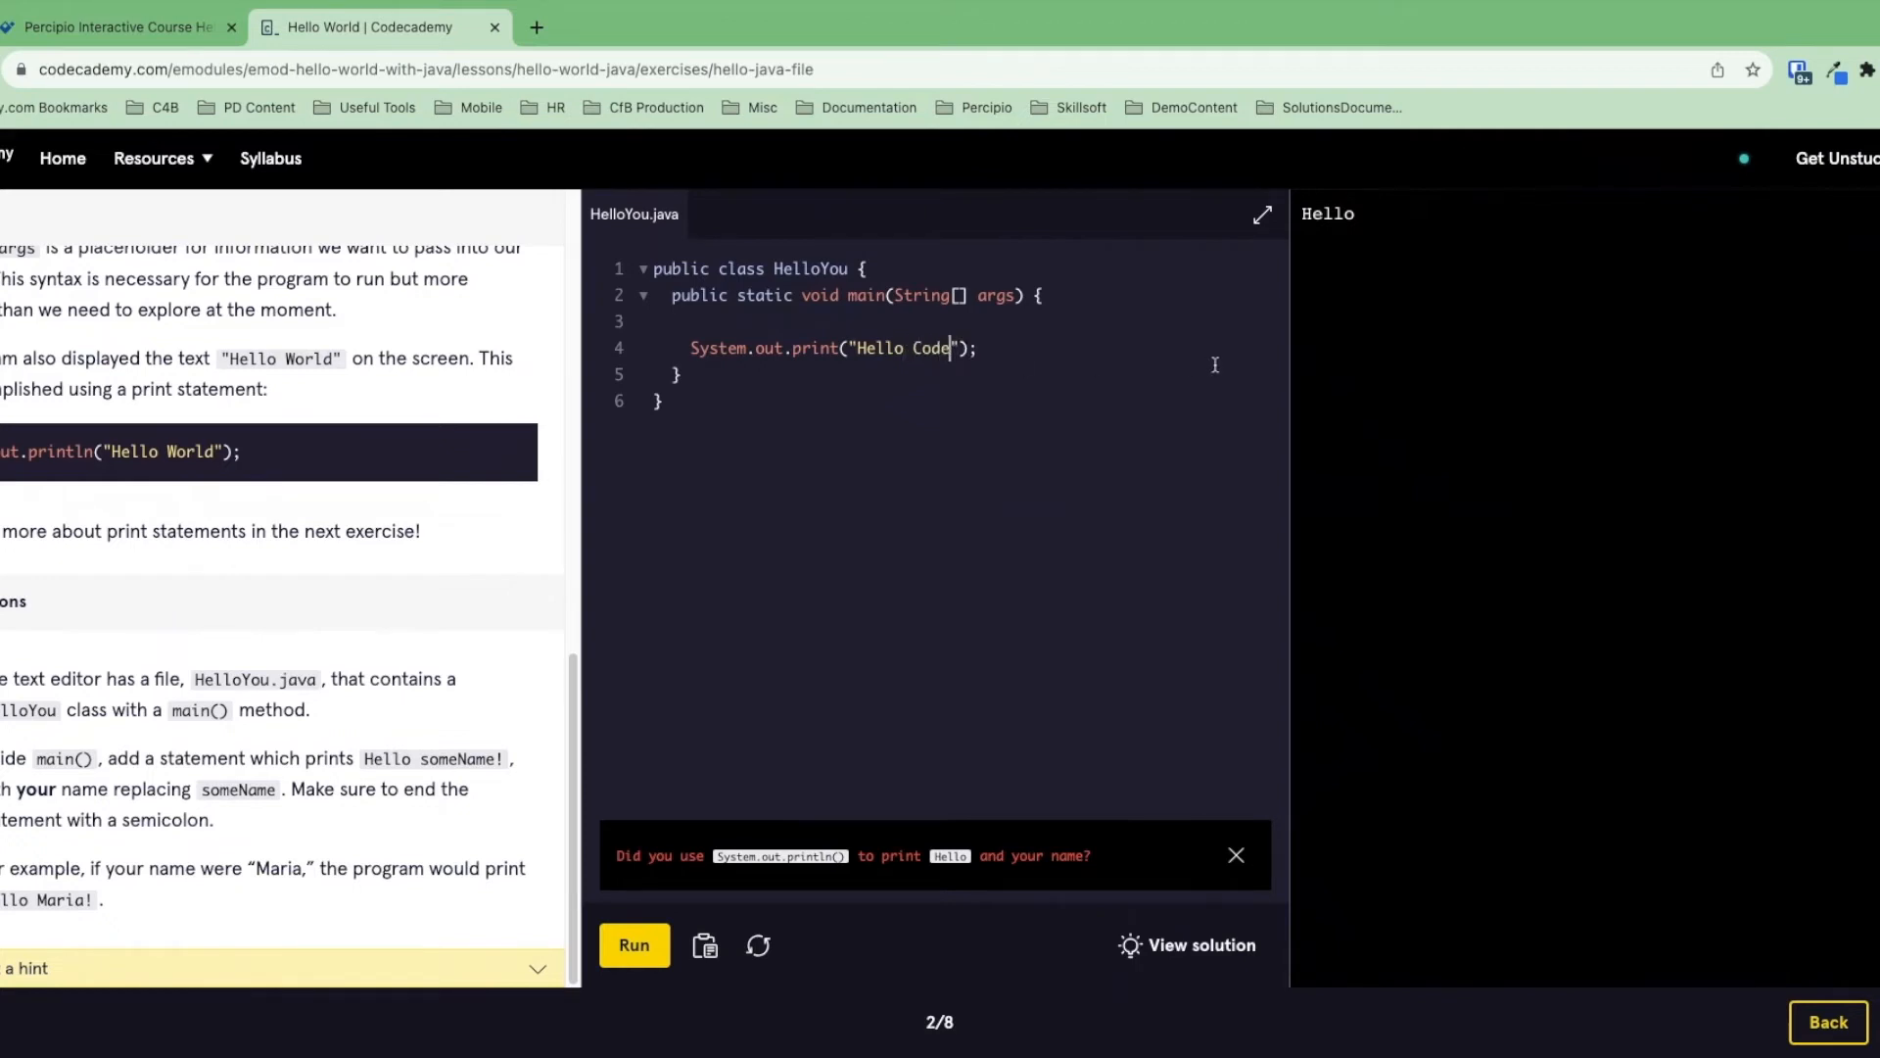
# - Extend the printed string to "Hello Codecademy!" and run the program
pyautogui.write('cademy!')
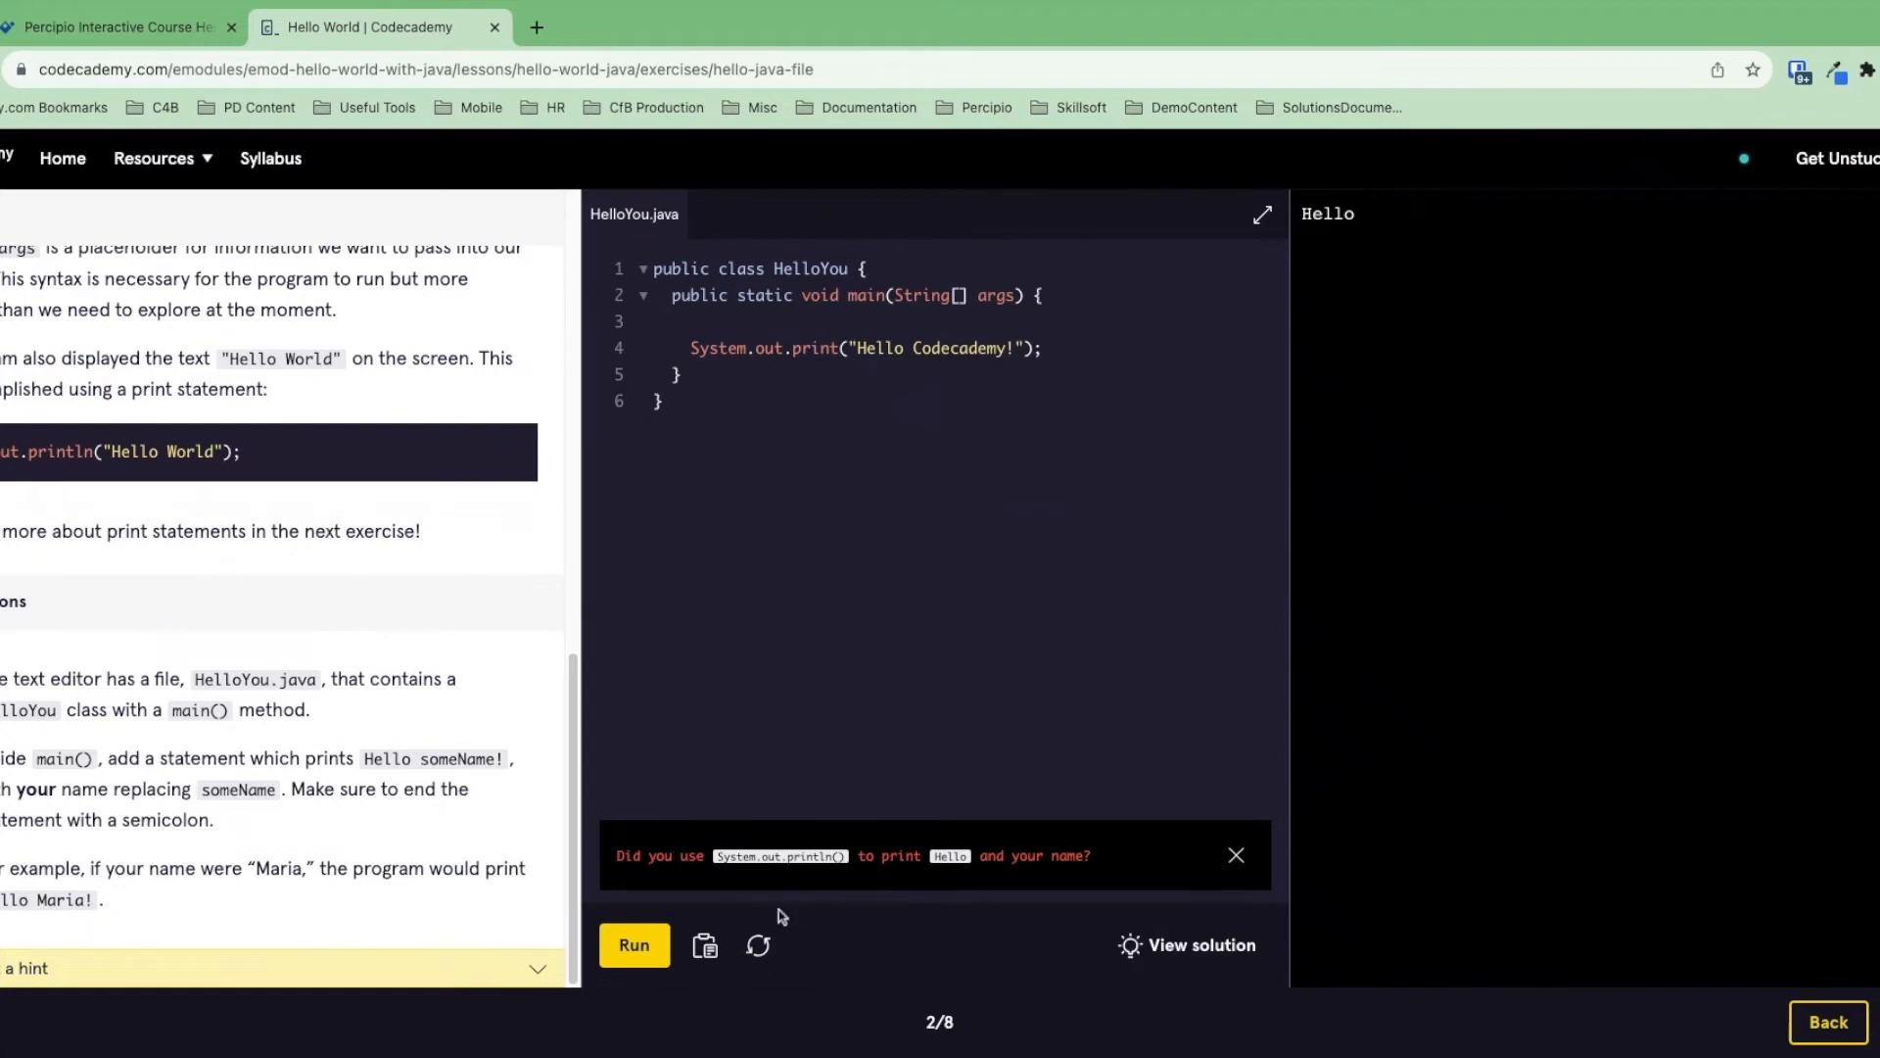
pyautogui.click(633, 945)
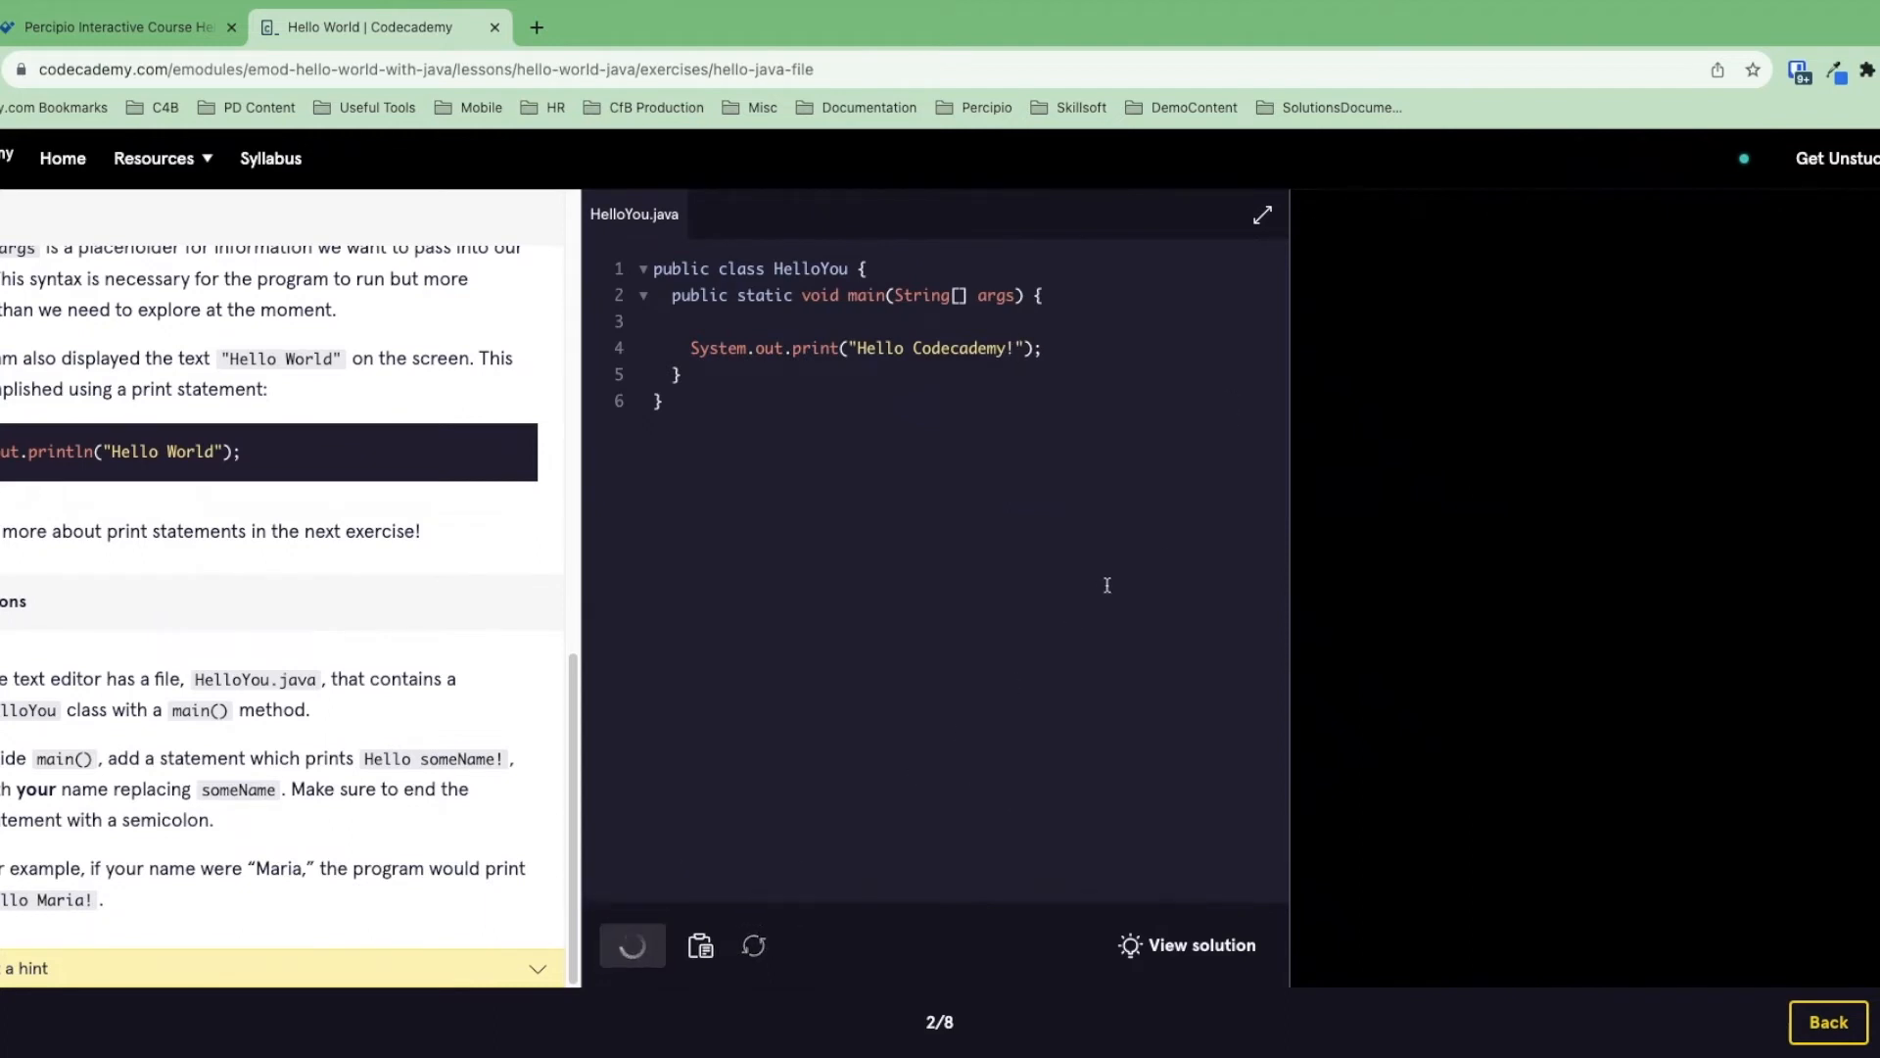
pyautogui.click(633, 945)
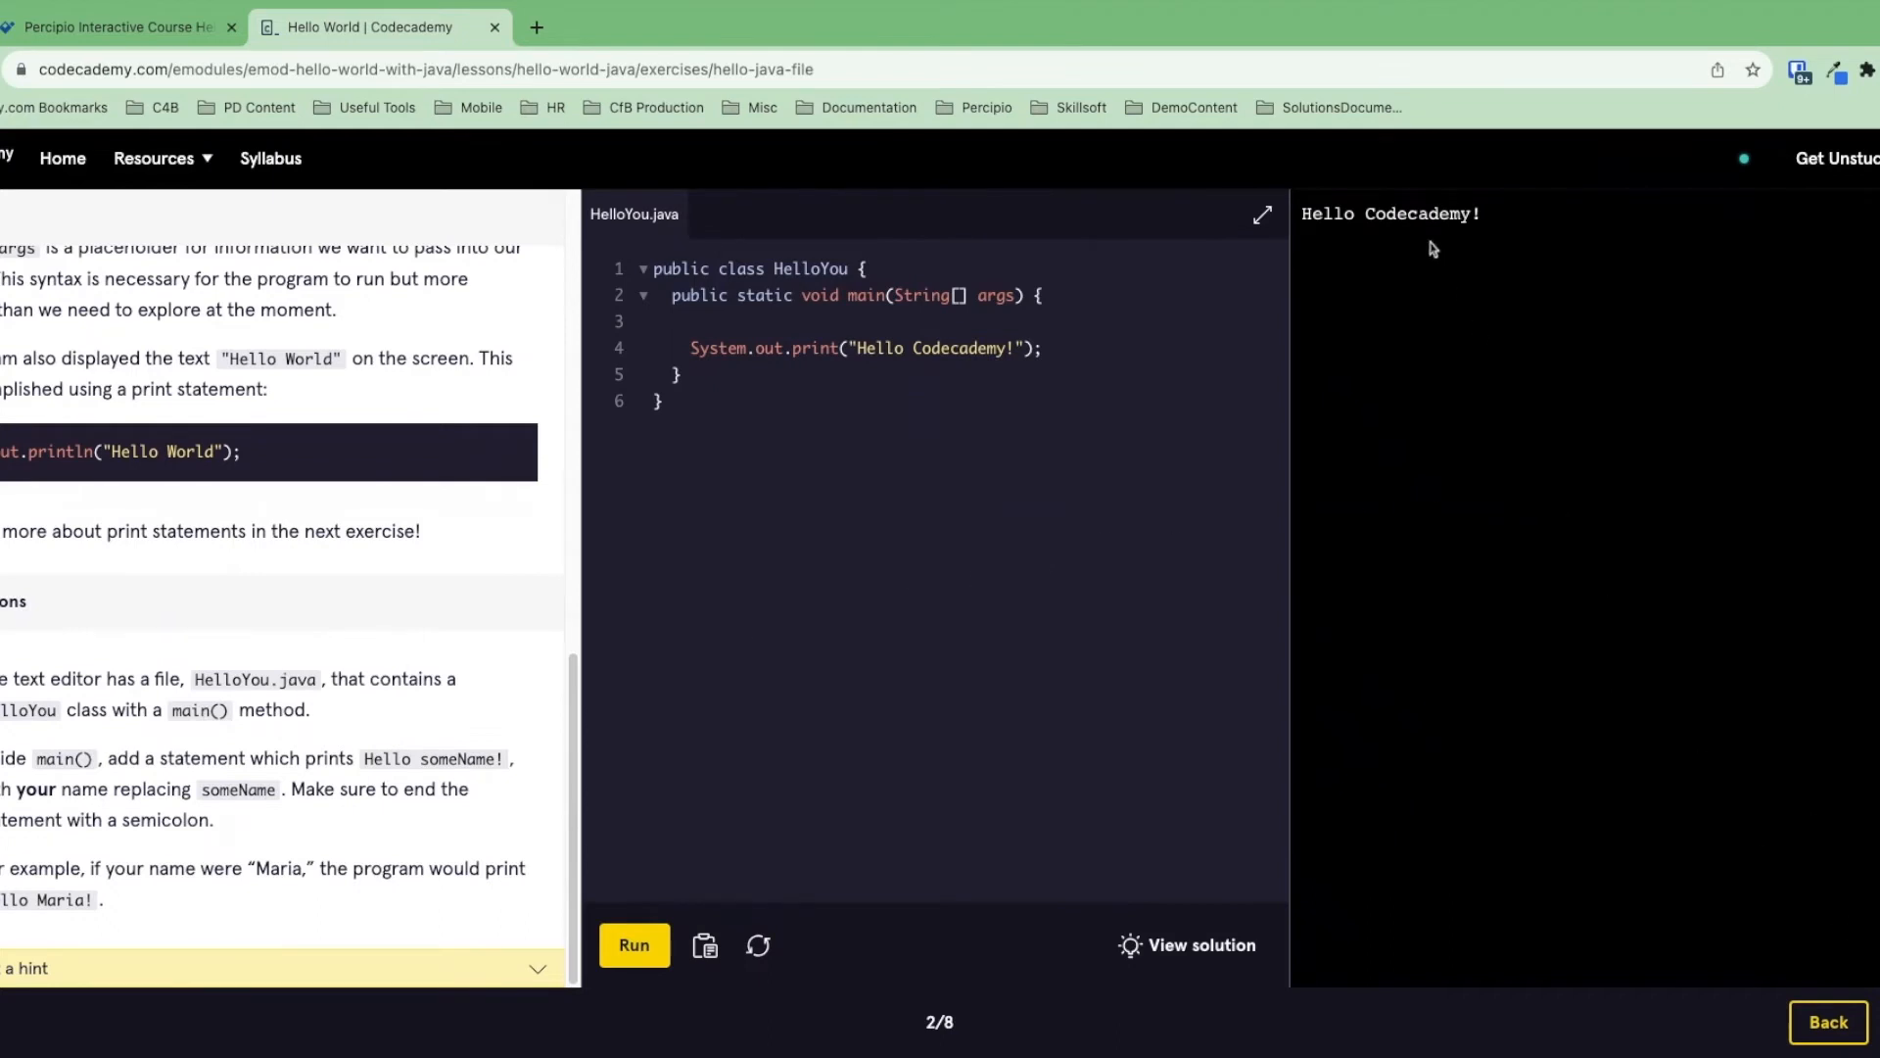
pyautogui.moveTo(1419, 332)
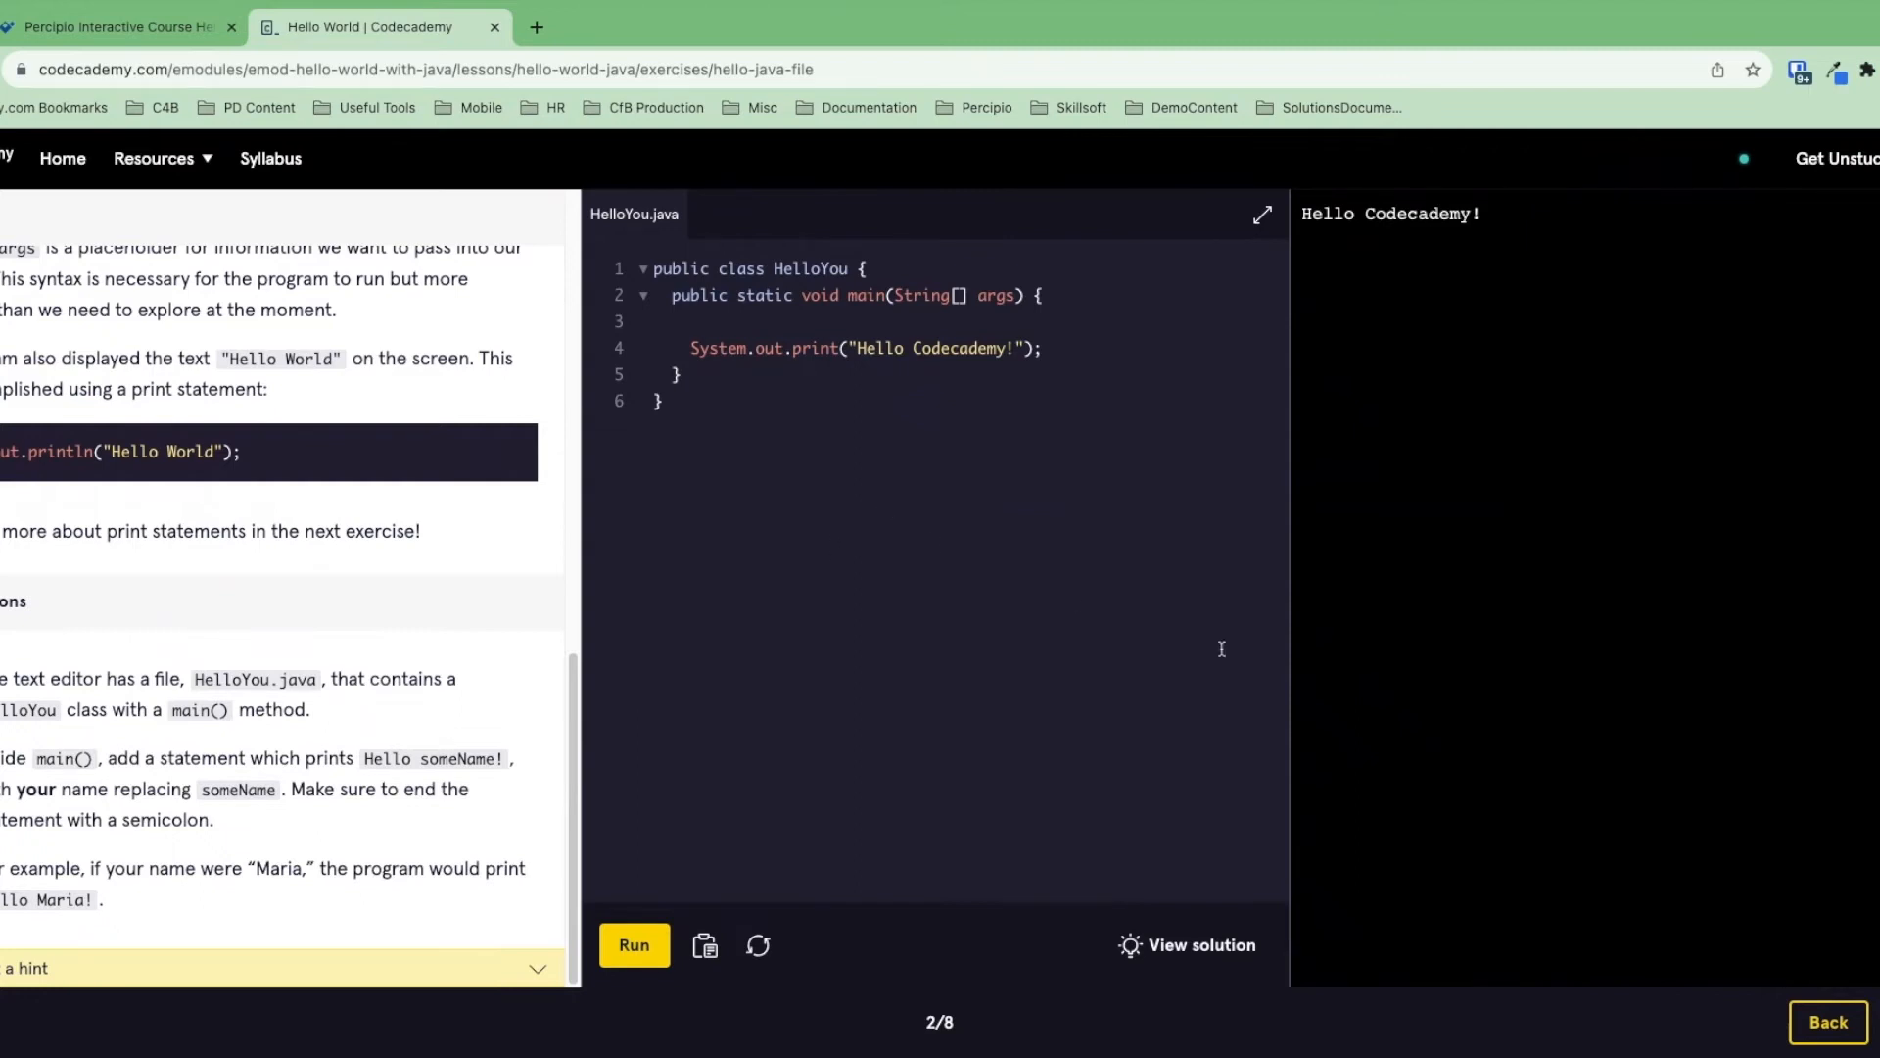
pyautogui.moveTo(1221, 647)
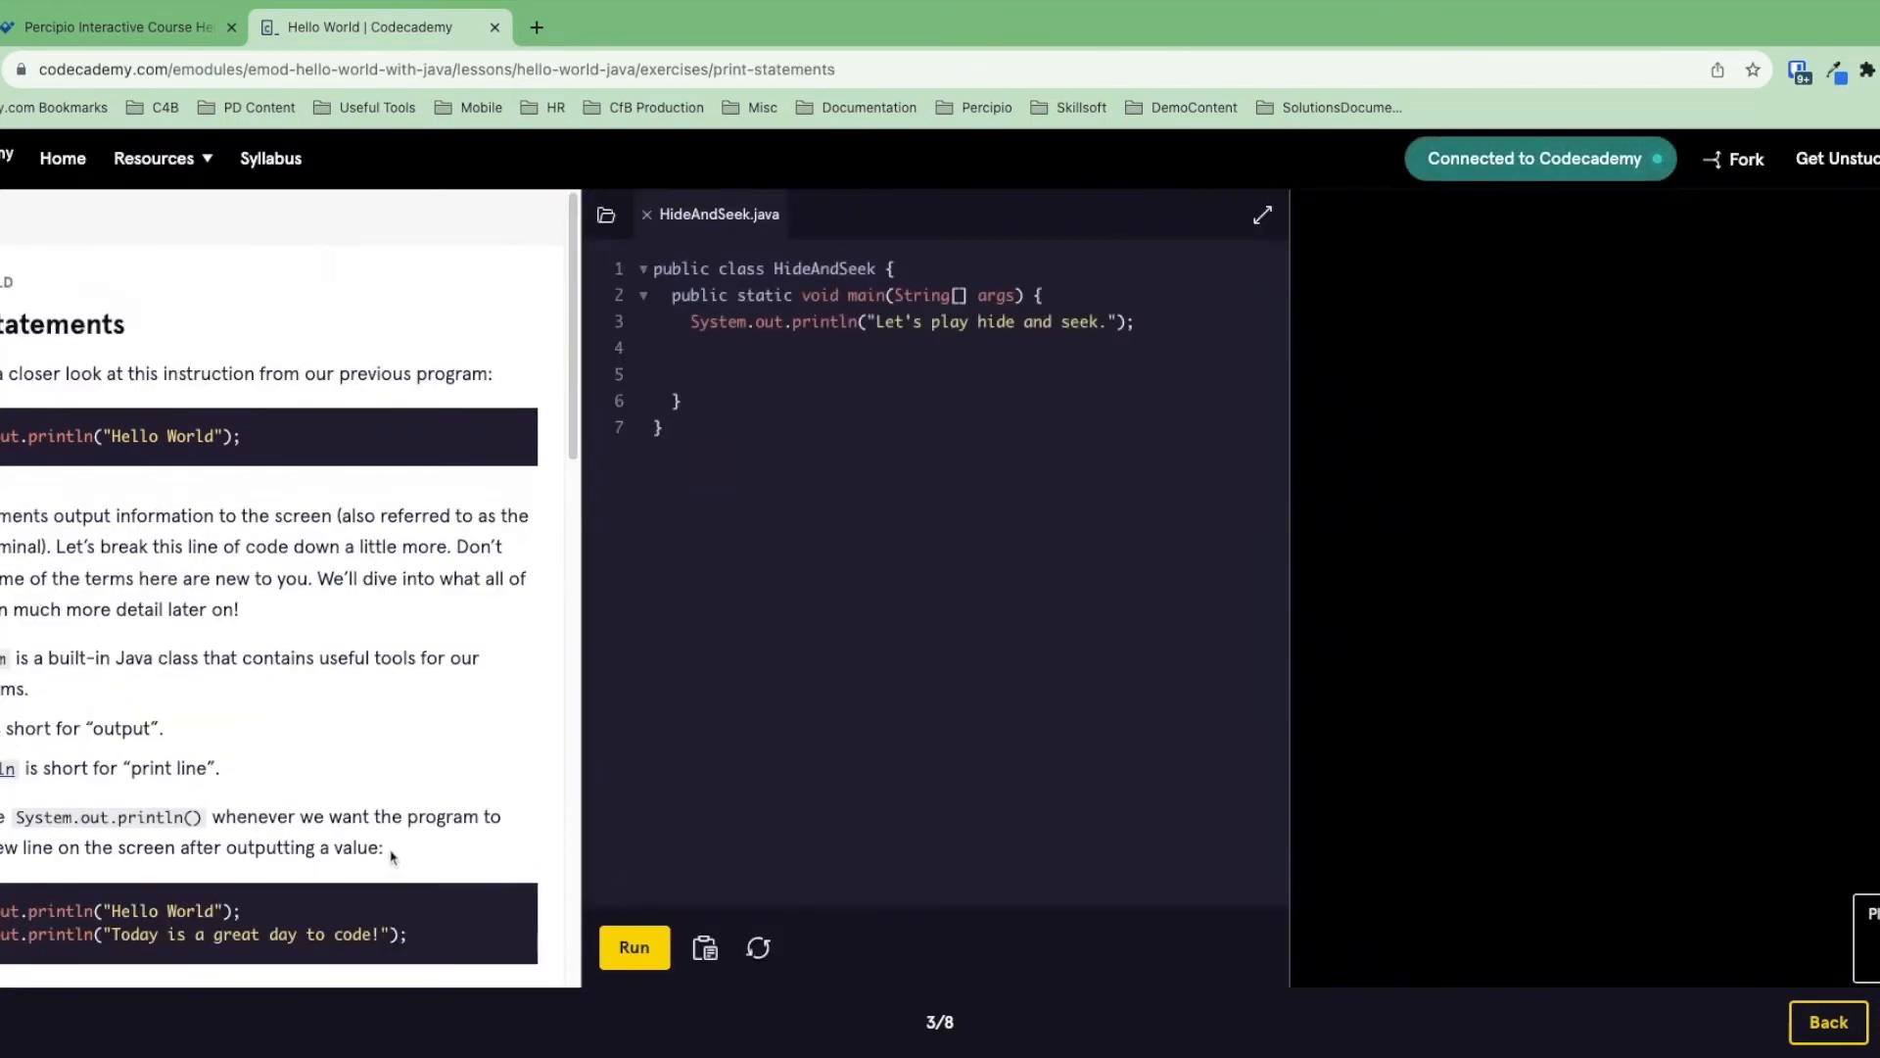
# - Scroll the Print Statements instructions for HideAndSeek.java down to the hint
pyautogui.scroll(-3)
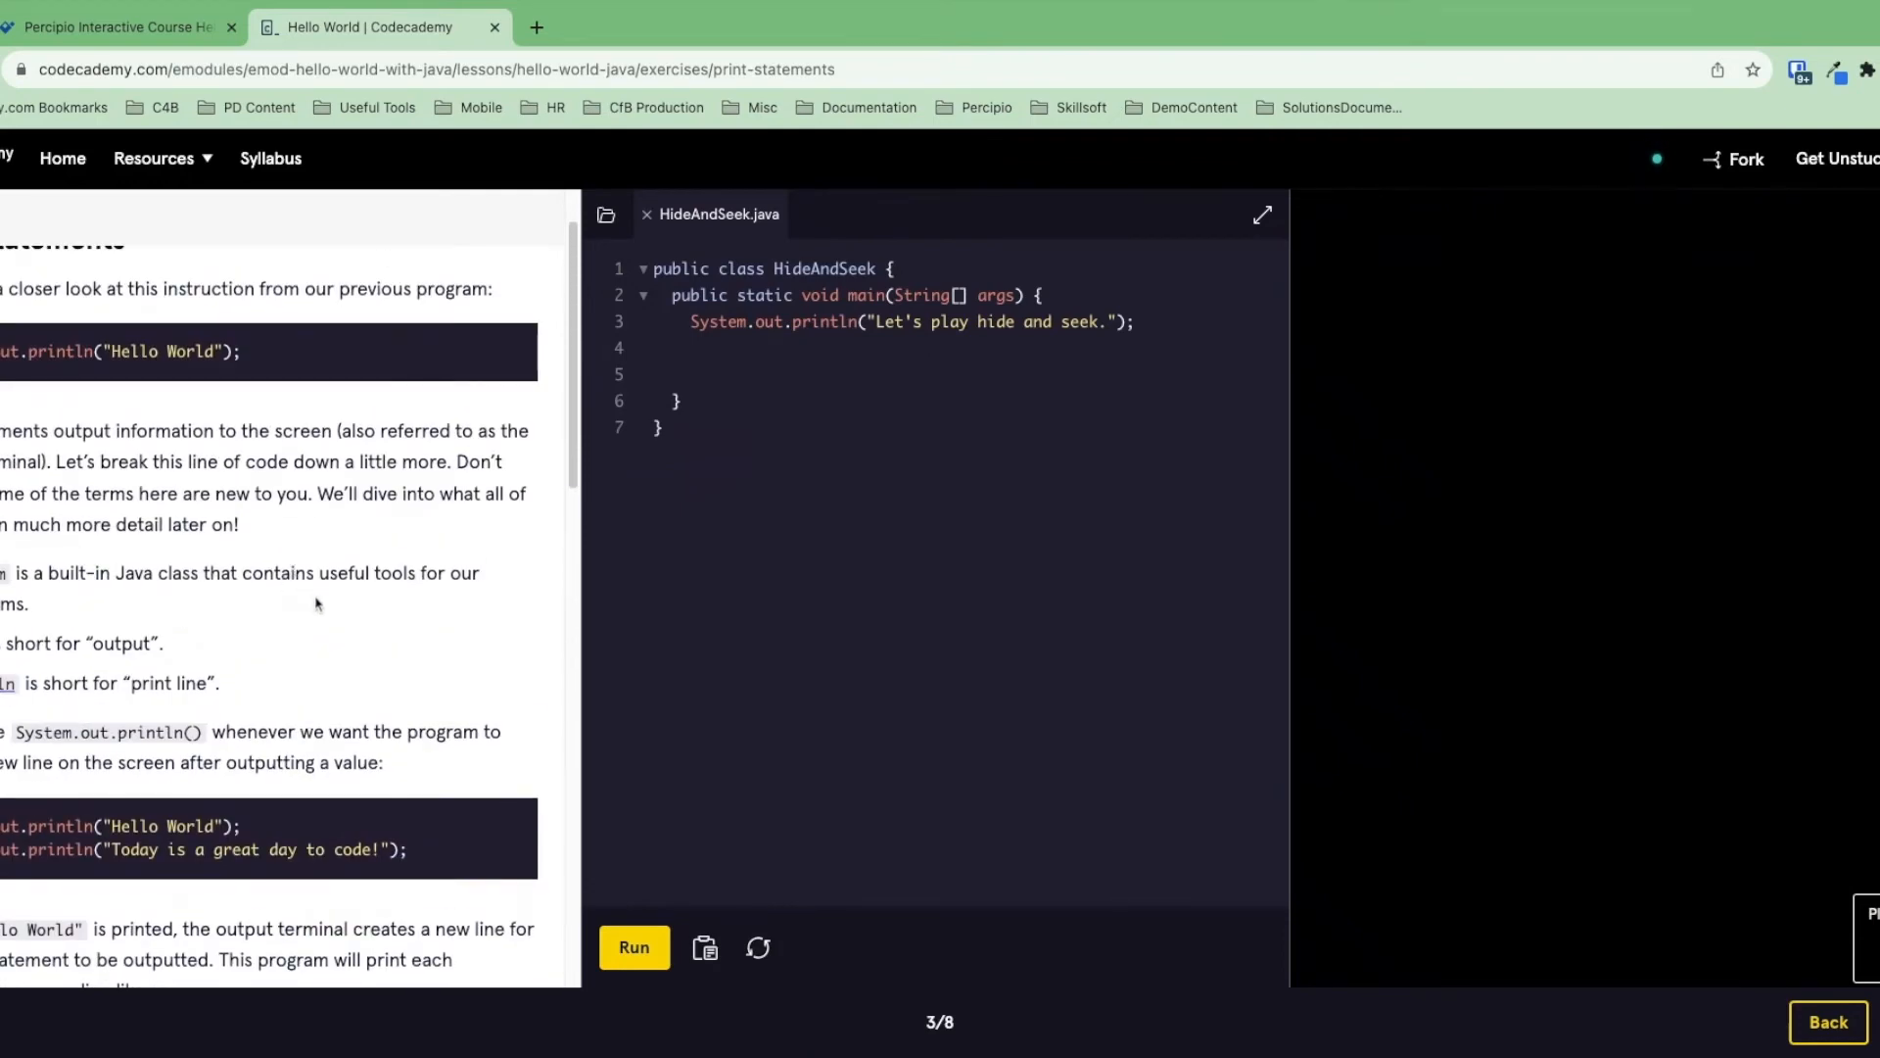
pyautogui.moveTo(314, 630)
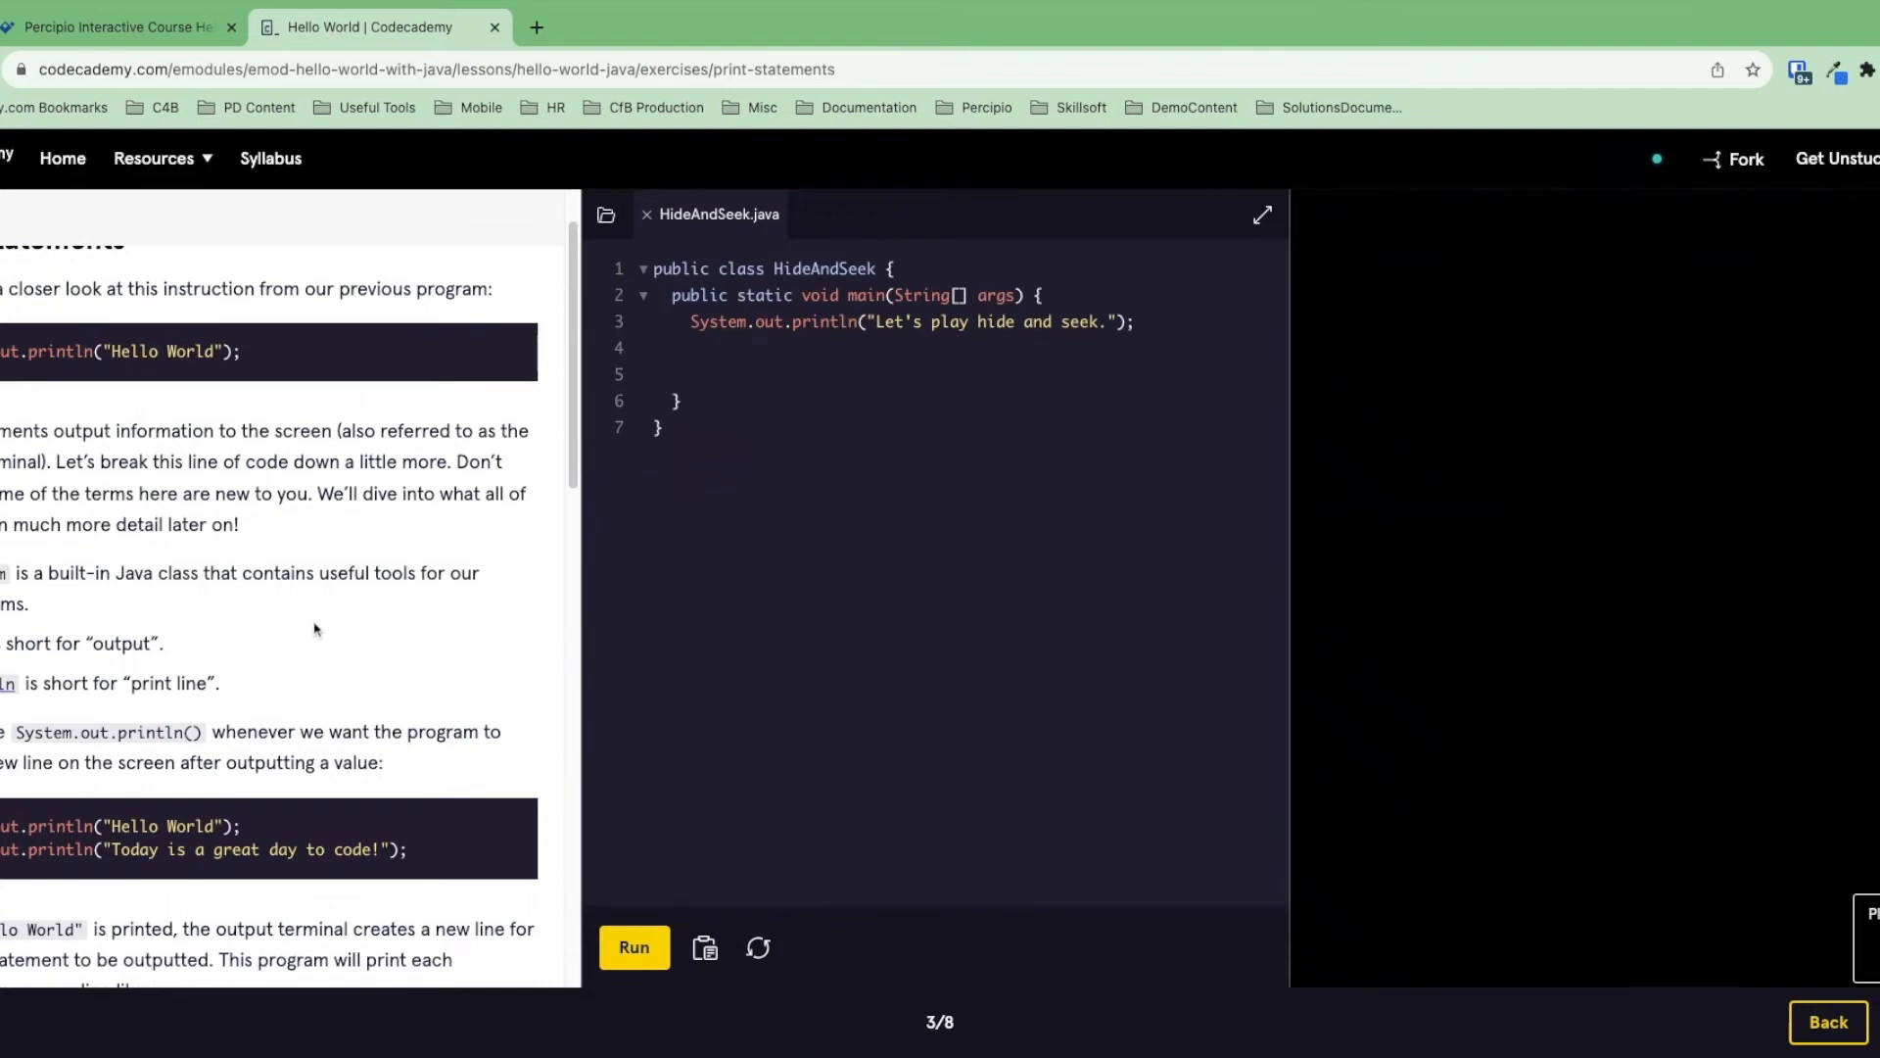
pyautogui.moveTo(265, 597)
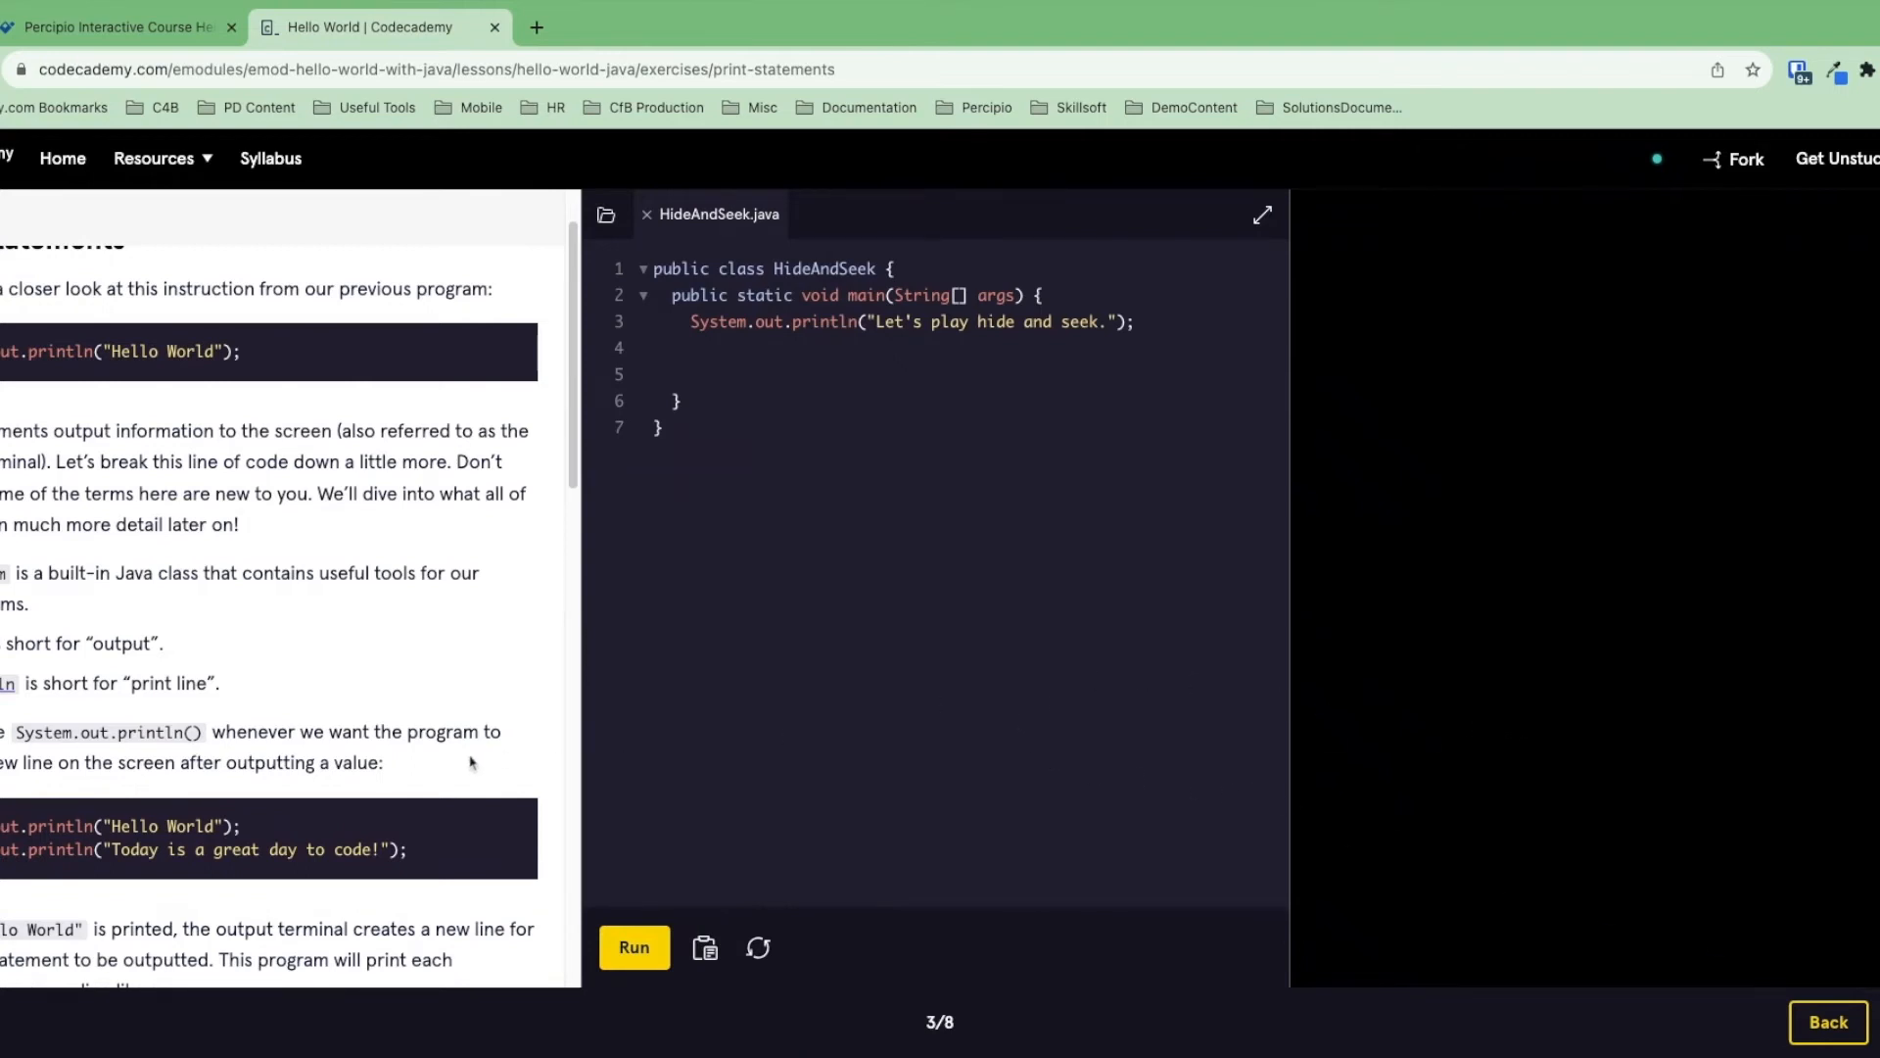
pyautogui.scroll(-3)
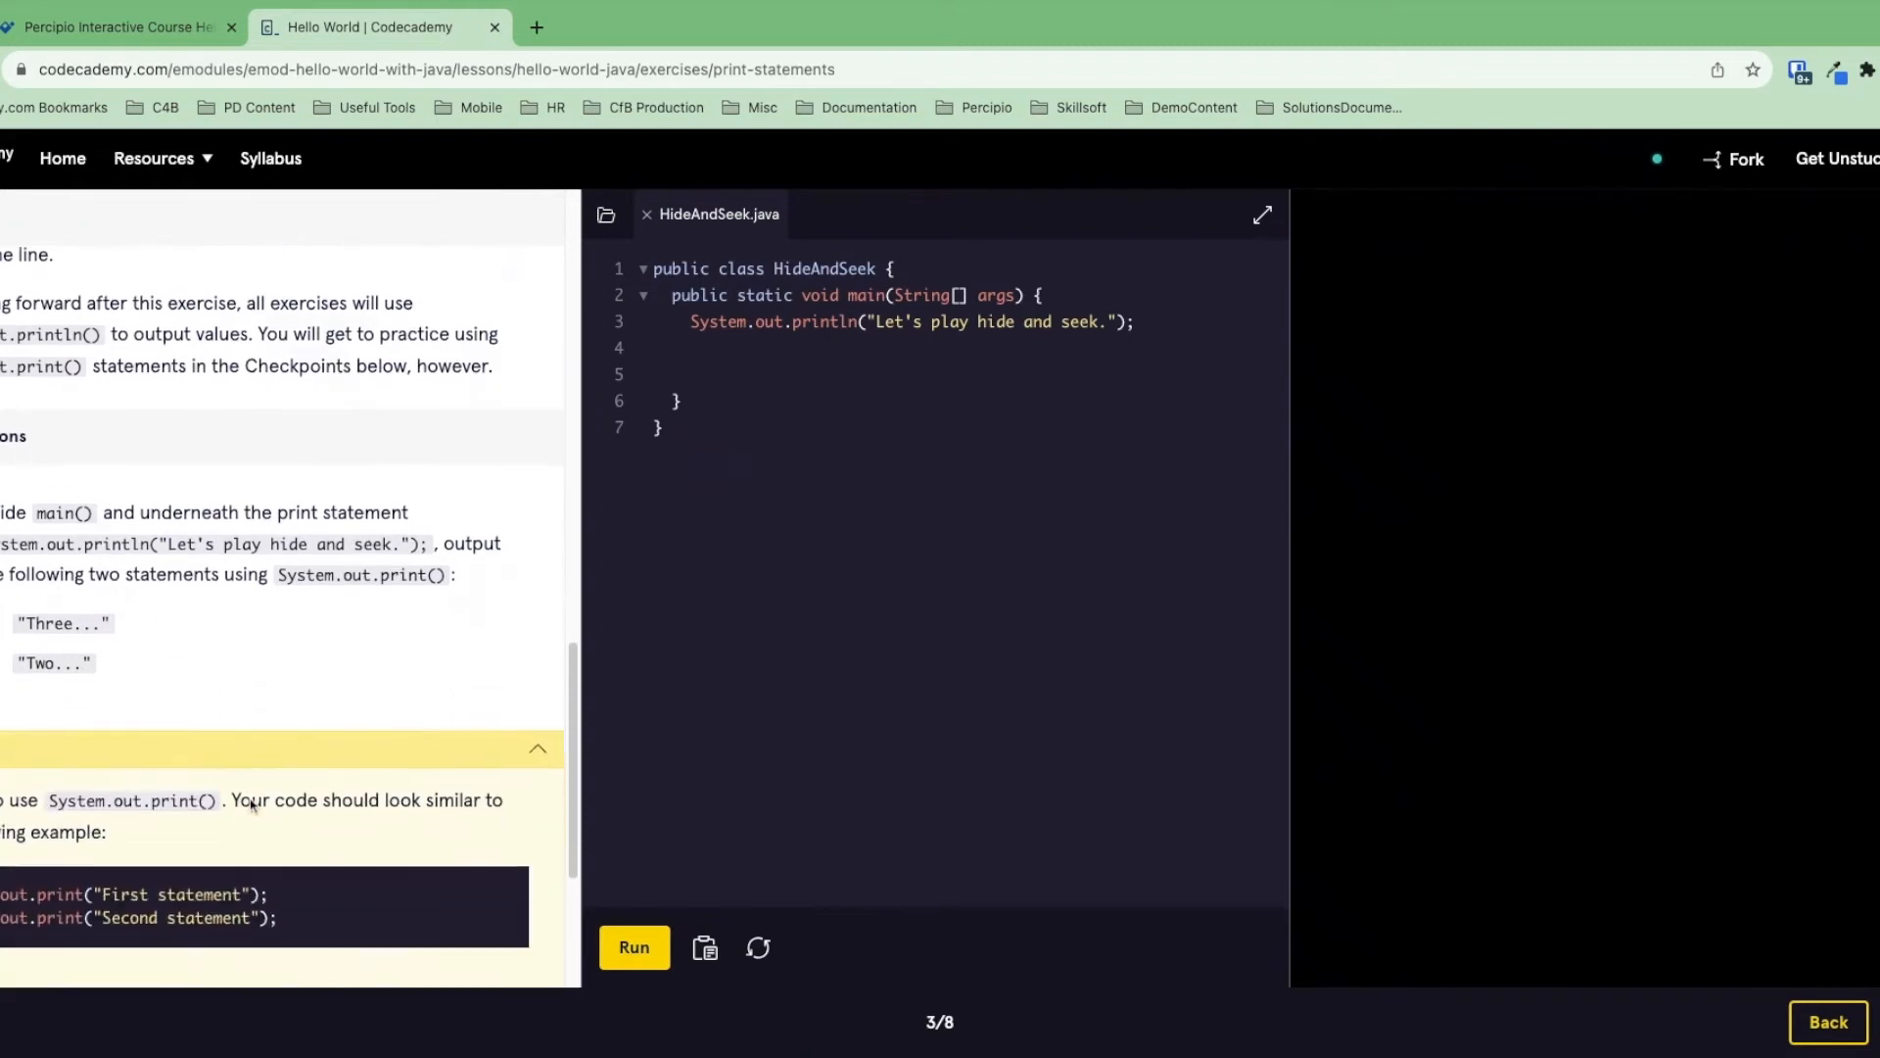
pyautogui.scroll(-3)
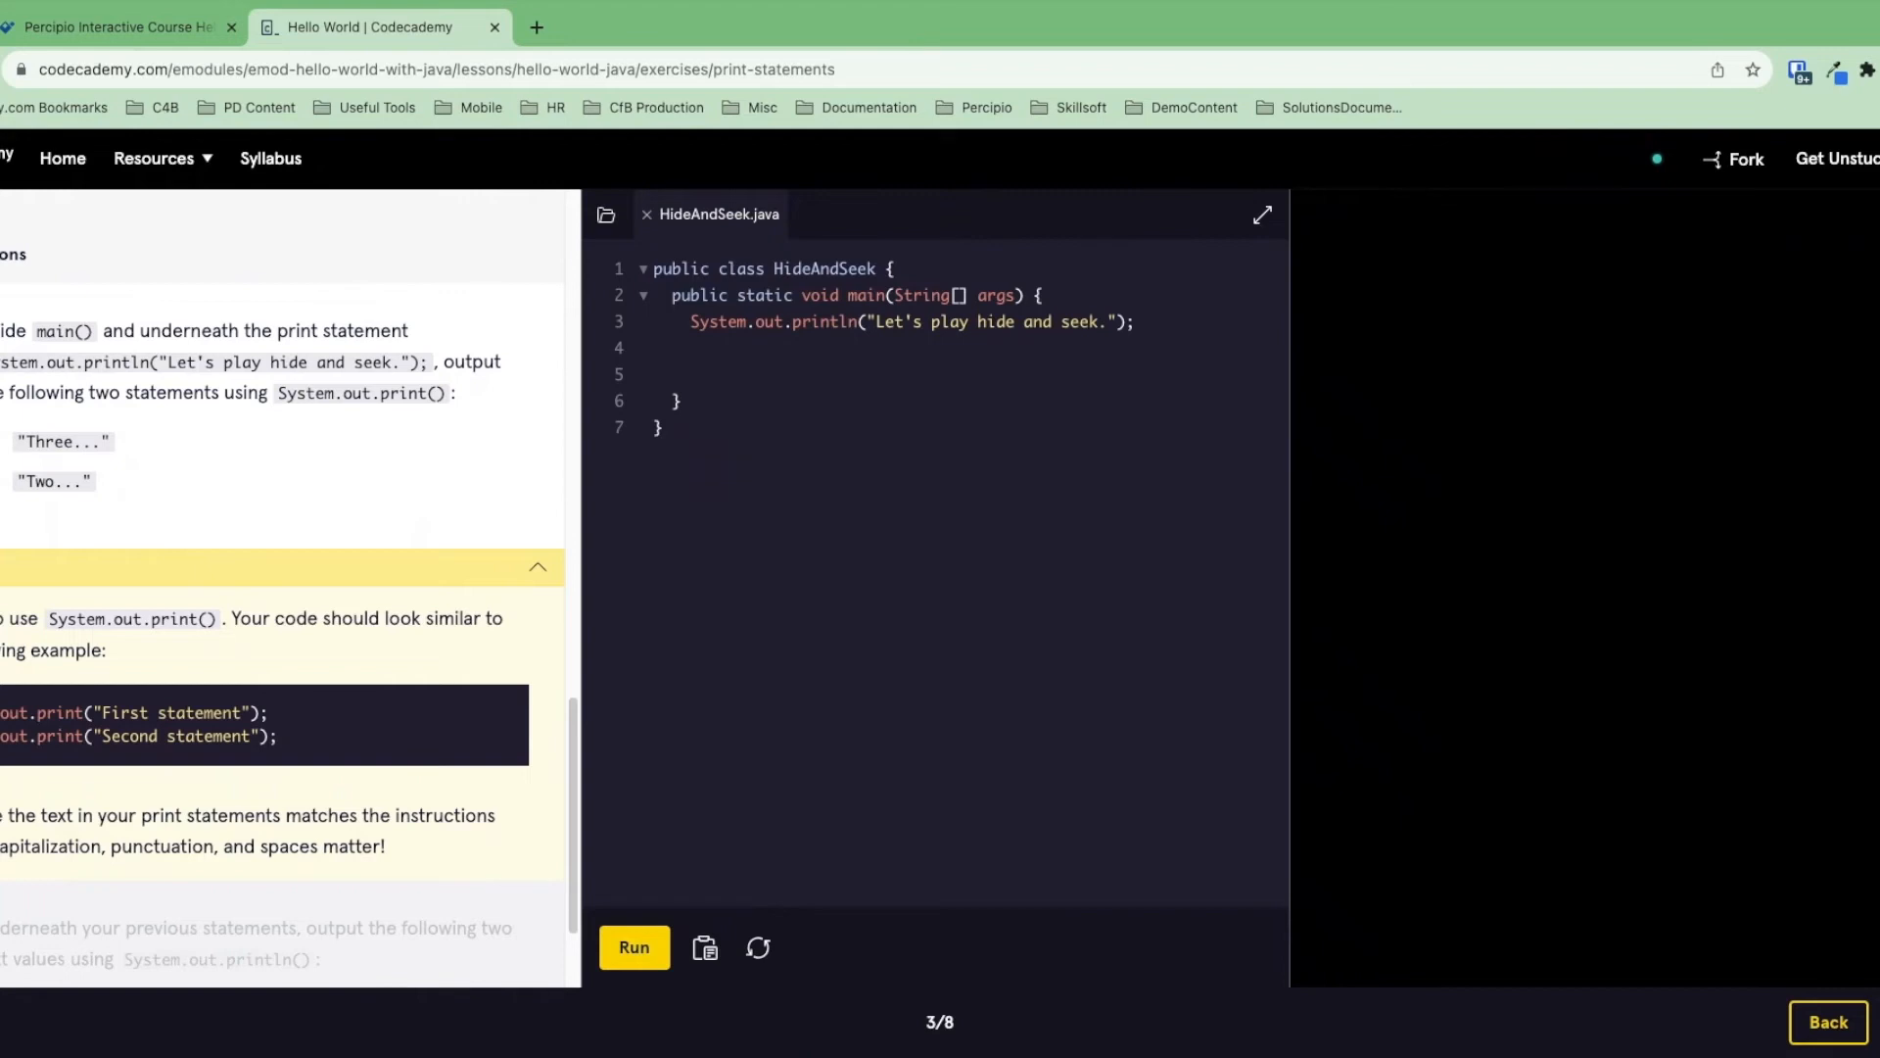
pyautogui.moveTo(853, 533)
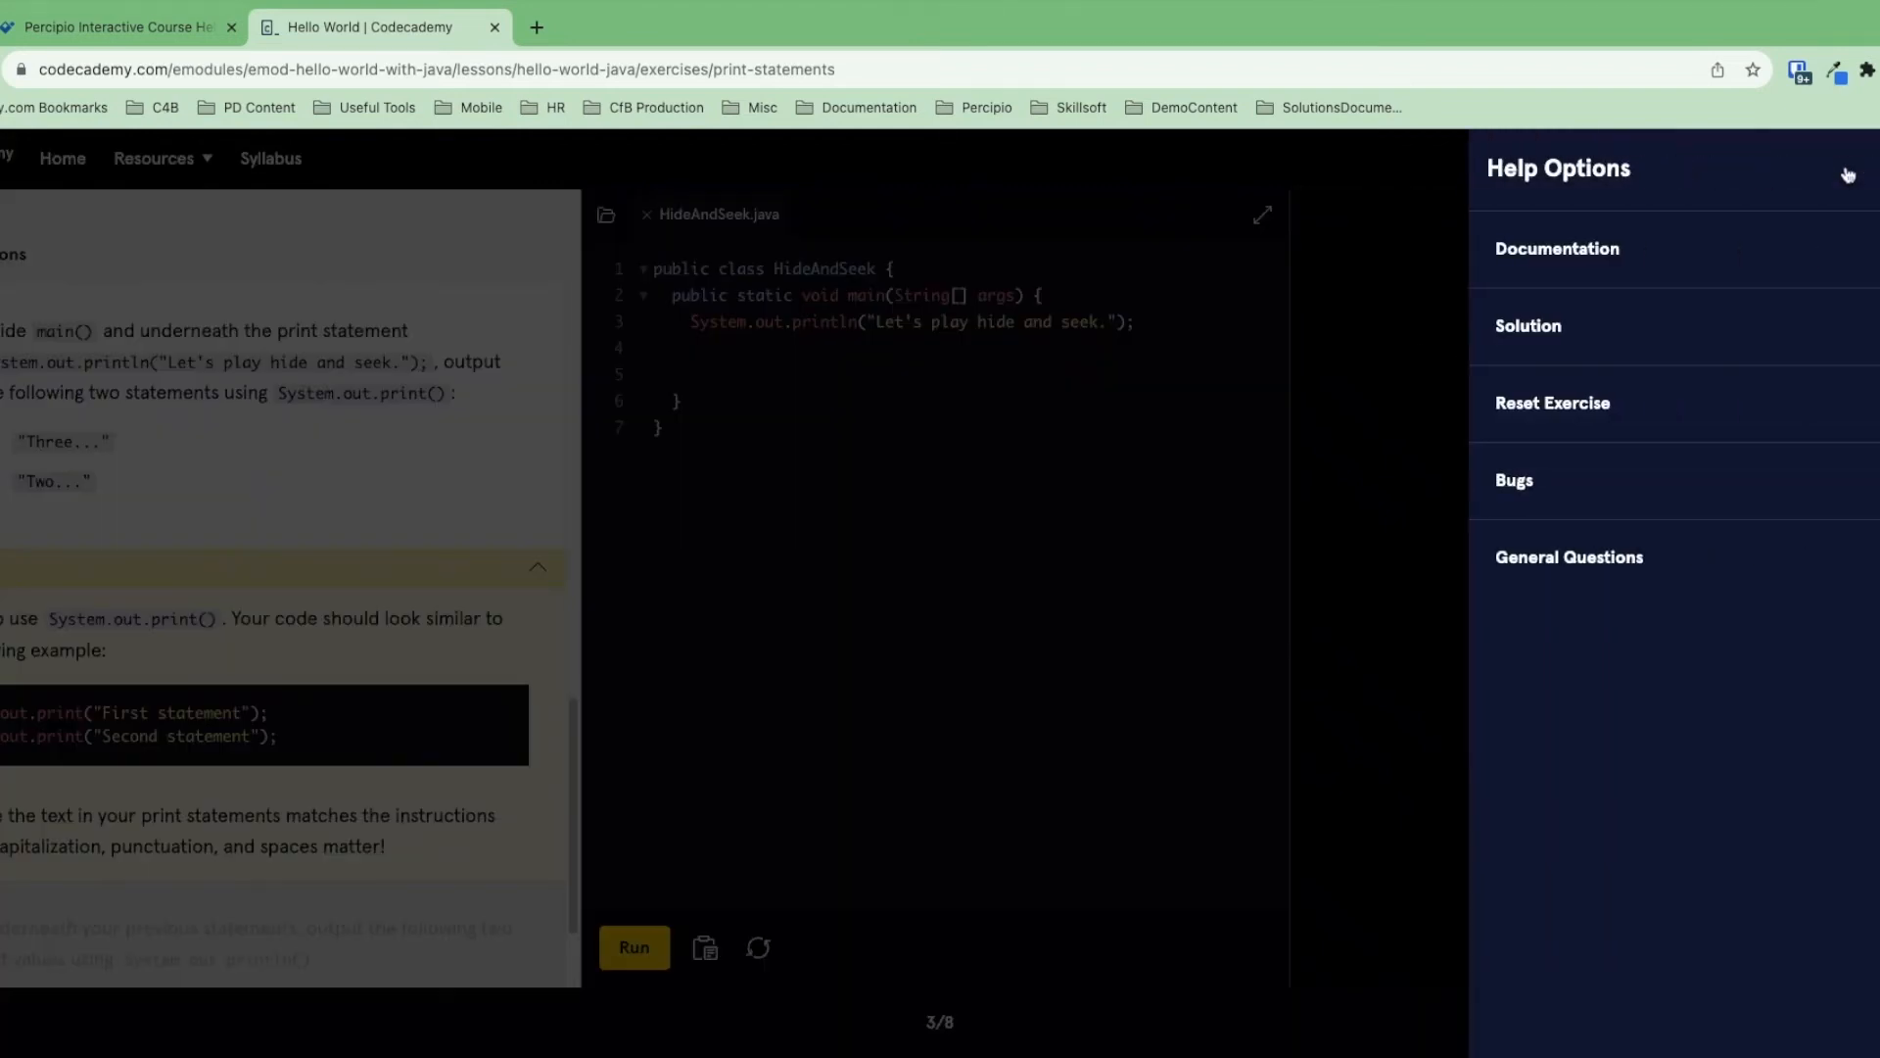
pyautogui.moveTo(1746, 331)
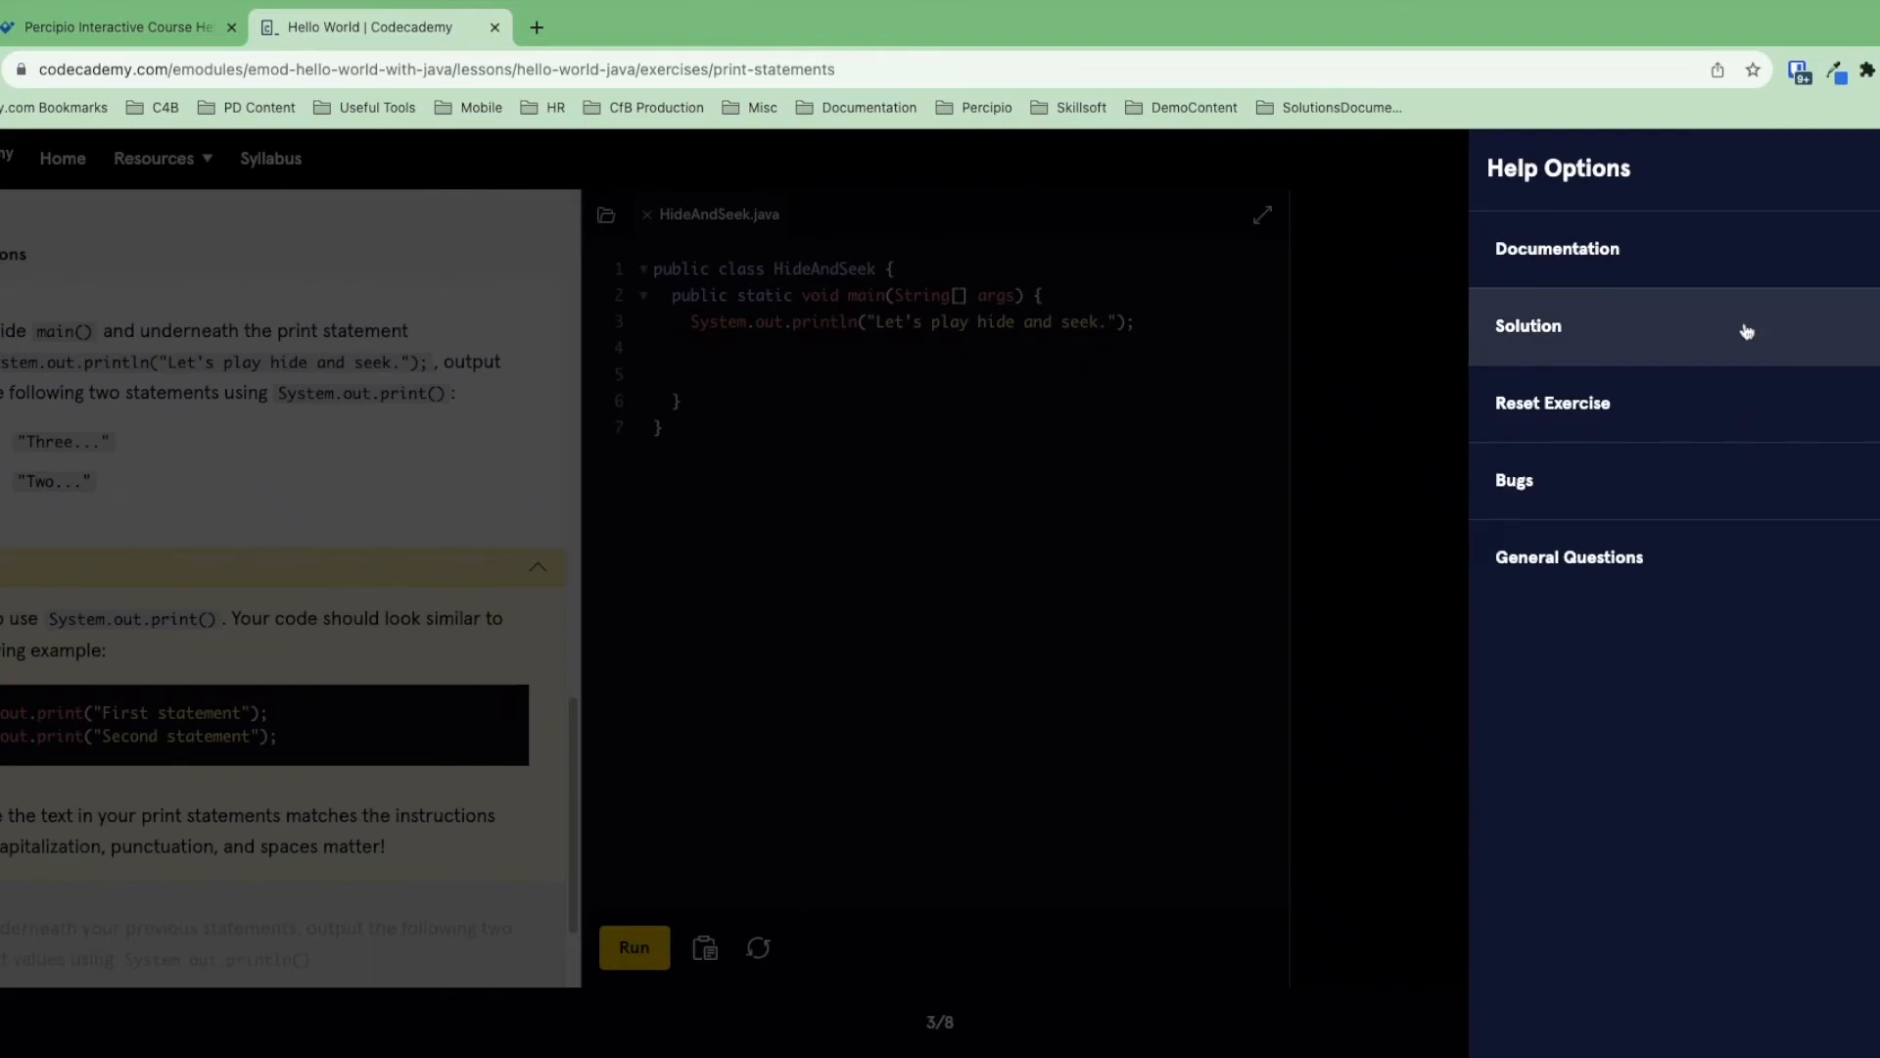
pyautogui.moveTo(1553, 340)
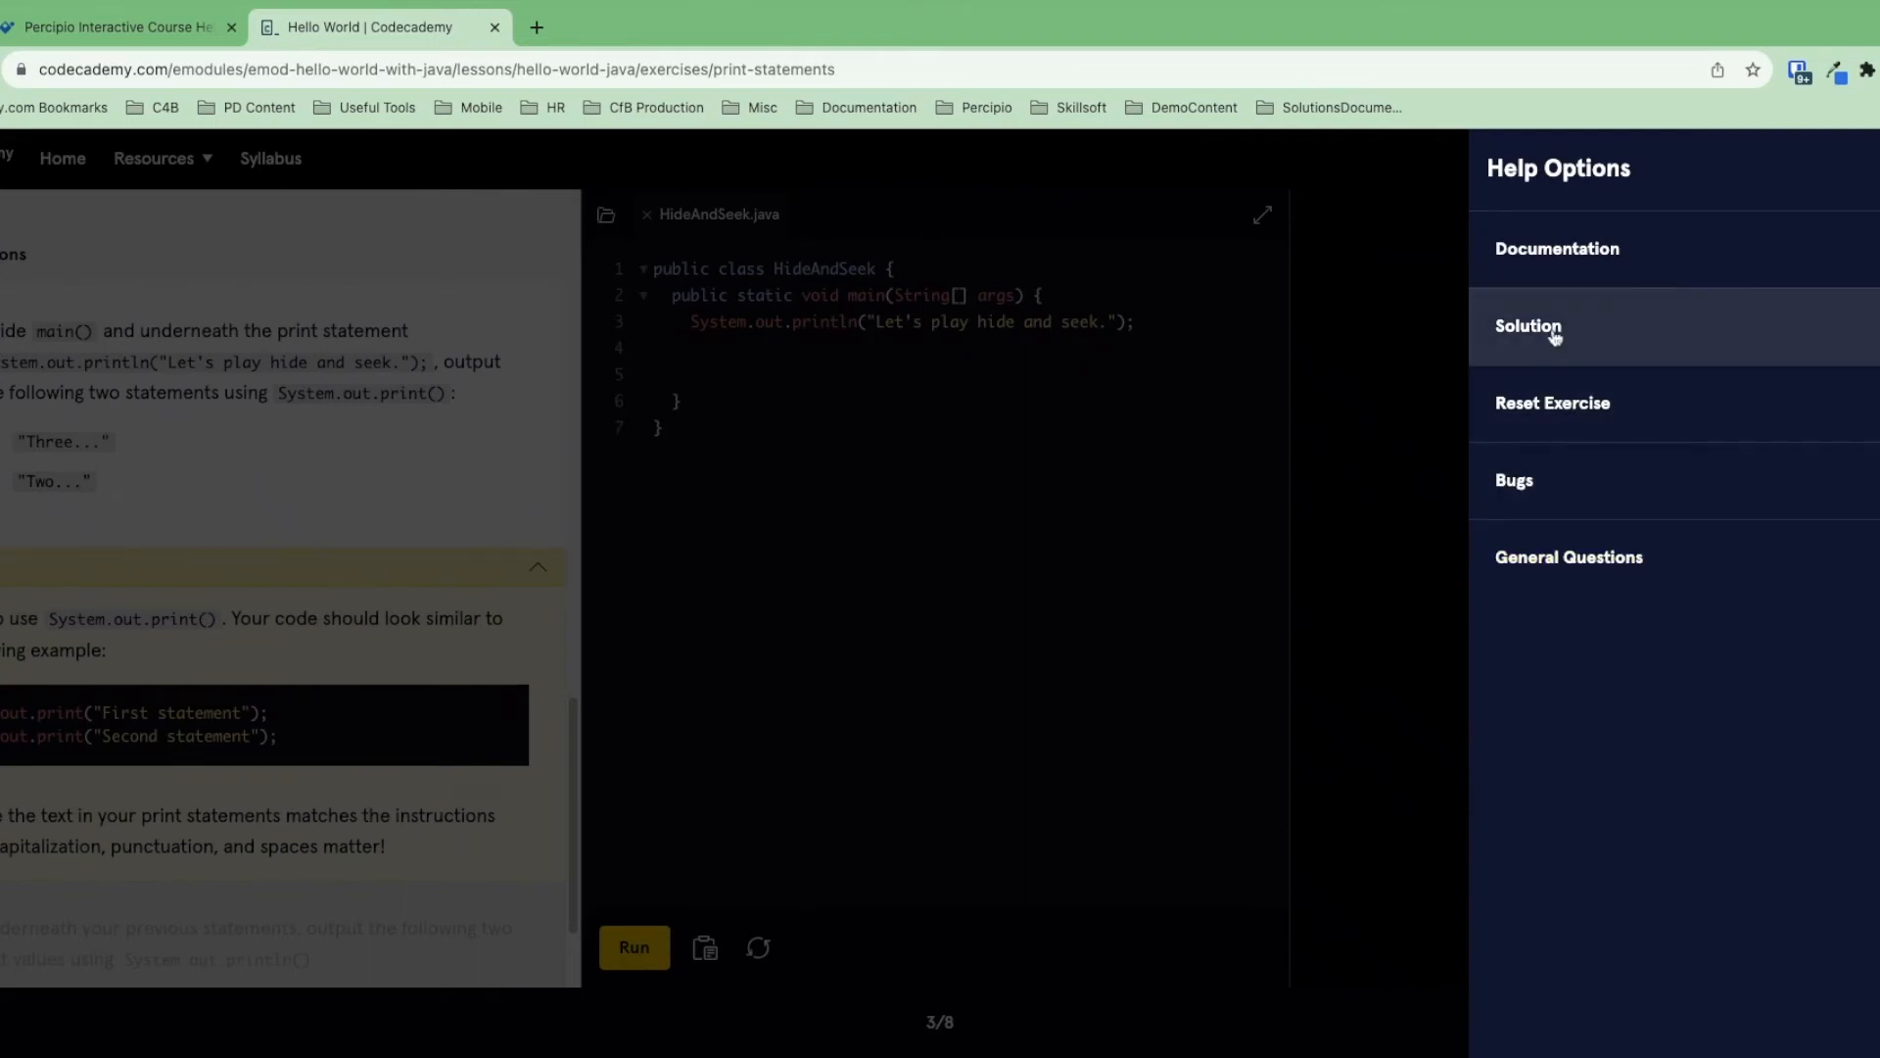
# - View the HideAndSeek solution diff, then keep your own code
pyautogui.click(1527, 325)
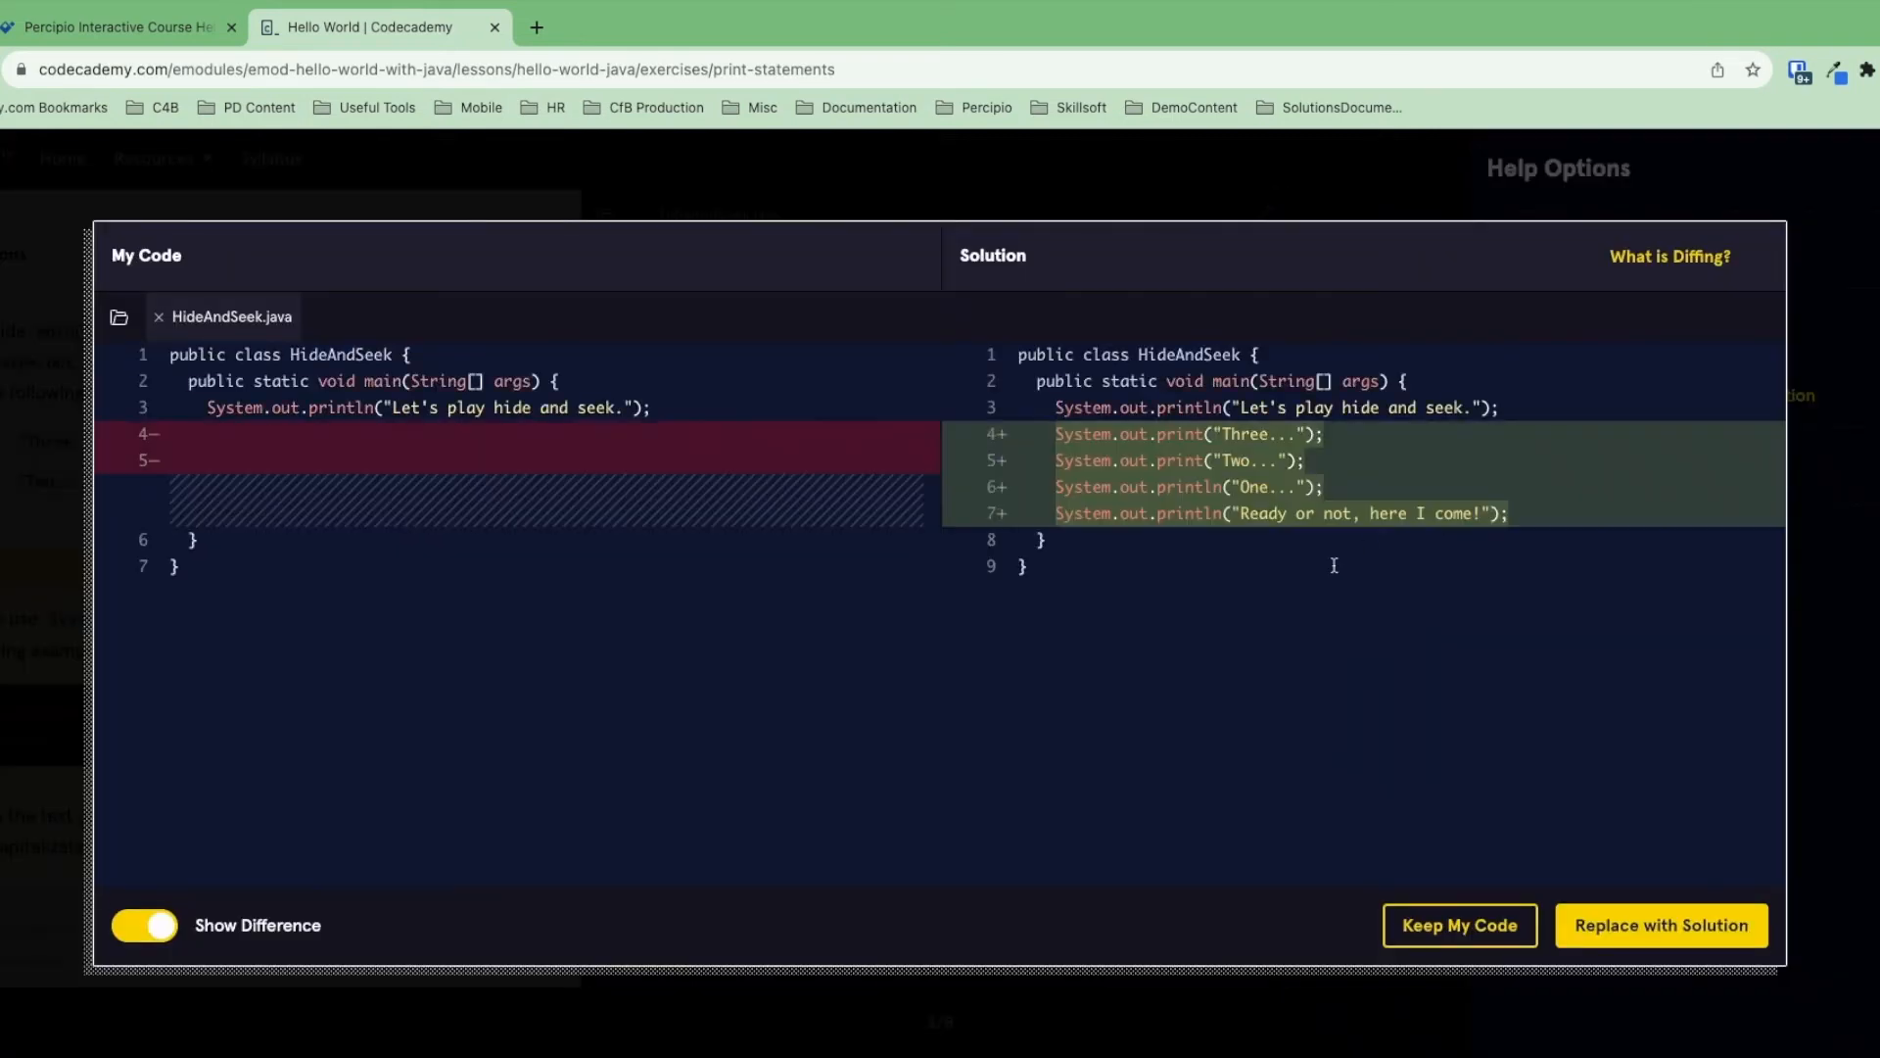
pyautogui.moveTo(1334, 565)
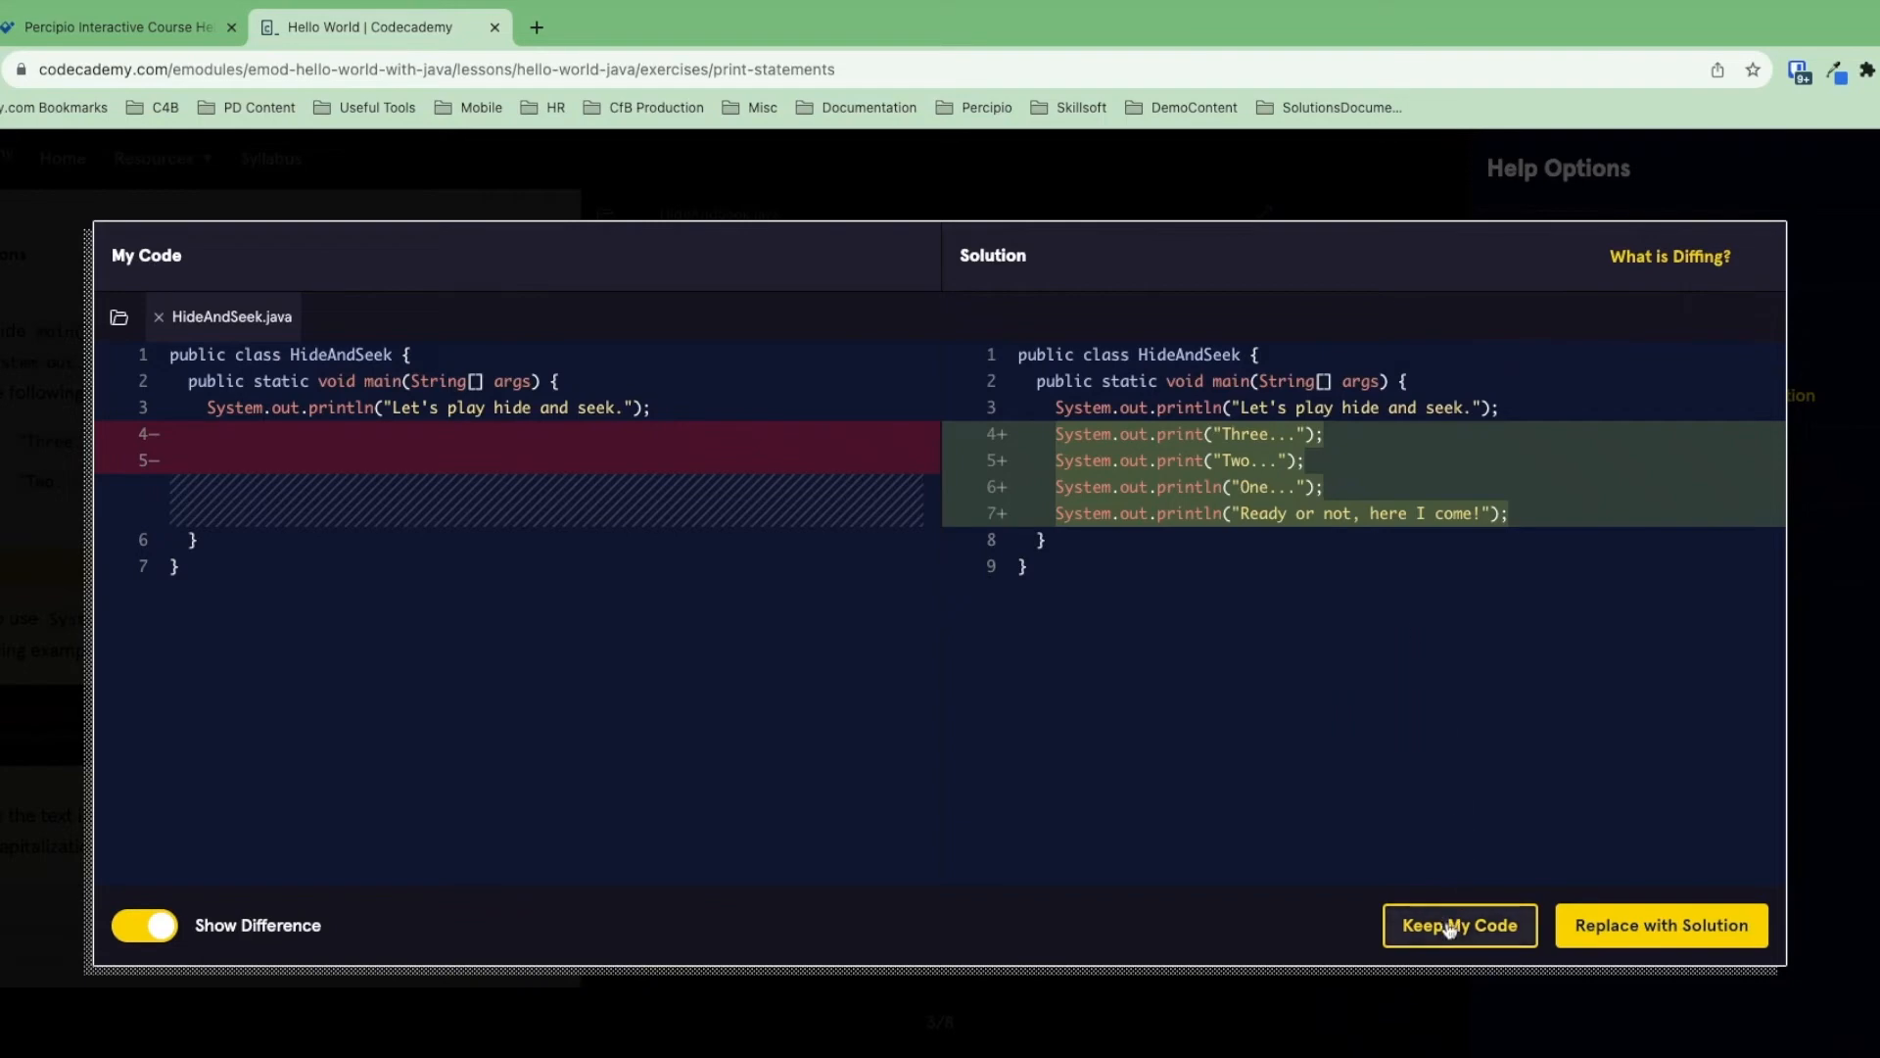
pyautogui.click(1458, 924)
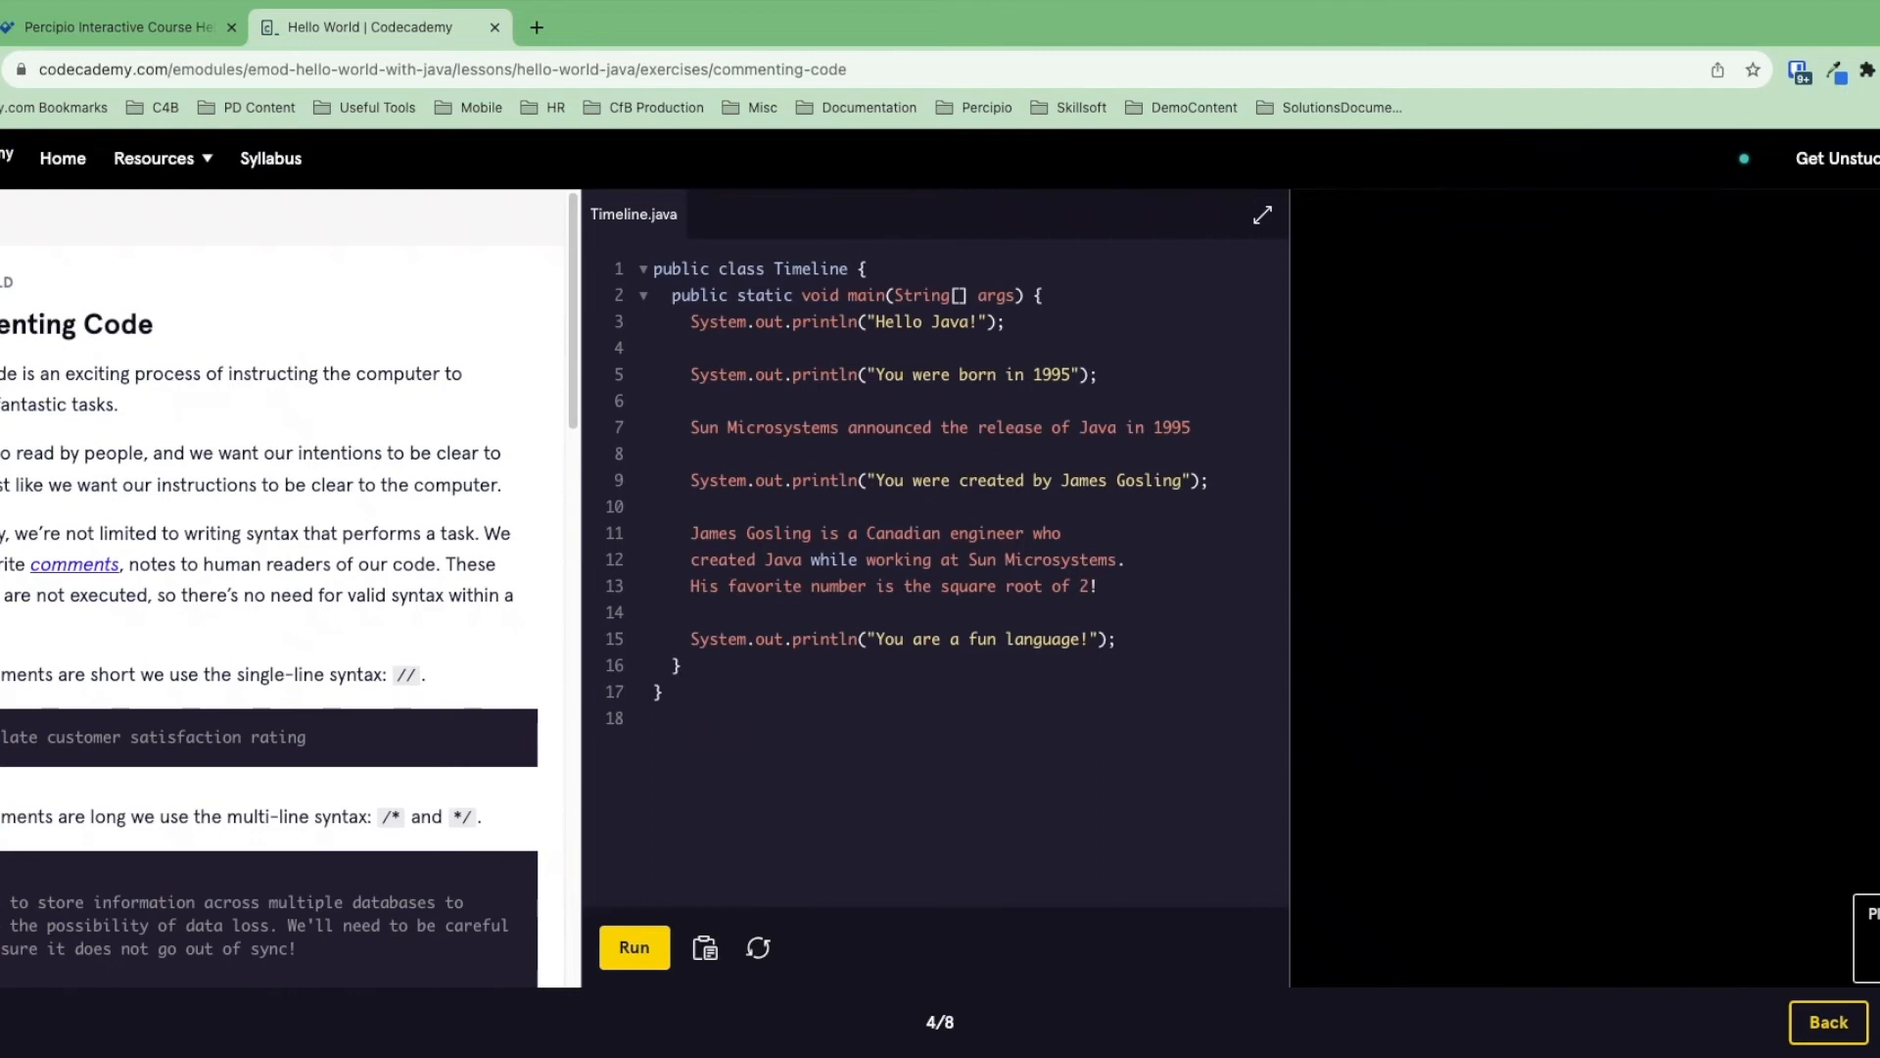
pyautogui.moveTo(668, 623)
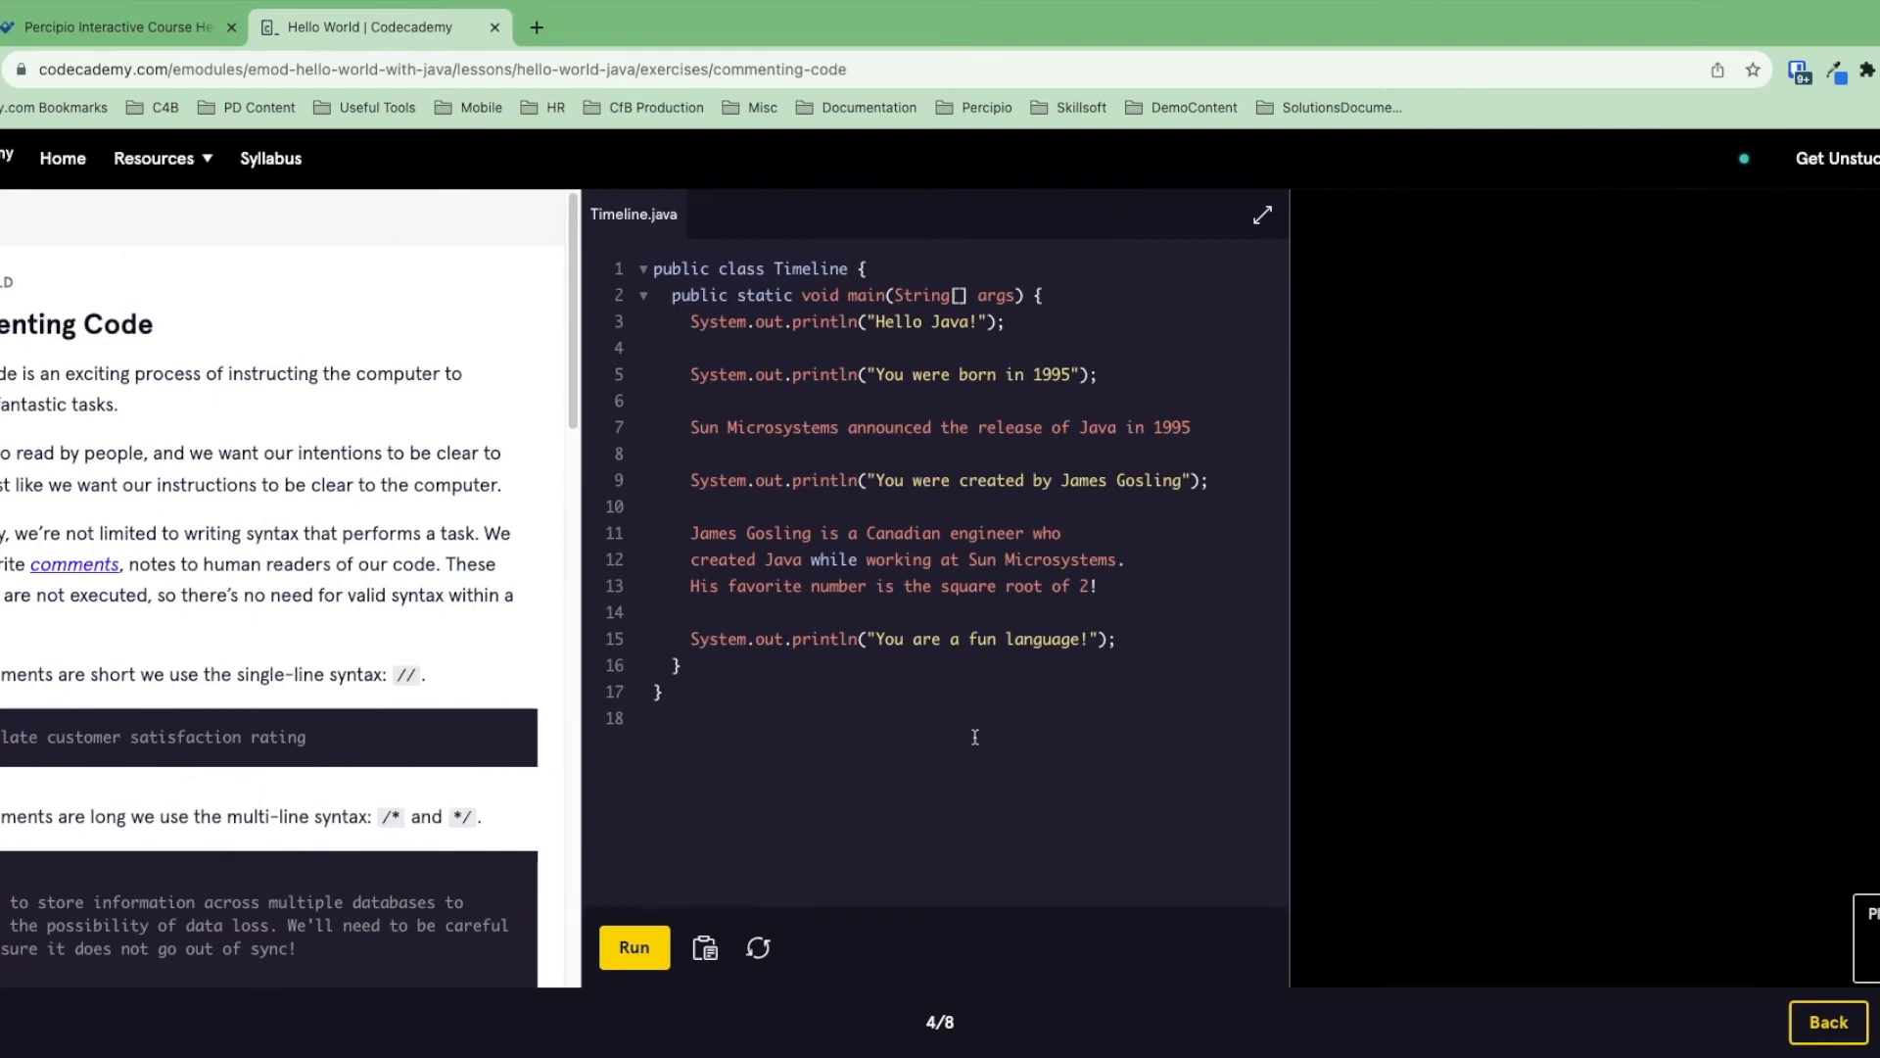
pyautogui.moveTo(855, 586)
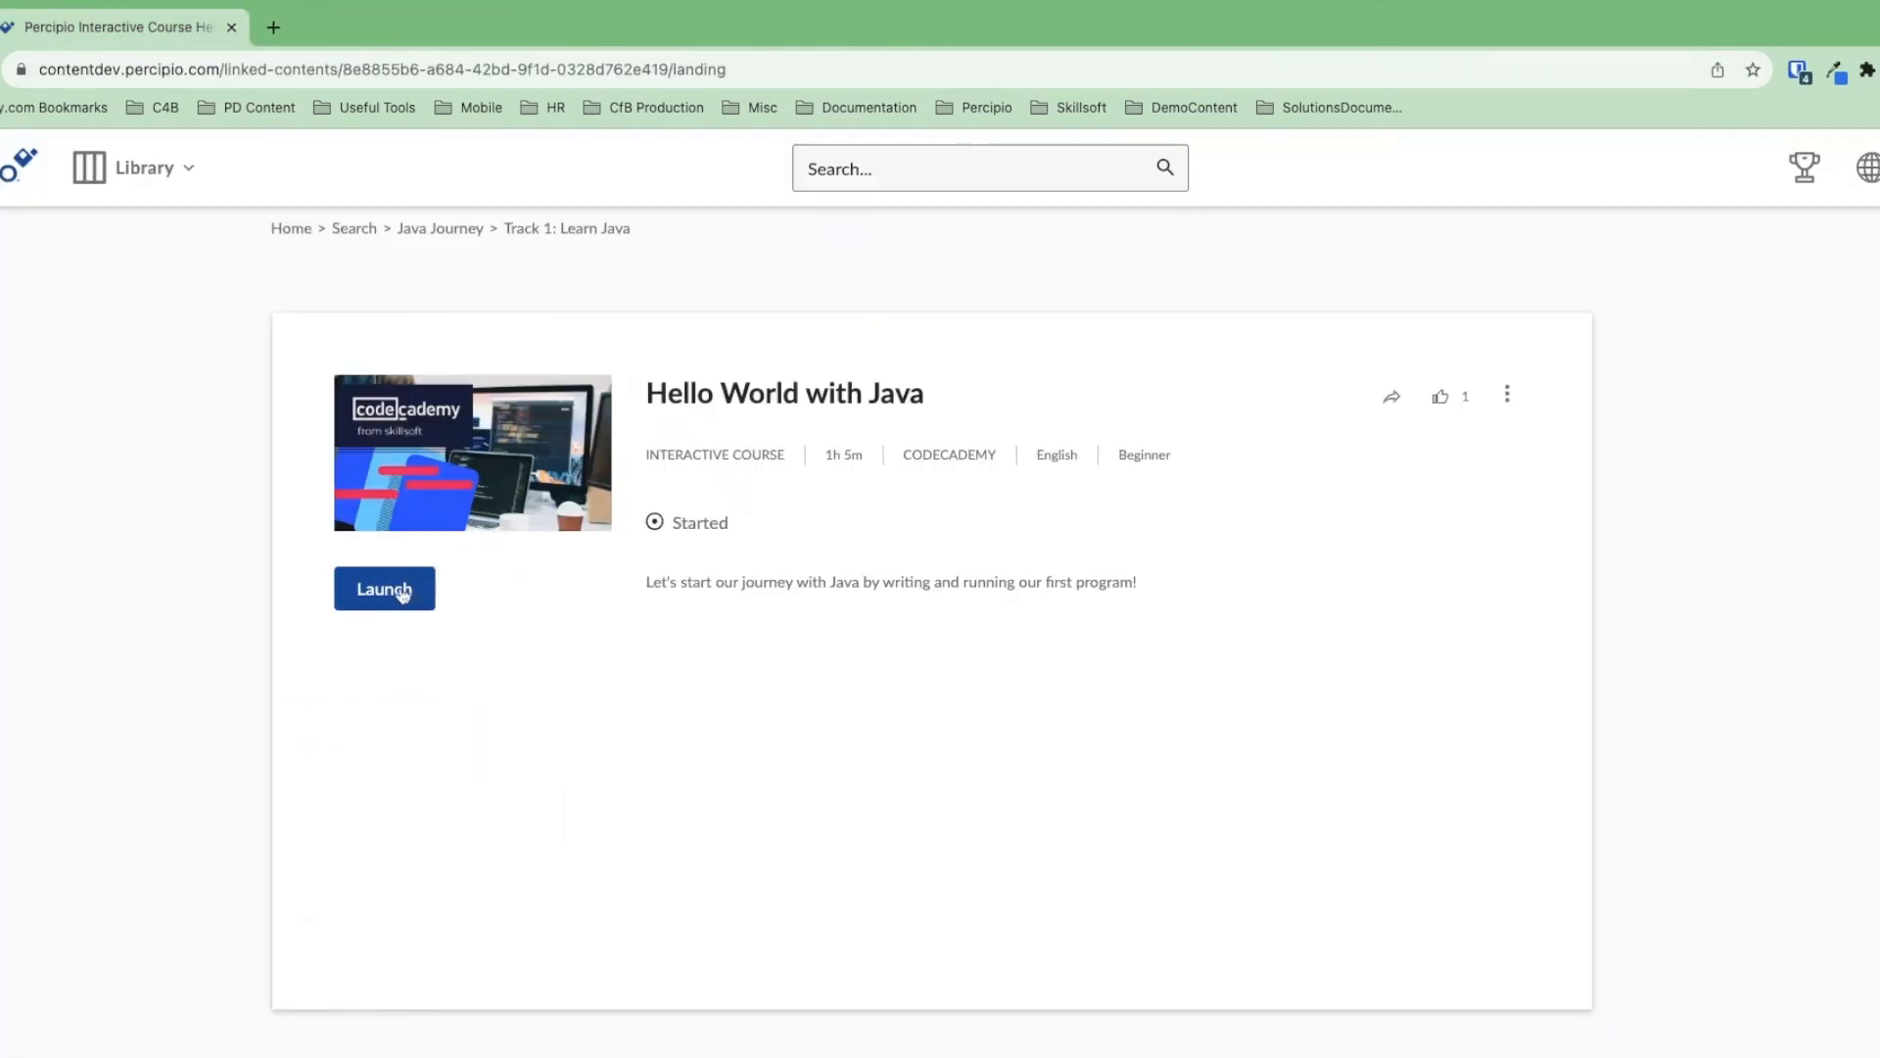
# - Launch the Hello World with Java course from its Percipio landing page
pyautogui.click(384, 588)
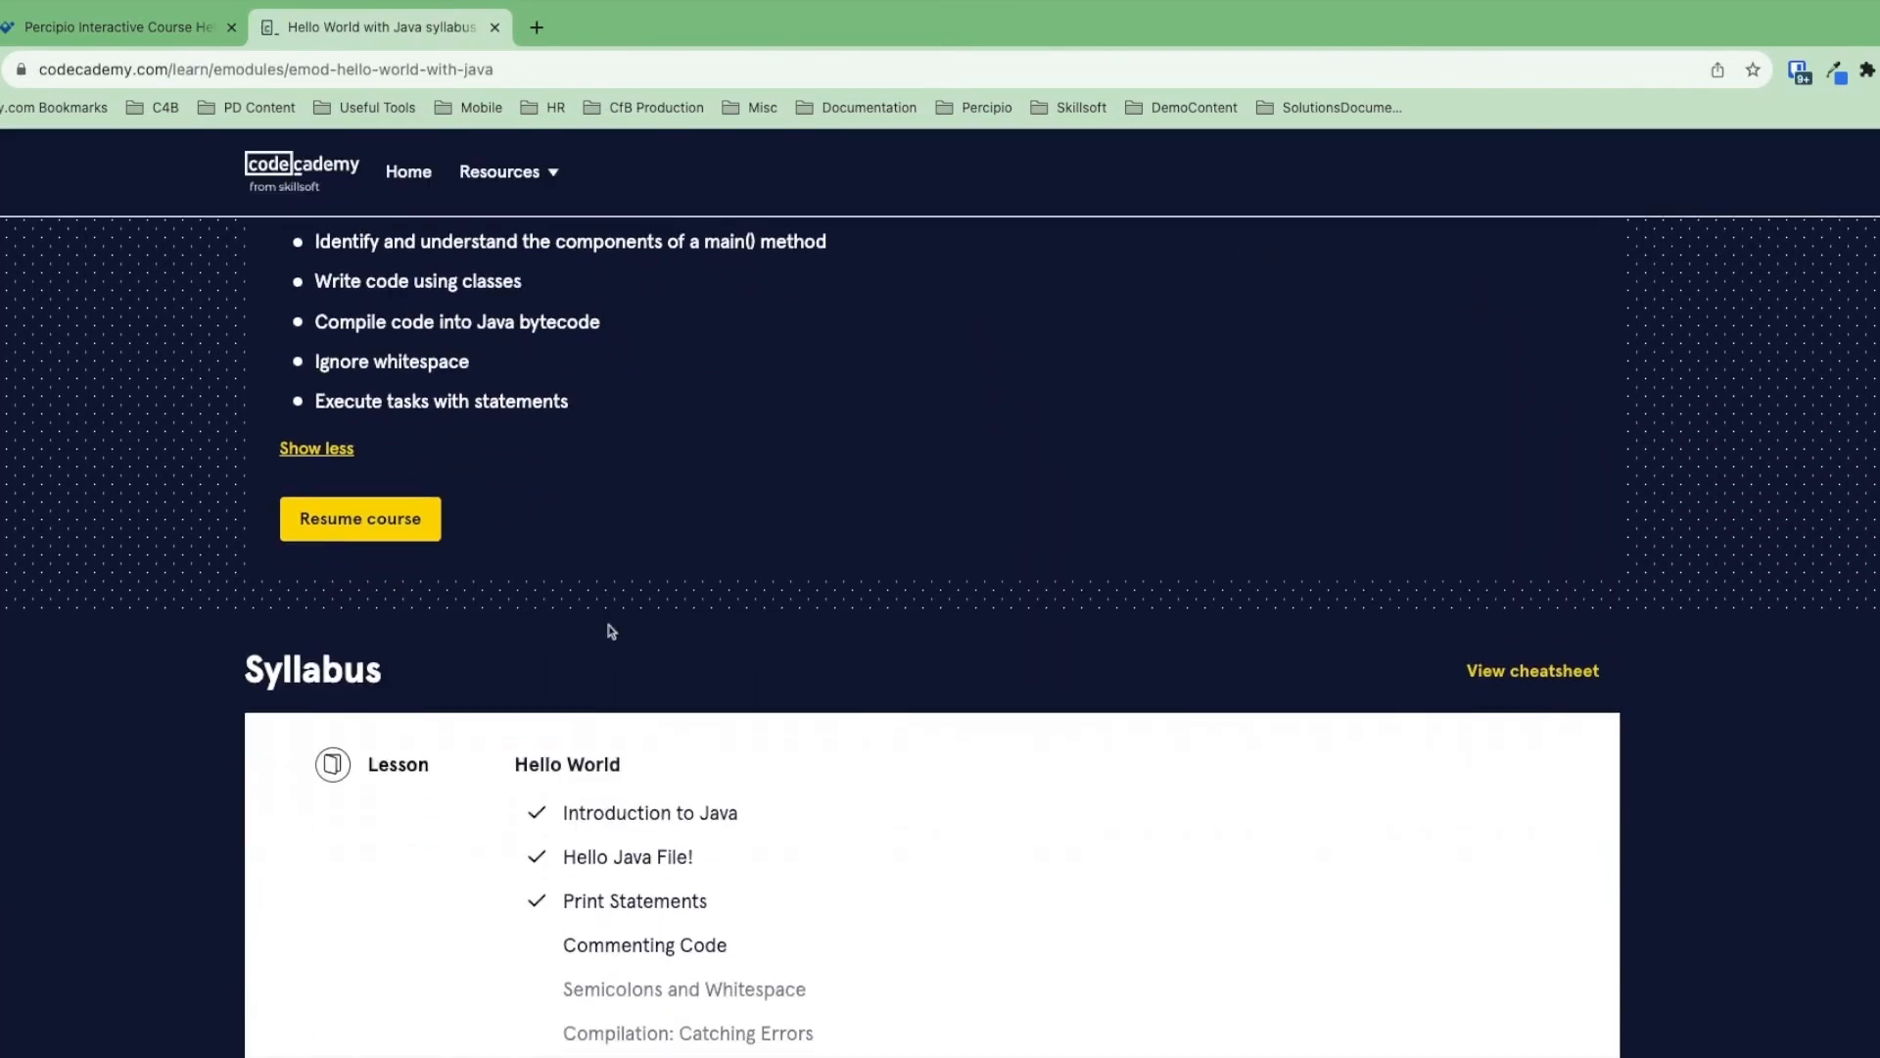
pyautogui.moveTo(635, 901)
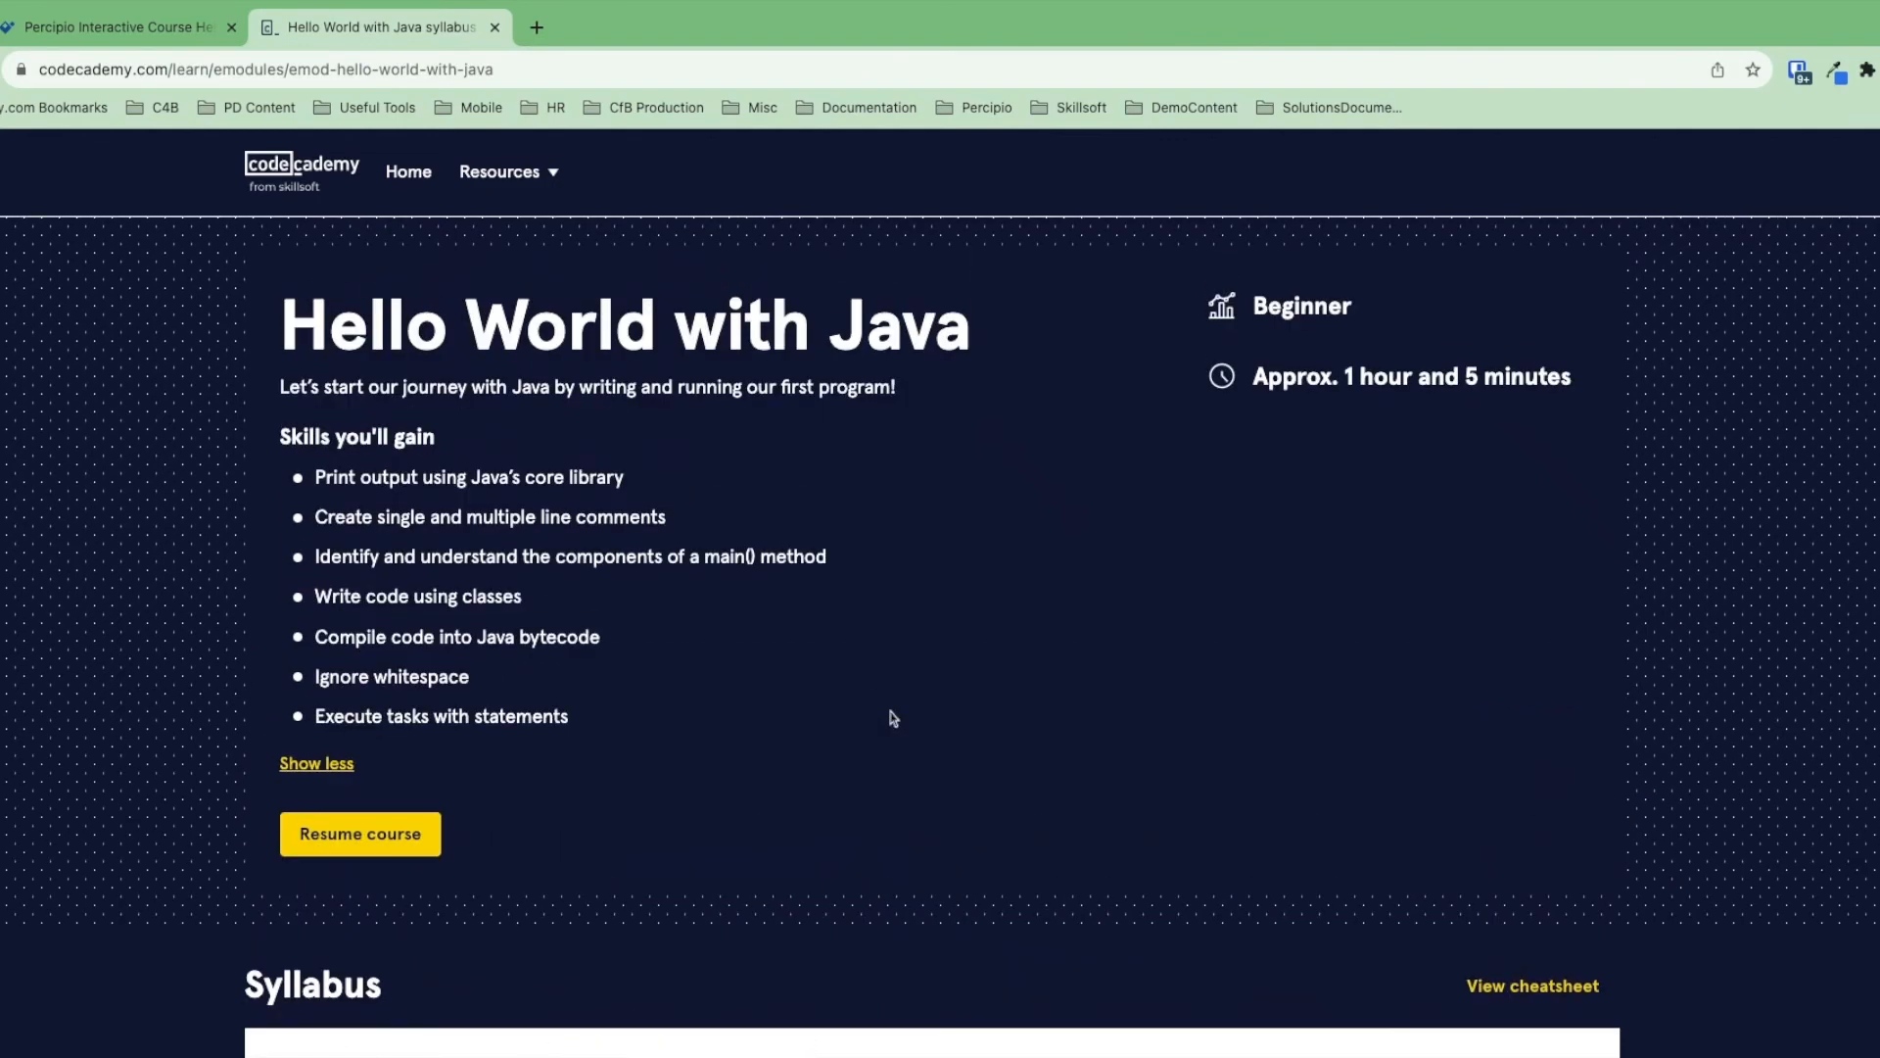
pyautogui.moveTo(551, 368)
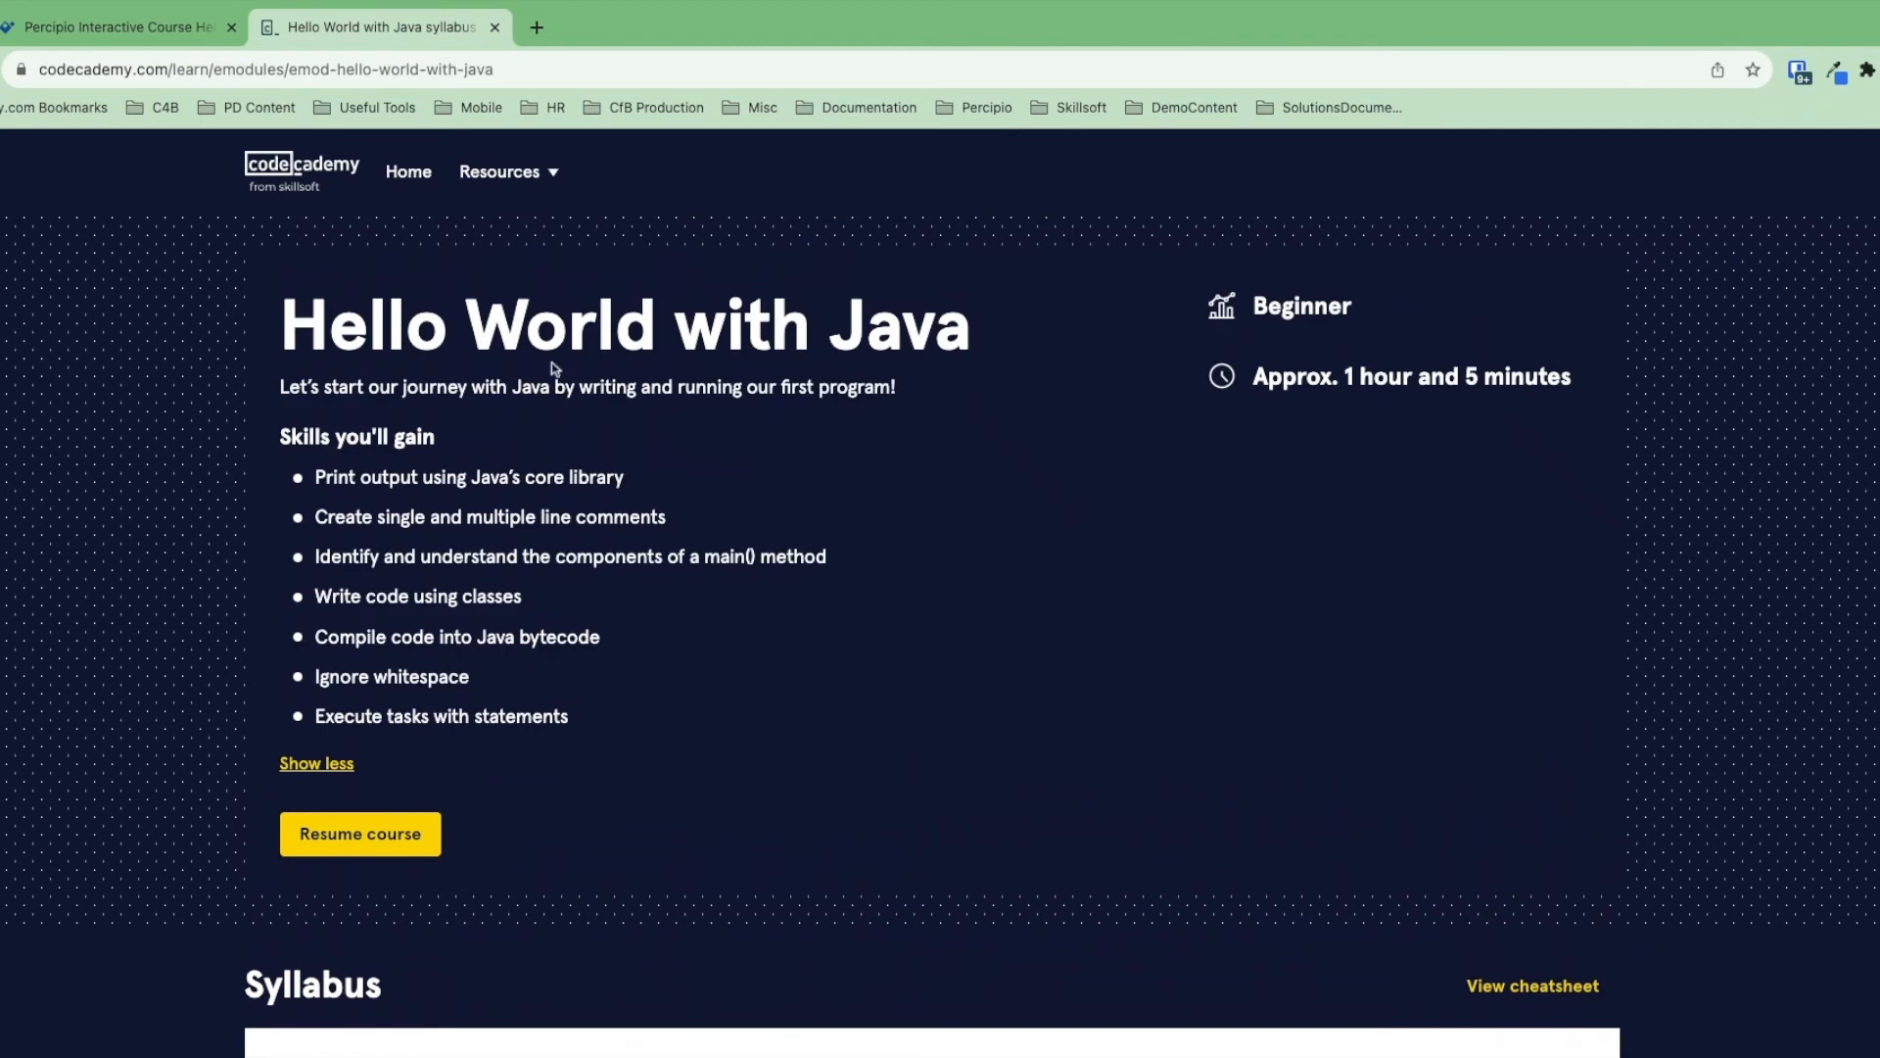
pyautogui.moveTo(914, 669)
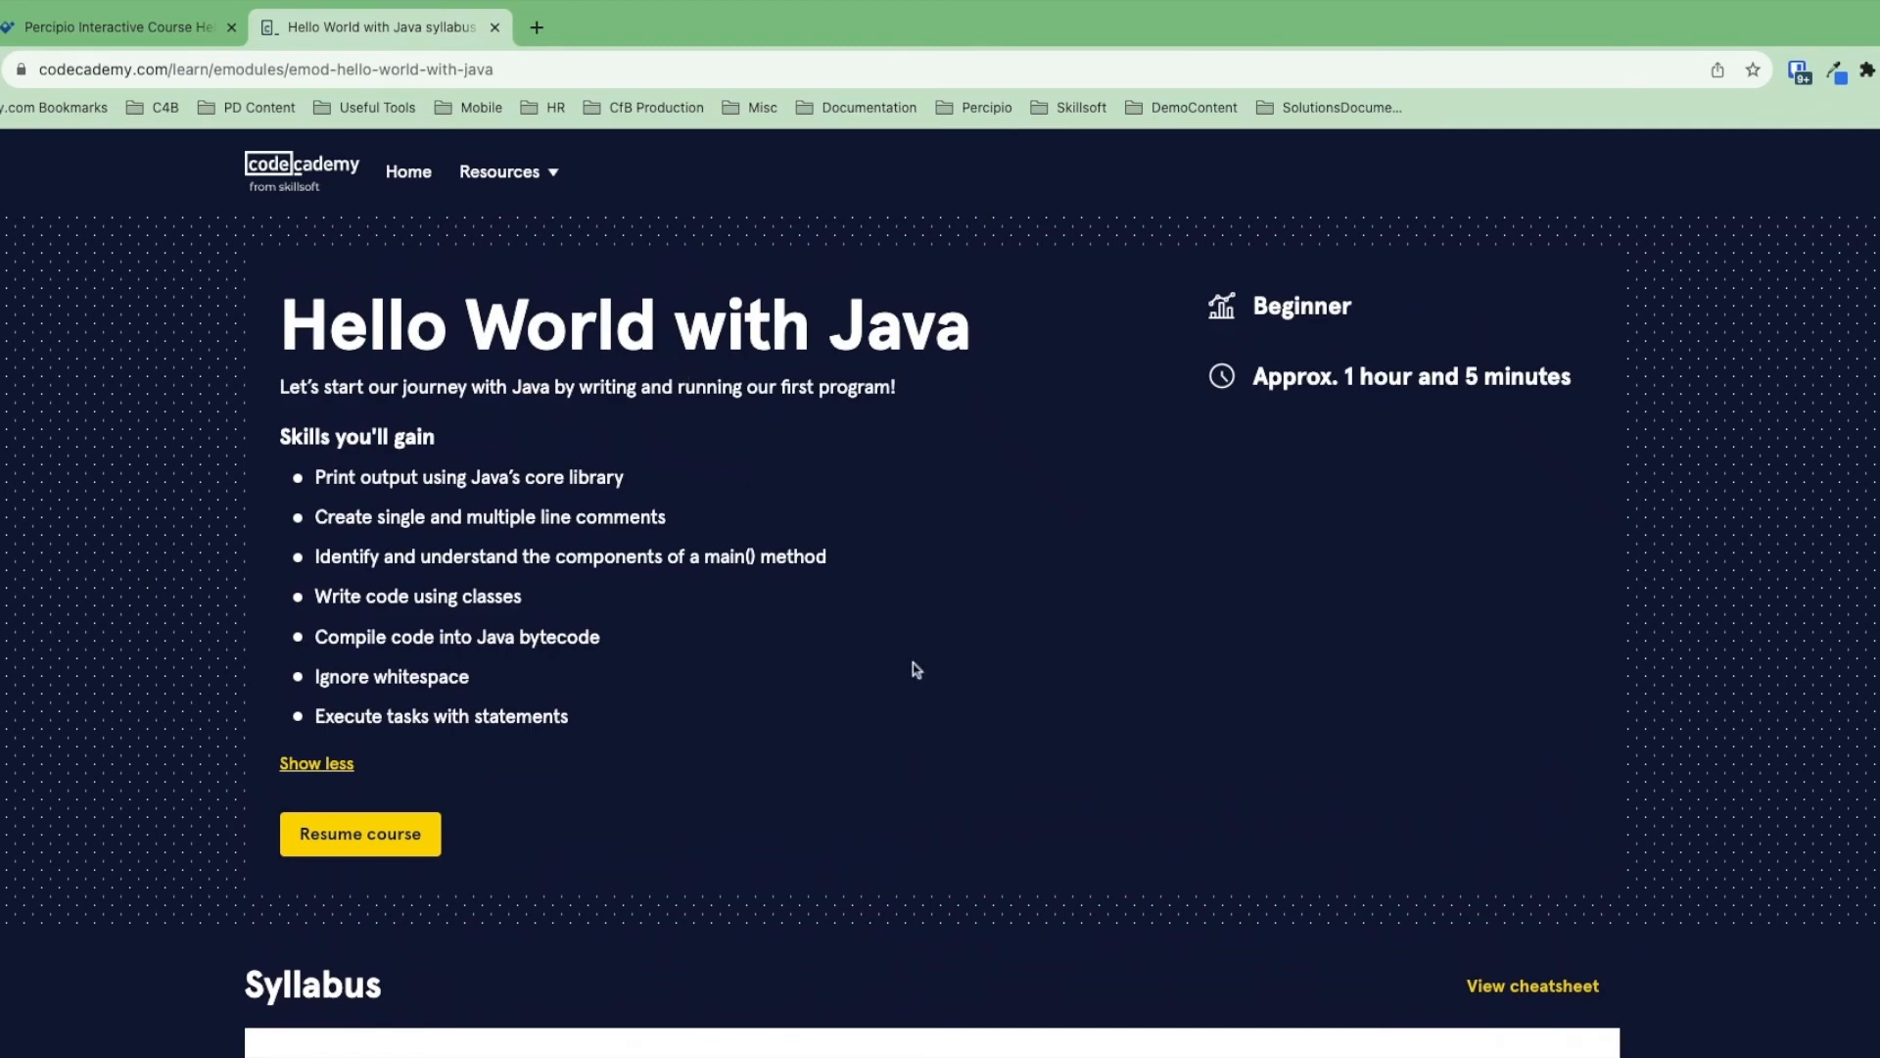
pyautogui.moveTo(1533, 941)
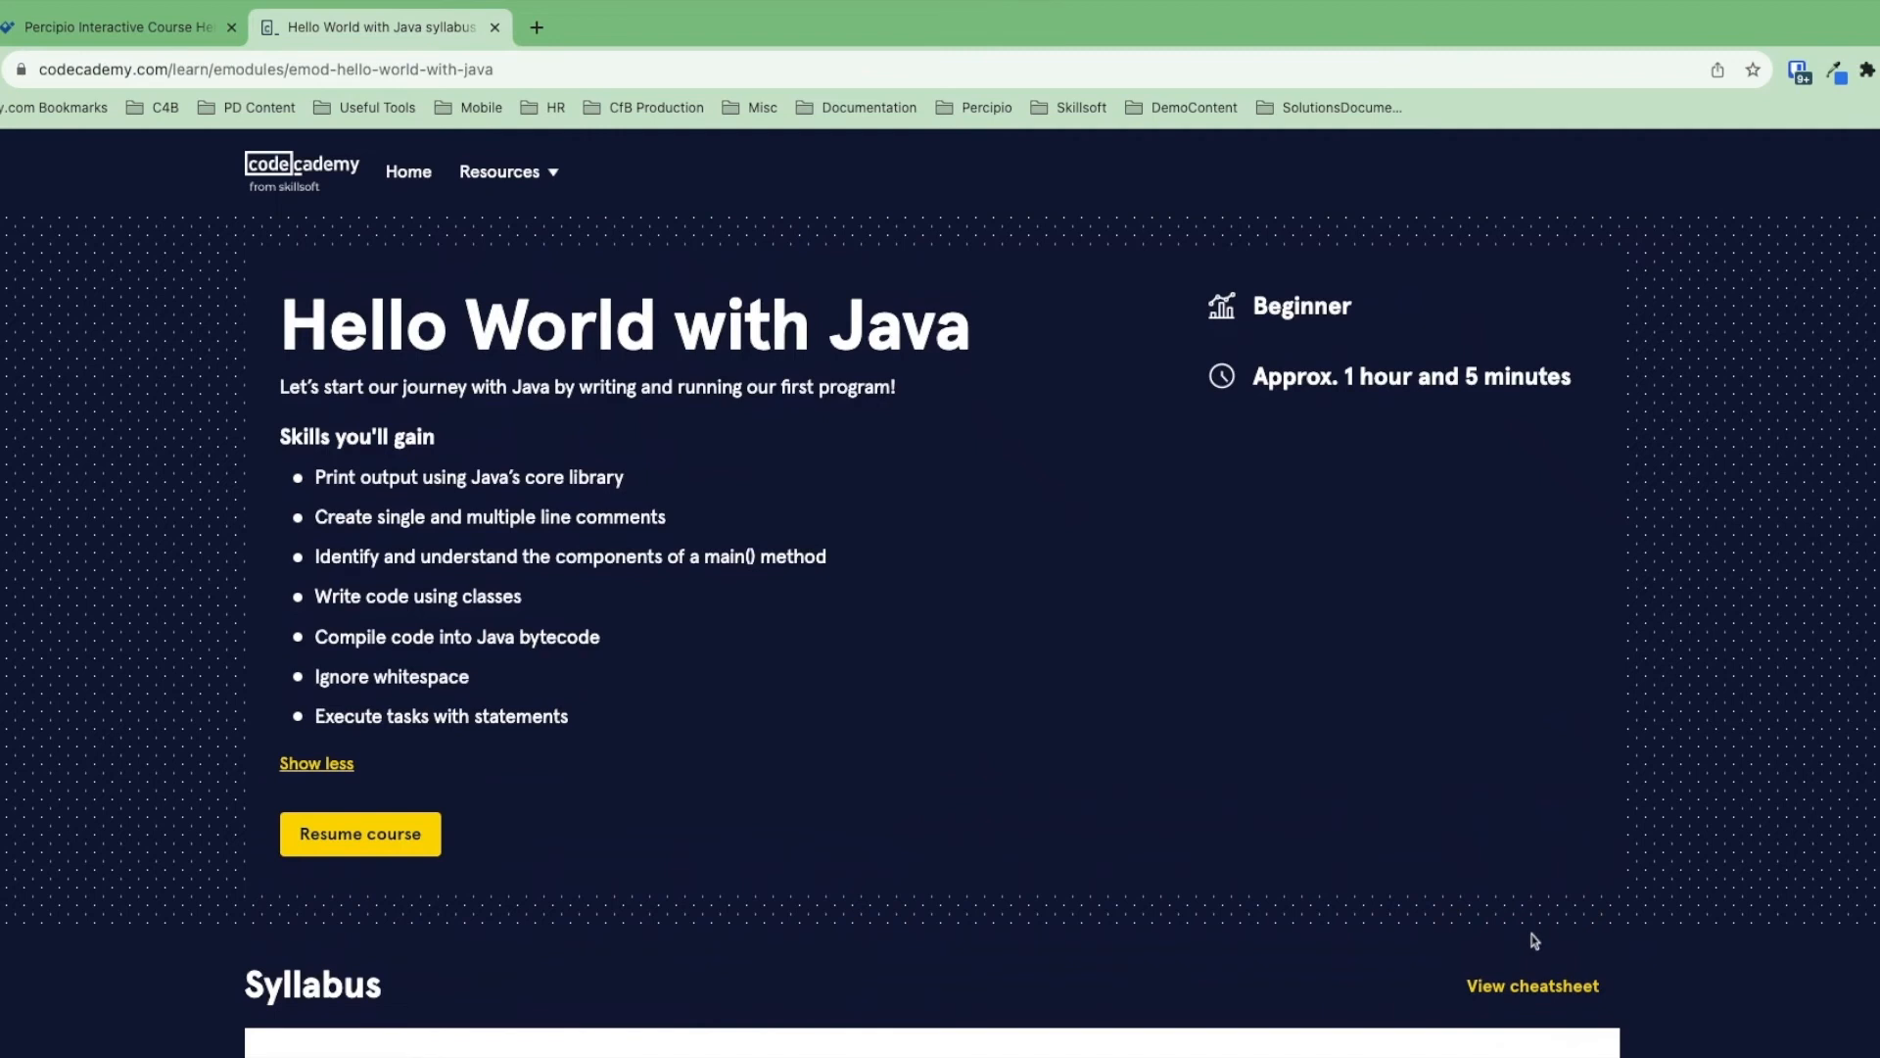
pyautogui.moveTo(1533, 987)
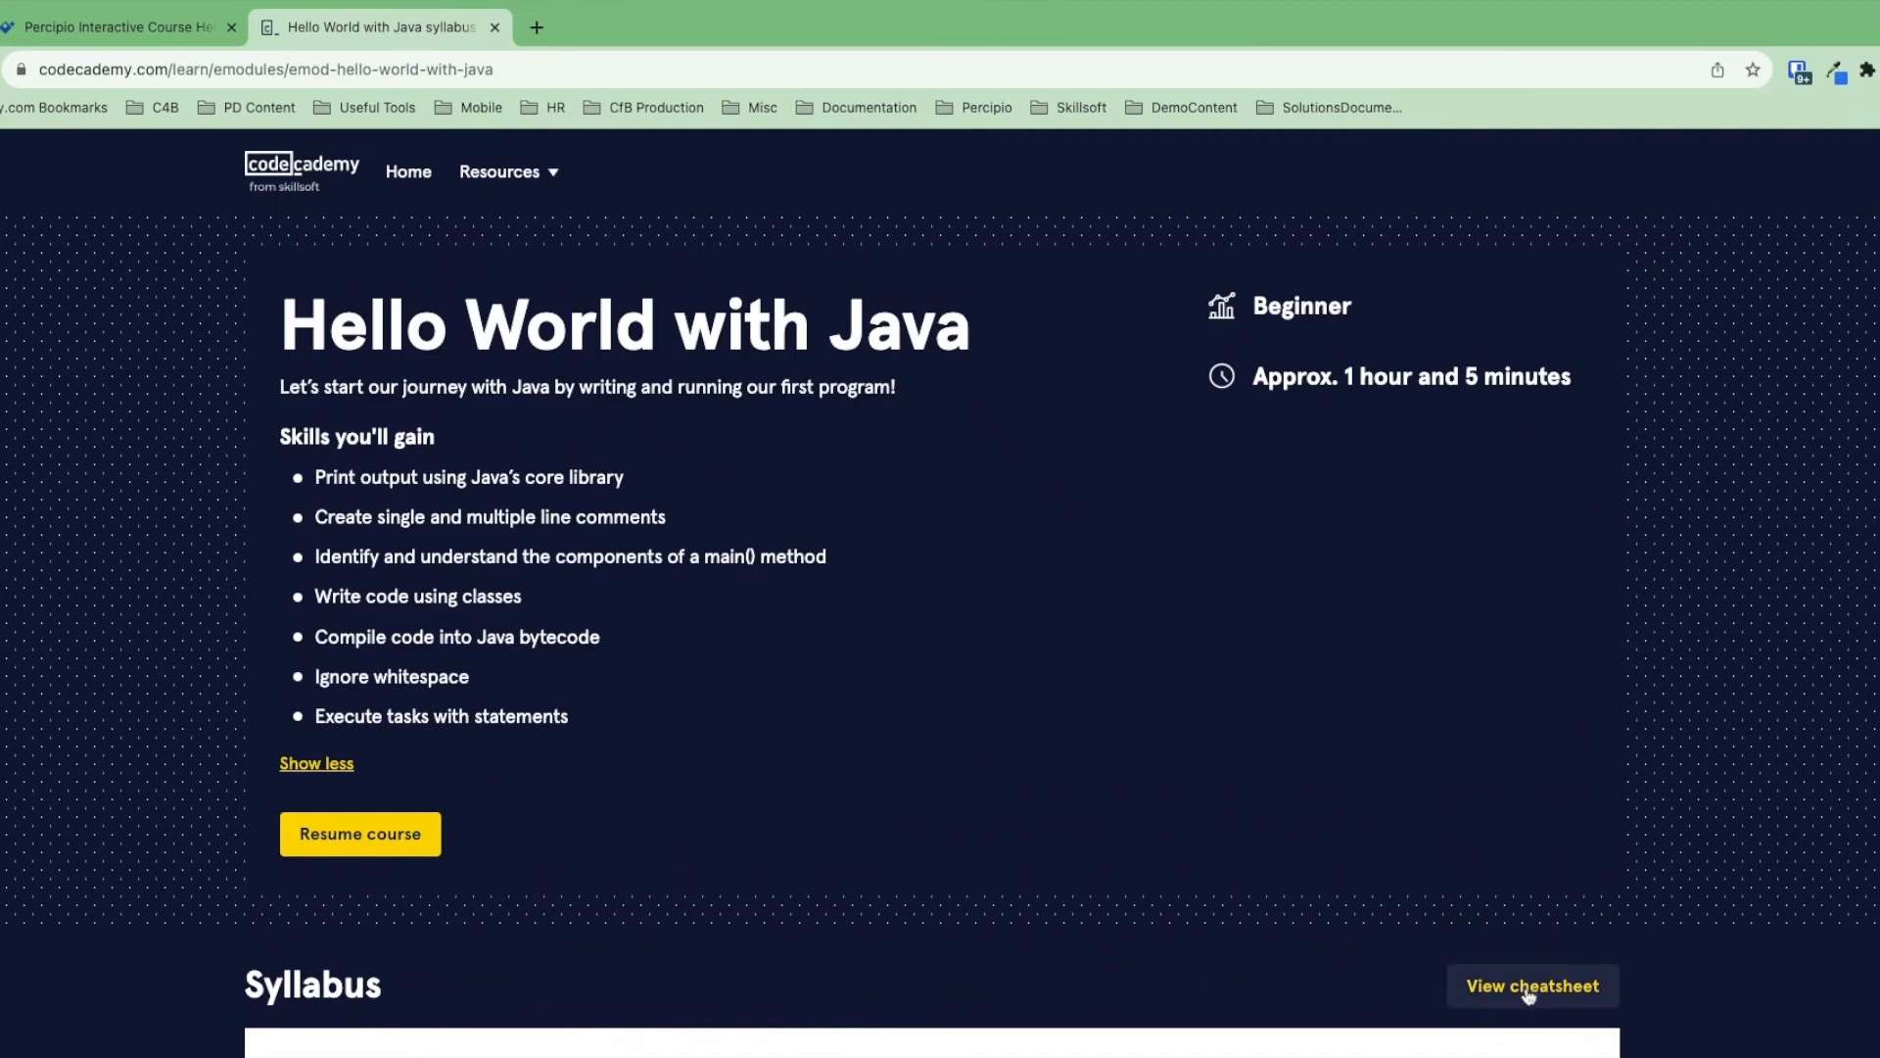
# - Open the Hello World with Java cheatsheet in its tab and scroll through it
pyautogui.click(1533, 984)
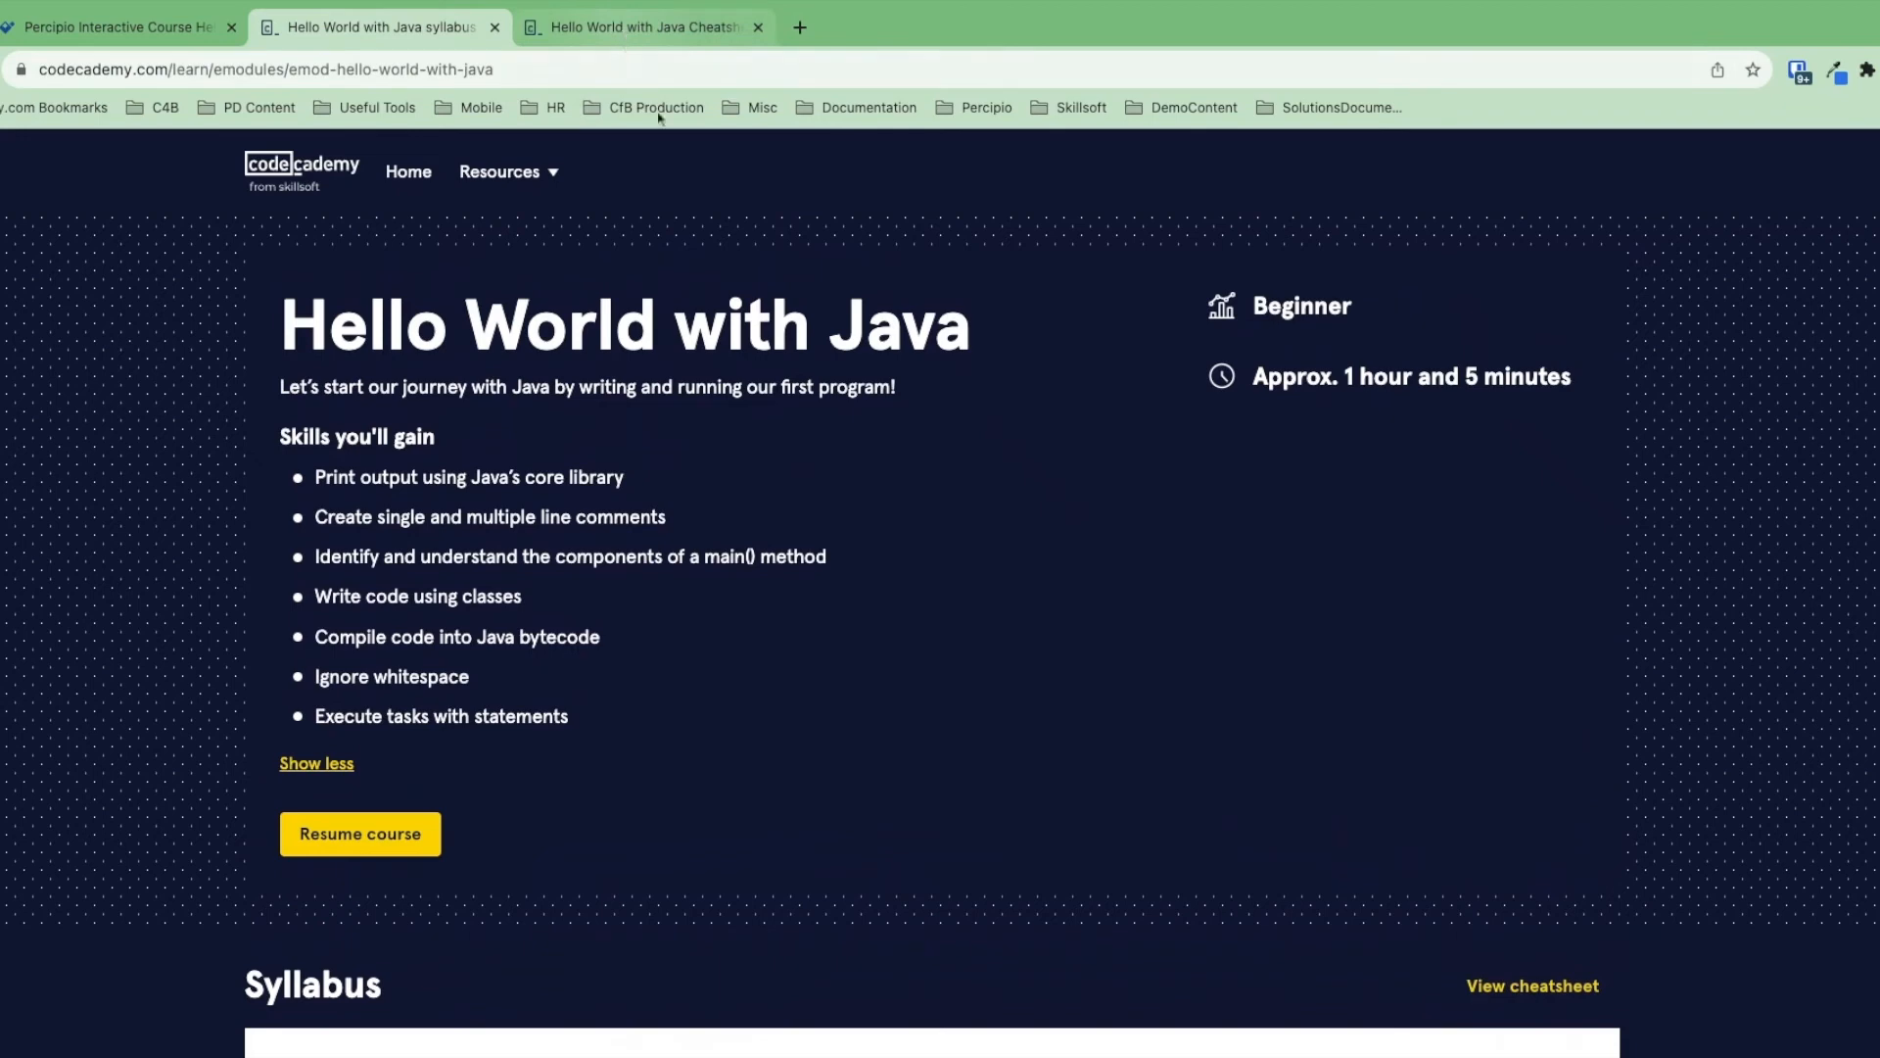
pyautogui.click(643, 27)
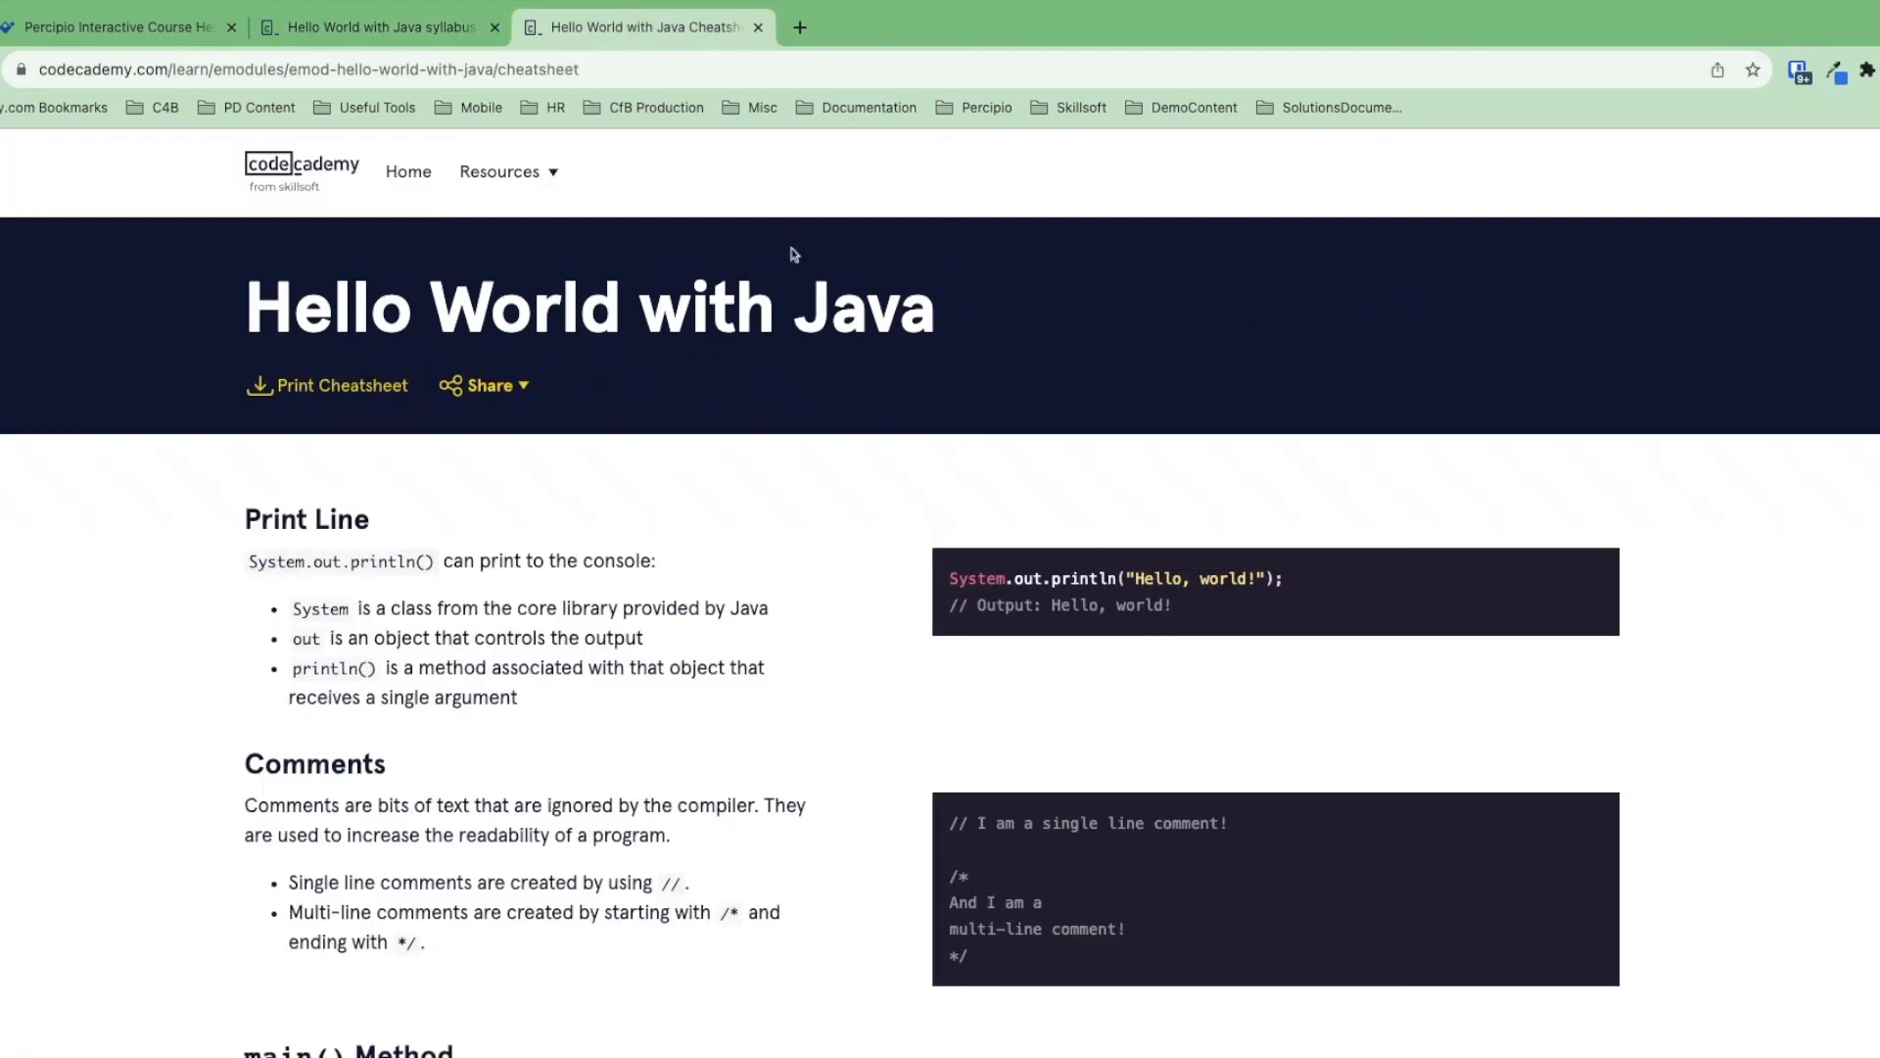
pyautogui.scroll(-3)
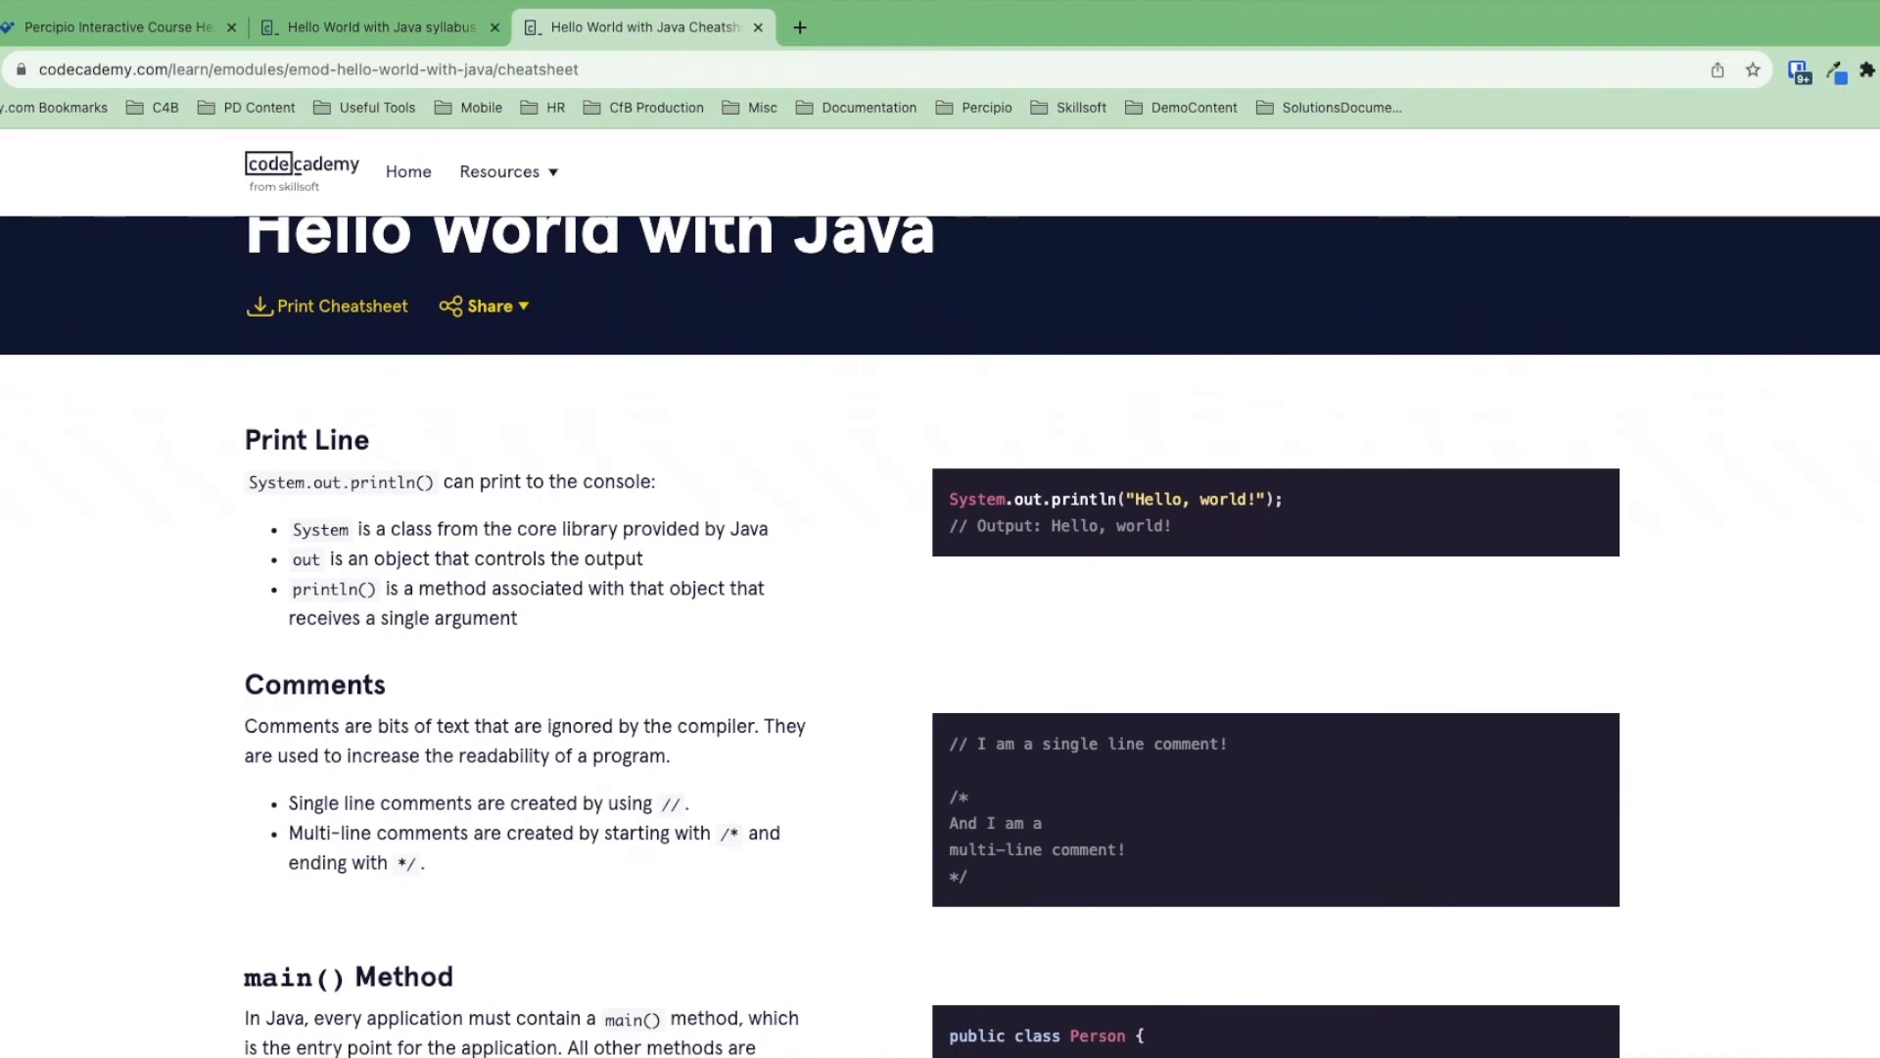
pyautogui.scroll(-3)
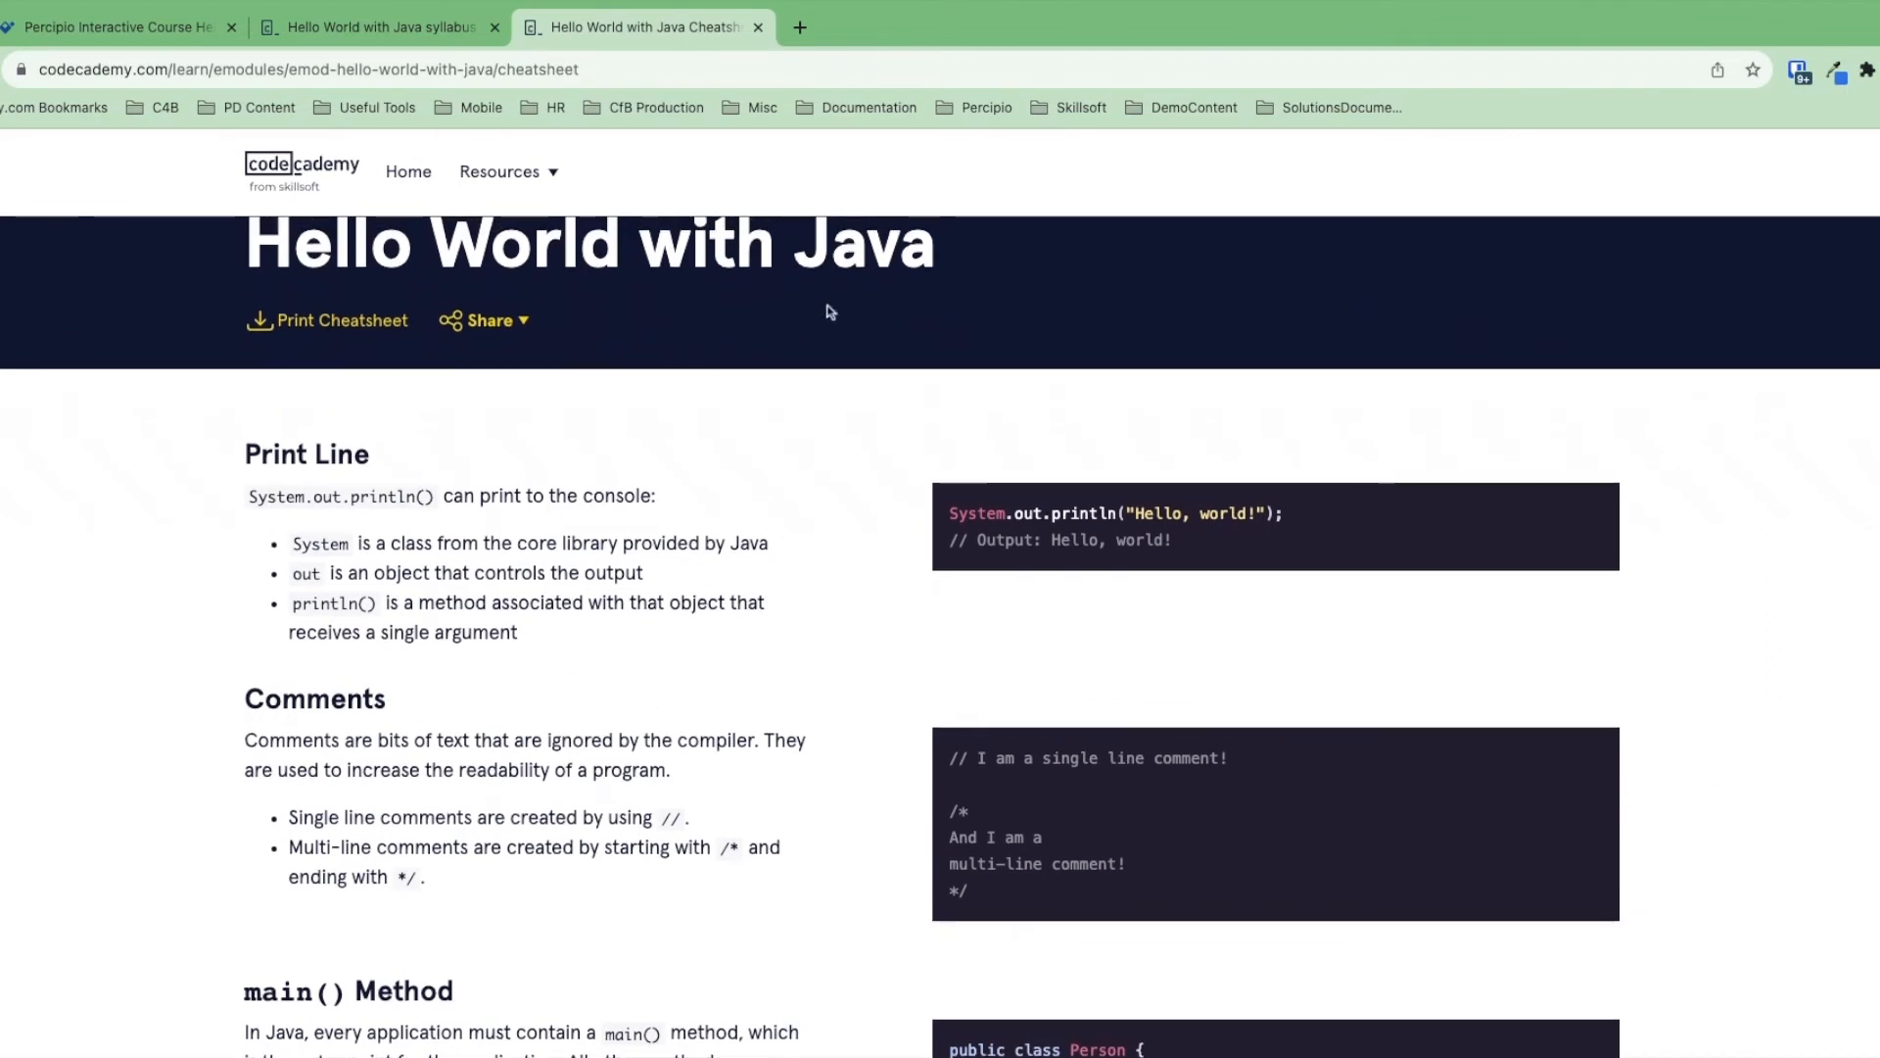
pyautogui.scroll(-3)
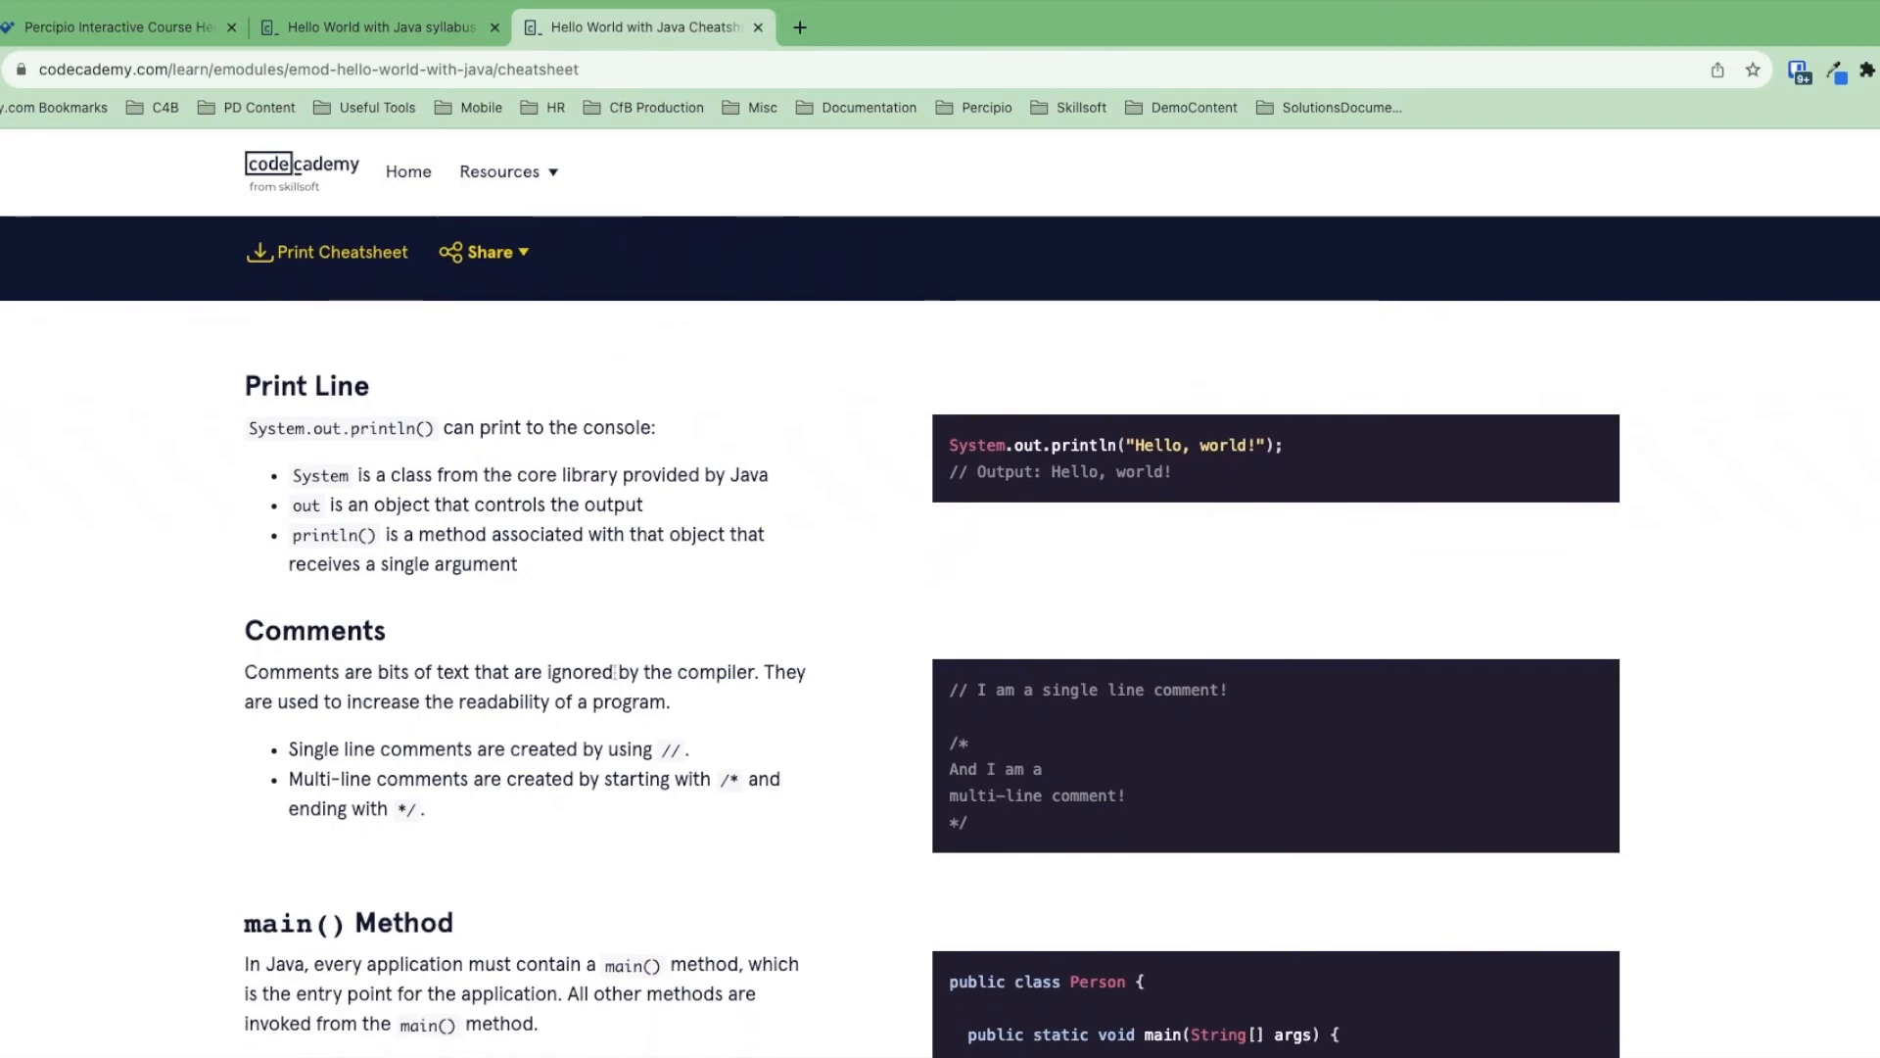
pyautogui.scroll(-3)
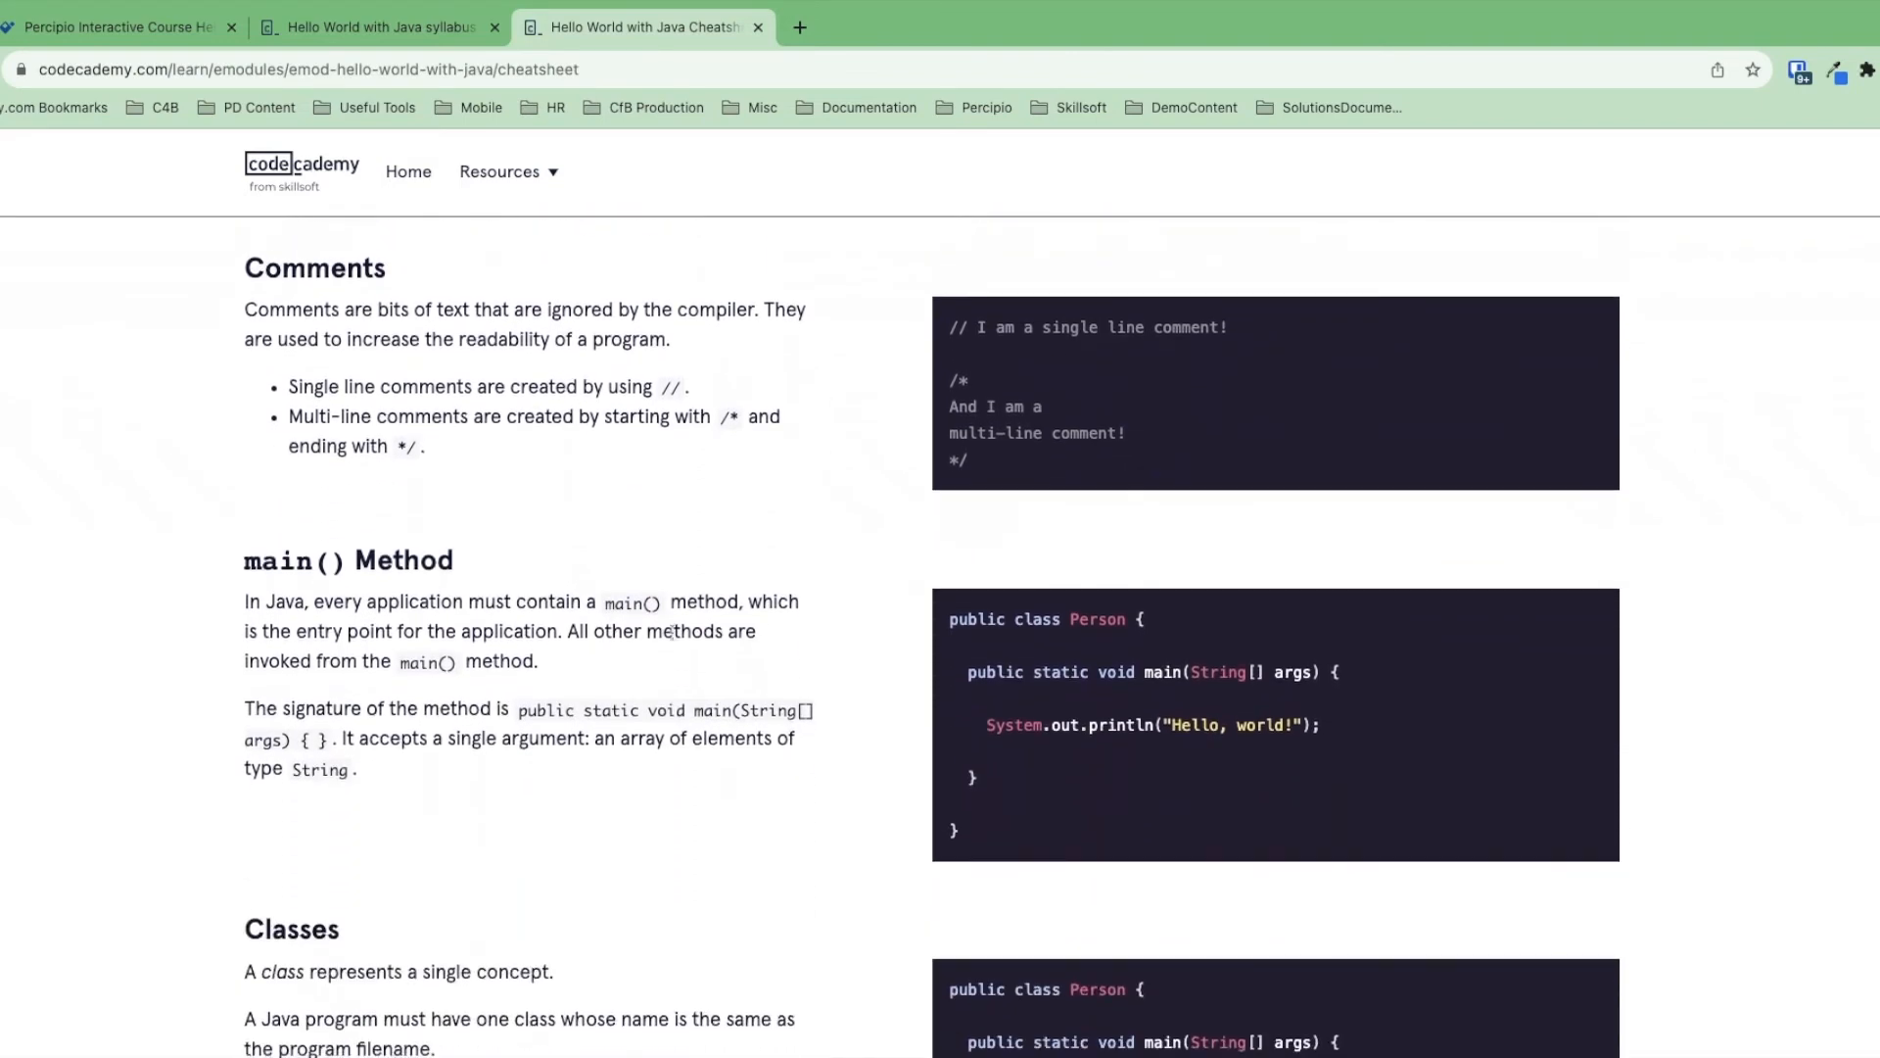
pyautogui.scroll(3)
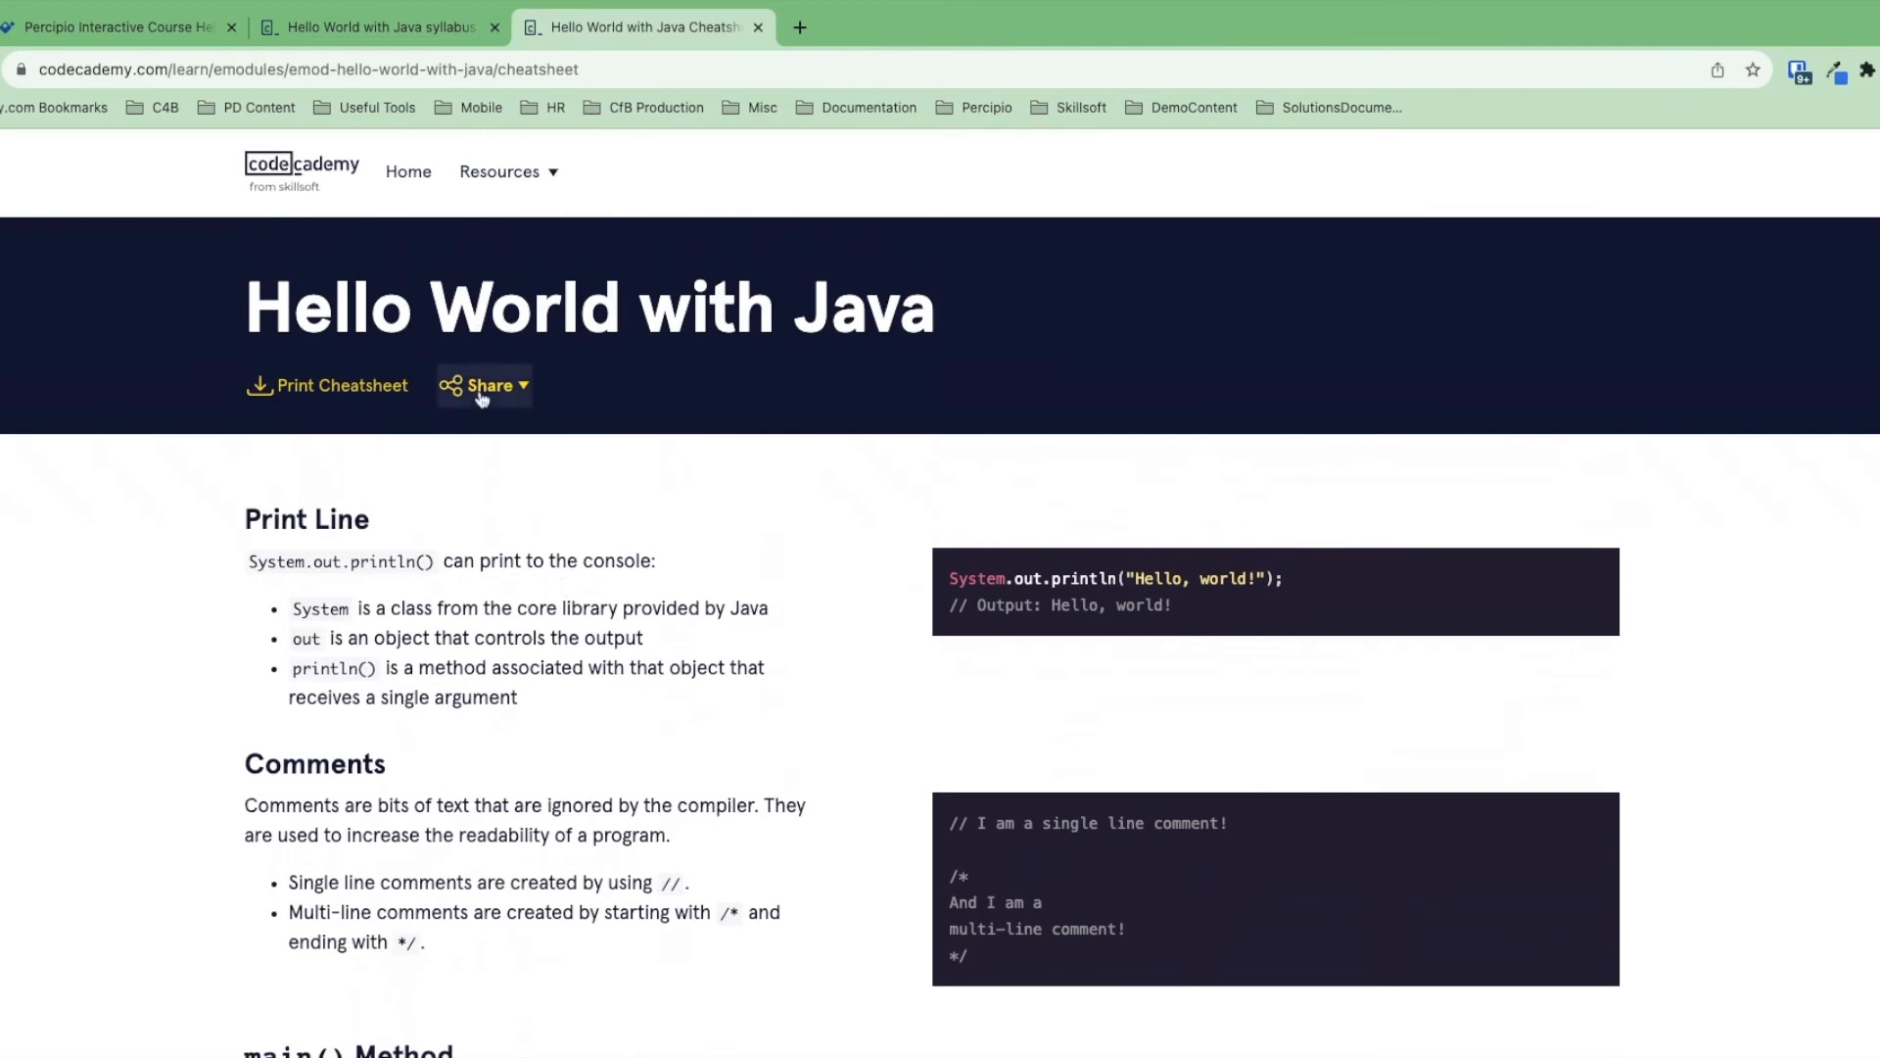
pyautogui.moveTo(447, 397)
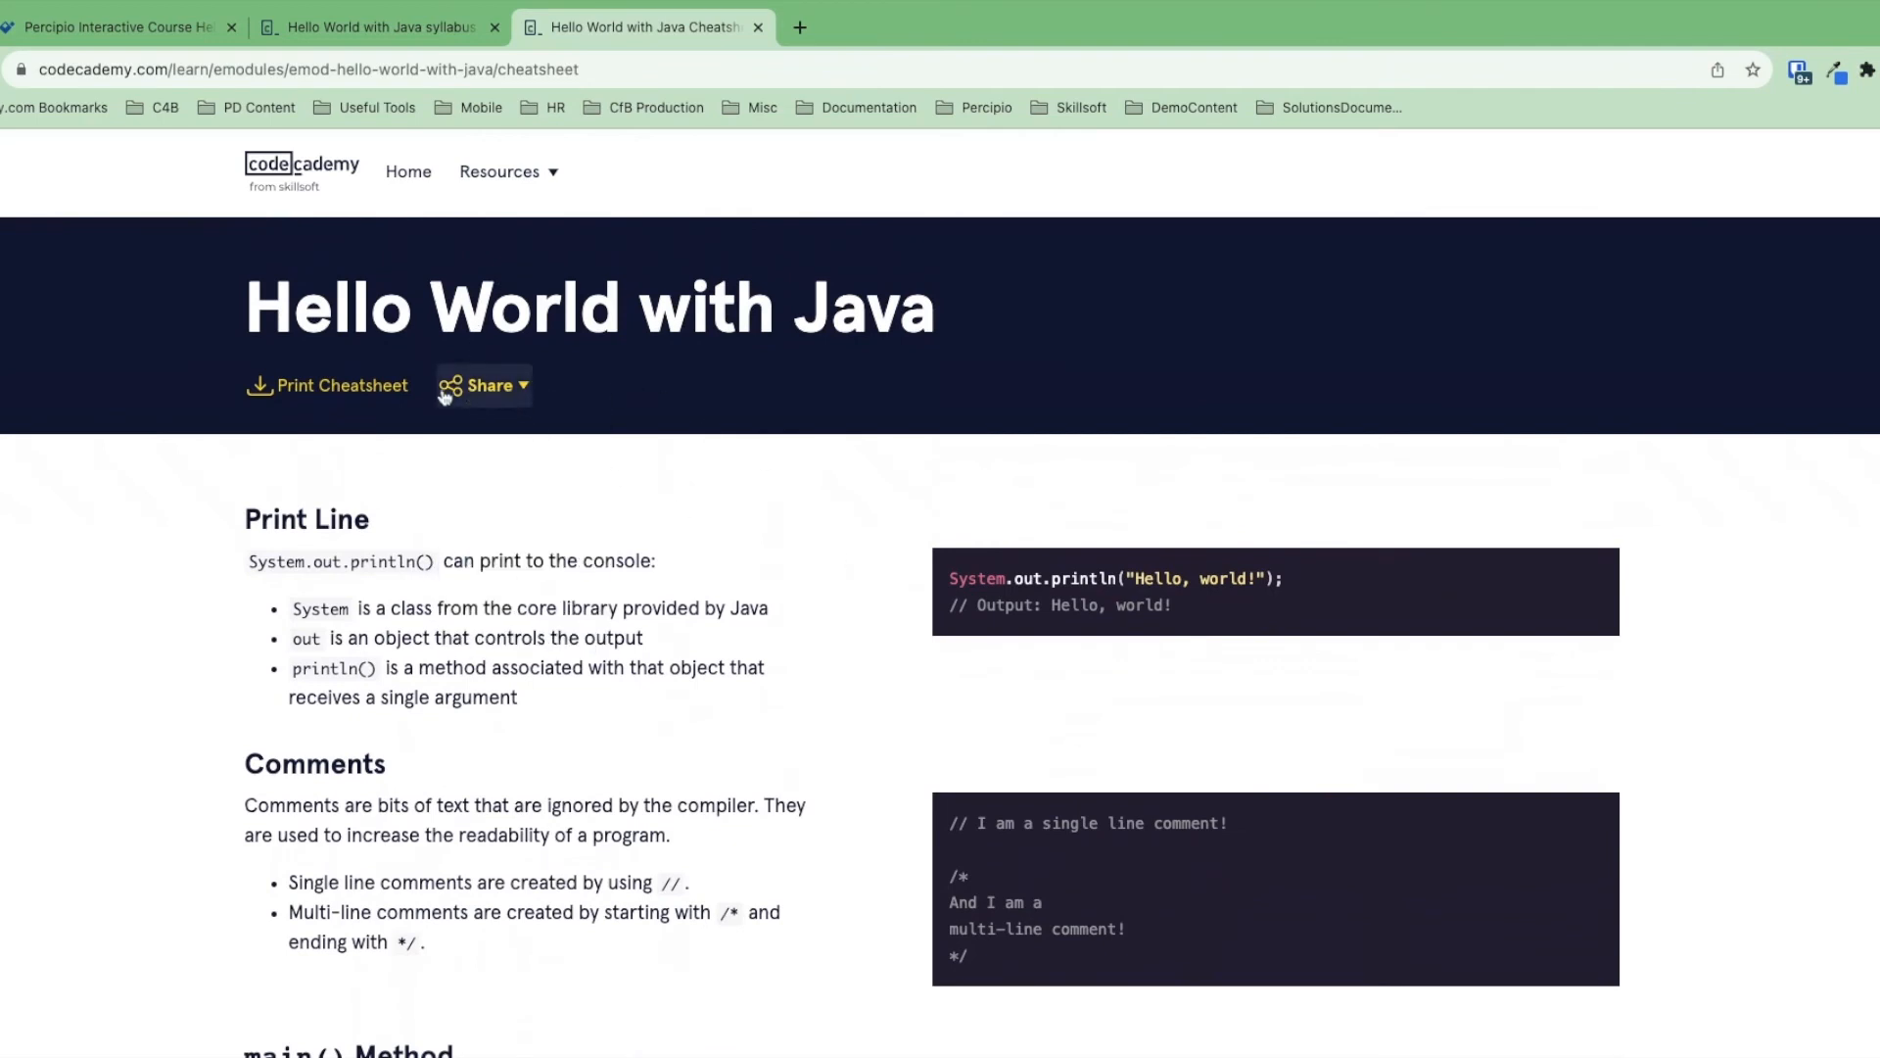
pyautogui.moveTo(346, 386)
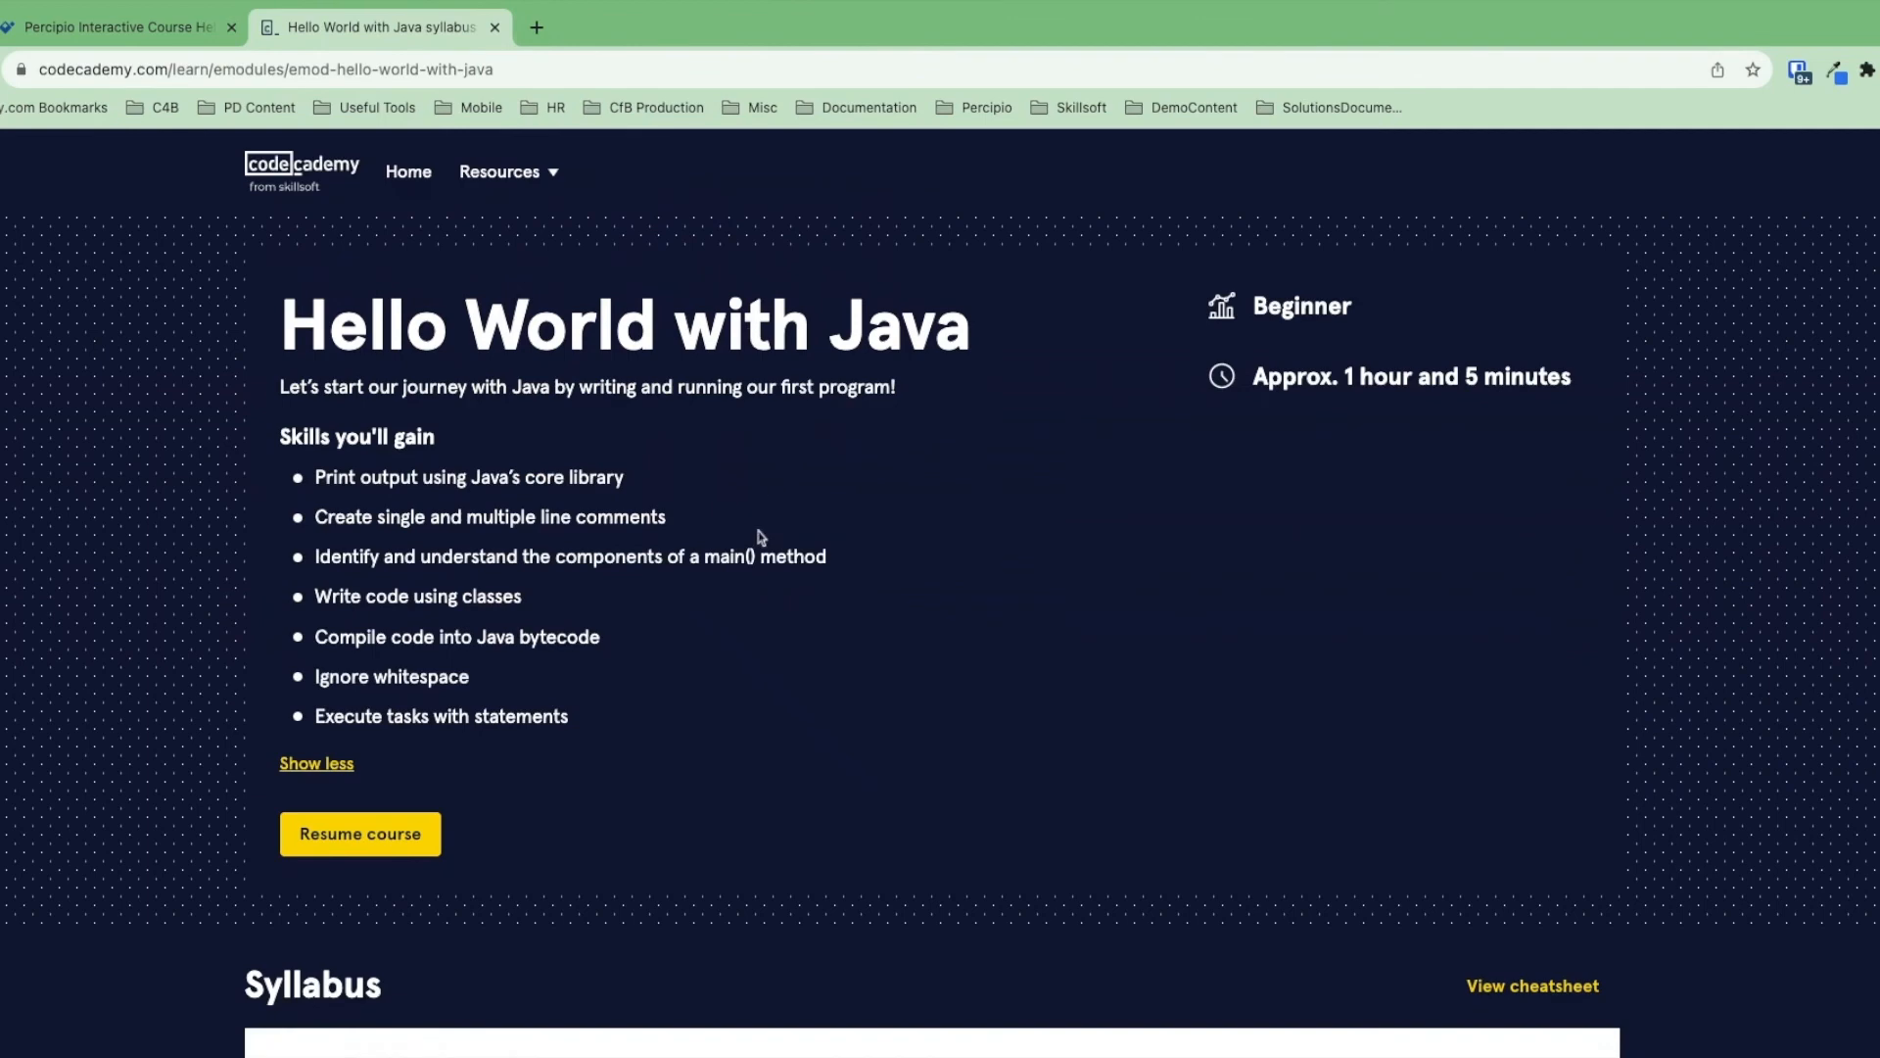
# - Browse the Java topic in Resources > Docs, then close the Docs page
pyautogui.click(500, 171)
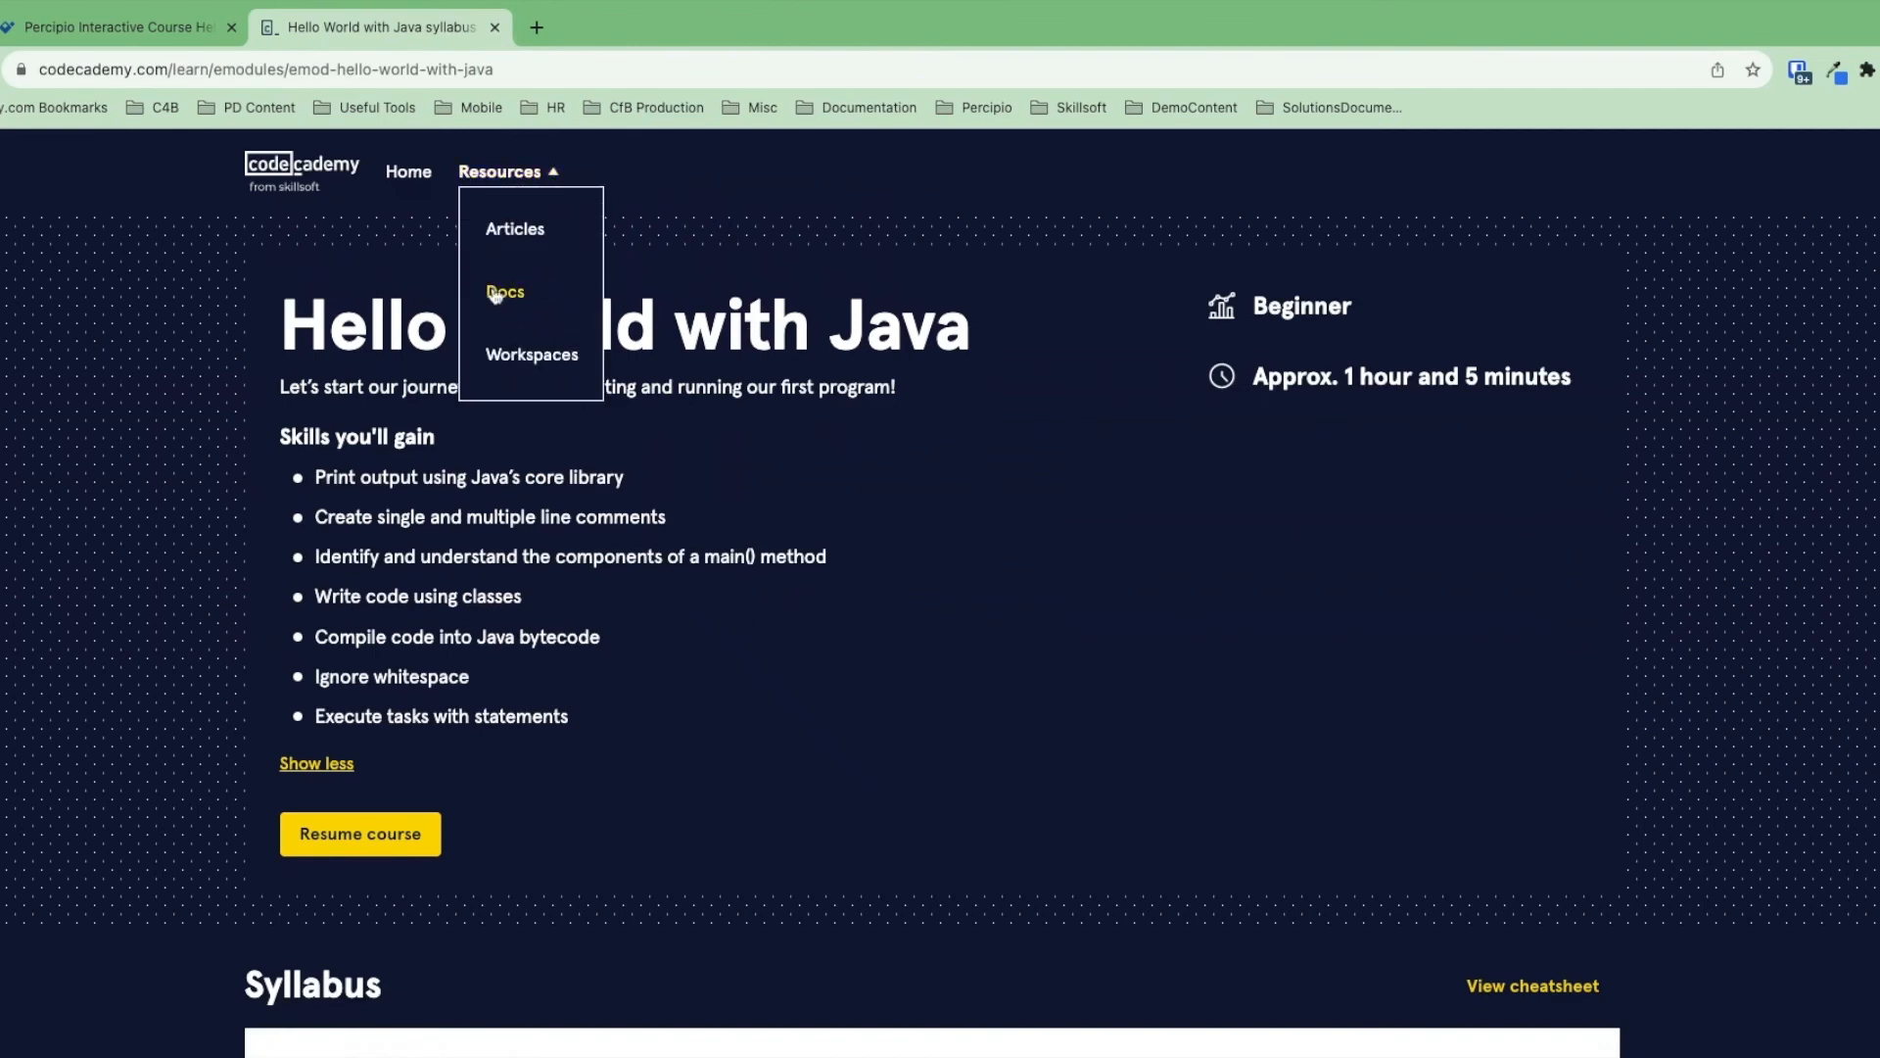
pyautogui.click(504, 292)
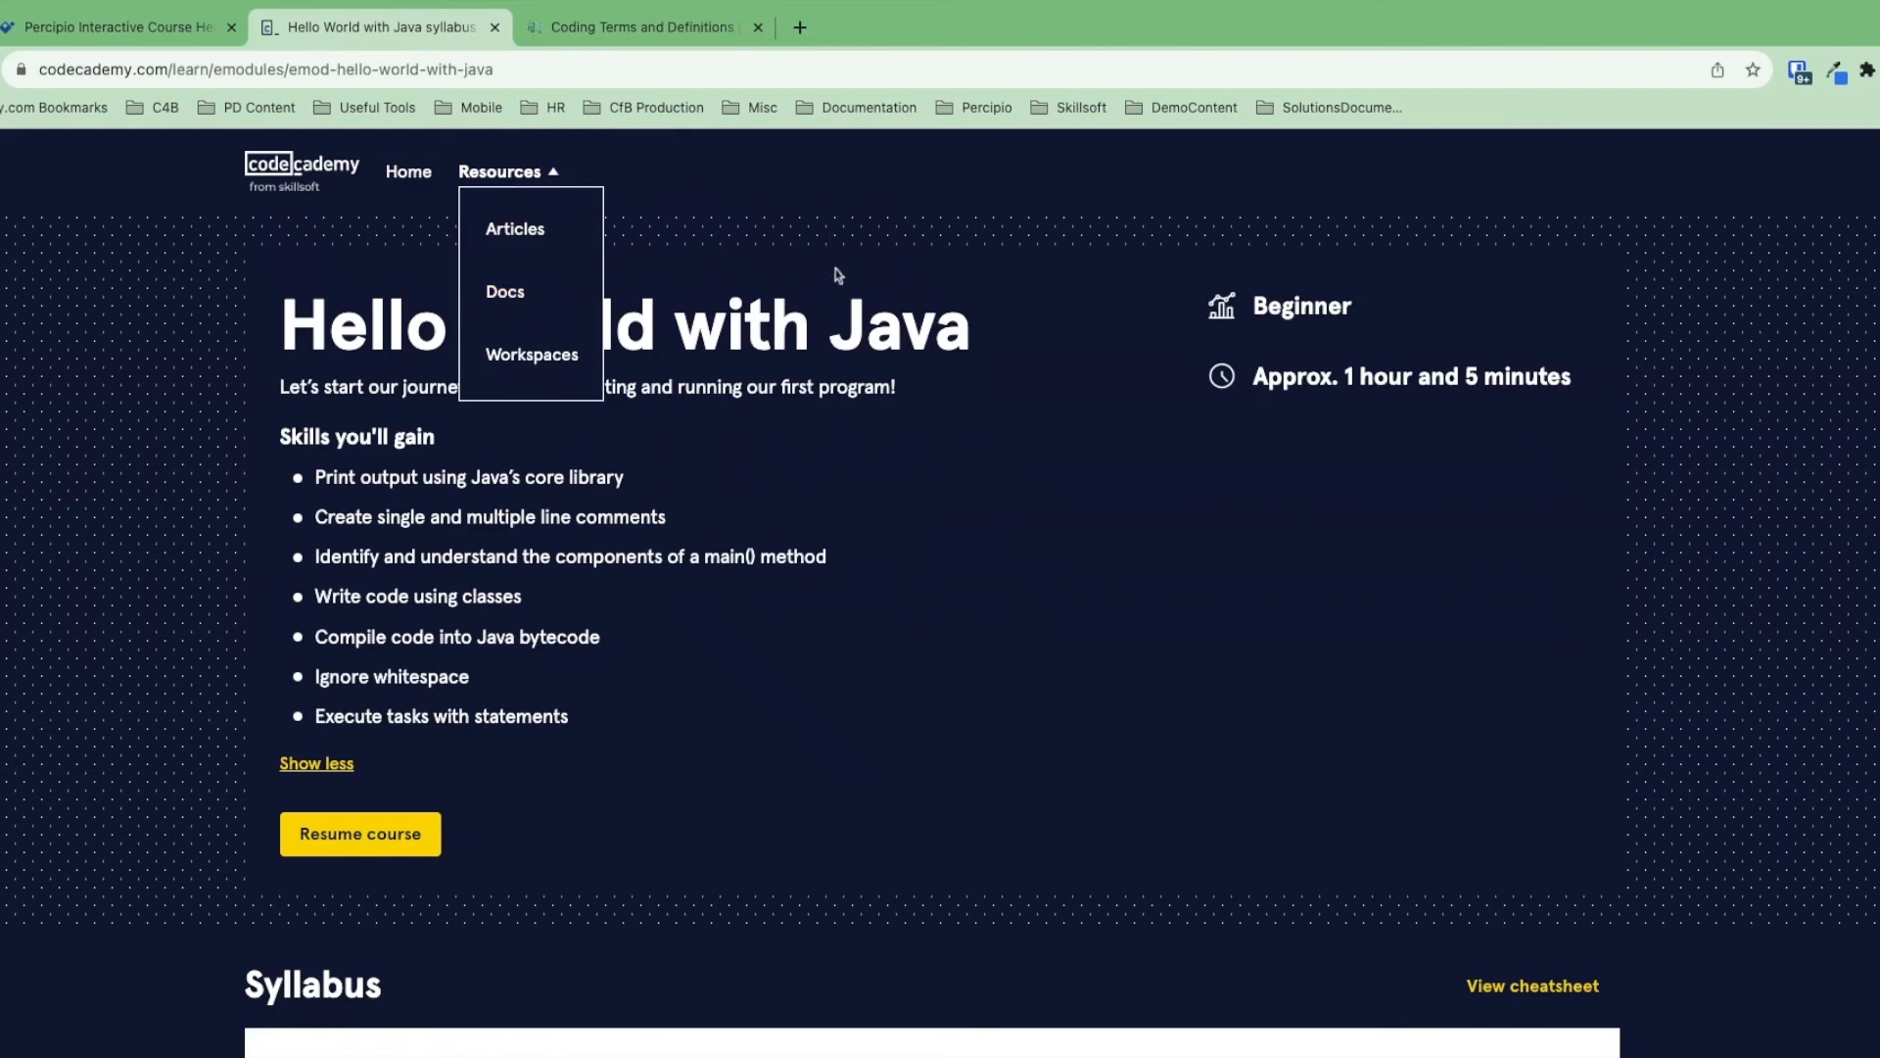
pyautogui.click(503, 292)
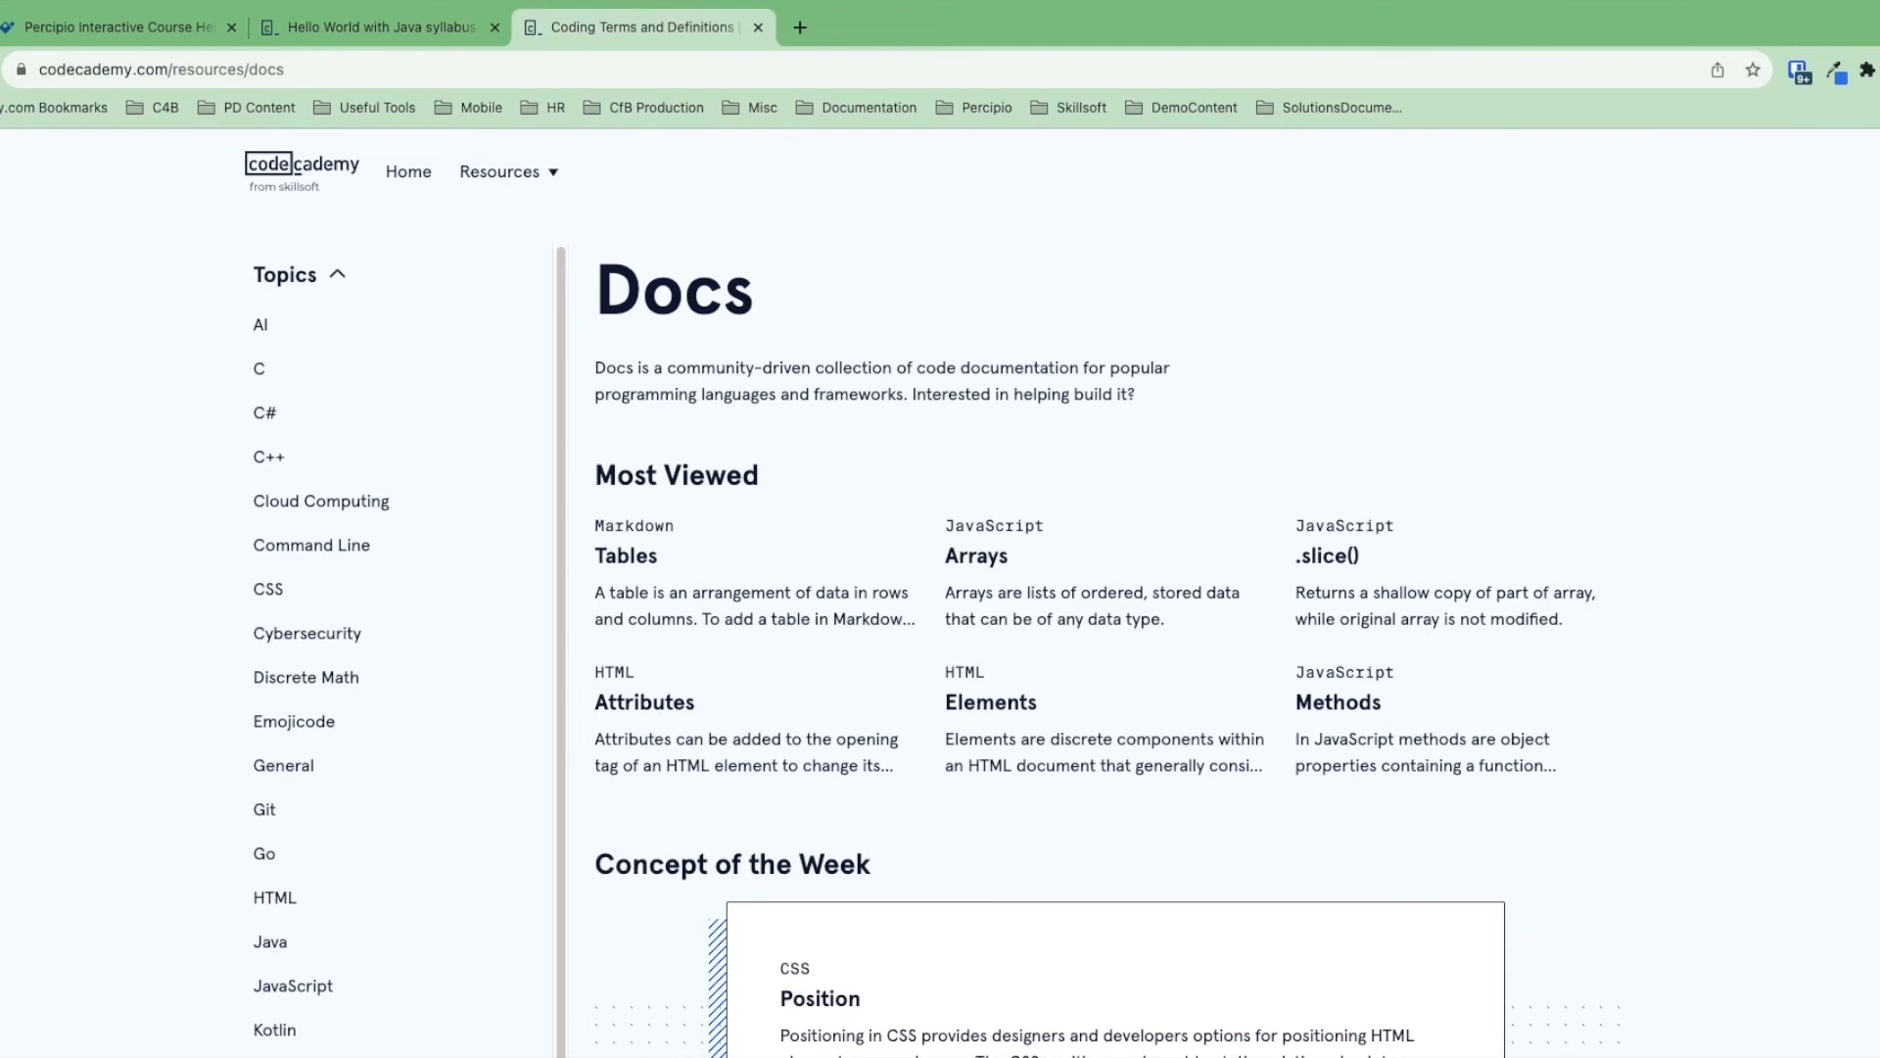
pyautogui.moveTo(320, 967)
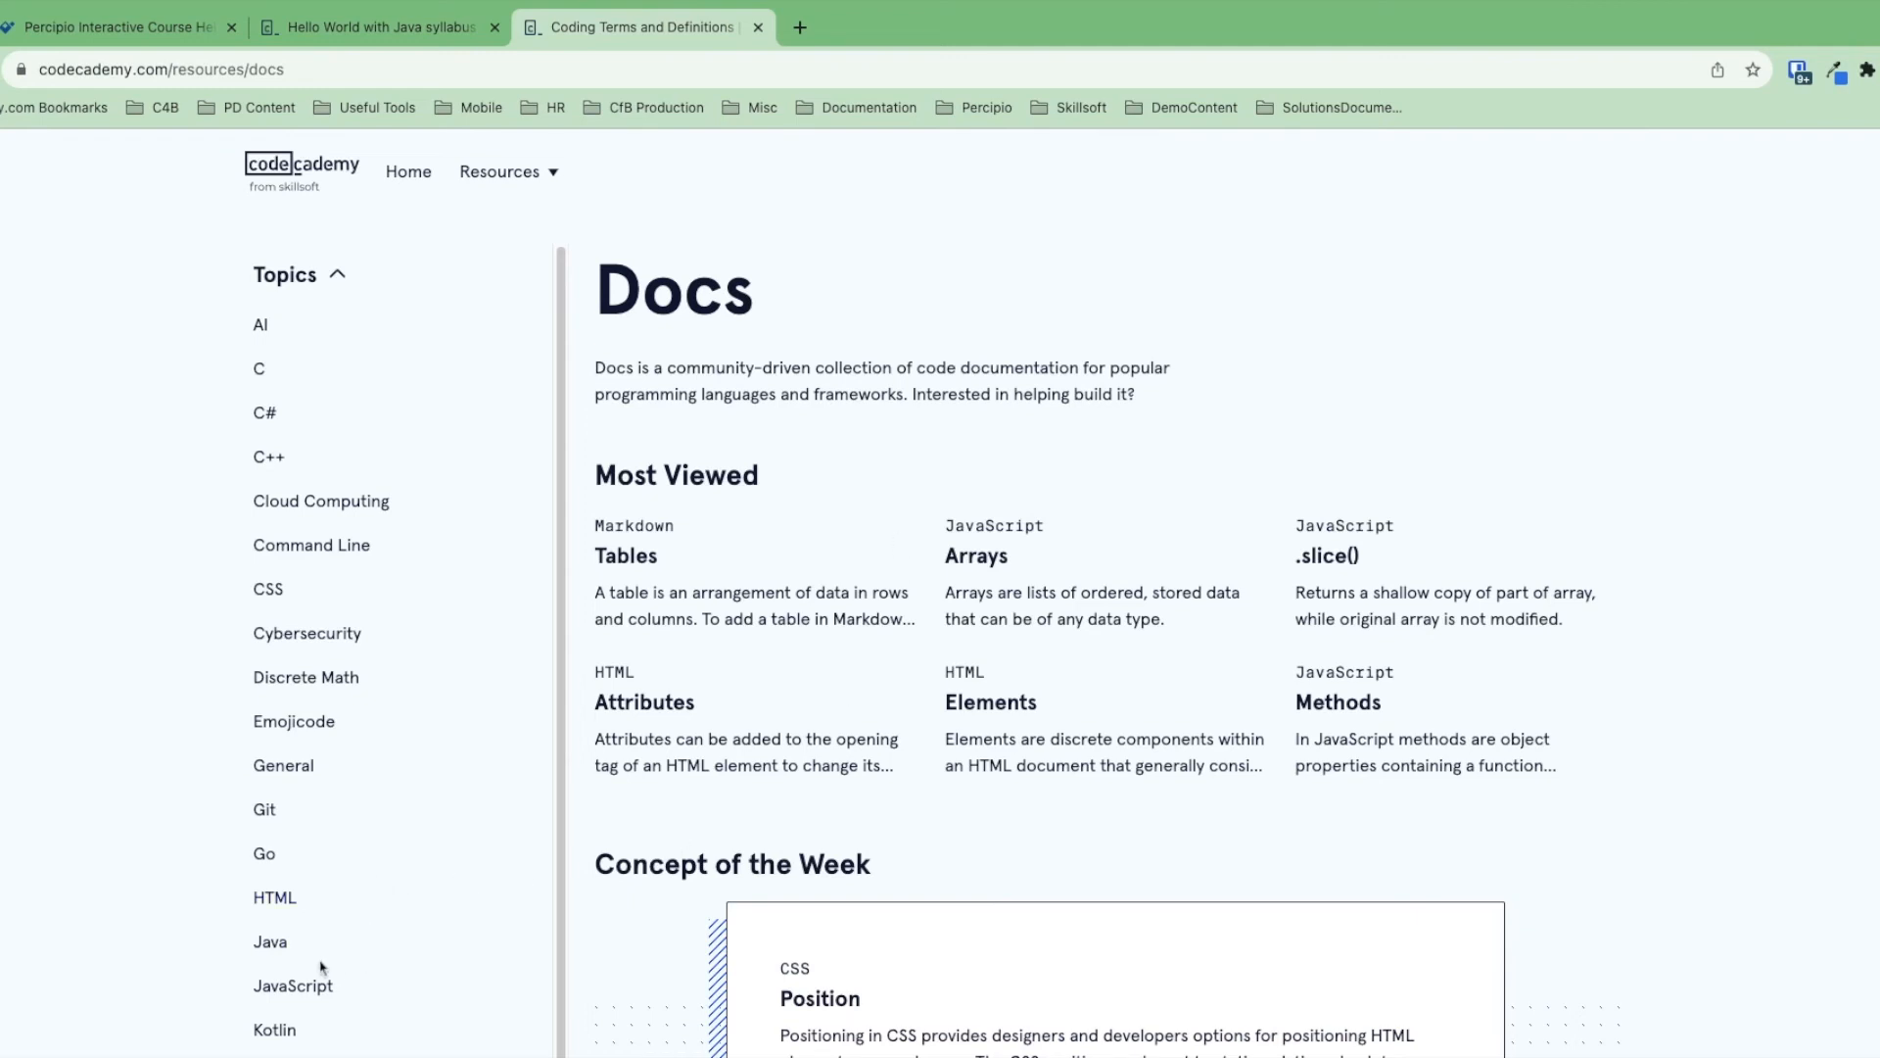
pyautogui.click(270, 941)
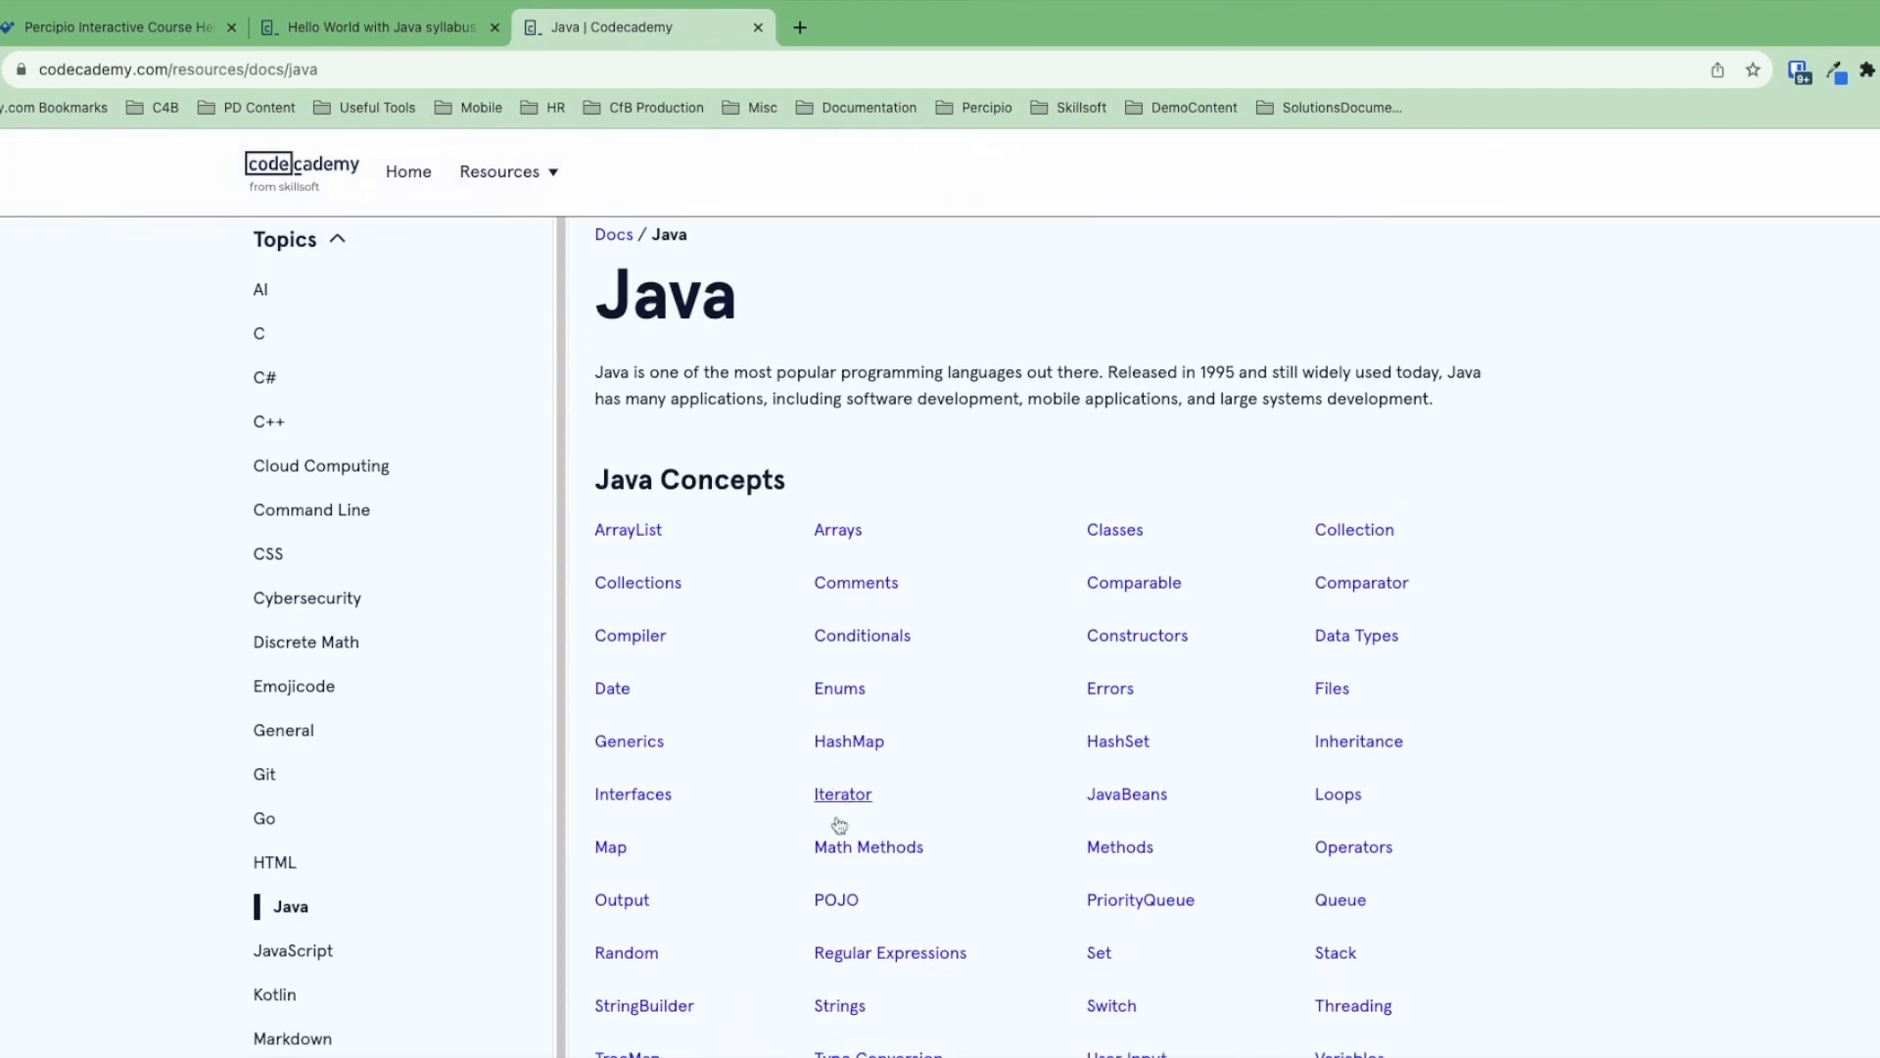
pyautogui.scroll(-3)
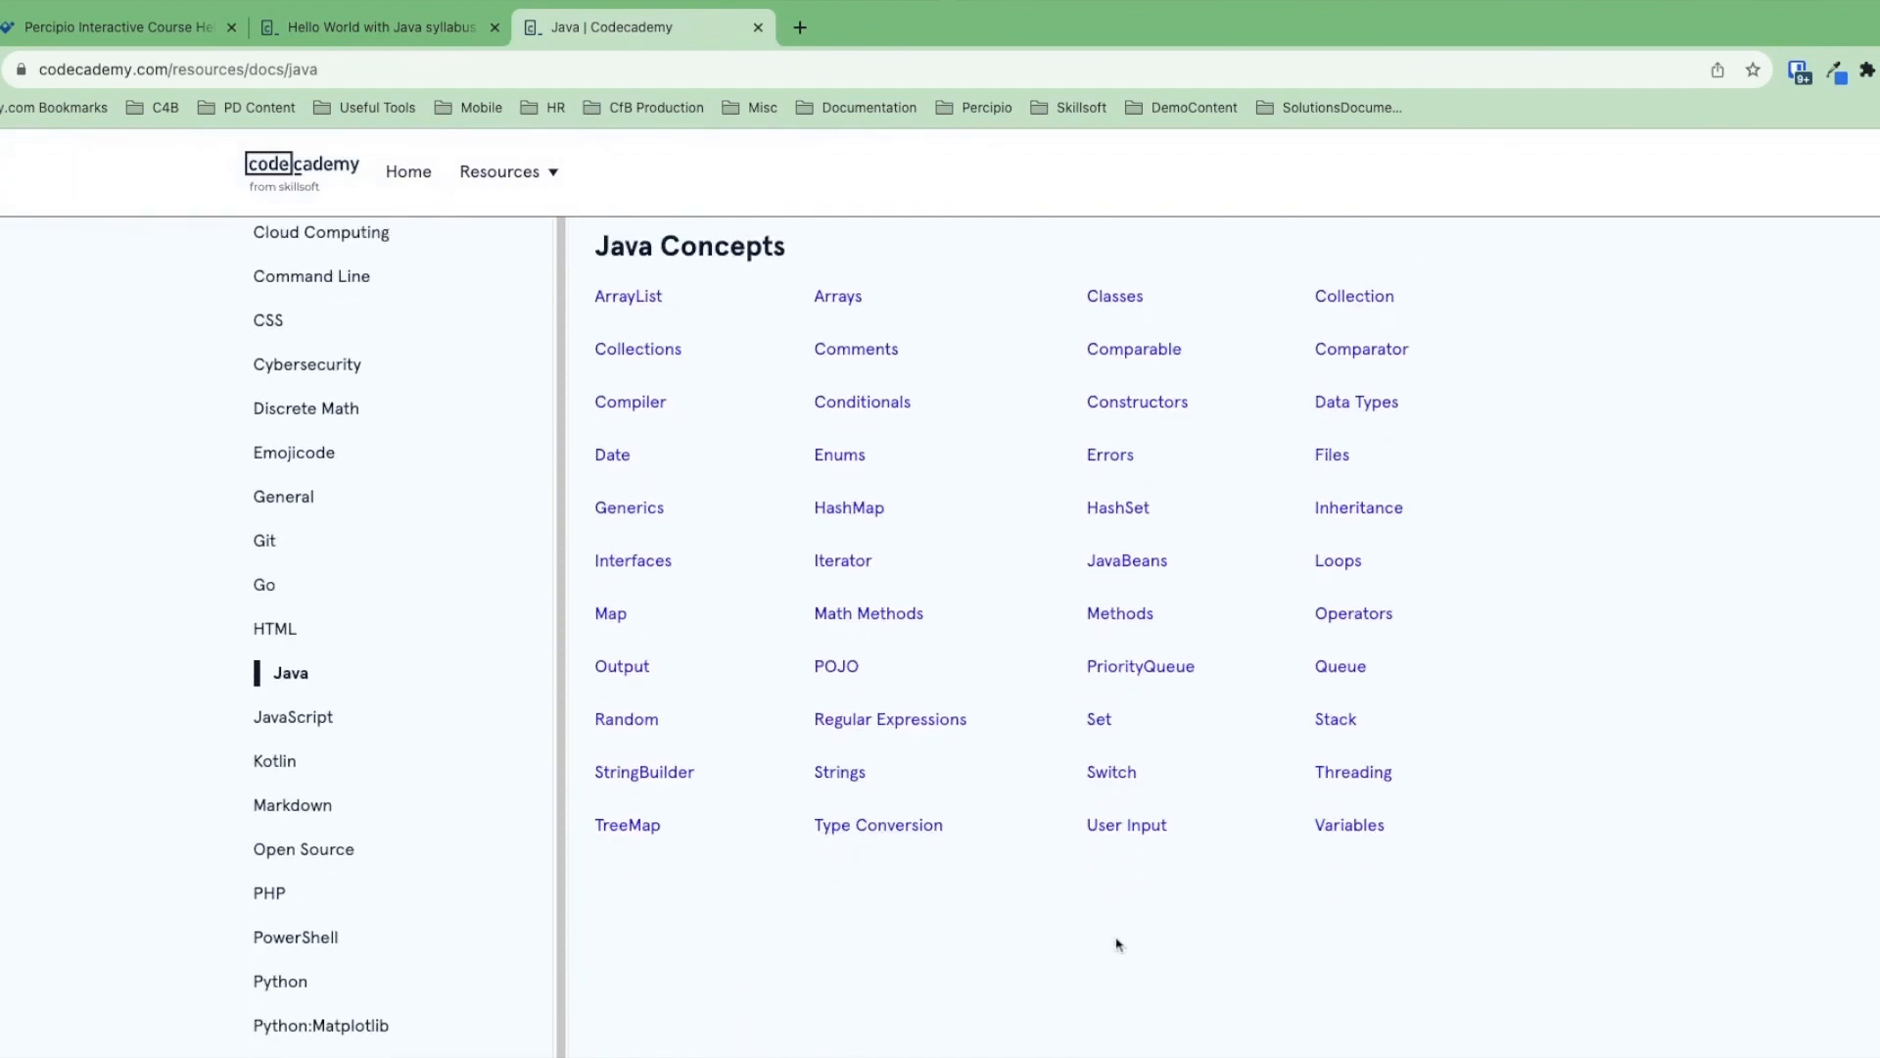
pyautogui.click(628, 507)
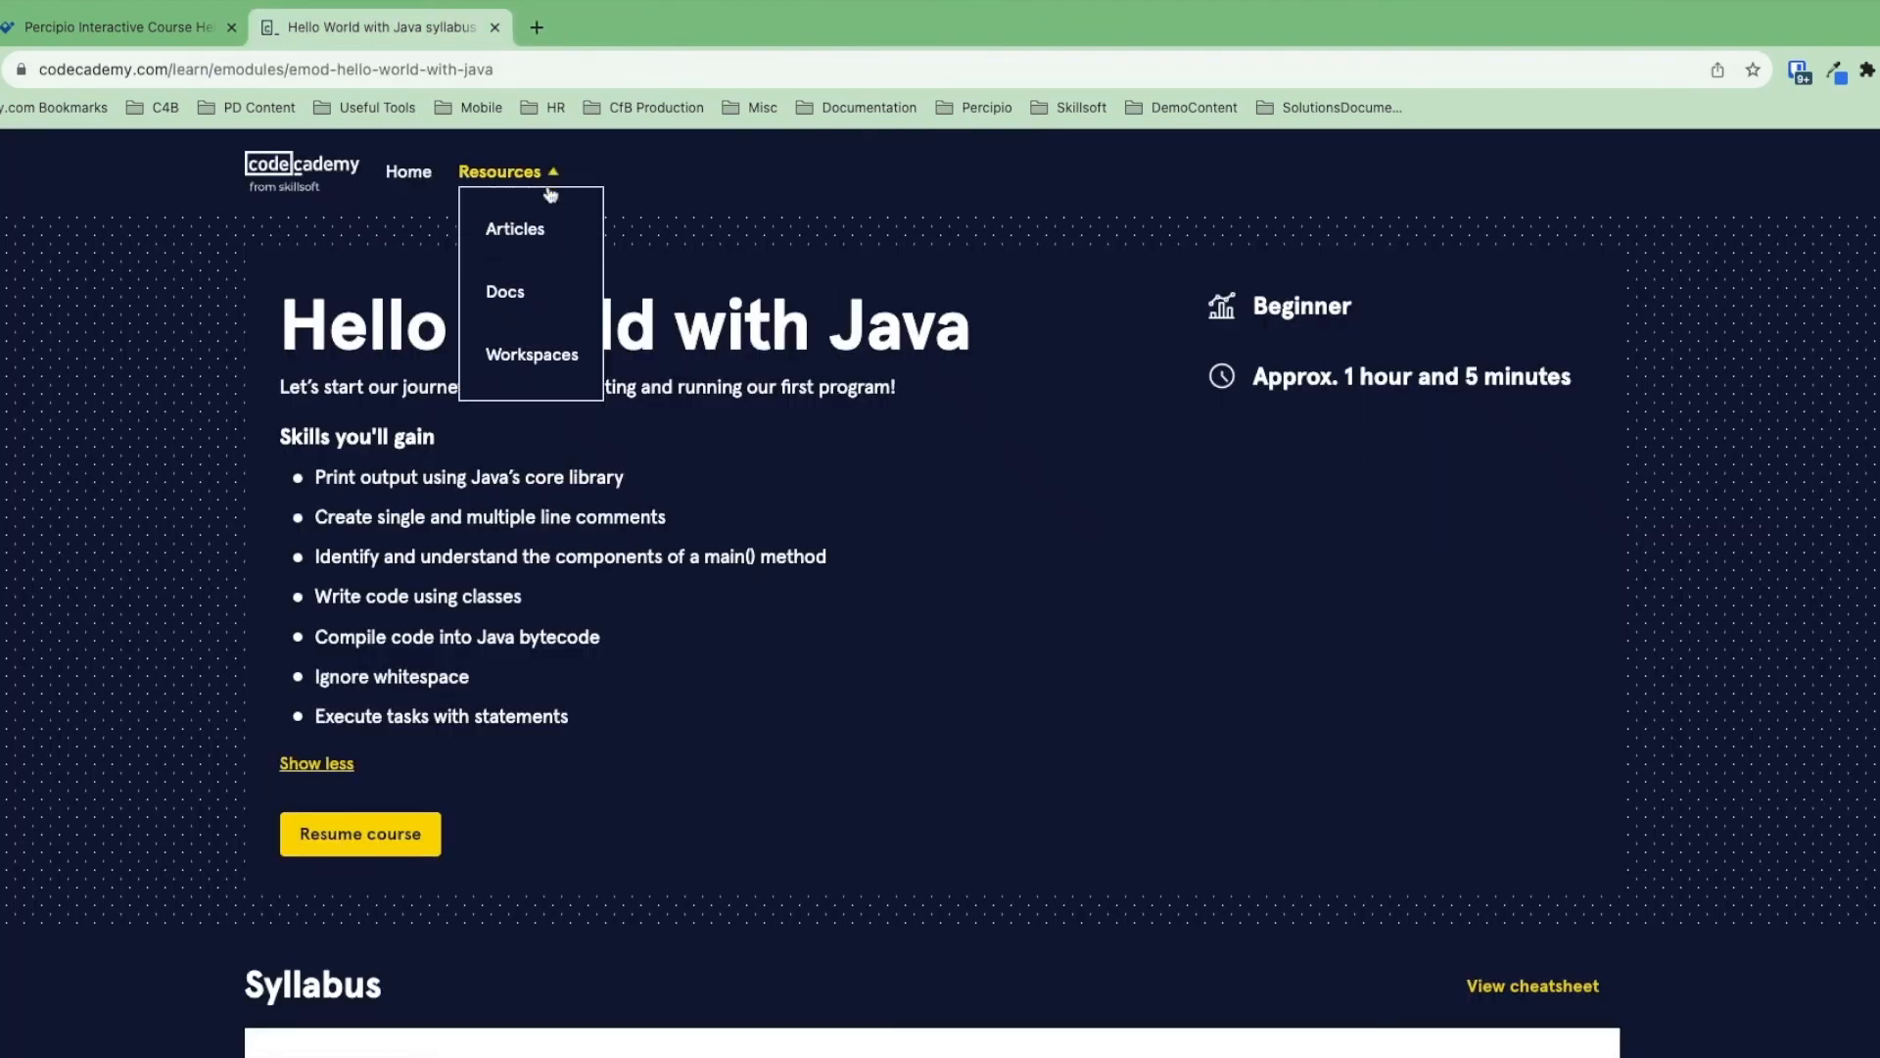
pyautogui.moveTo(530, 355)
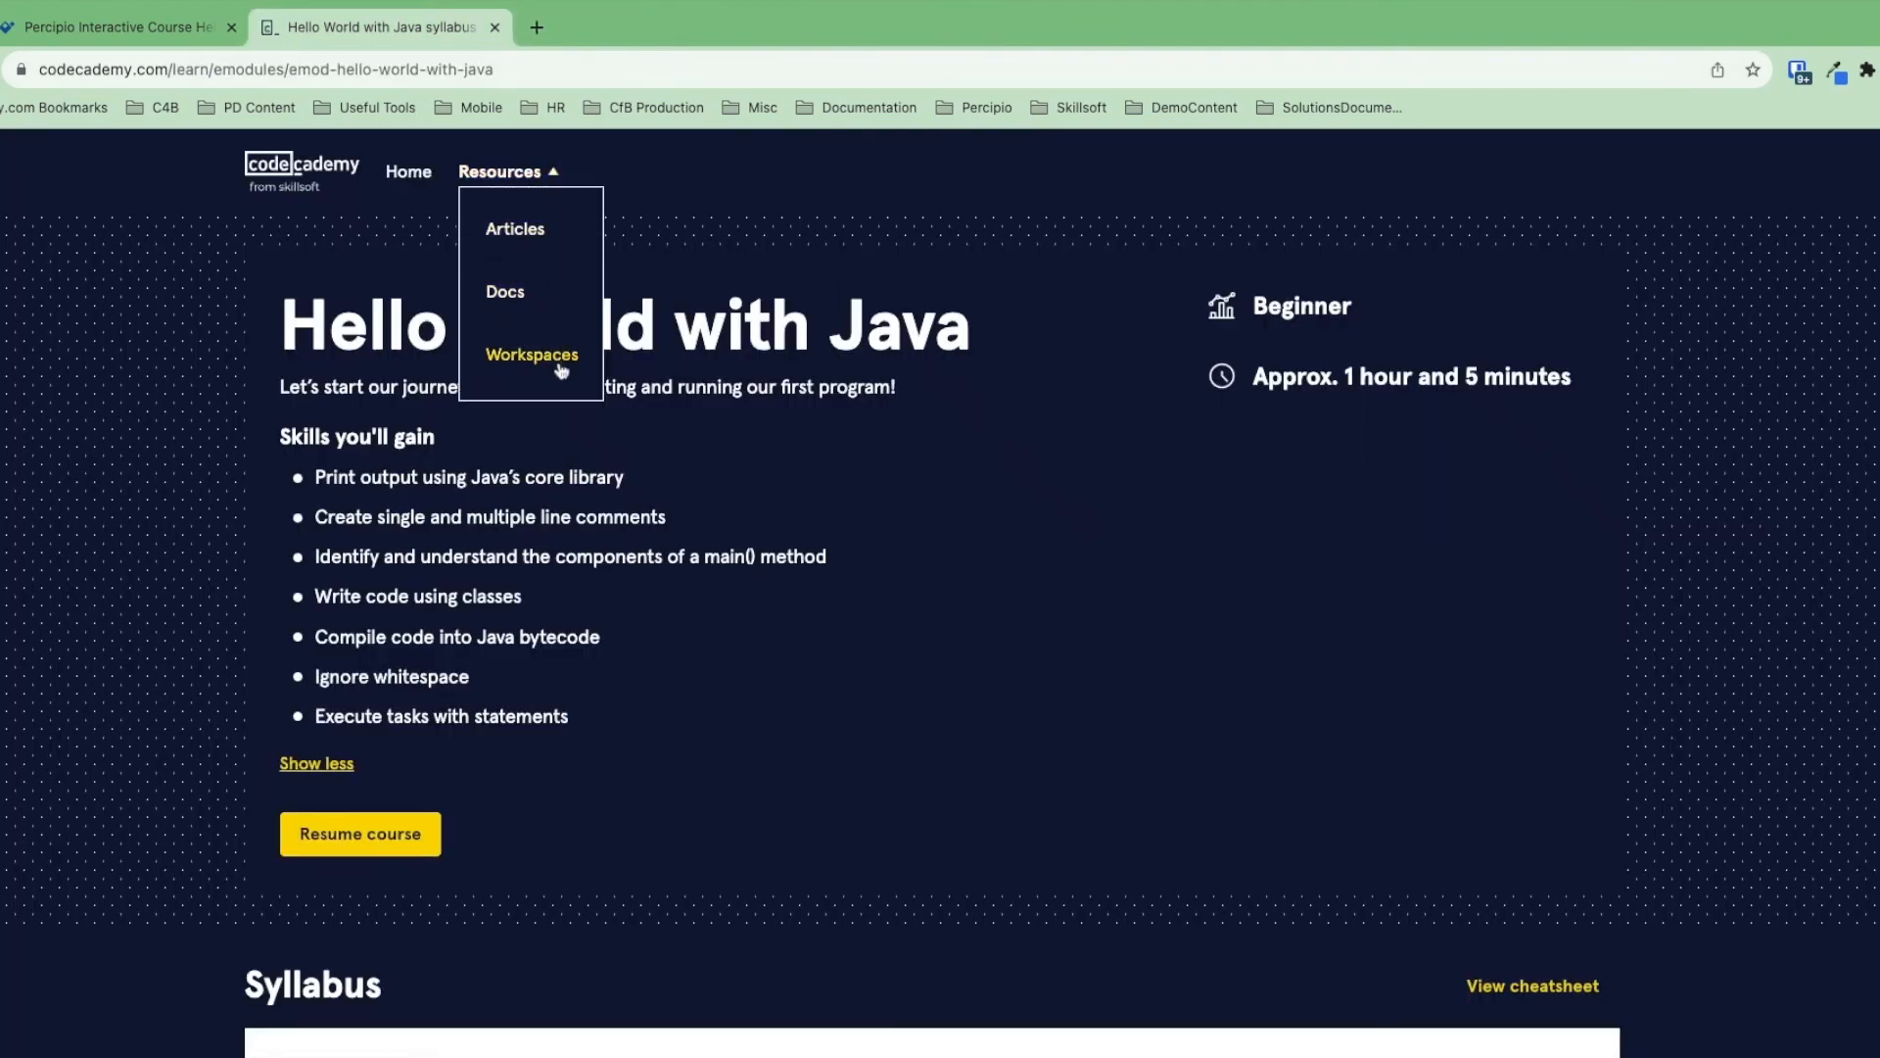
# - Start a new workspace from My Workspaces using the Python 3 template
pyautogui.click(530, 354)
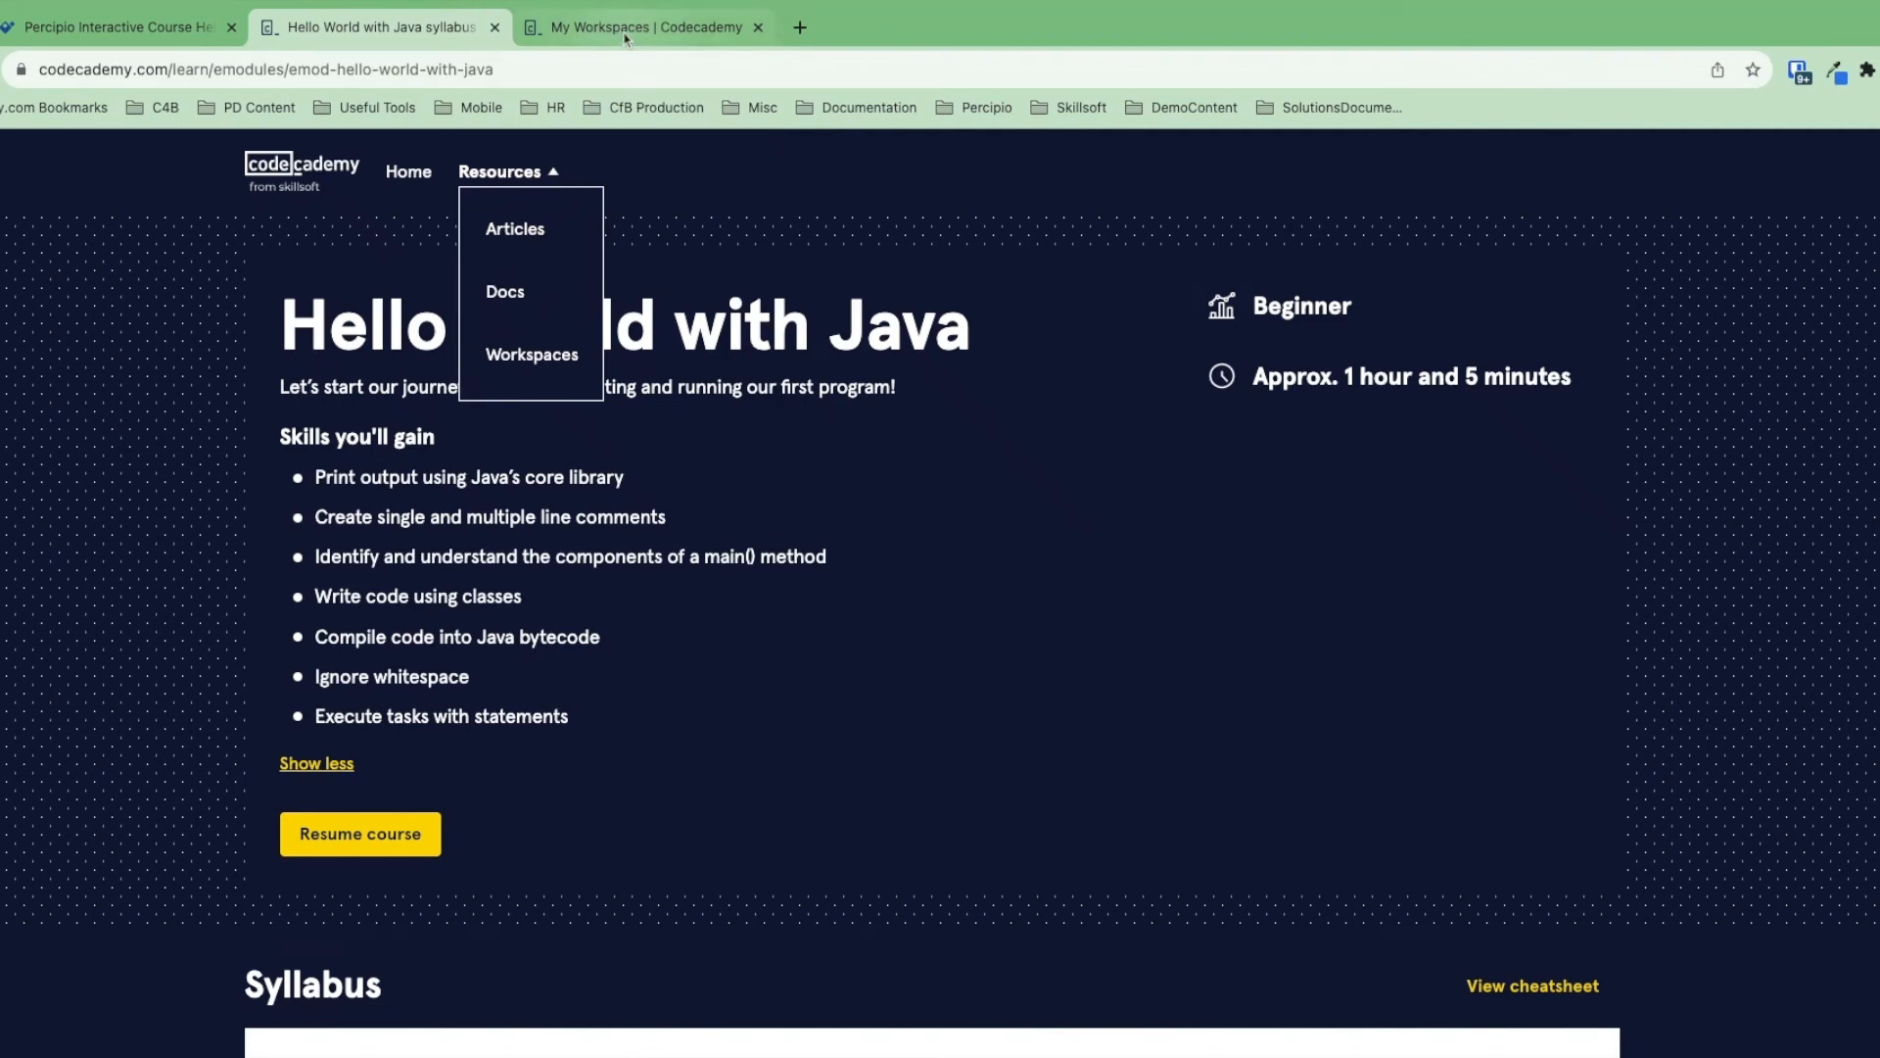
pyautogui.click(644, 27)
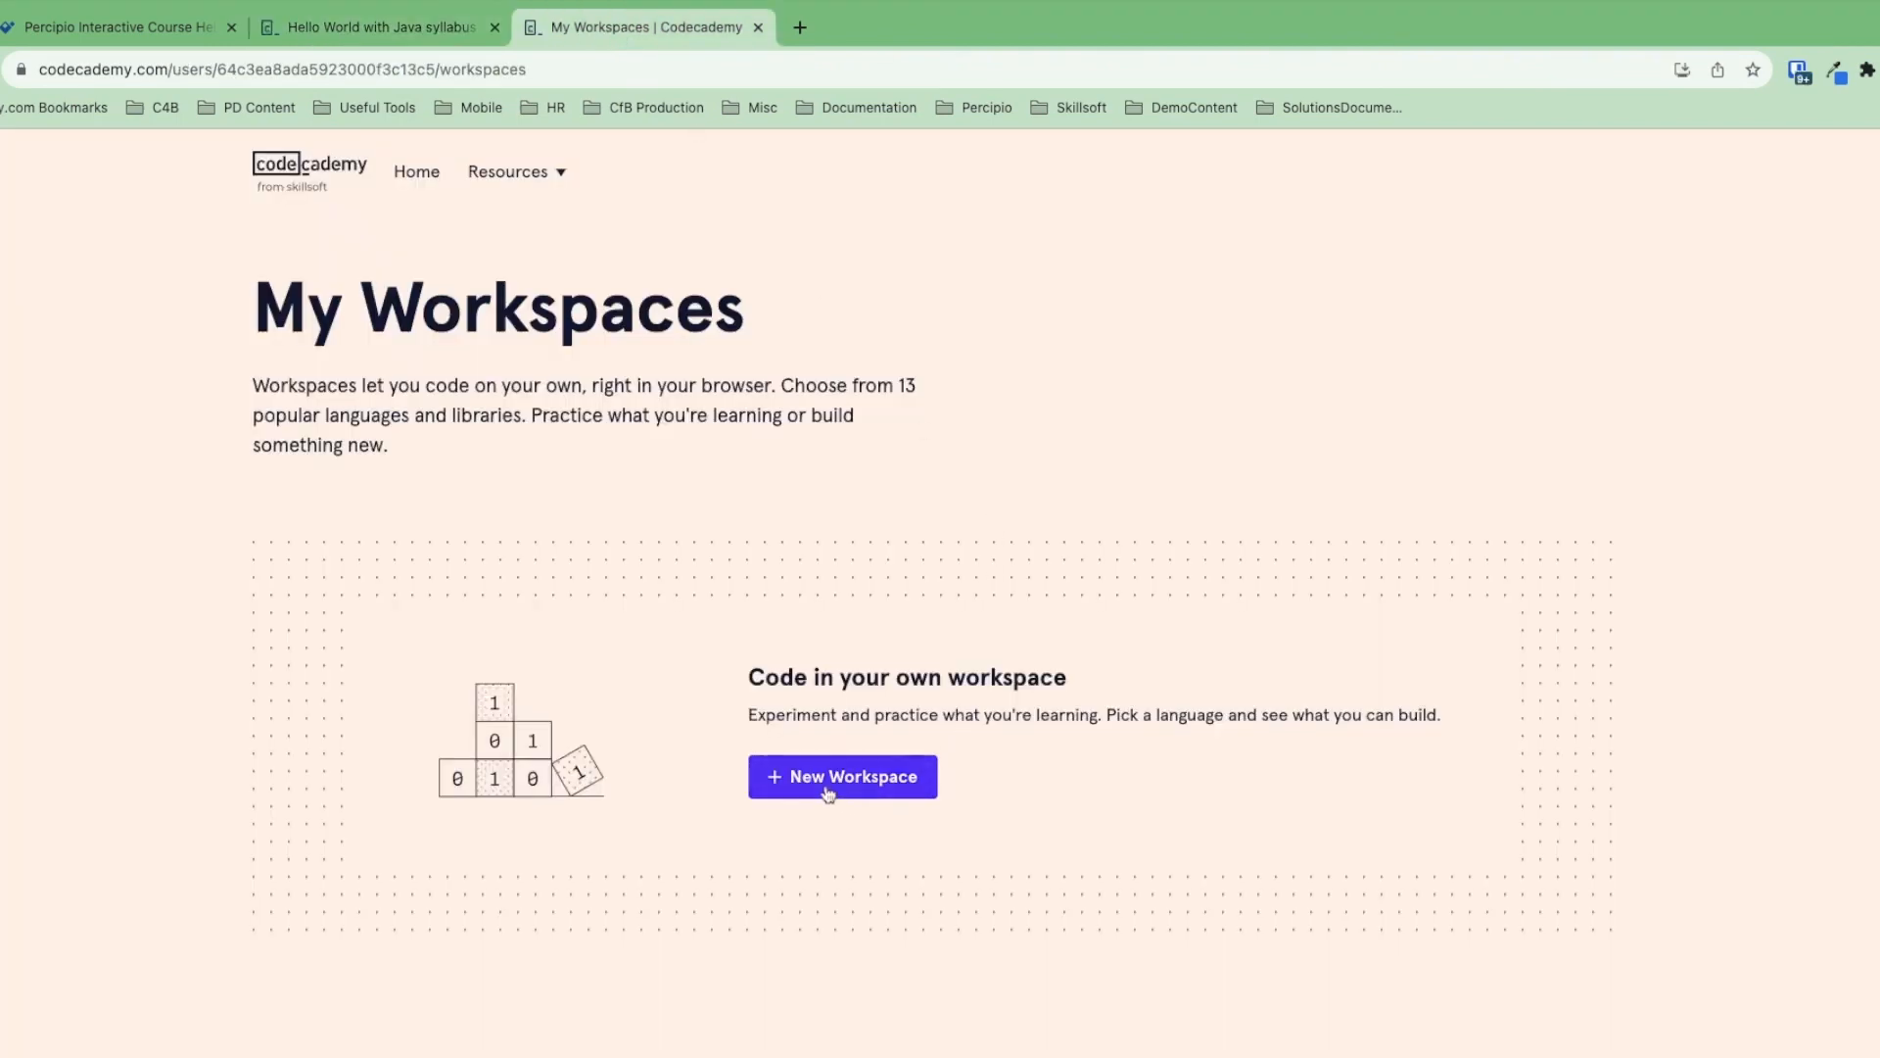
pyautogui.click(843, 776)
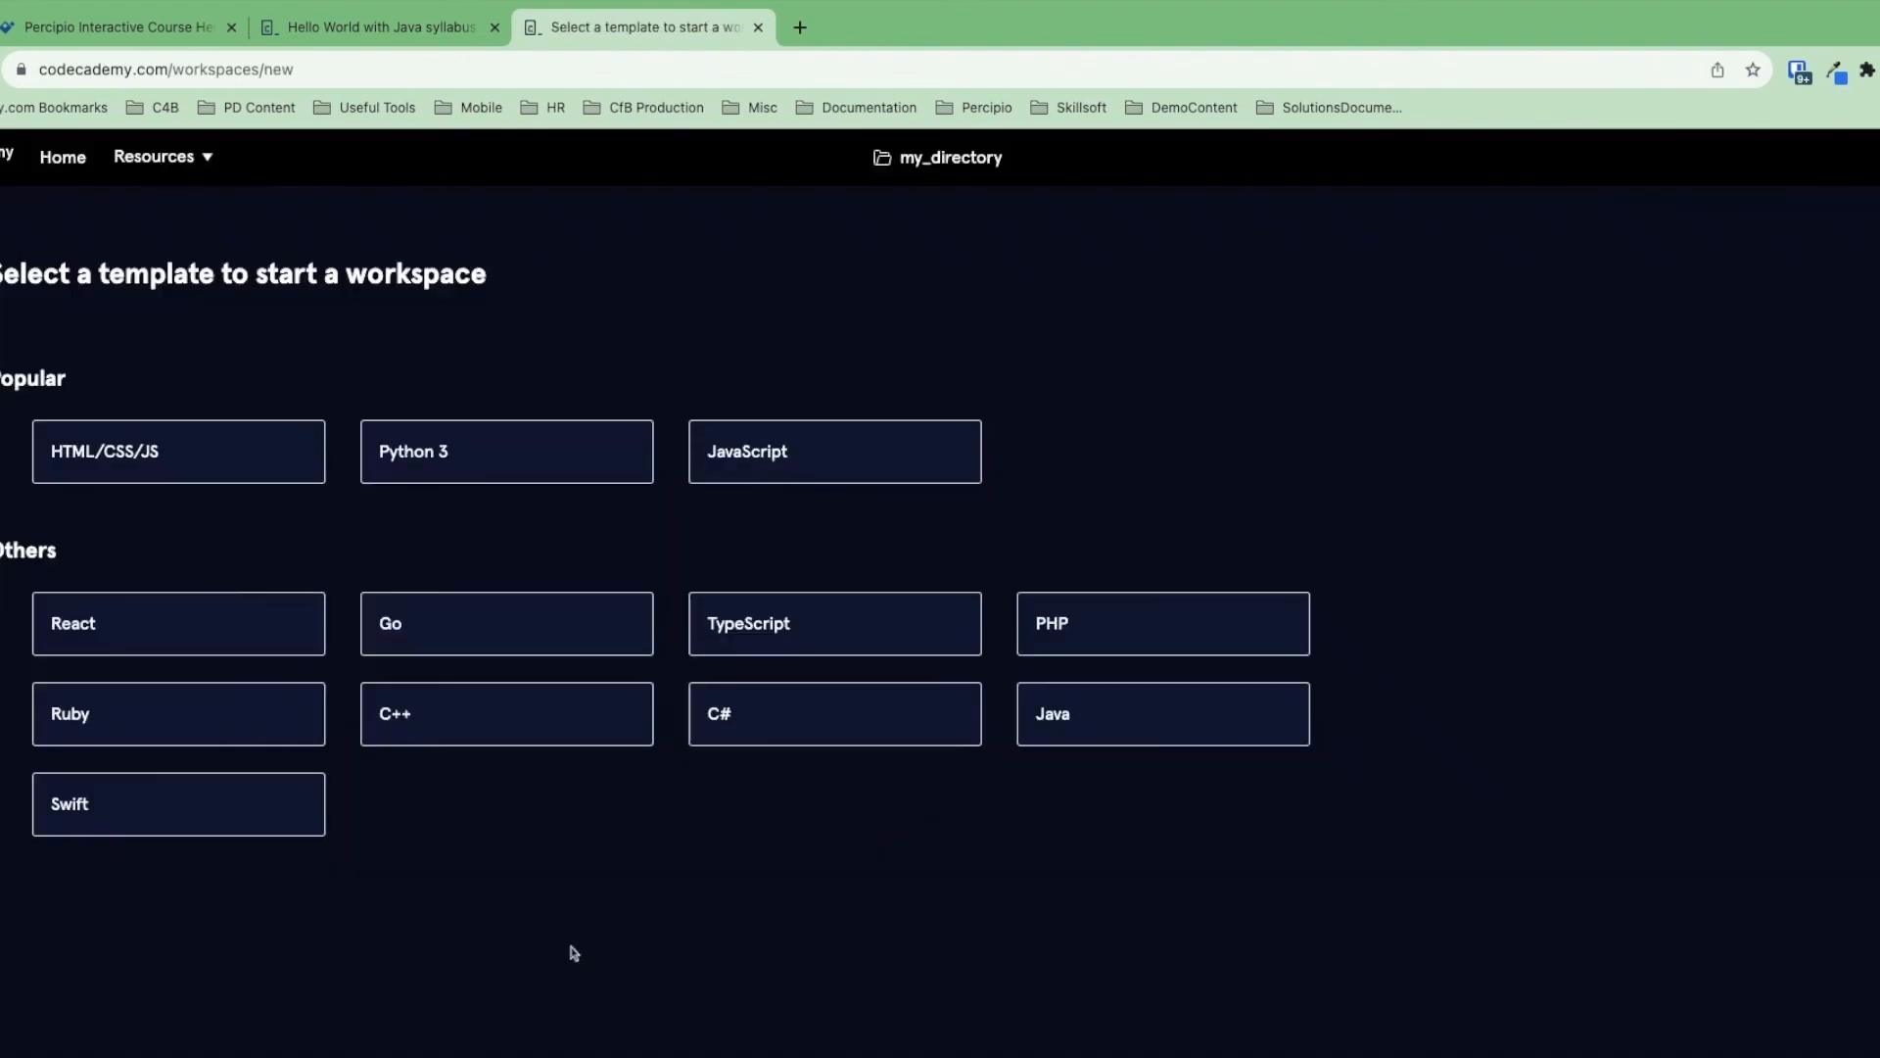
pyautogui.moveTo(242, 860)
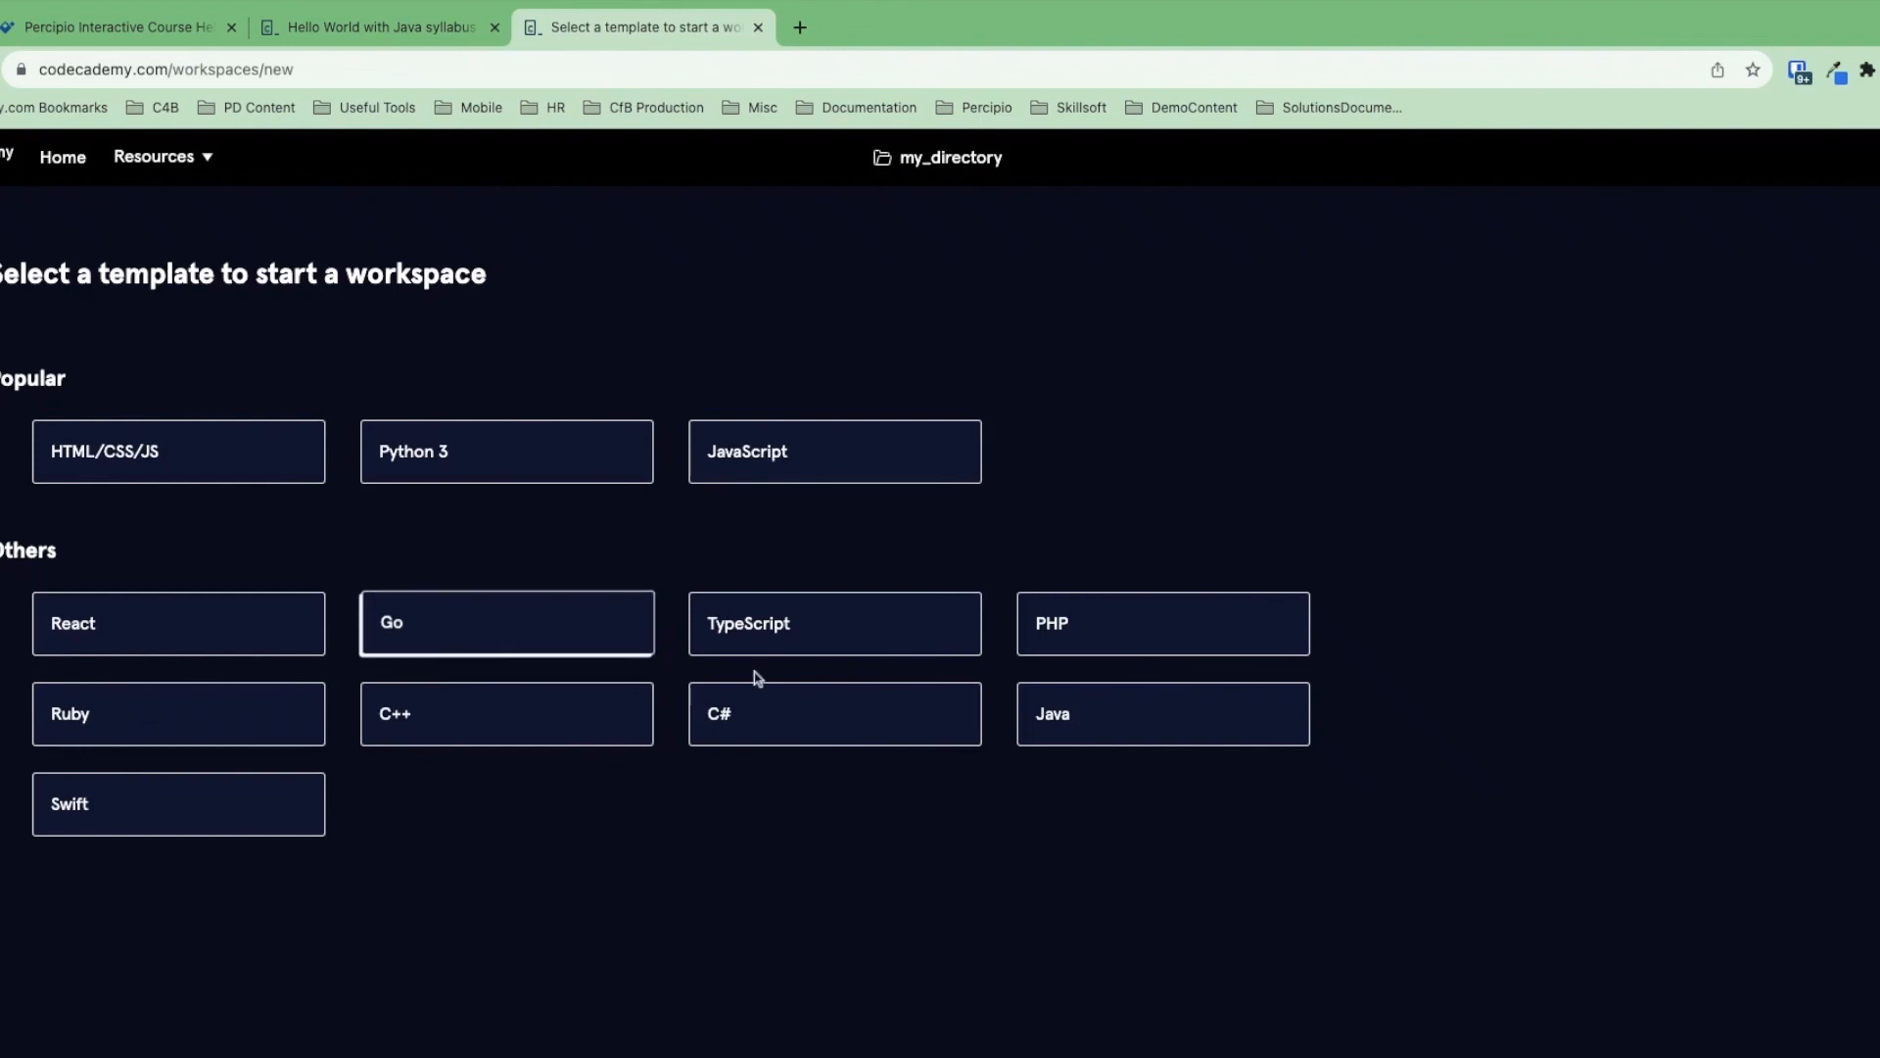
pyautogui.moveTo(696, 516)
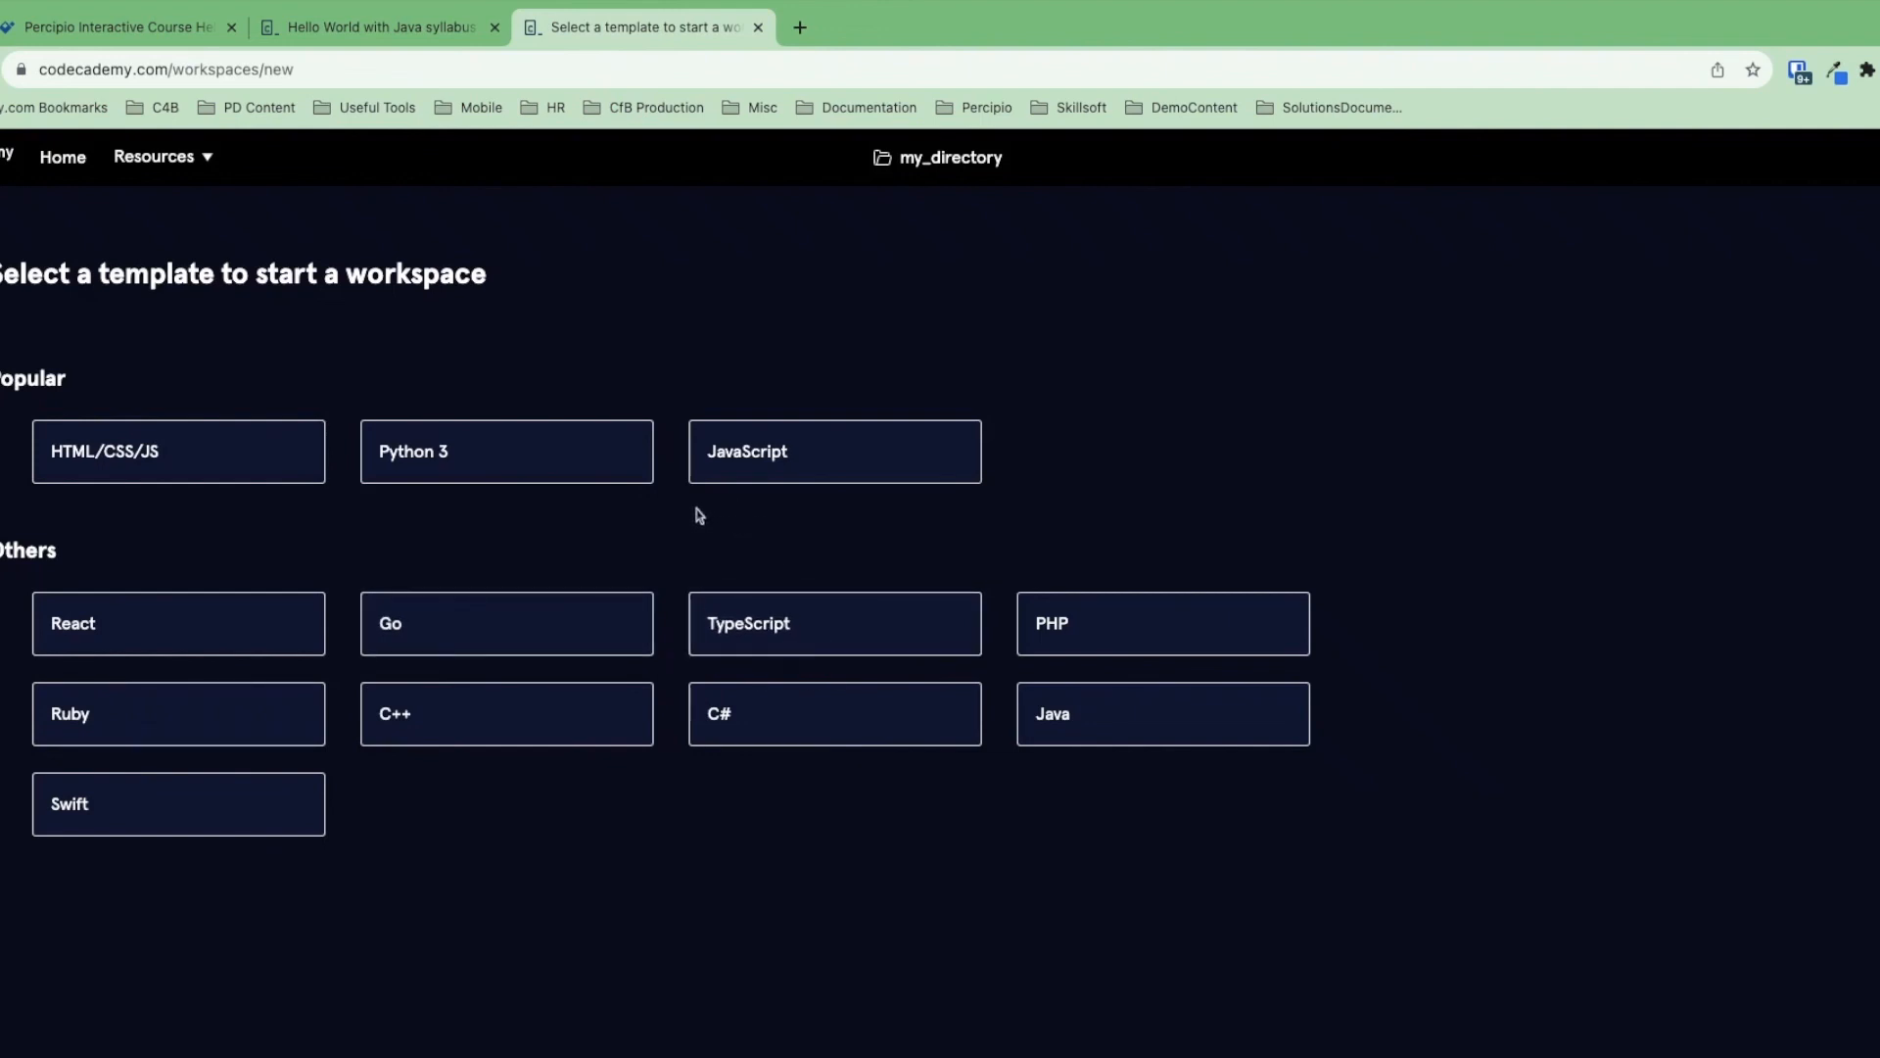
pyautogui.click(505, 450)
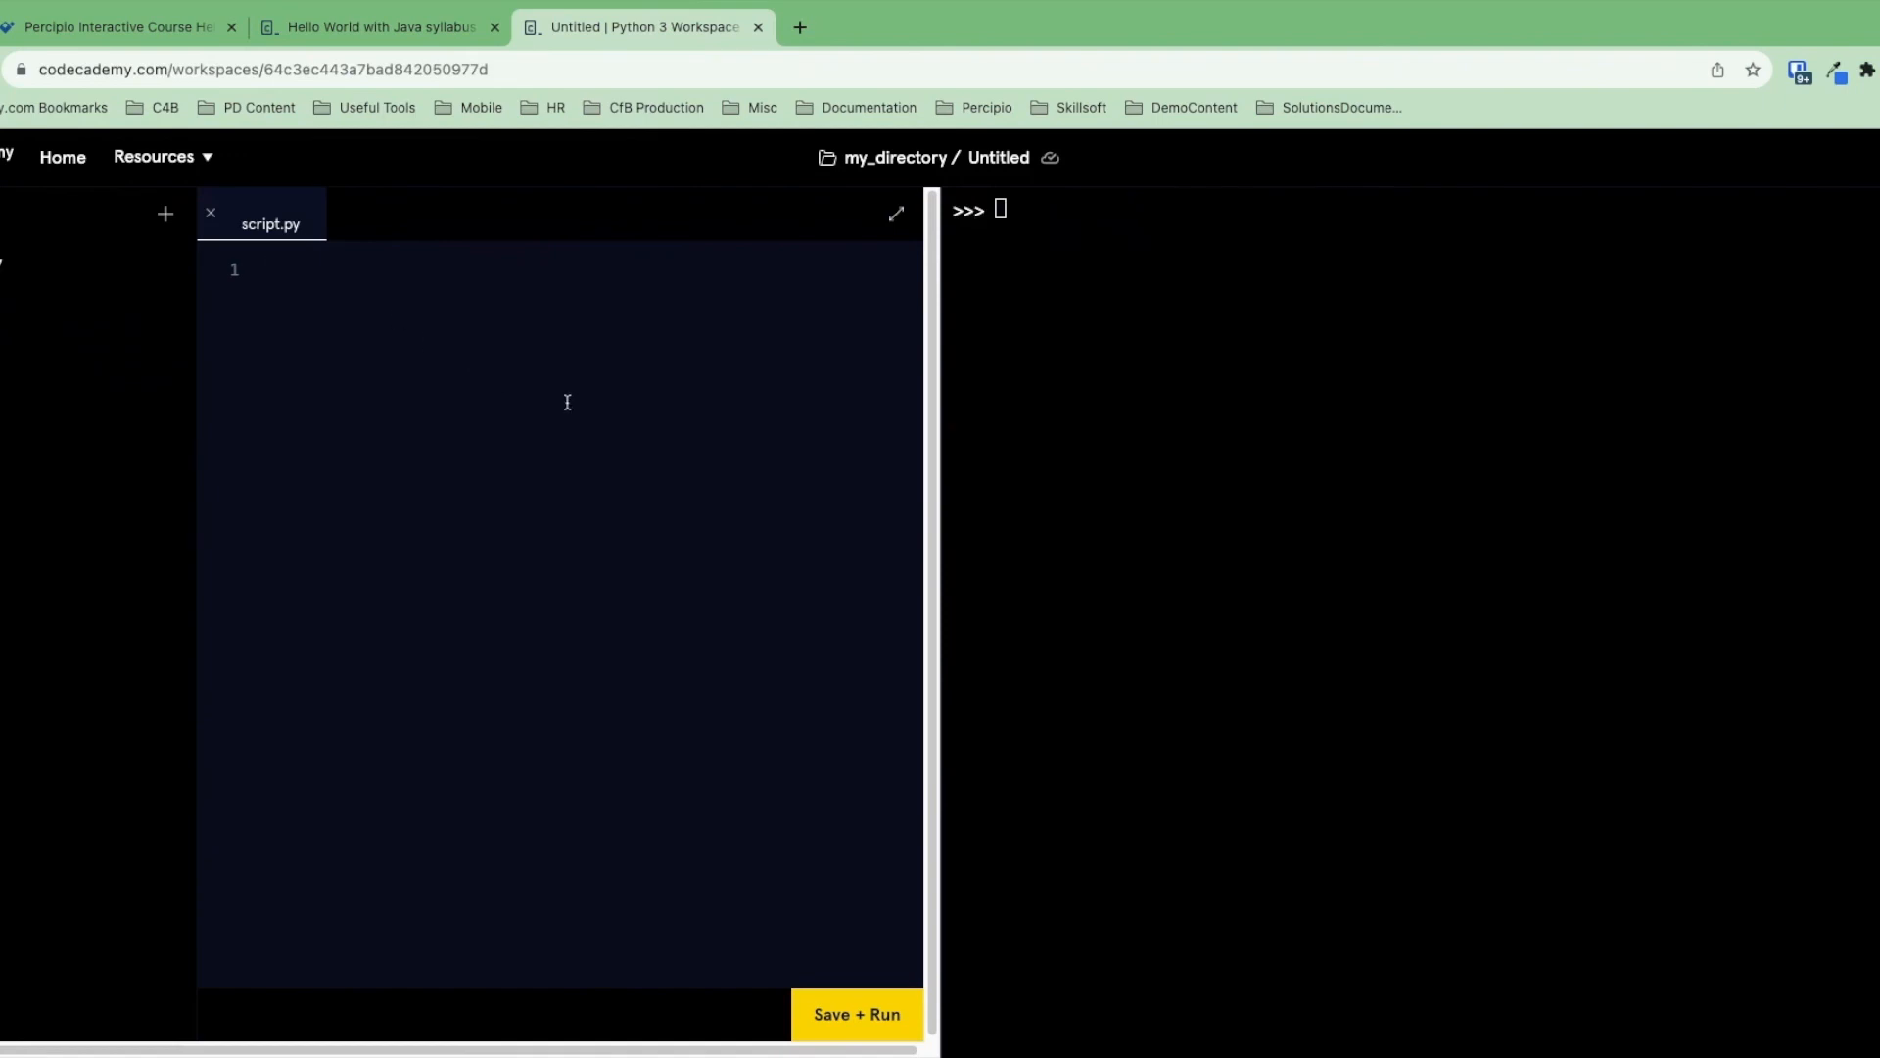
pyautogui.moveTo(802, 431)
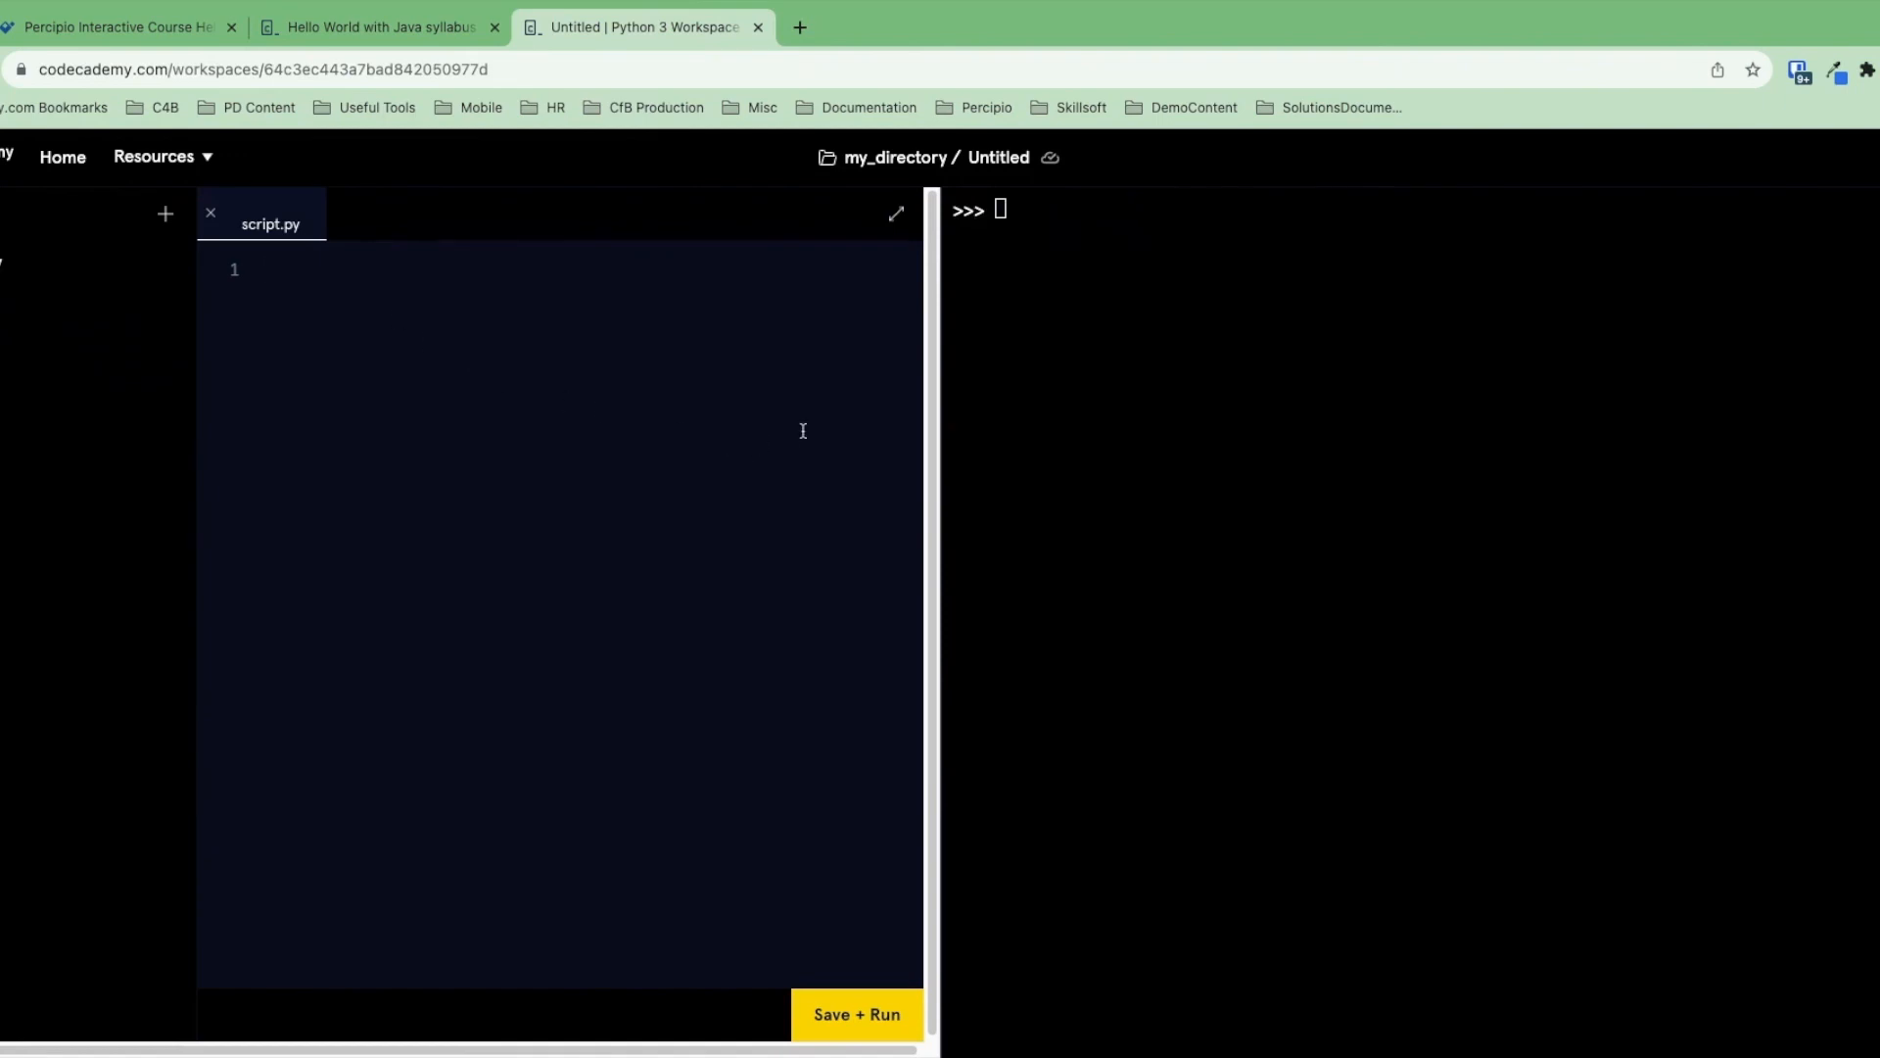
# - Run print("Hi!") in script.py, then start renaming the Untitled workspace
pyautogui.write('print("")')
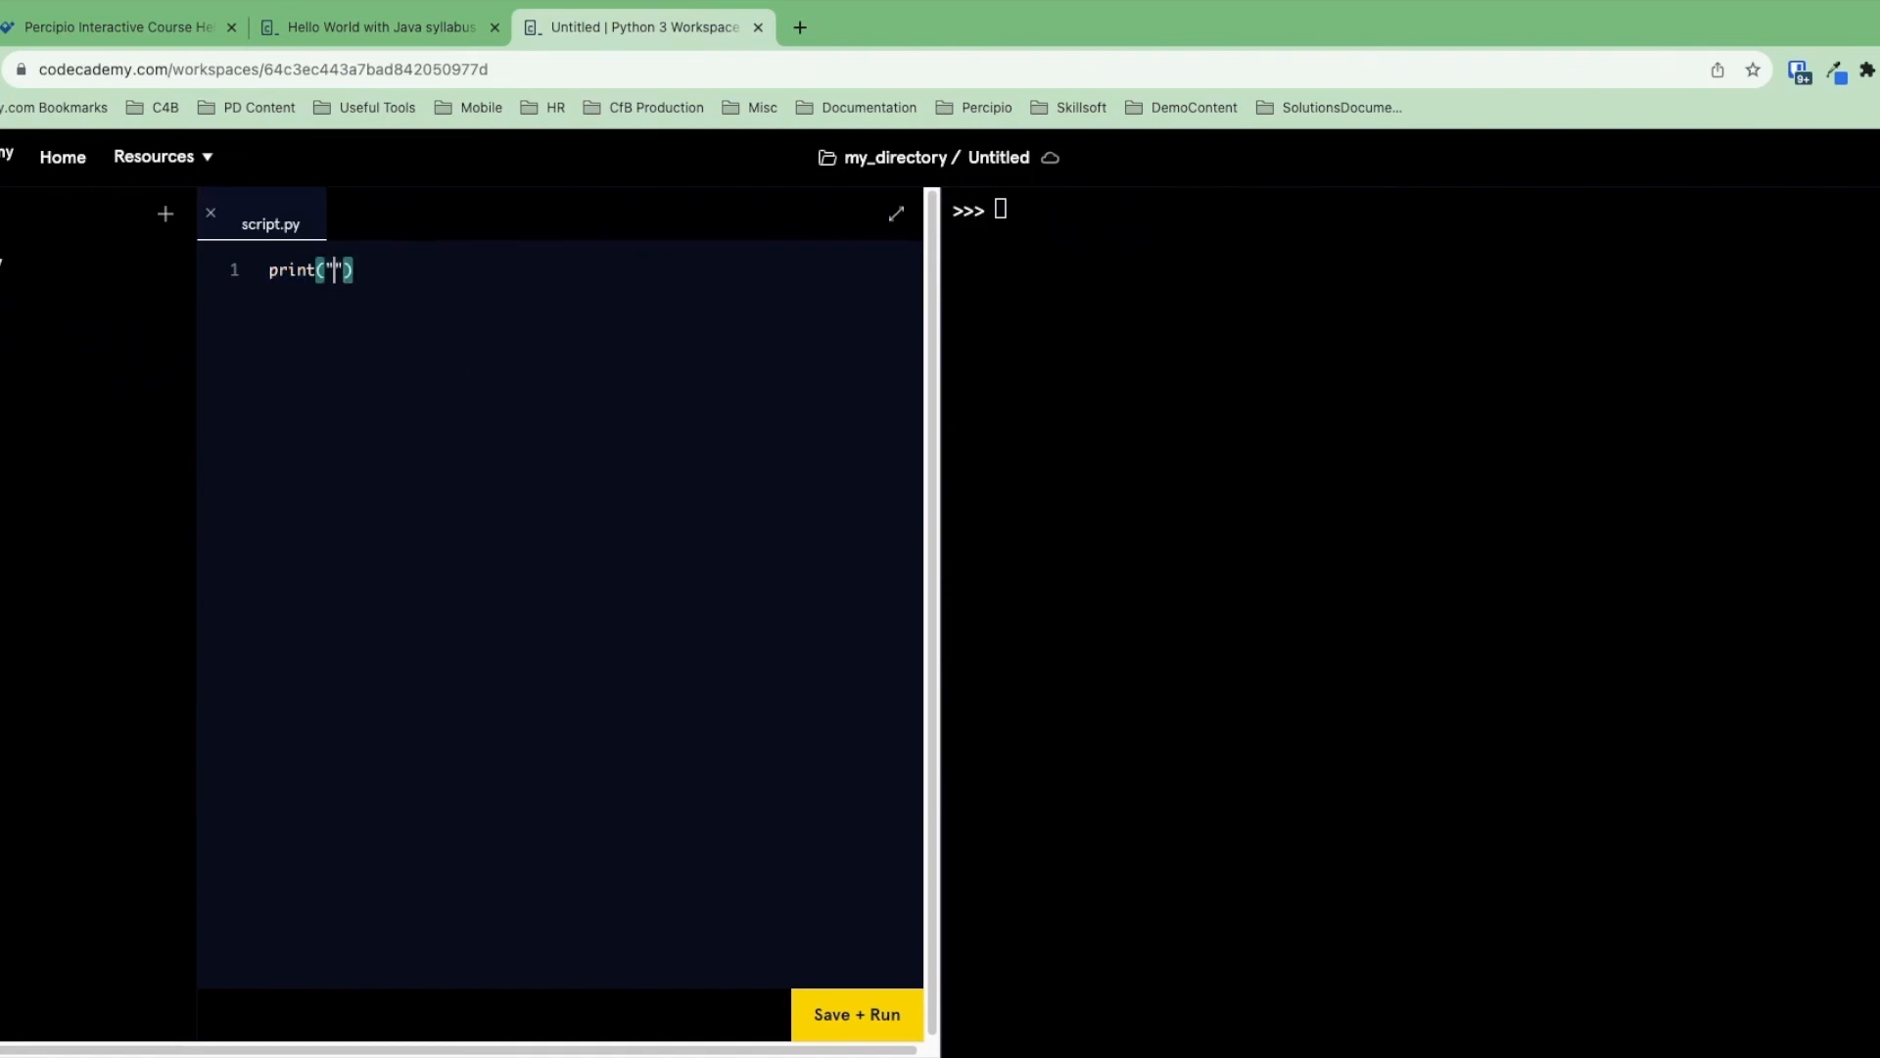
pyautogui.write('Hi!')
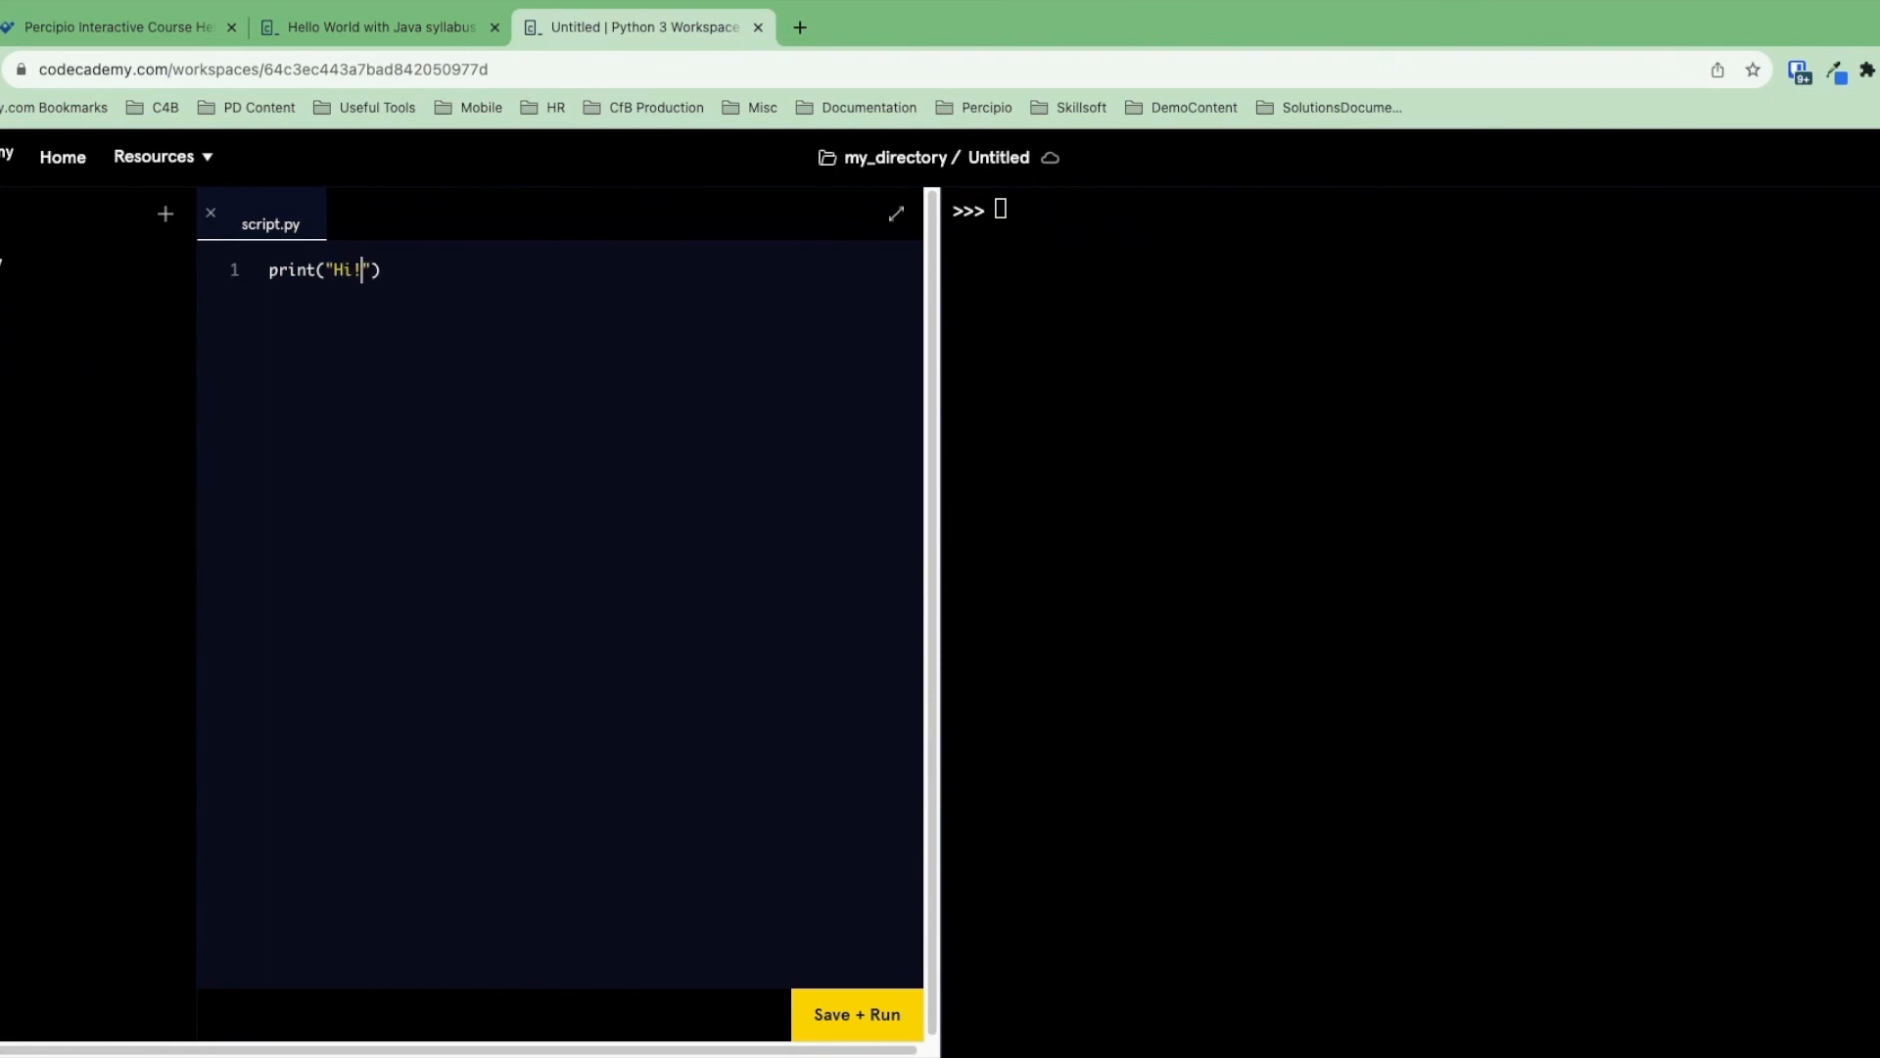
pyautogui.click(855, 1013)
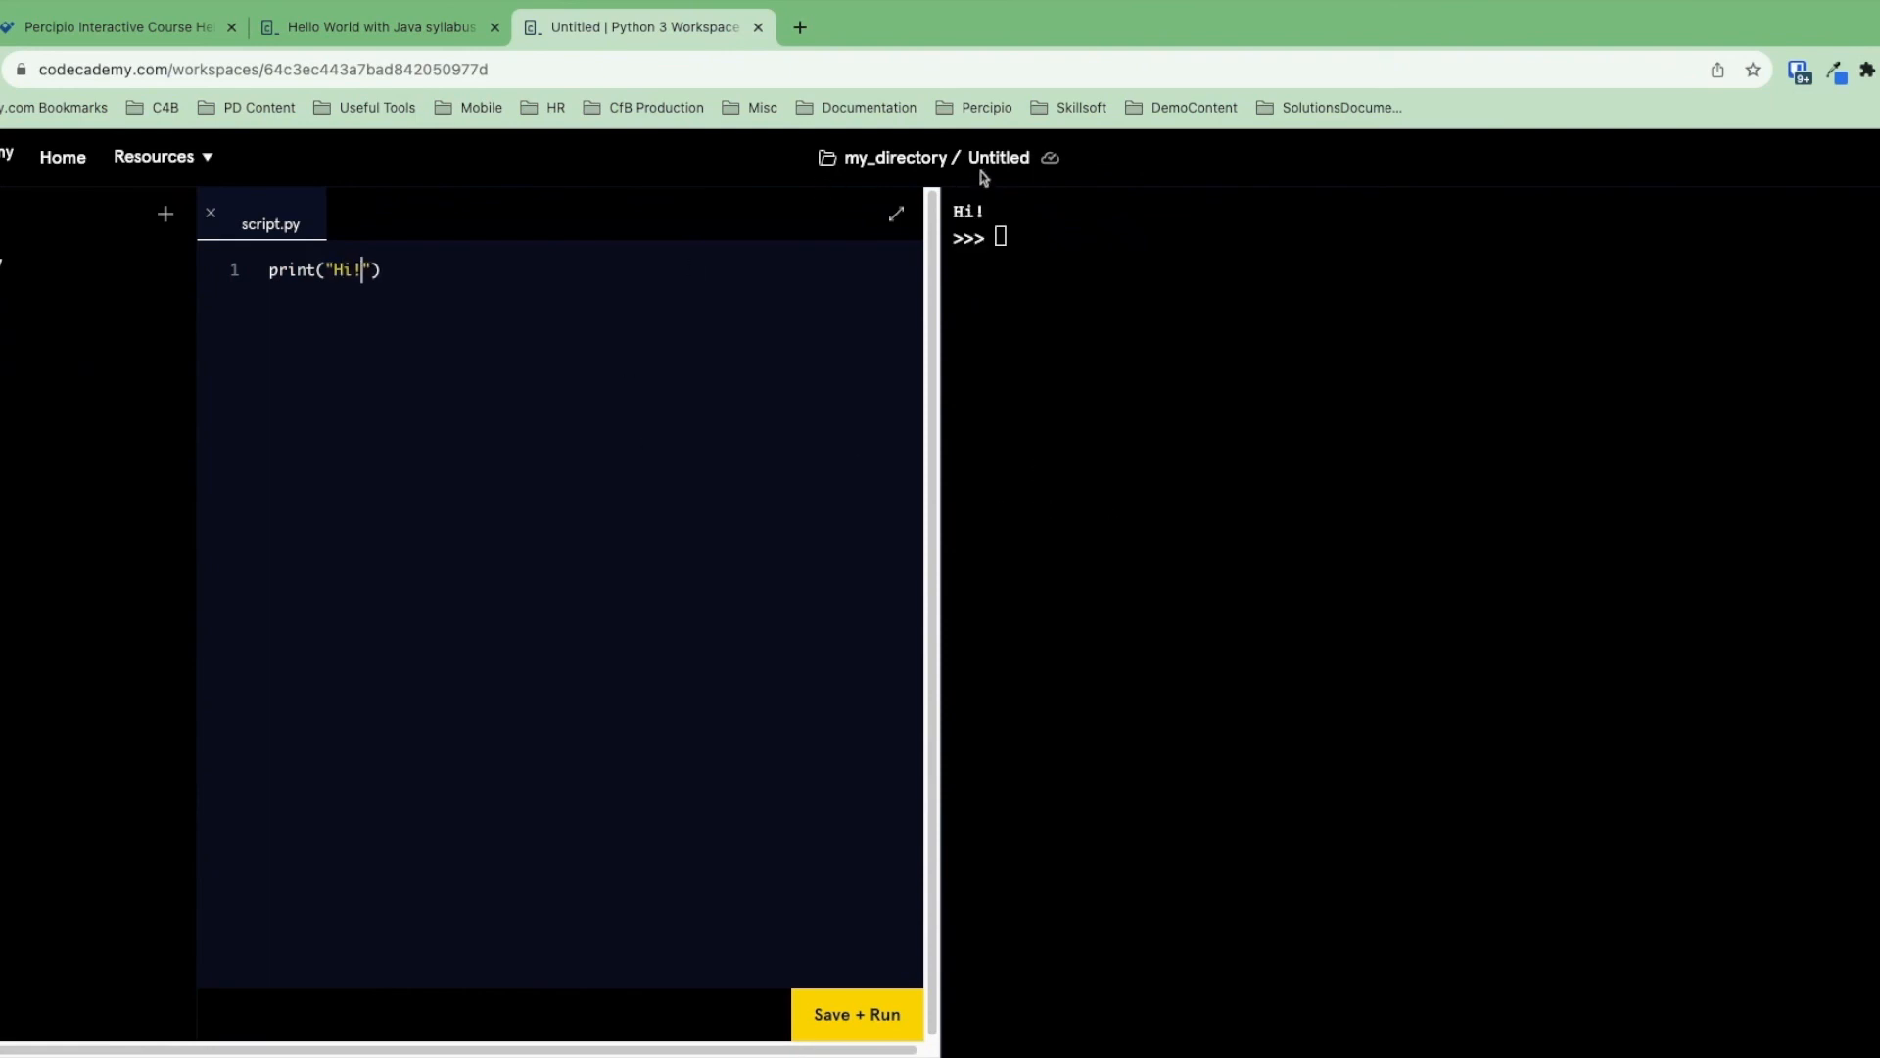
pyautogui.click(998, 157)
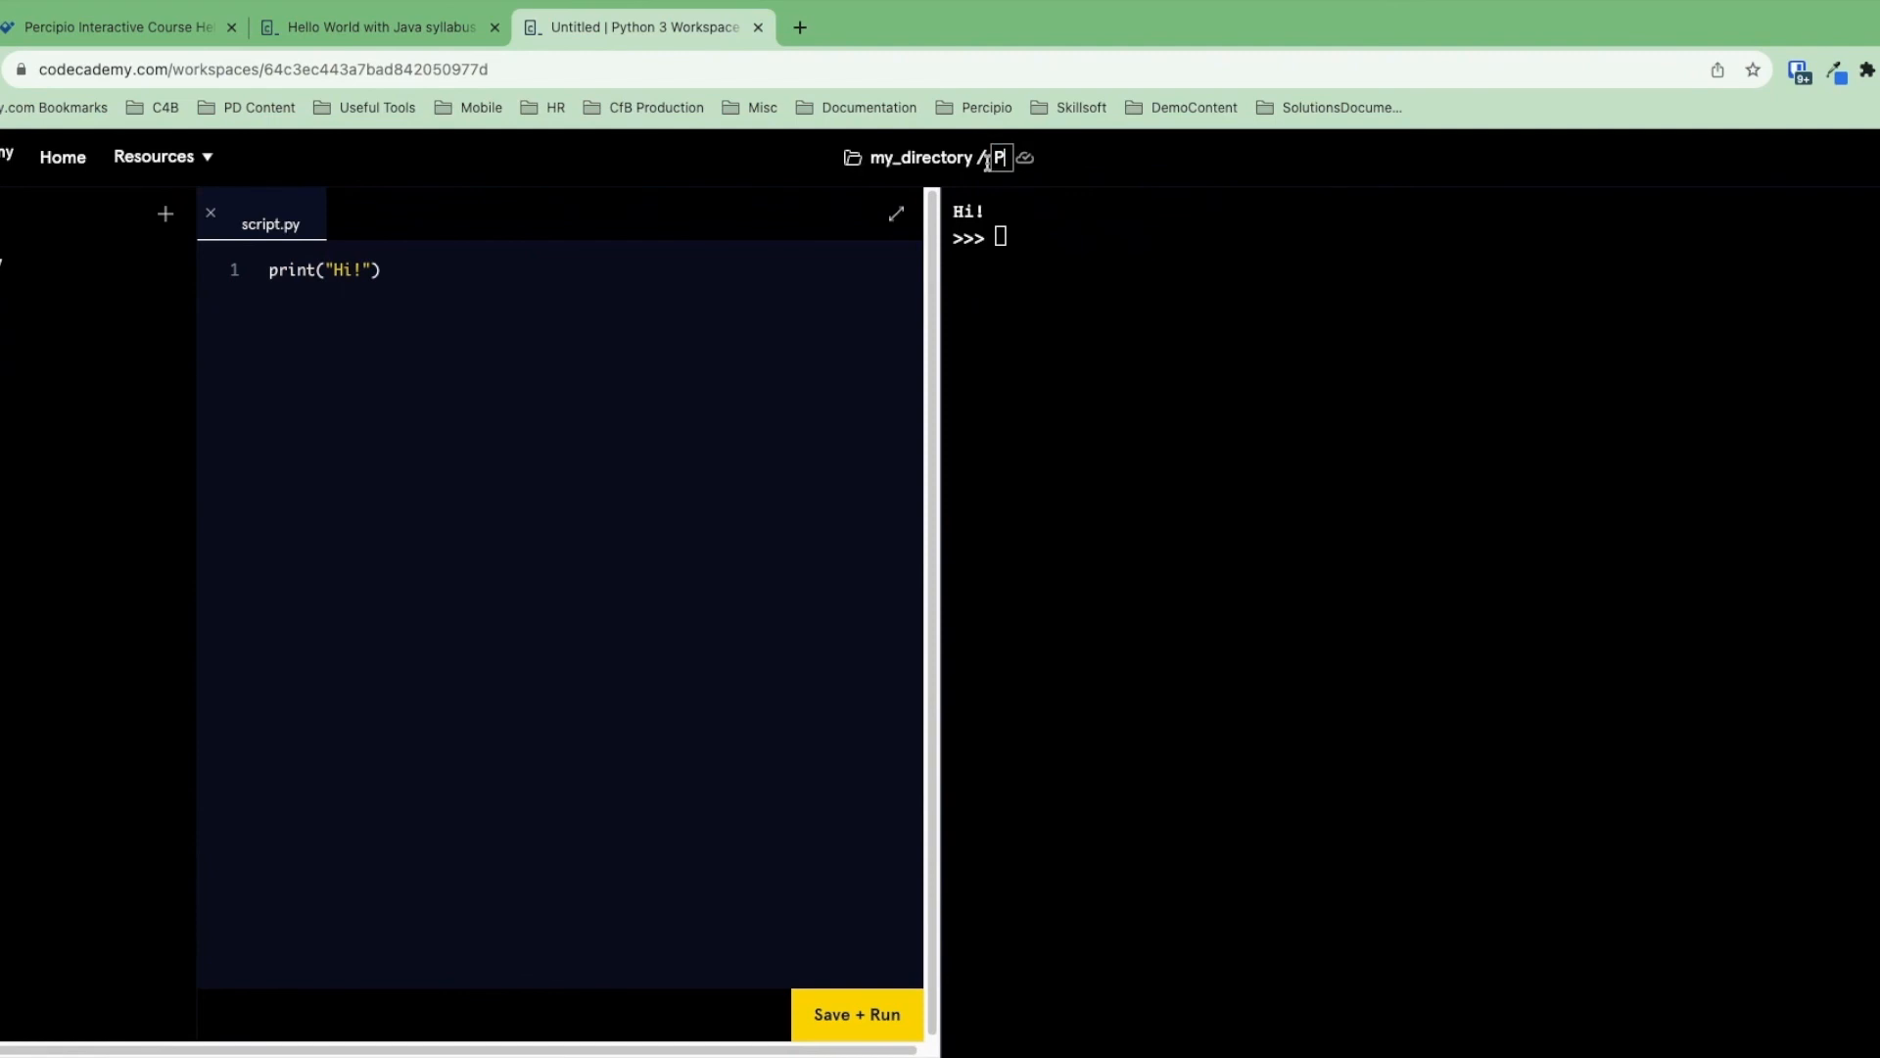
pyautogui.write('ythonIntro')
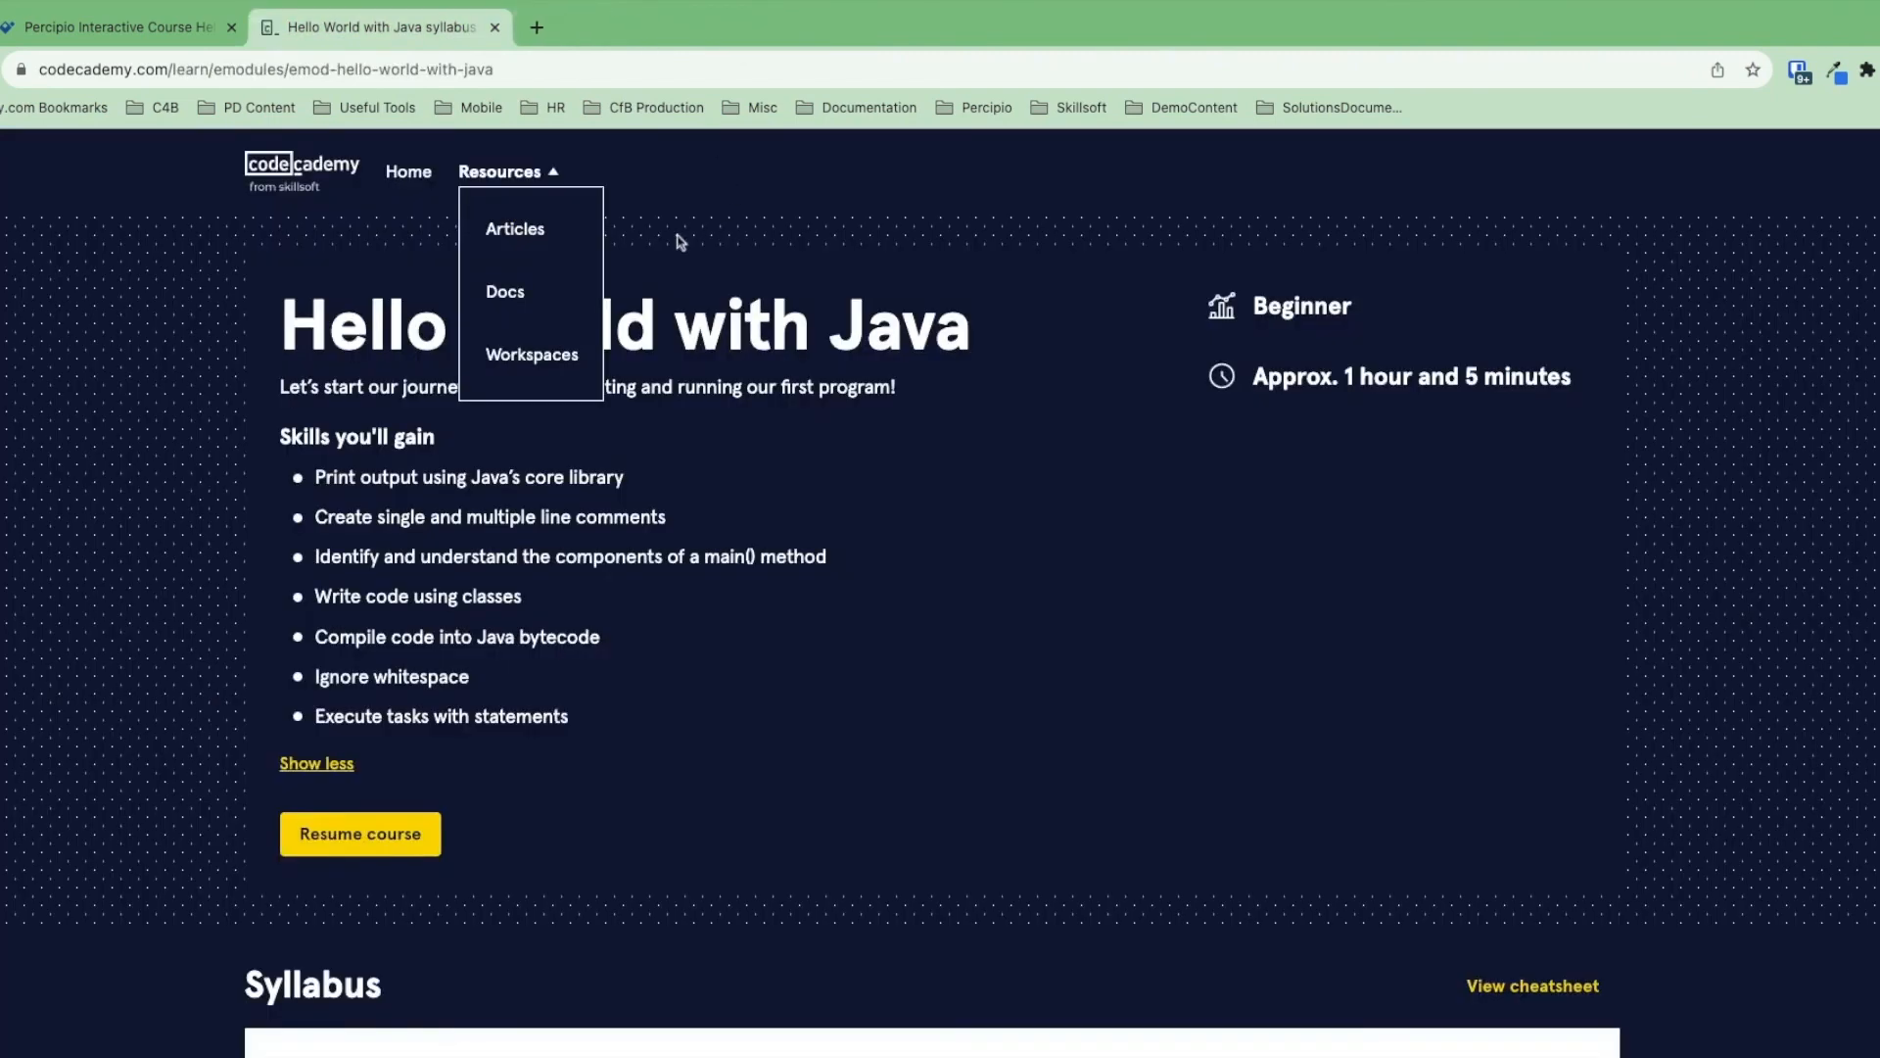
# - Close the Python workspace tab and dismiss the Resources list on the Hello World with Java page
pyautogui.click(535, 26)
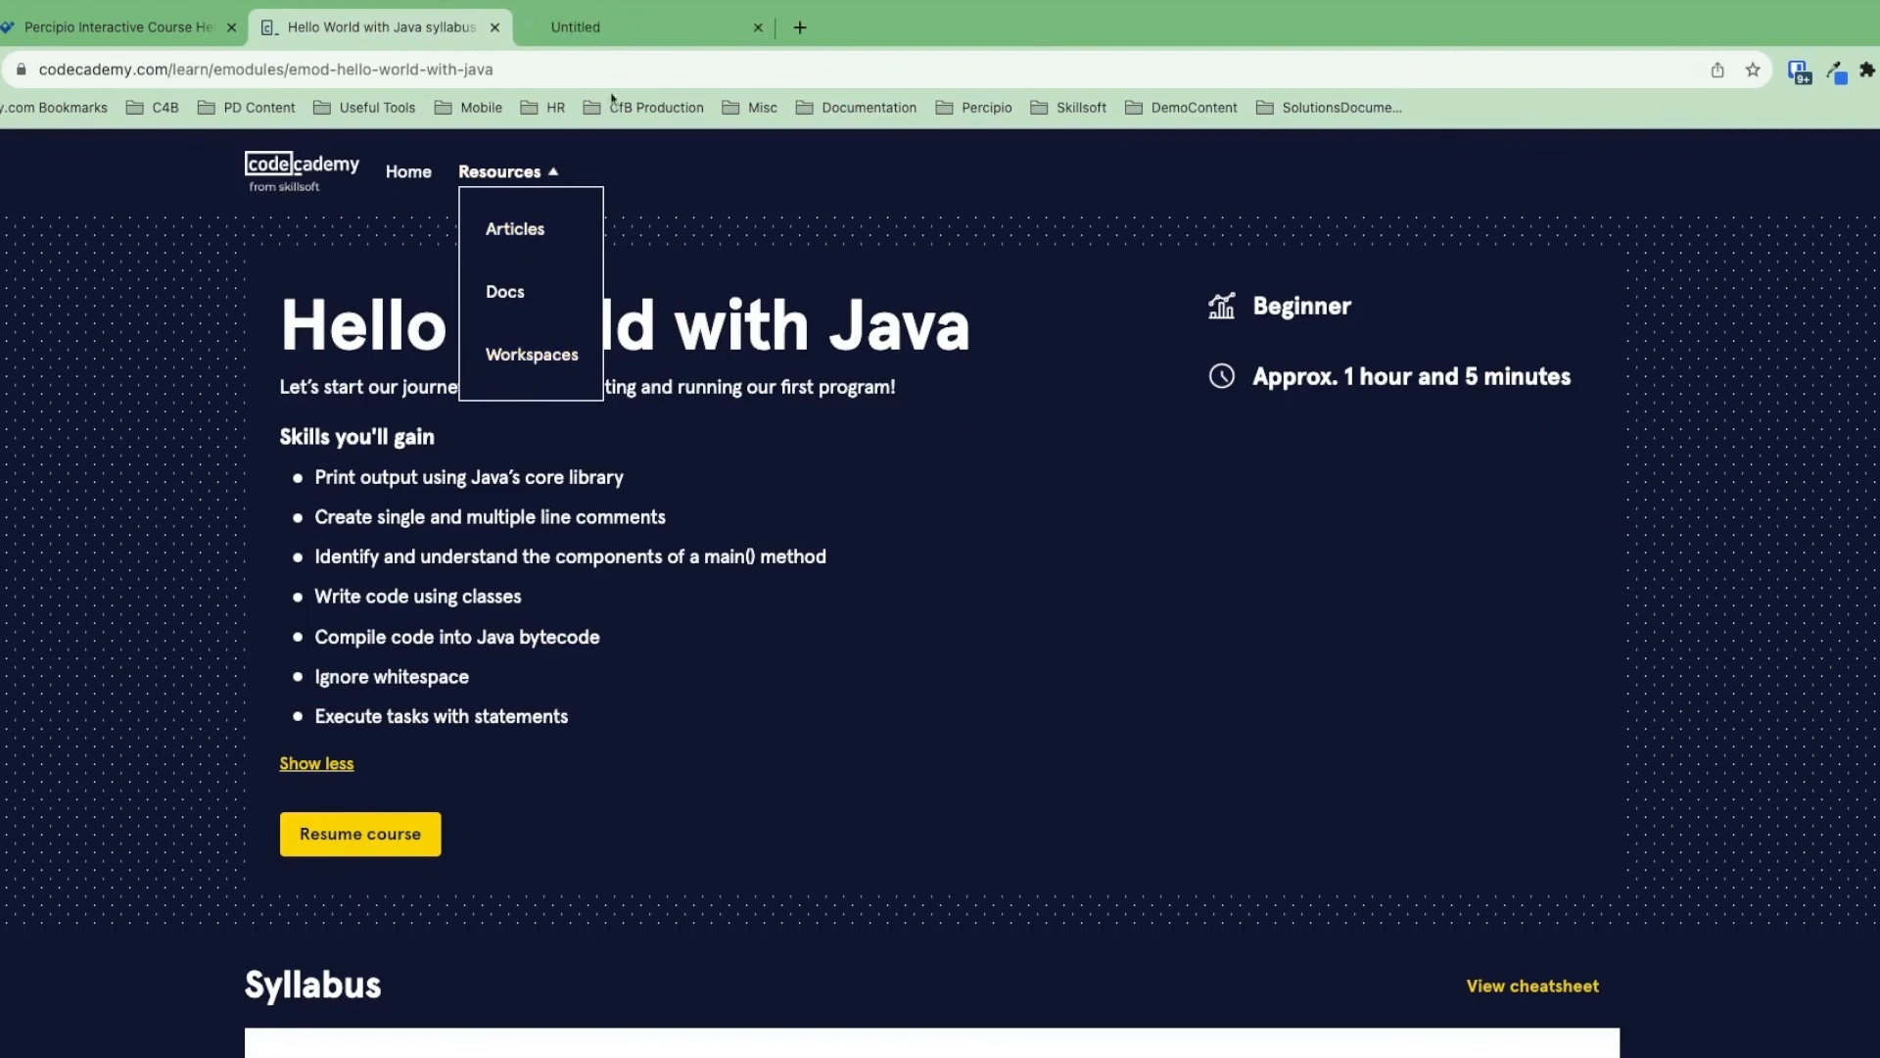
pyautogui.click(530, 354)
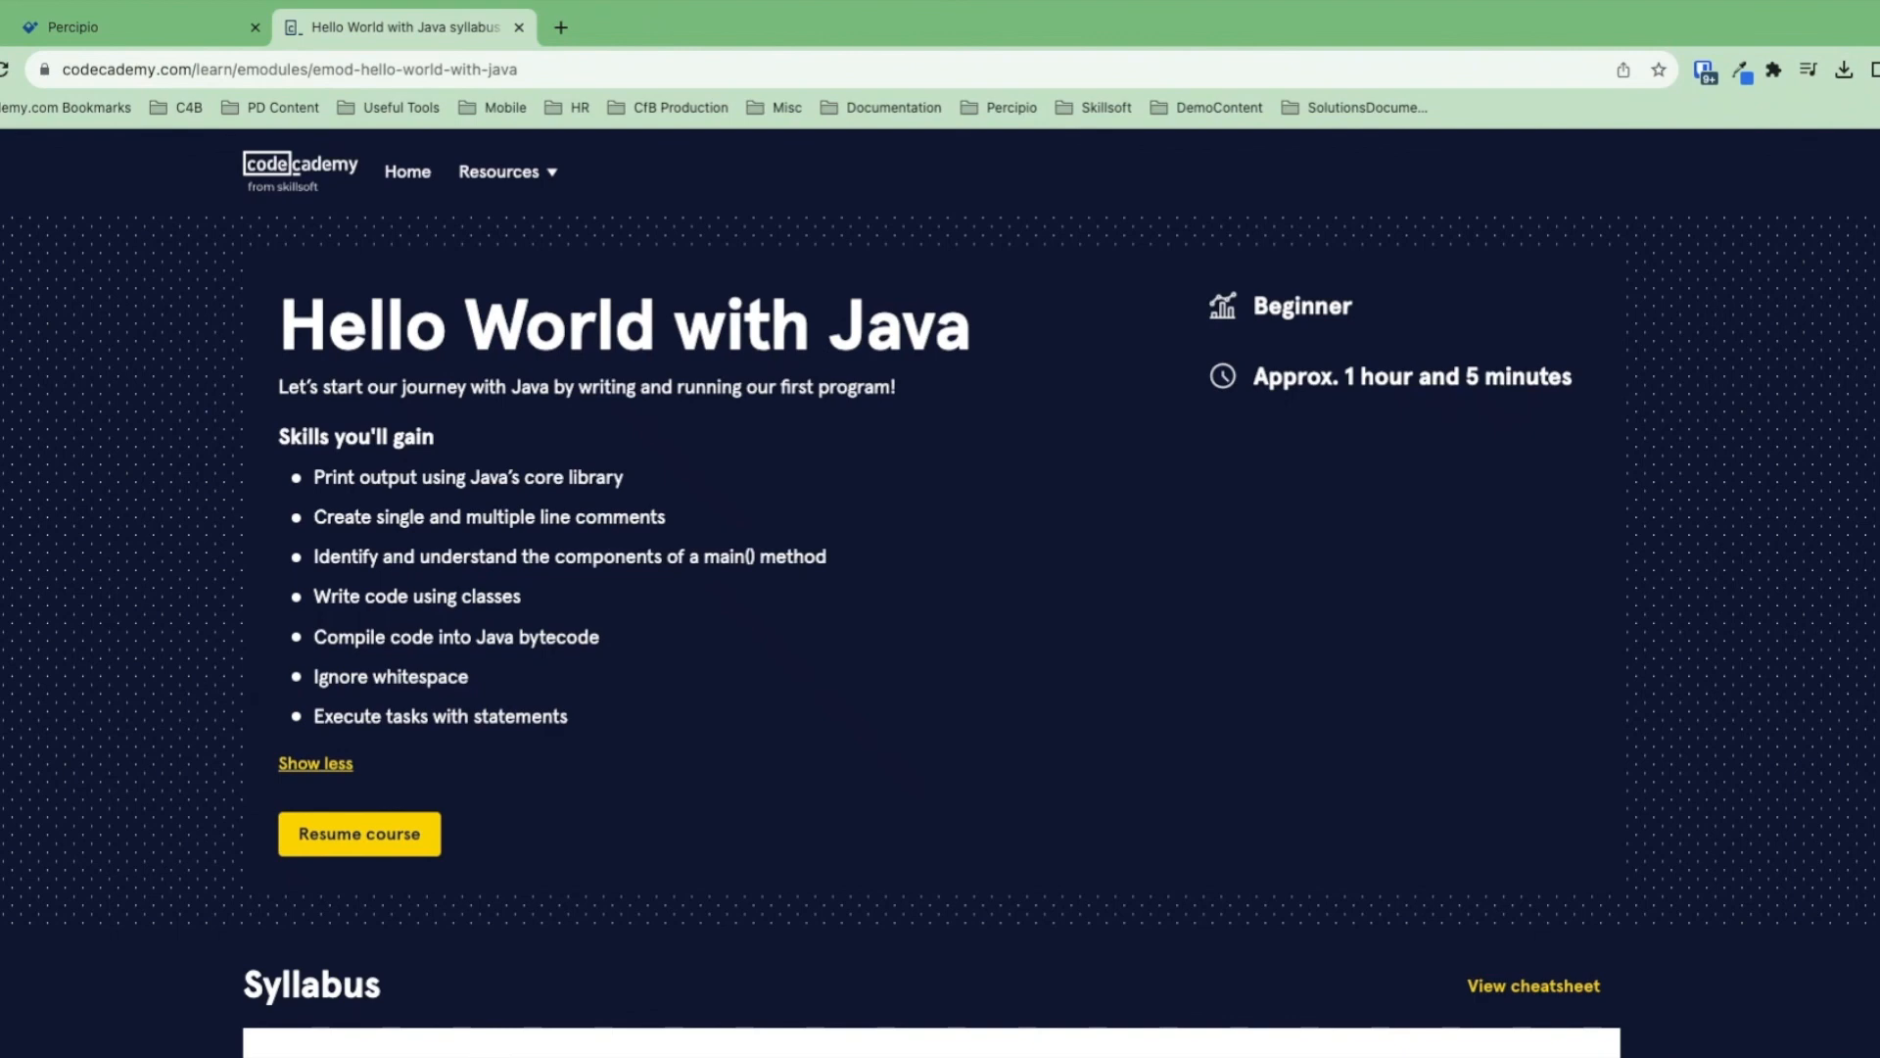
pyautogui.moveTo(818, 434)
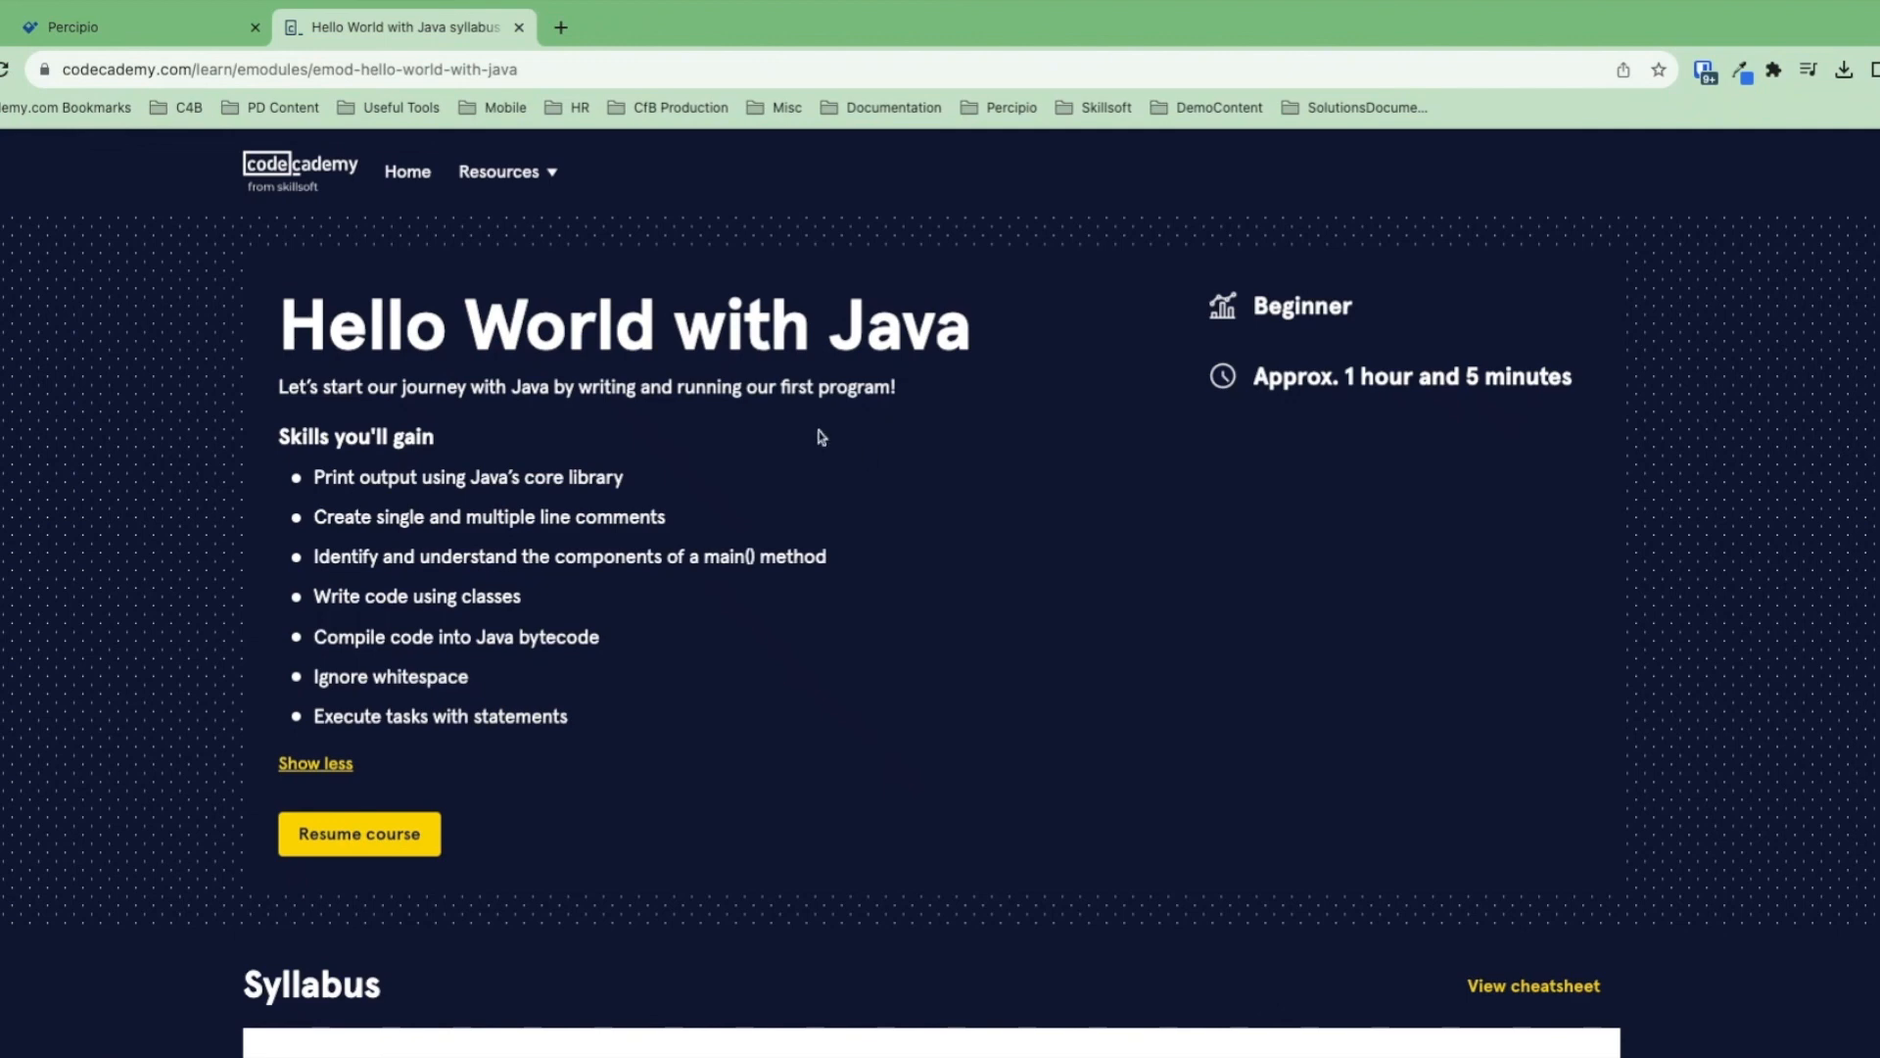